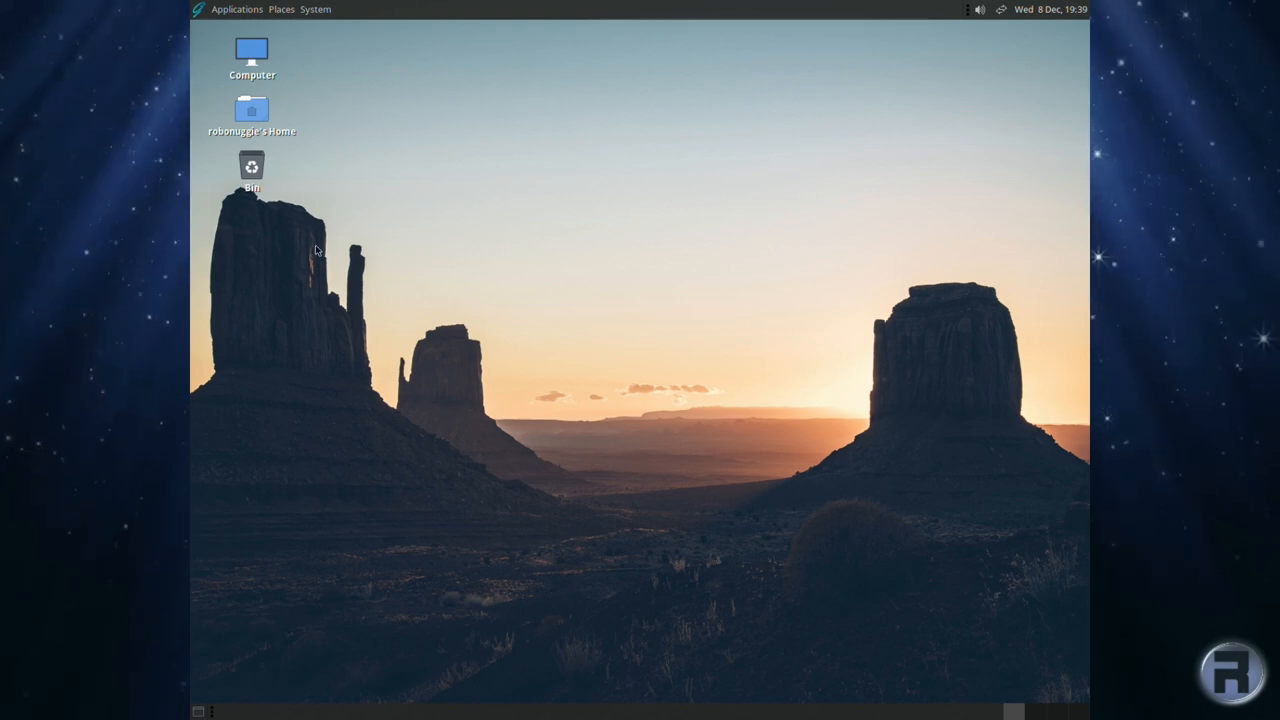
mouse_move(616, 112)
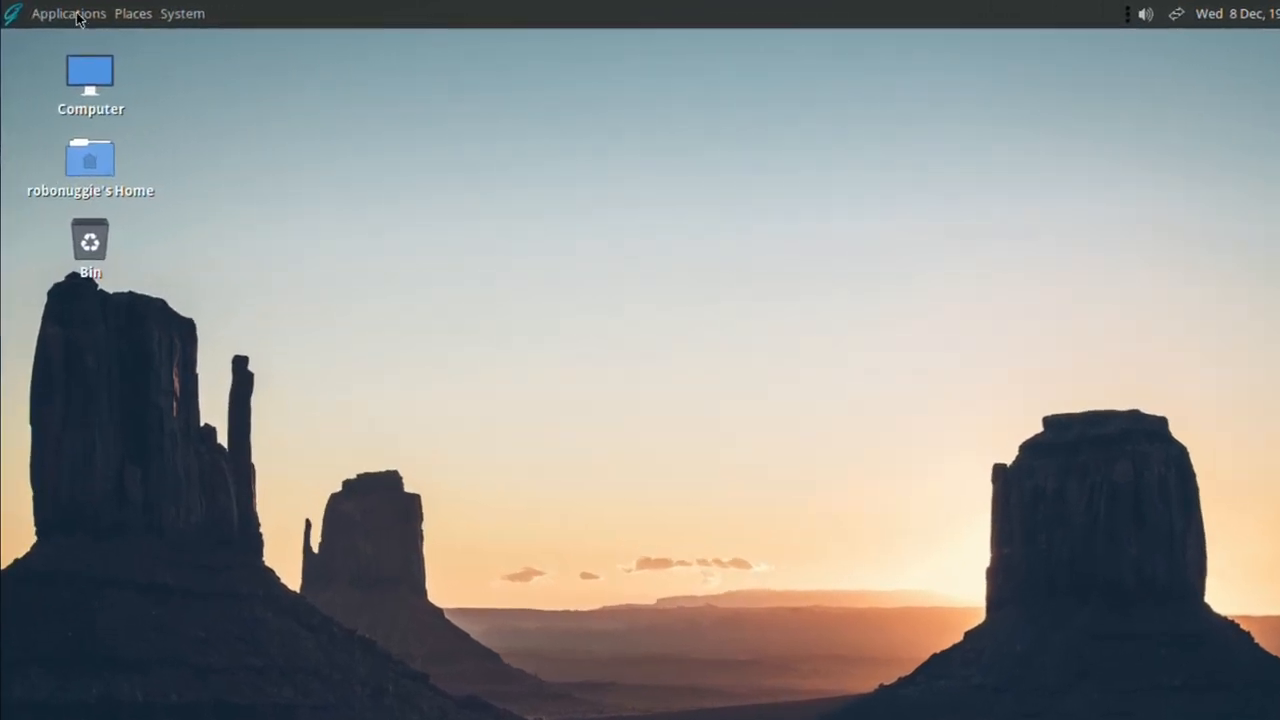
Browse the Applications menu briefly and dismiss it.
click(68, 12)
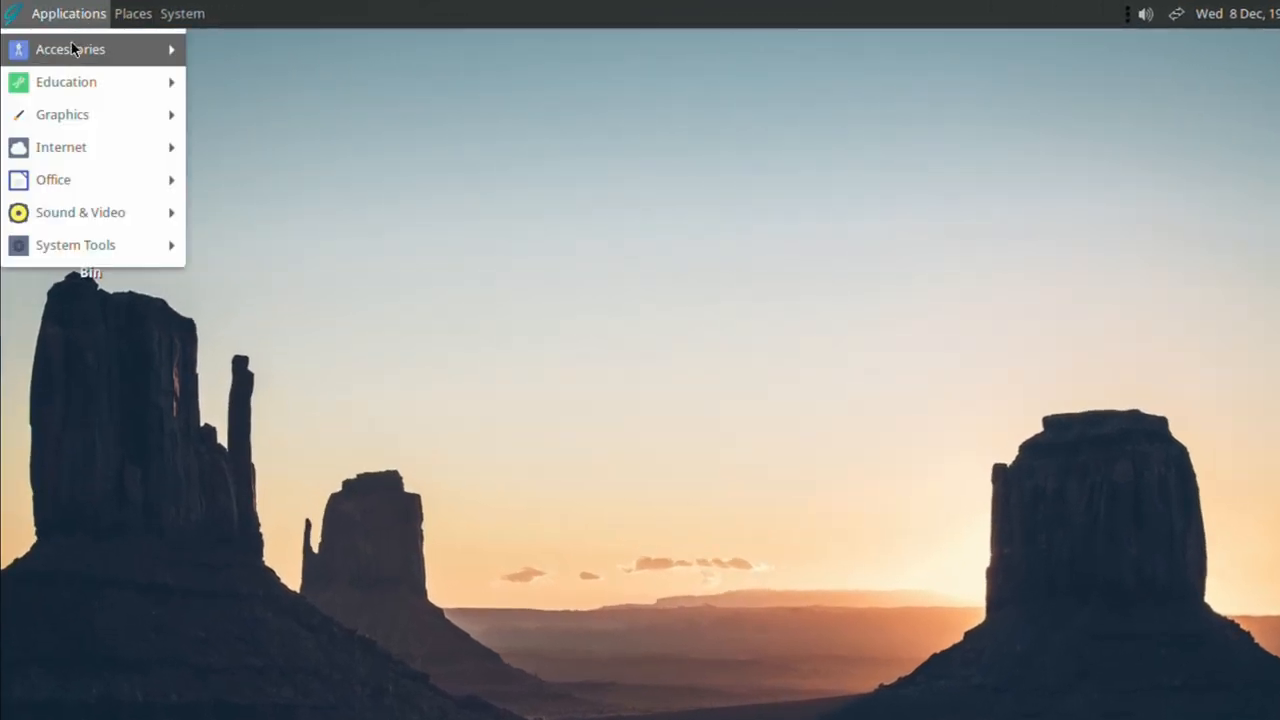
mouse_move(62, 114)
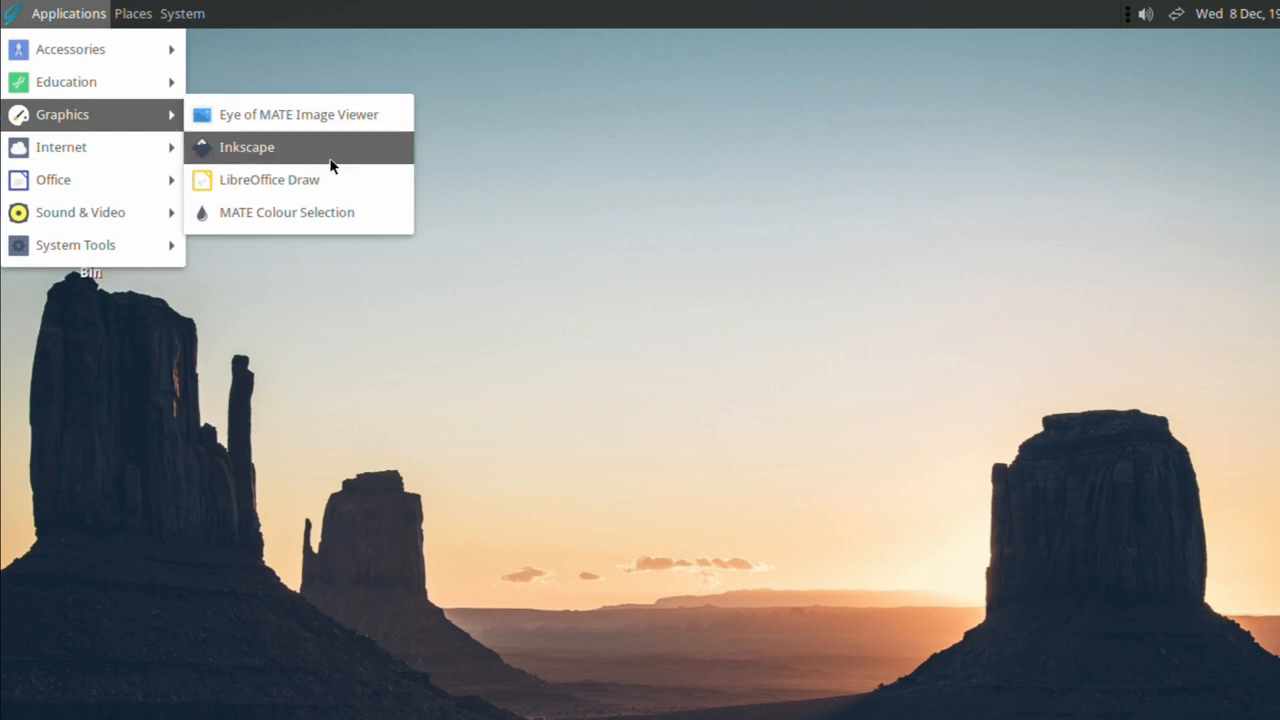
mouse_move(80, 212)
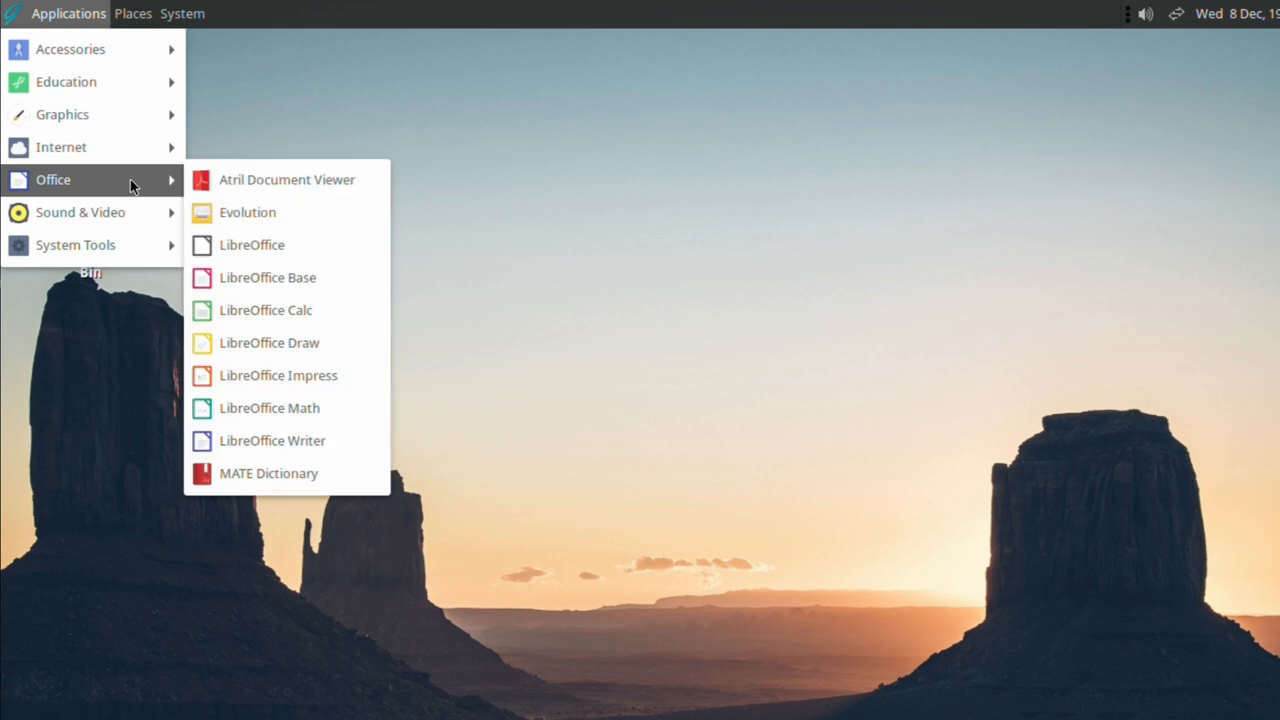
mouse_move(358, 144)
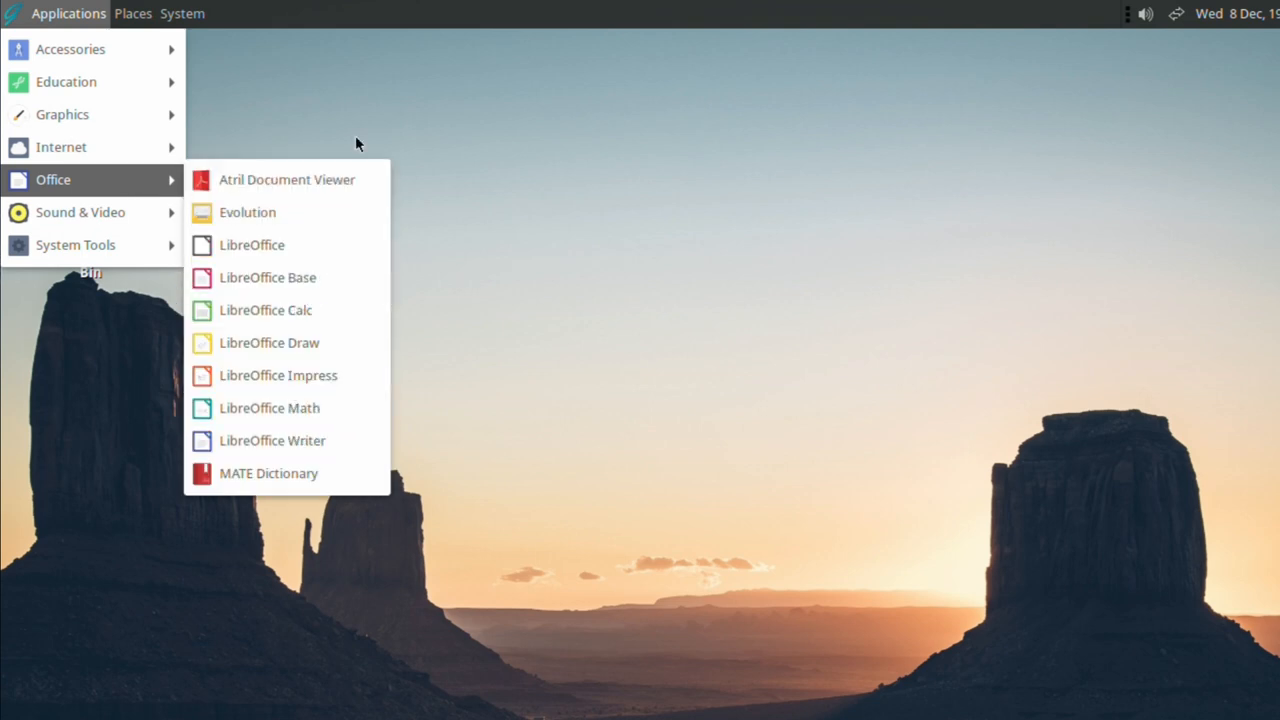
click(332, 110)
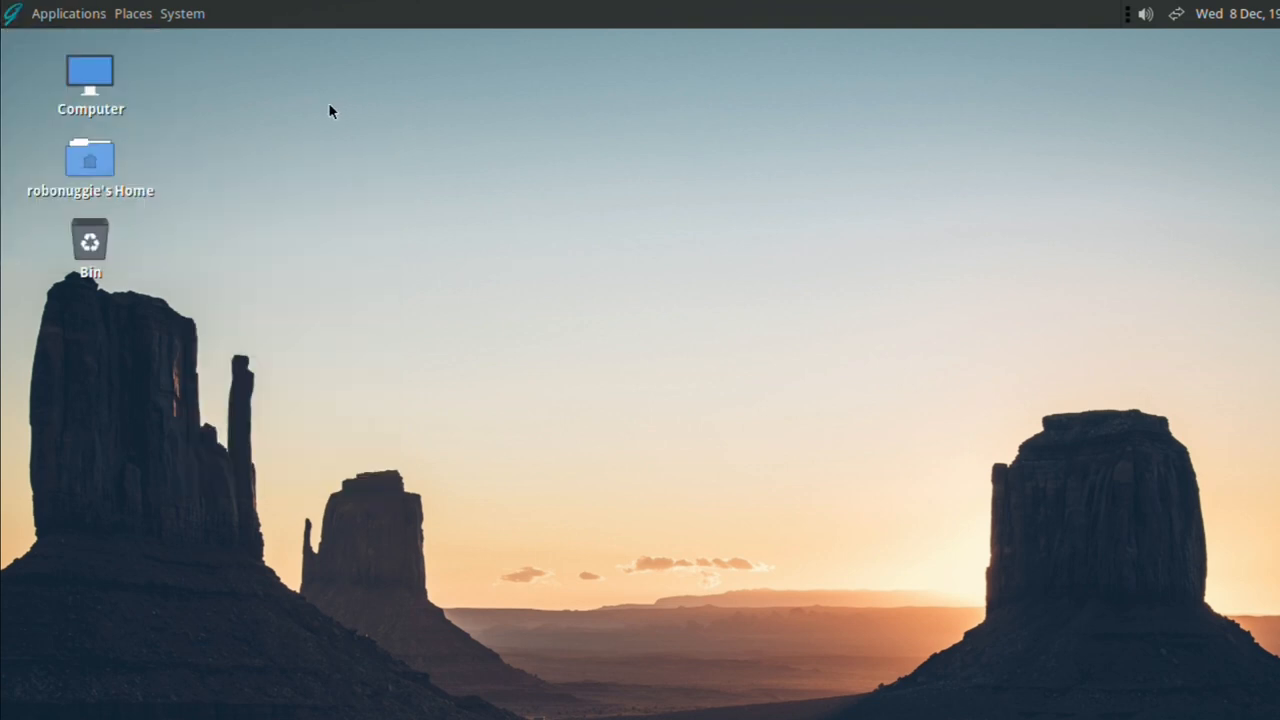
mouse_move(322, 112)
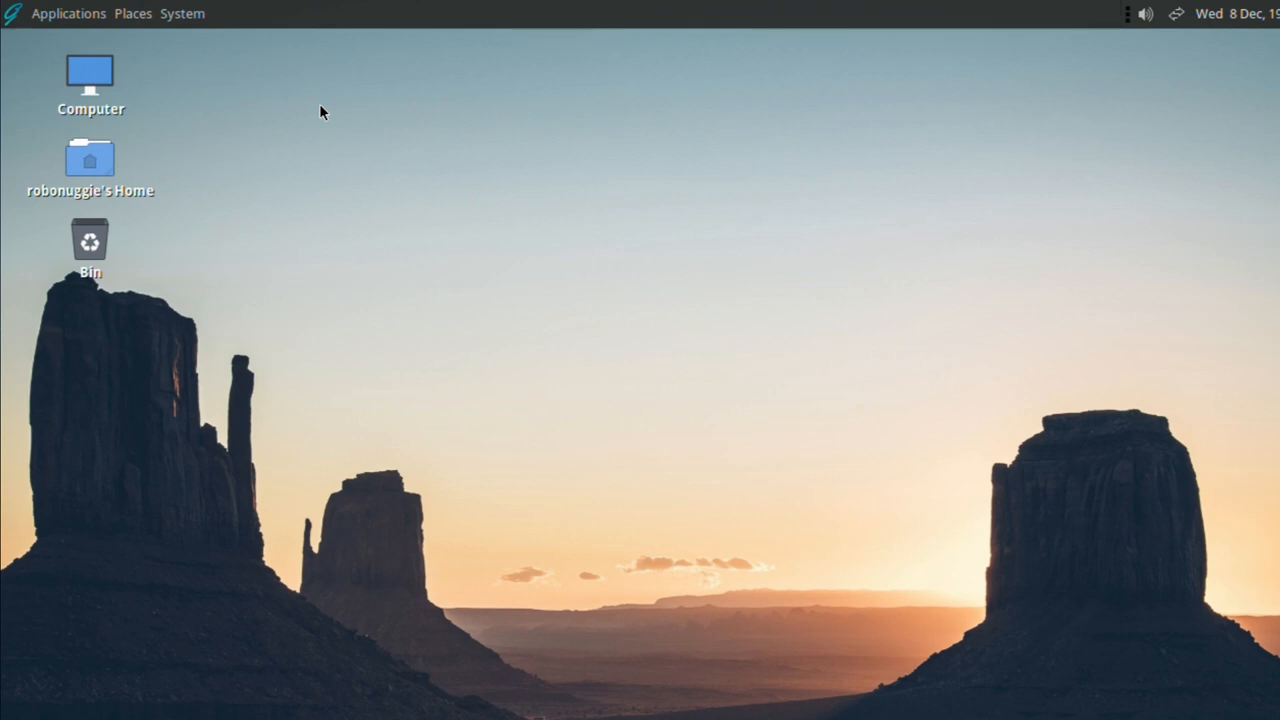
mouse_move(696, 316)
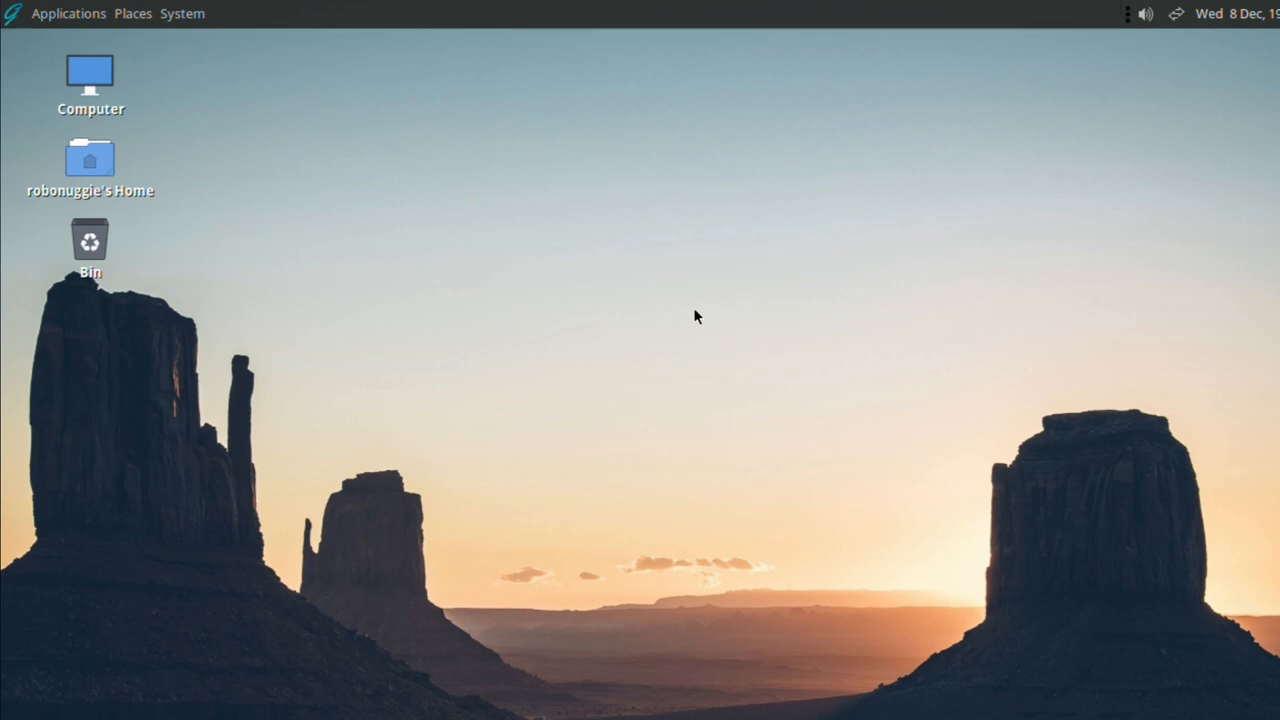
Scatter the Computer, Home and Bin icons to new spots across the desktop.
drag(90, 80, 276, 80)
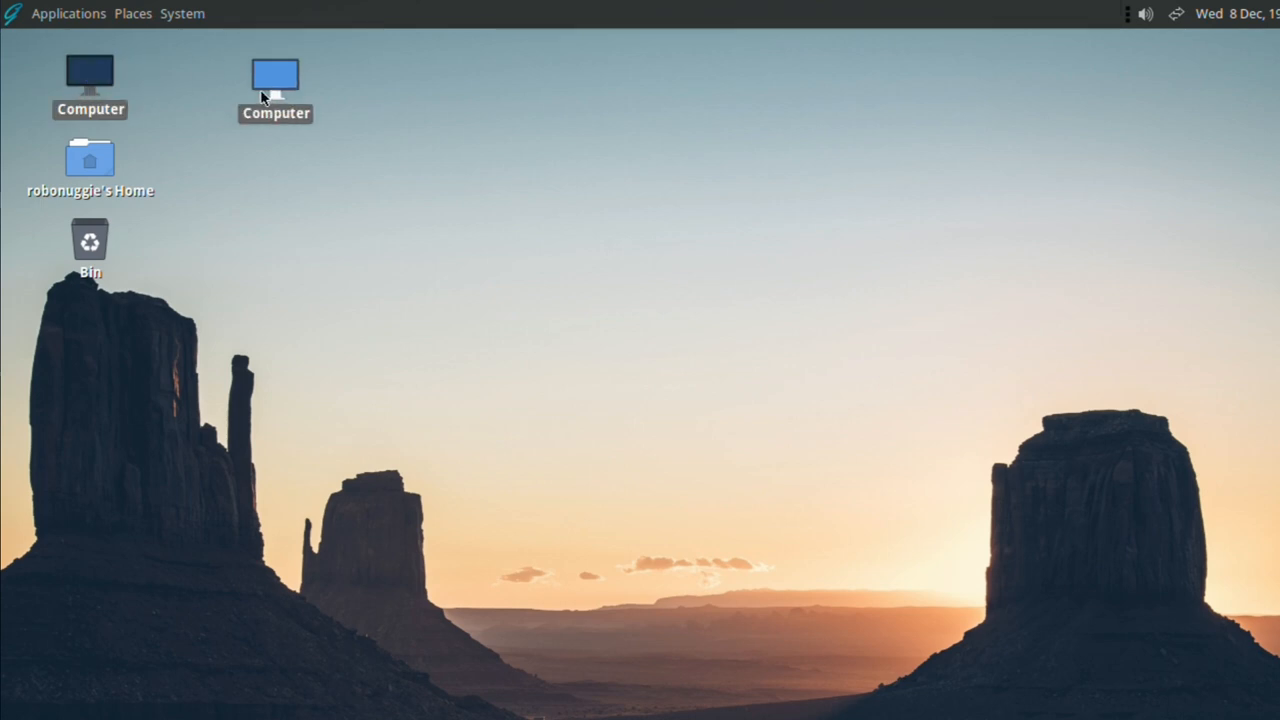
drag(276, 76, 1204, 76)
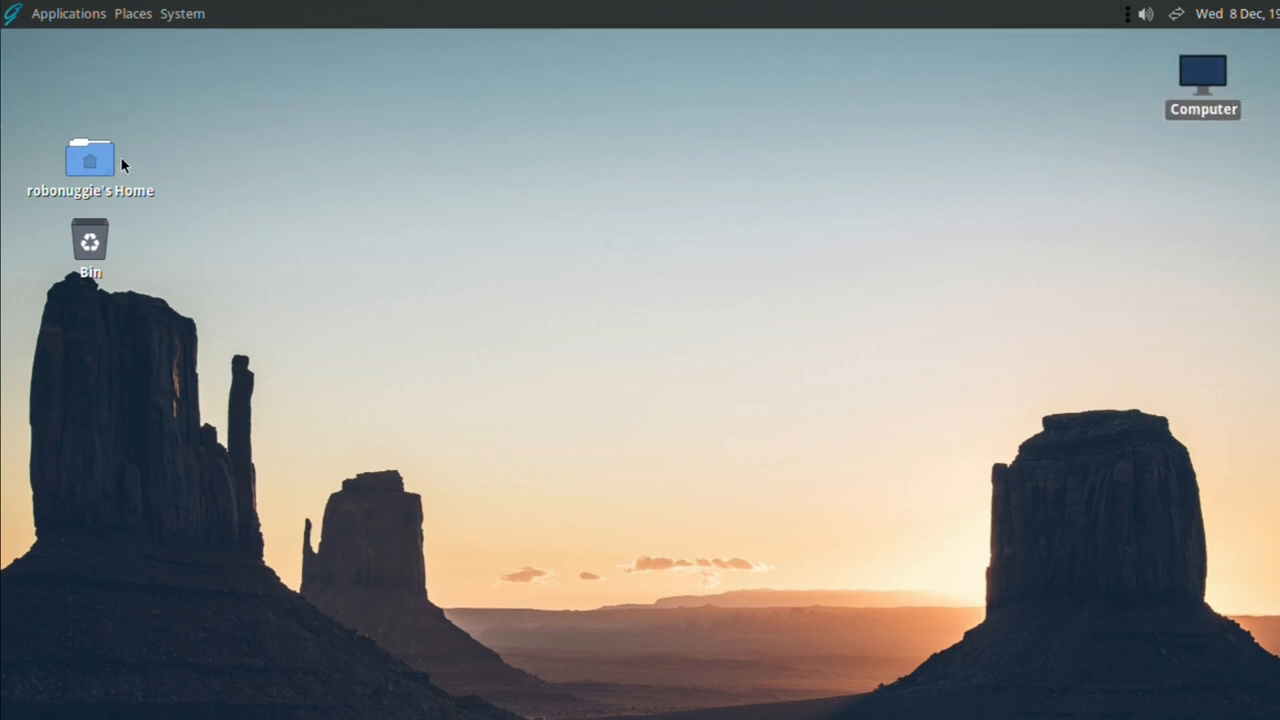
drag(90, 158, 884, 178)
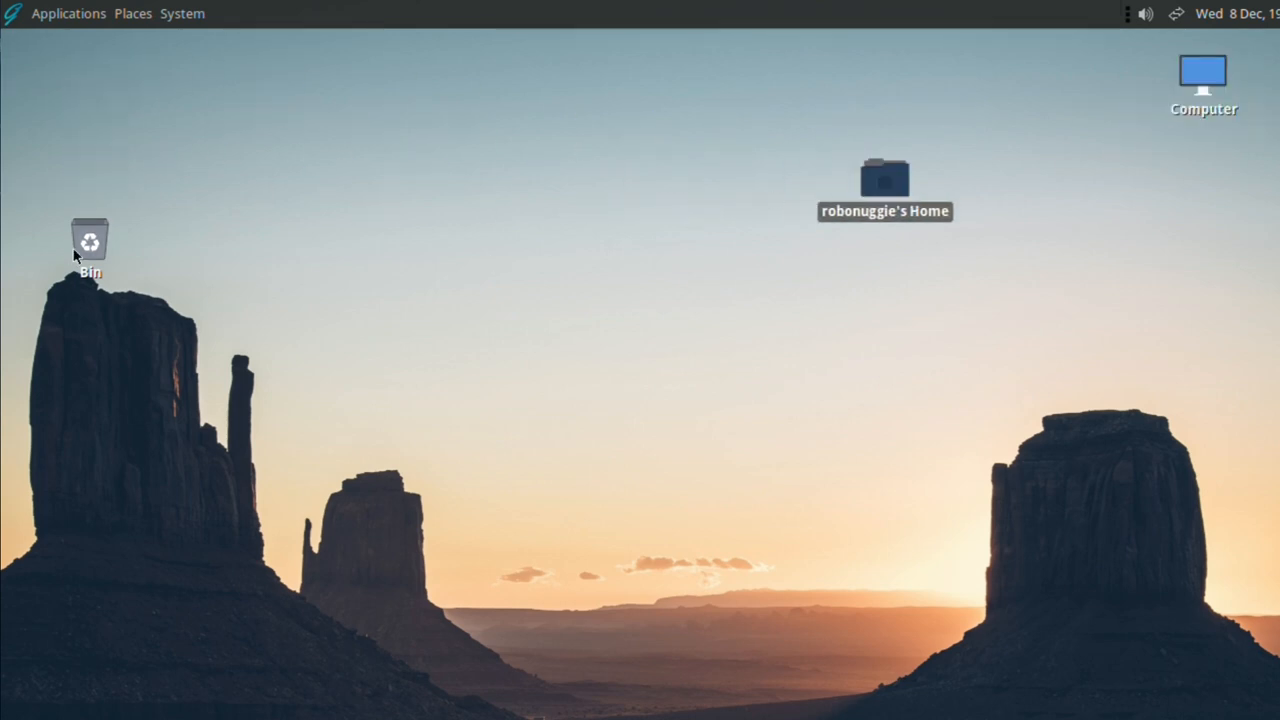
drag(90, 240, 568, 504)
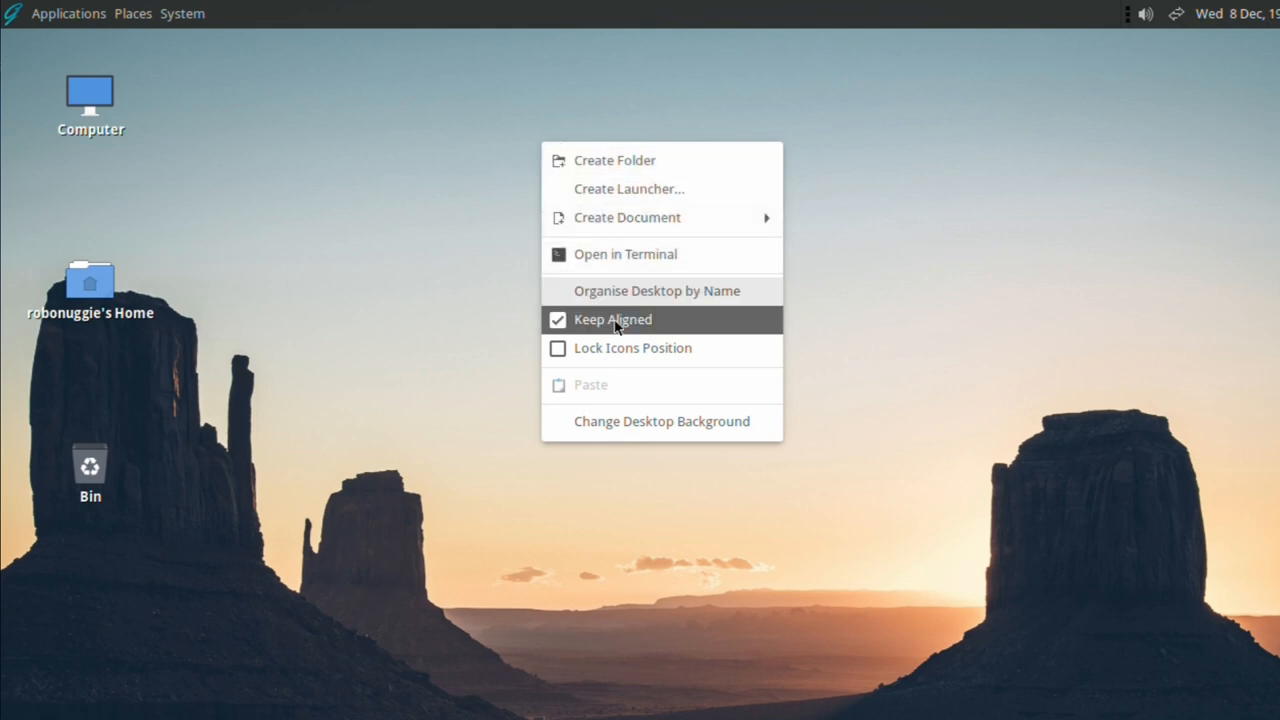
Bring up Appearance Preferences from the desktop and show the installed themes list.
click(660, 420)
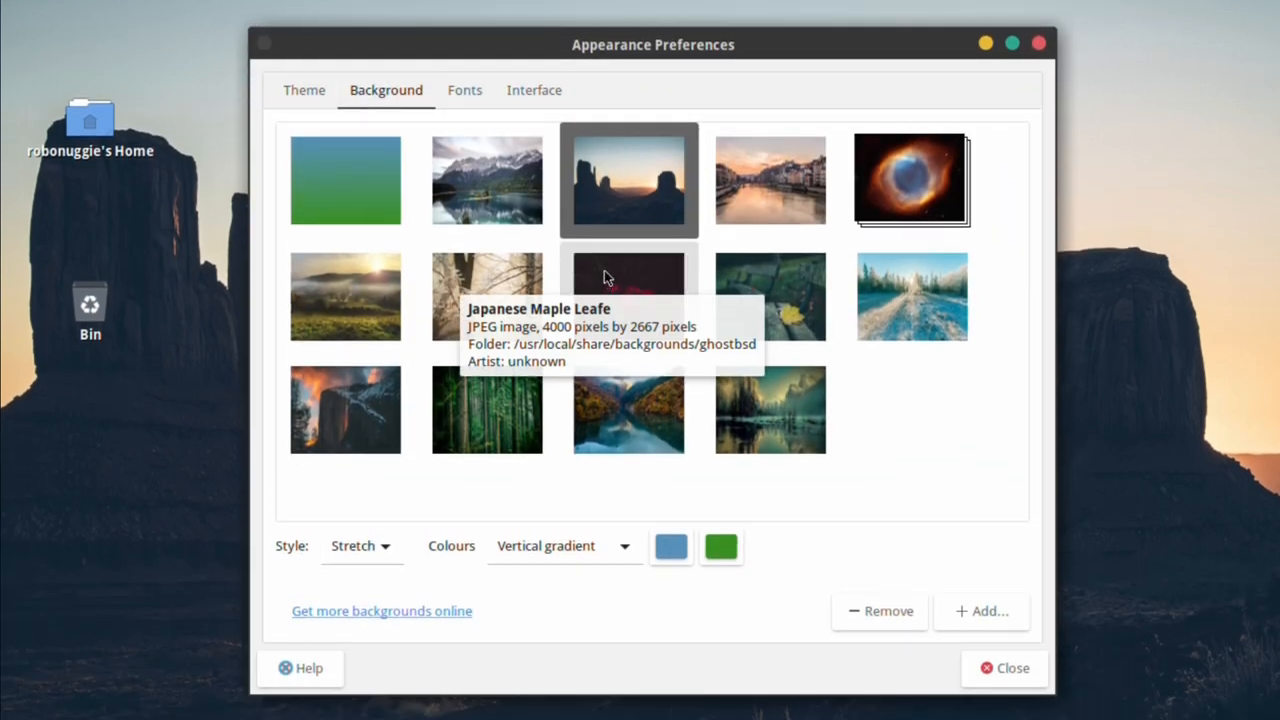
mouse_move(396, 356)
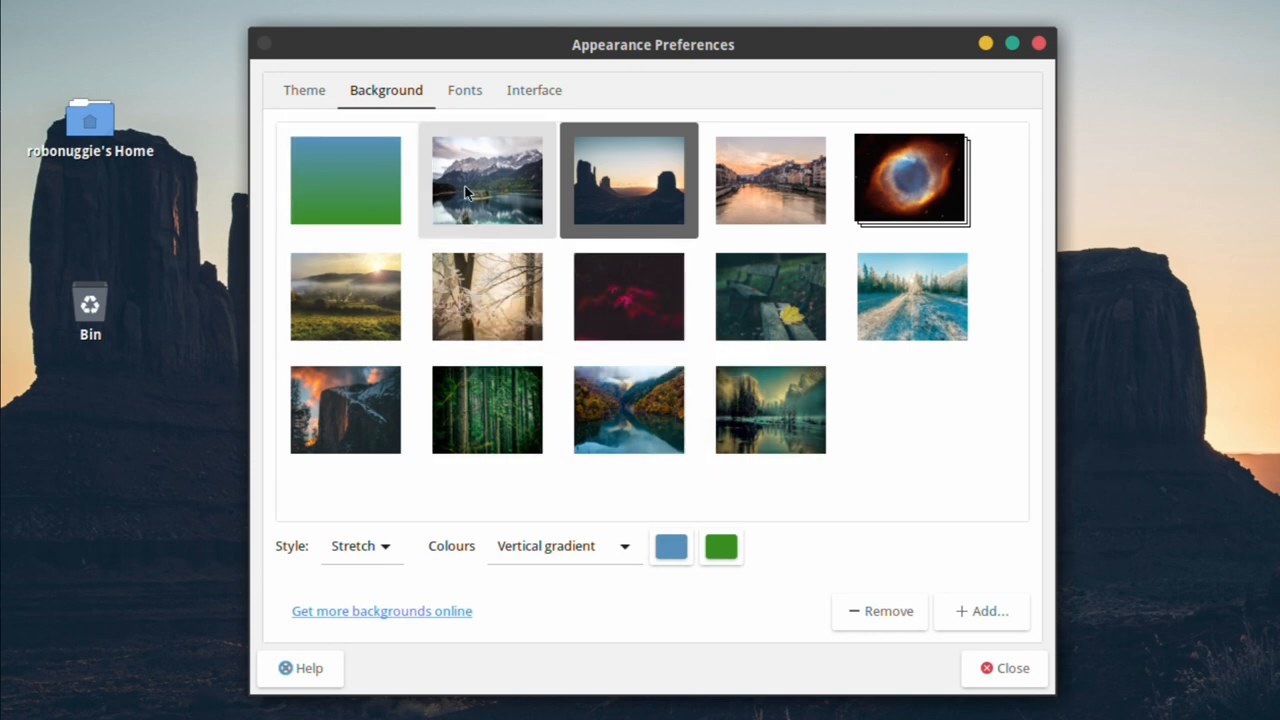
click(304, 90)
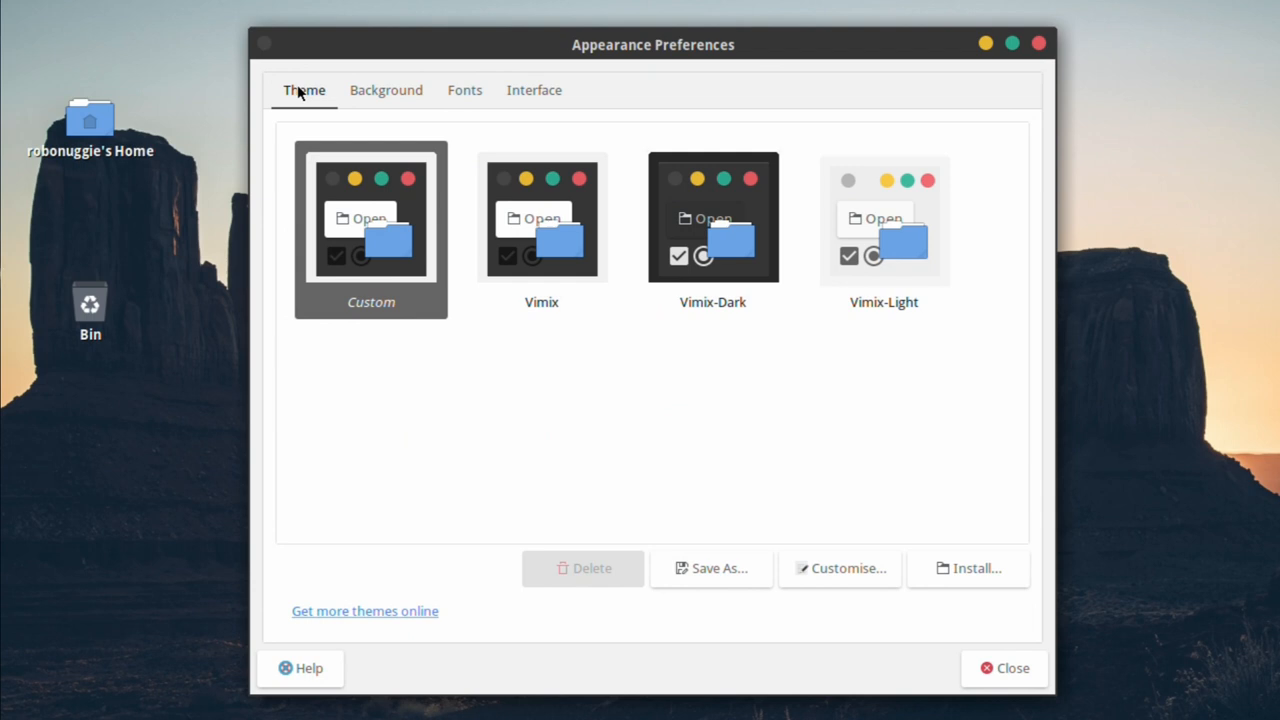
click(540, 230)
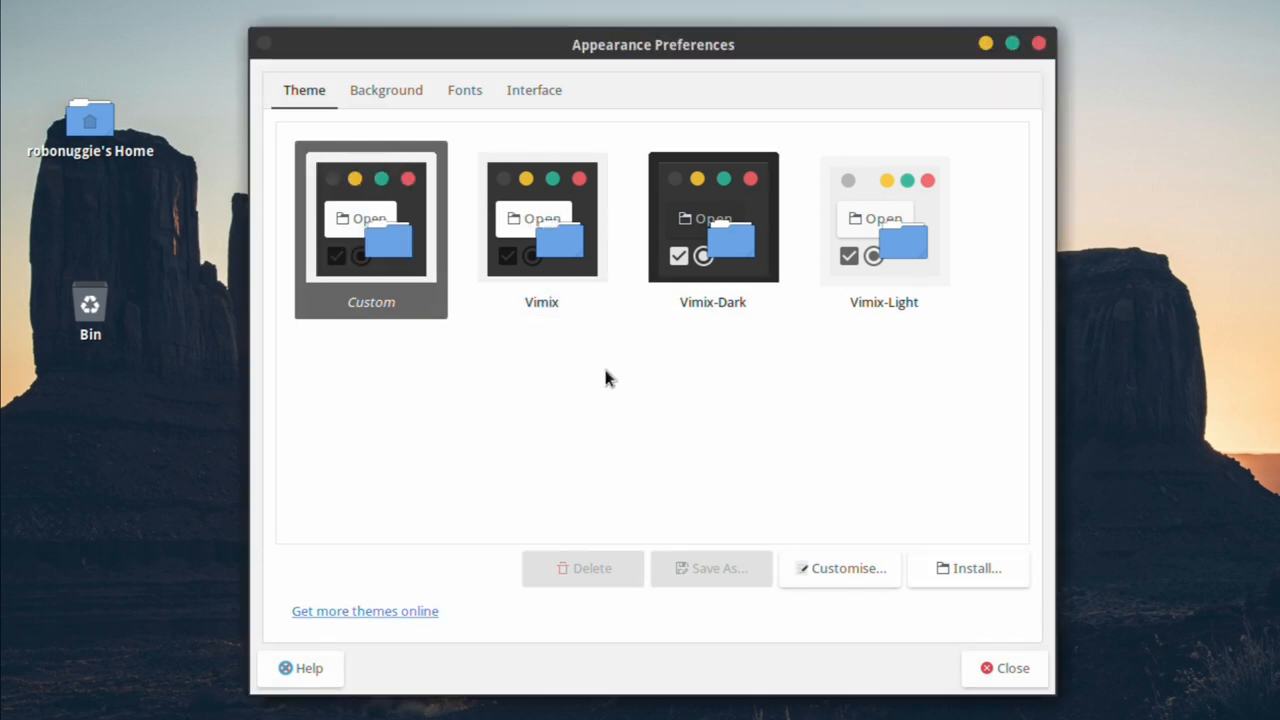
mouse_move(840, 544)
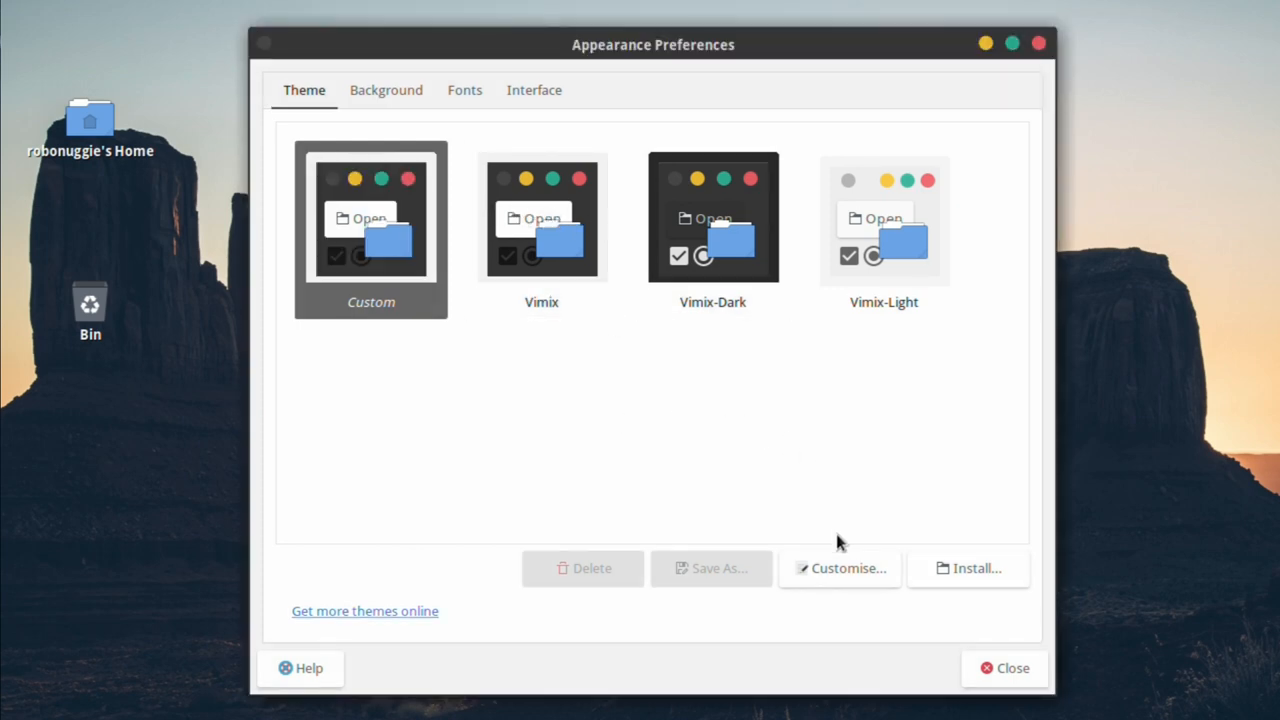
Review the available window border styles in Customise Theme, then dismiss the dialog.
click(848, 568)
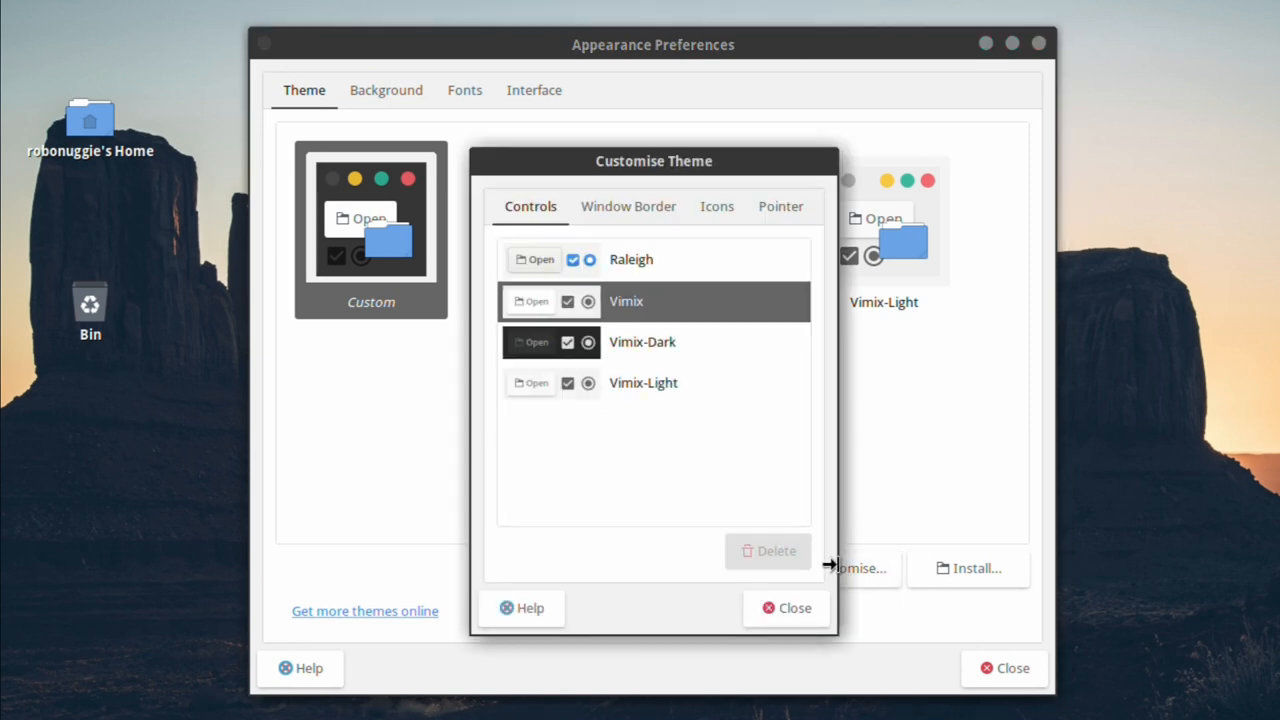
mouse_move(612, 230)
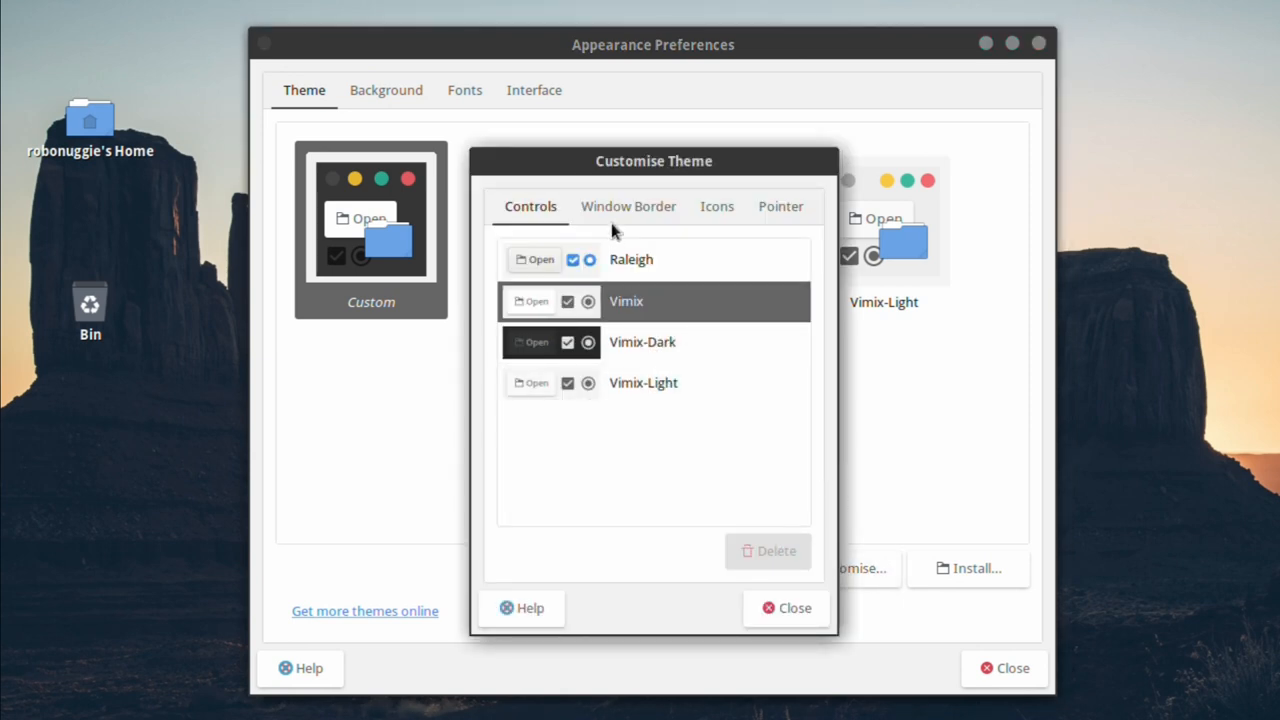
click(628, 206)
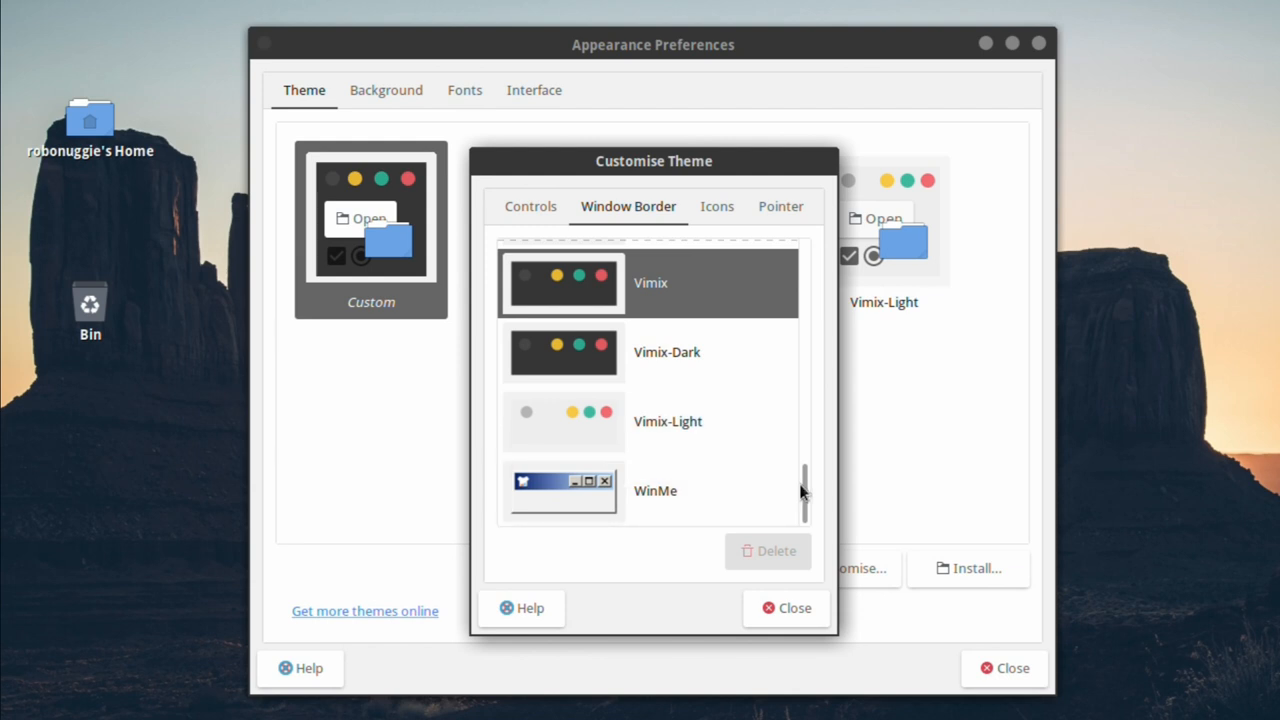
scroll(up, 3)
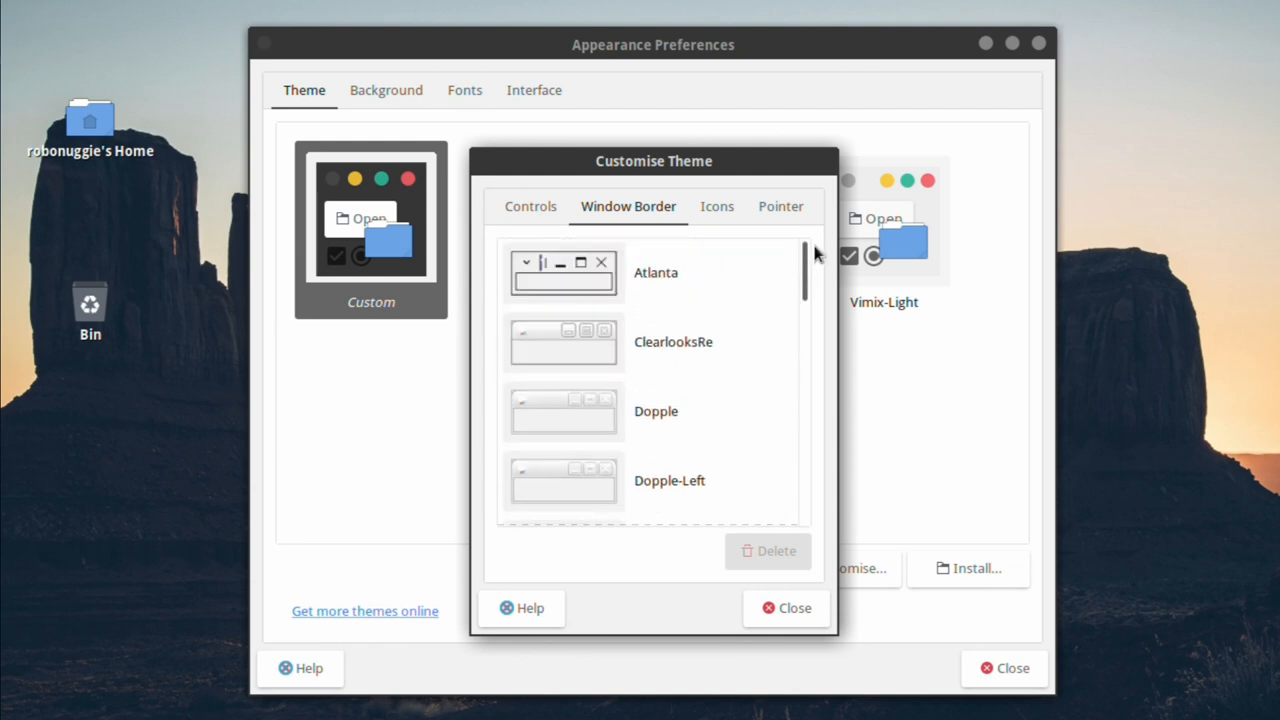
scroll(down, 3)
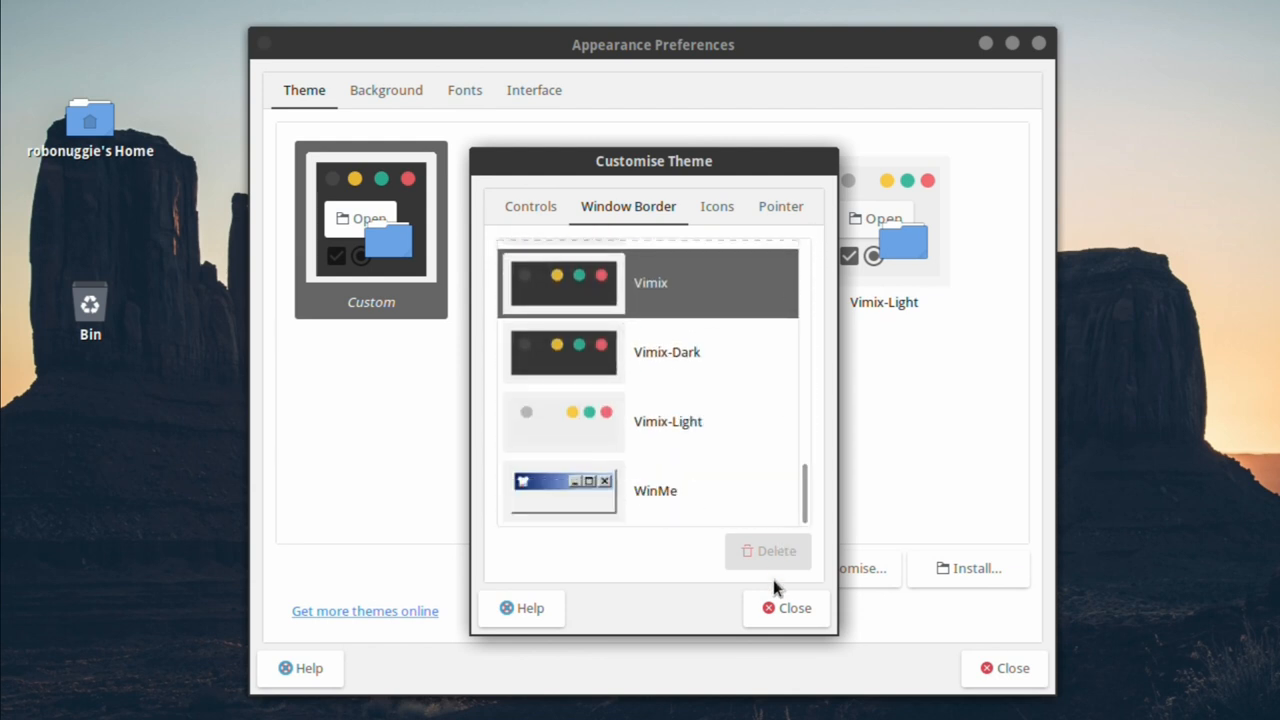
click(786, 608)
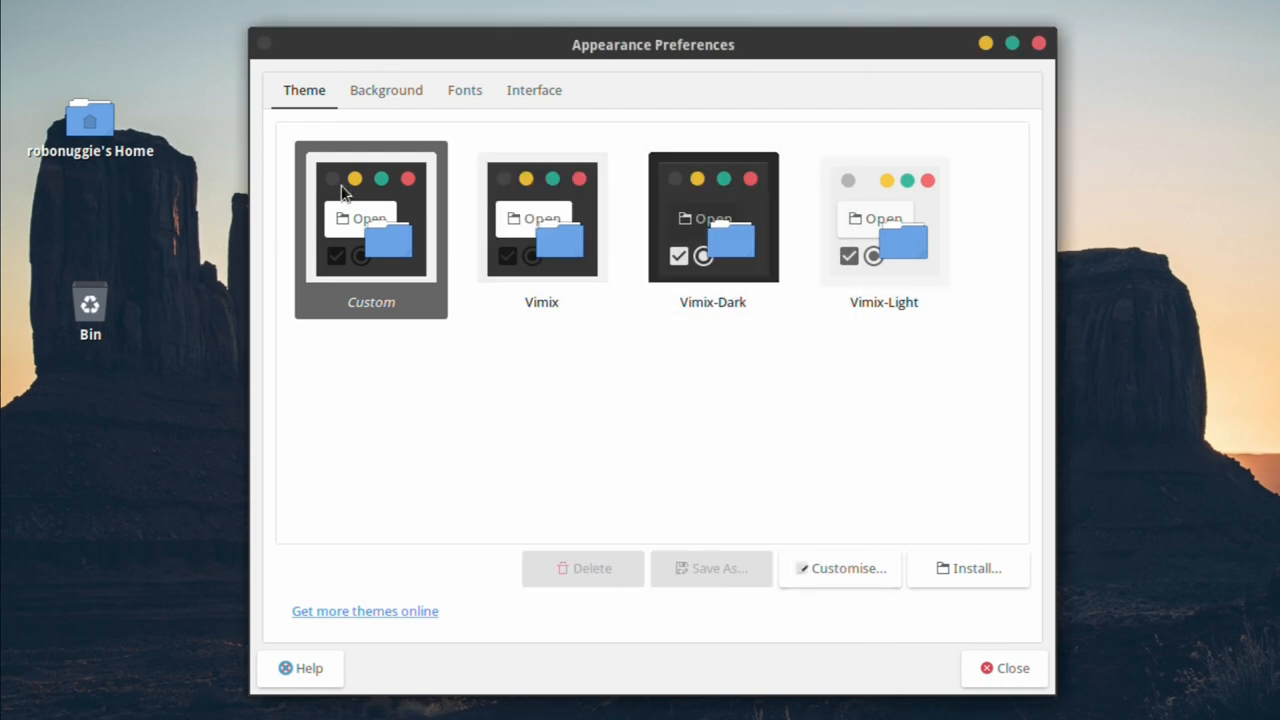
mouse_move(332, 342)
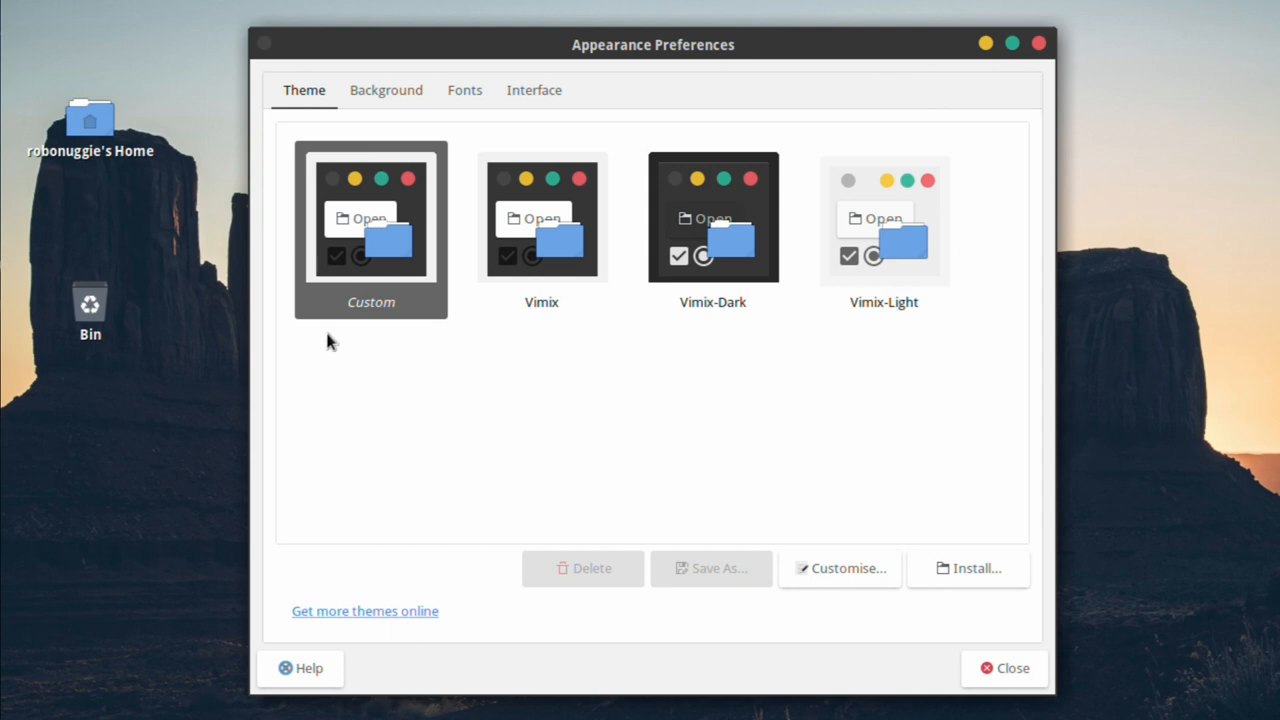
Try Vimix-Dark and Vimix-Light window borders, then settle on WinMe.
click(838, 568)
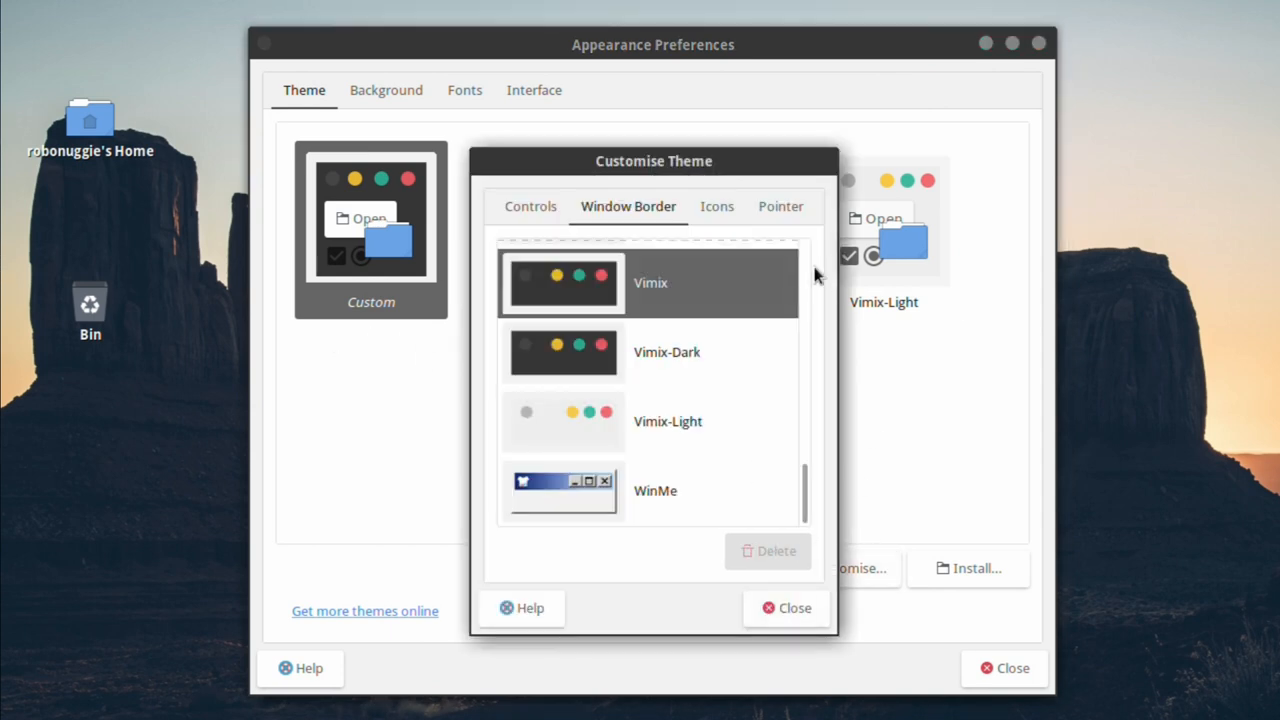
click(650, 352)
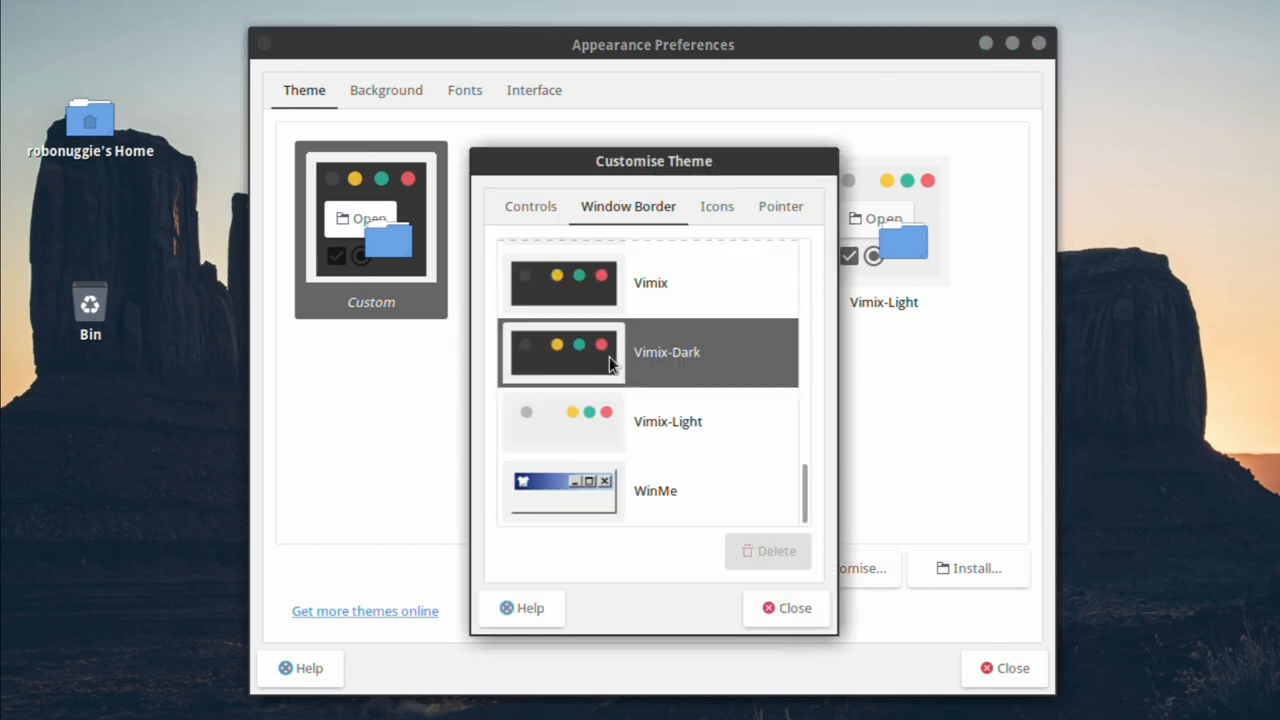
click(668, 420)
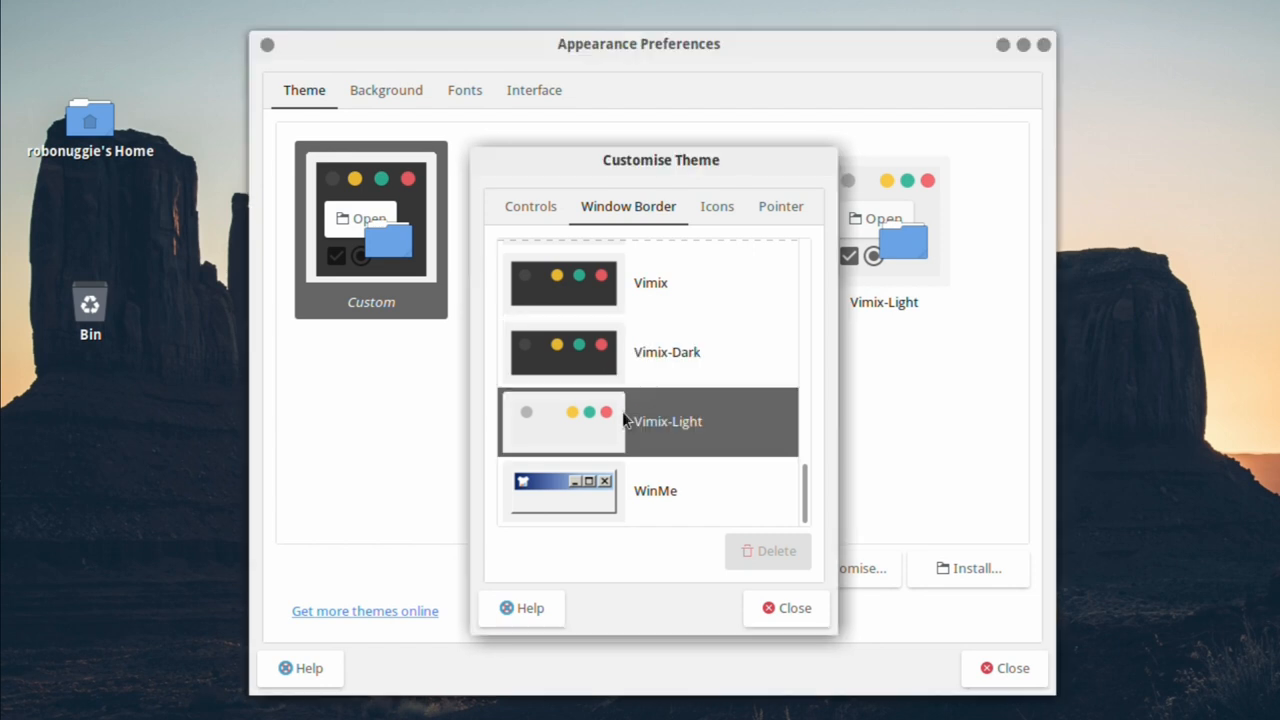
click(656, 490)
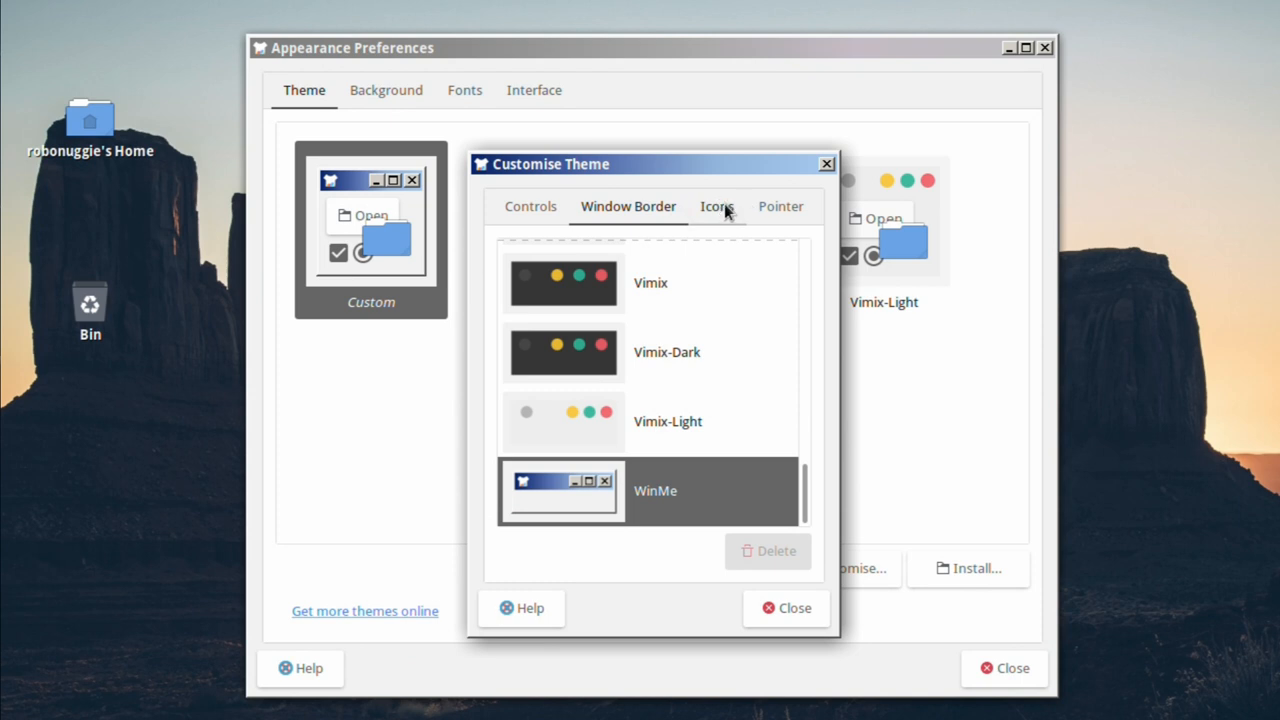
Review the icon sets and pointer themes, then finish customising the theme.
click(716, 206)
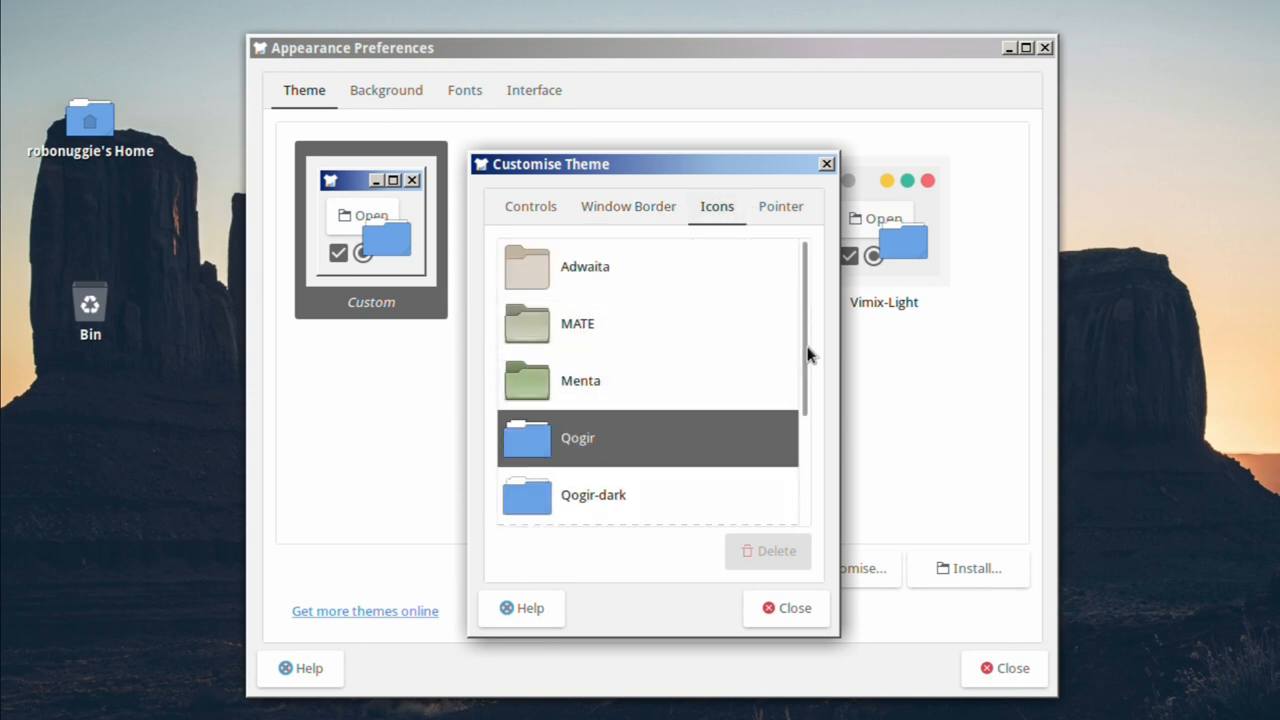
scroll(down, 3)
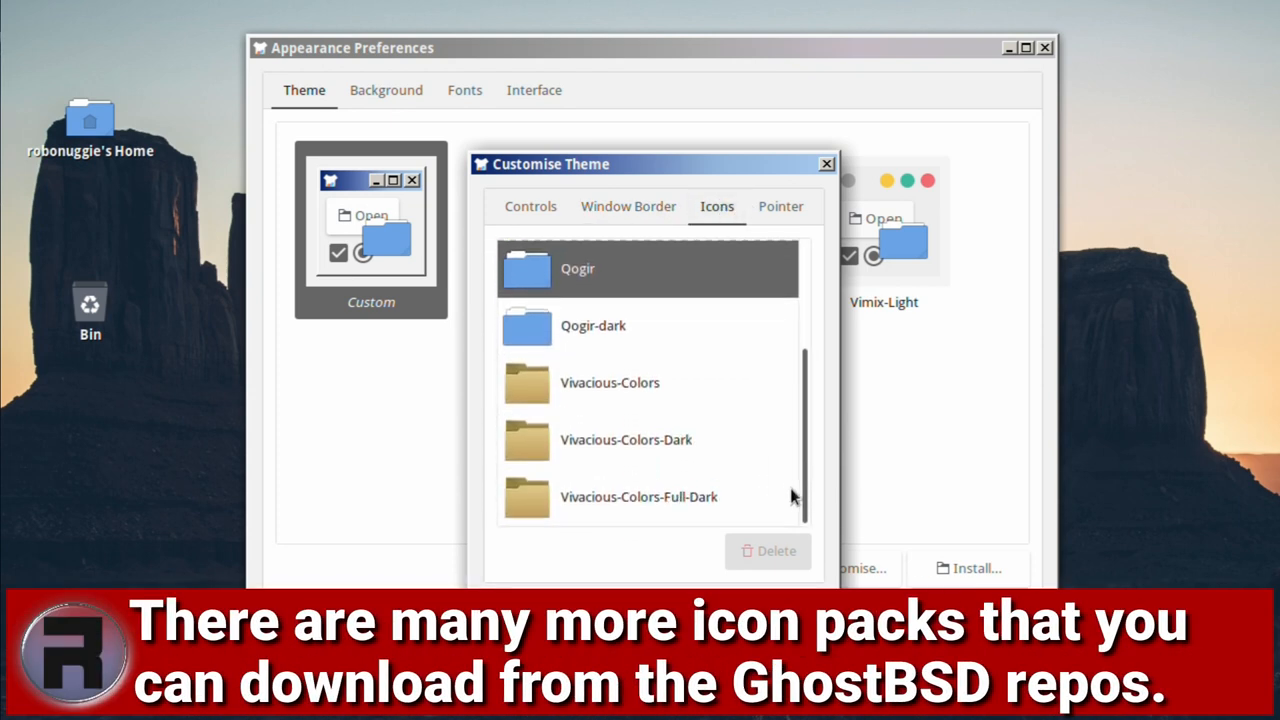
scroll(up, 3)
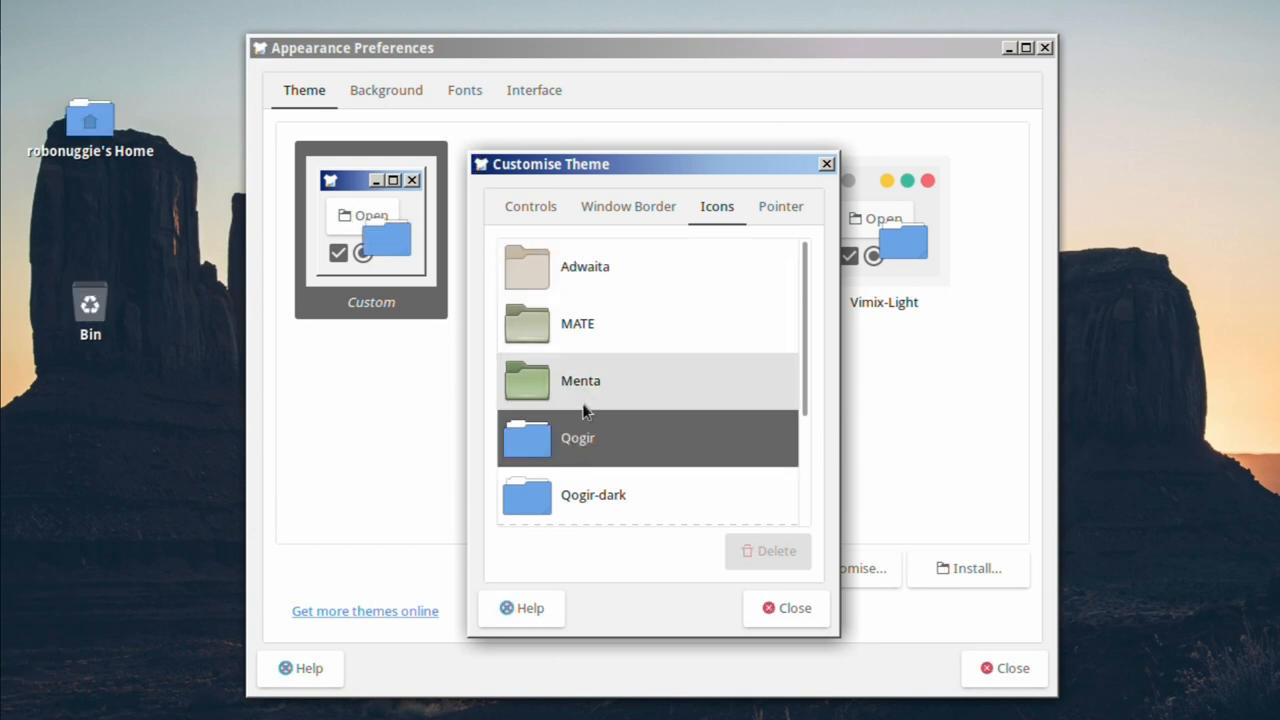
scroll(down, 3)
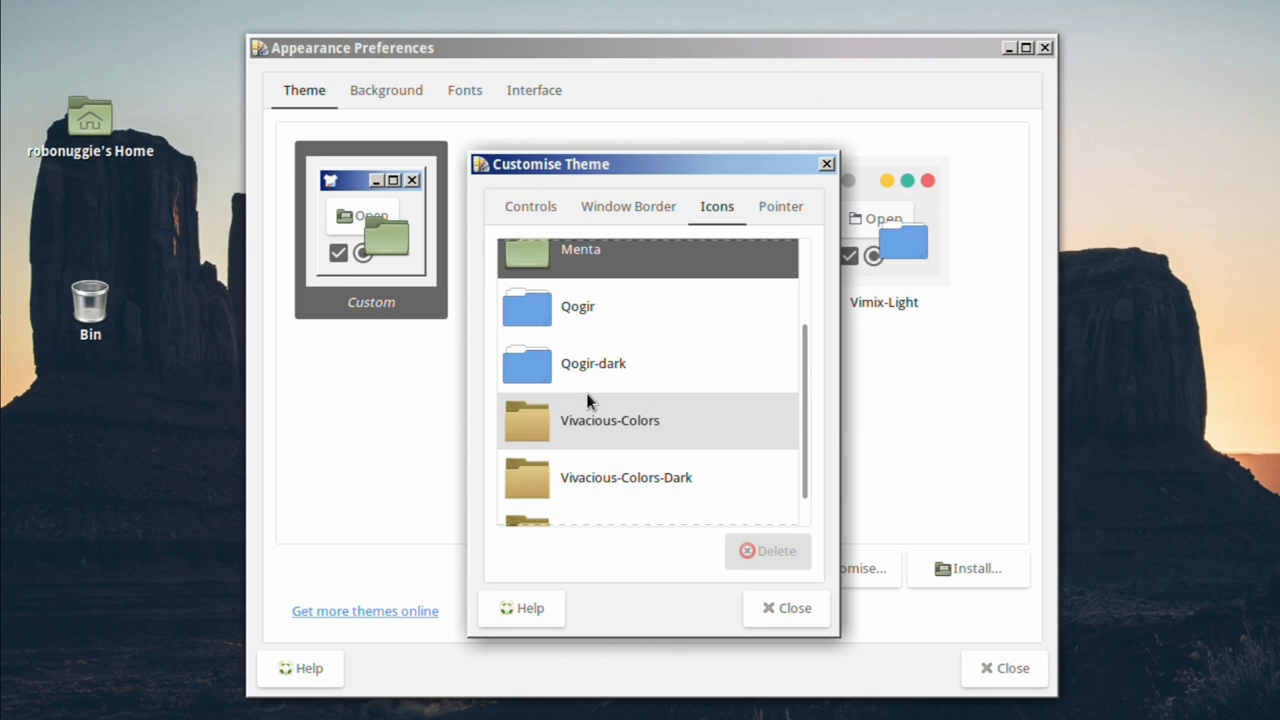
scroll(down, 3)
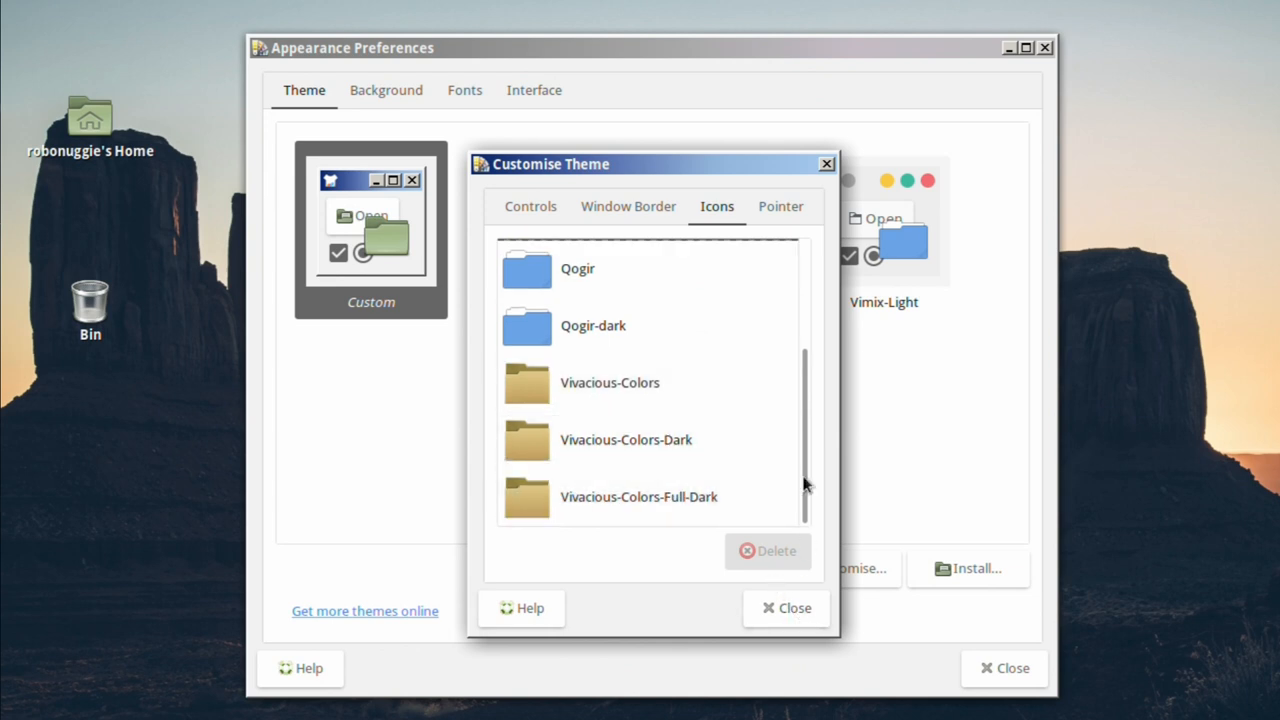
click(780, 206)
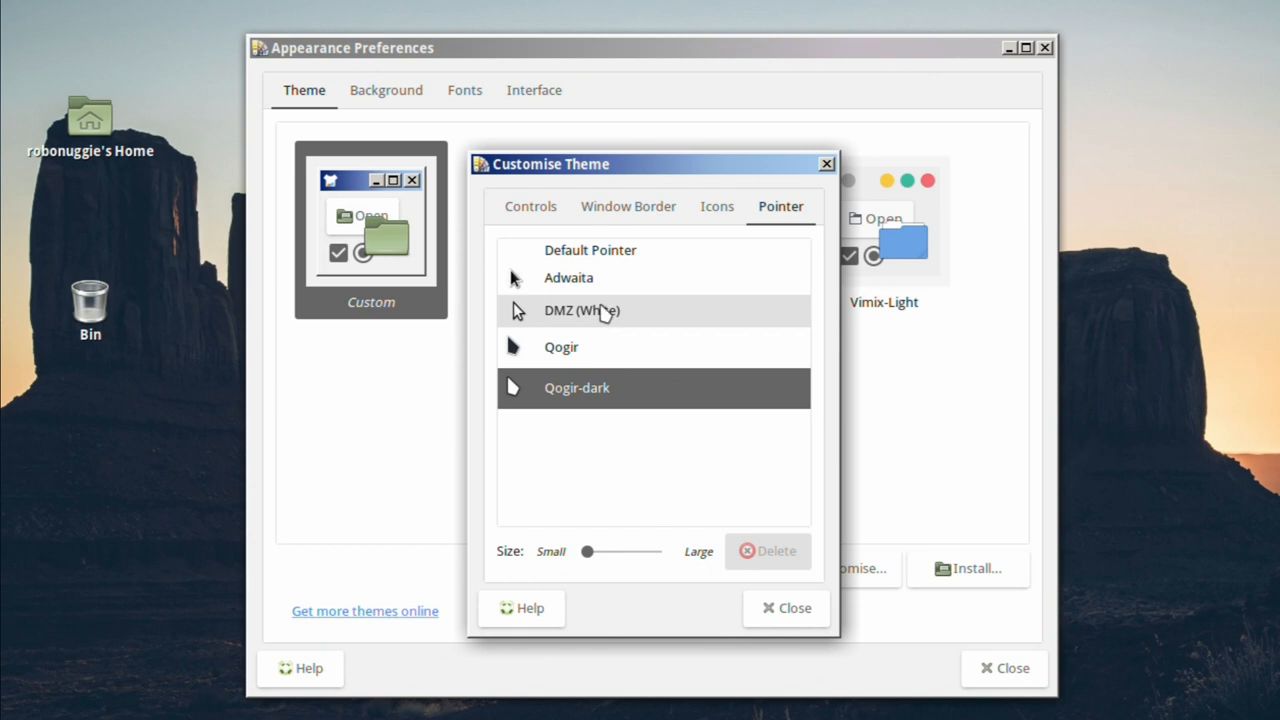
click(590, 250)
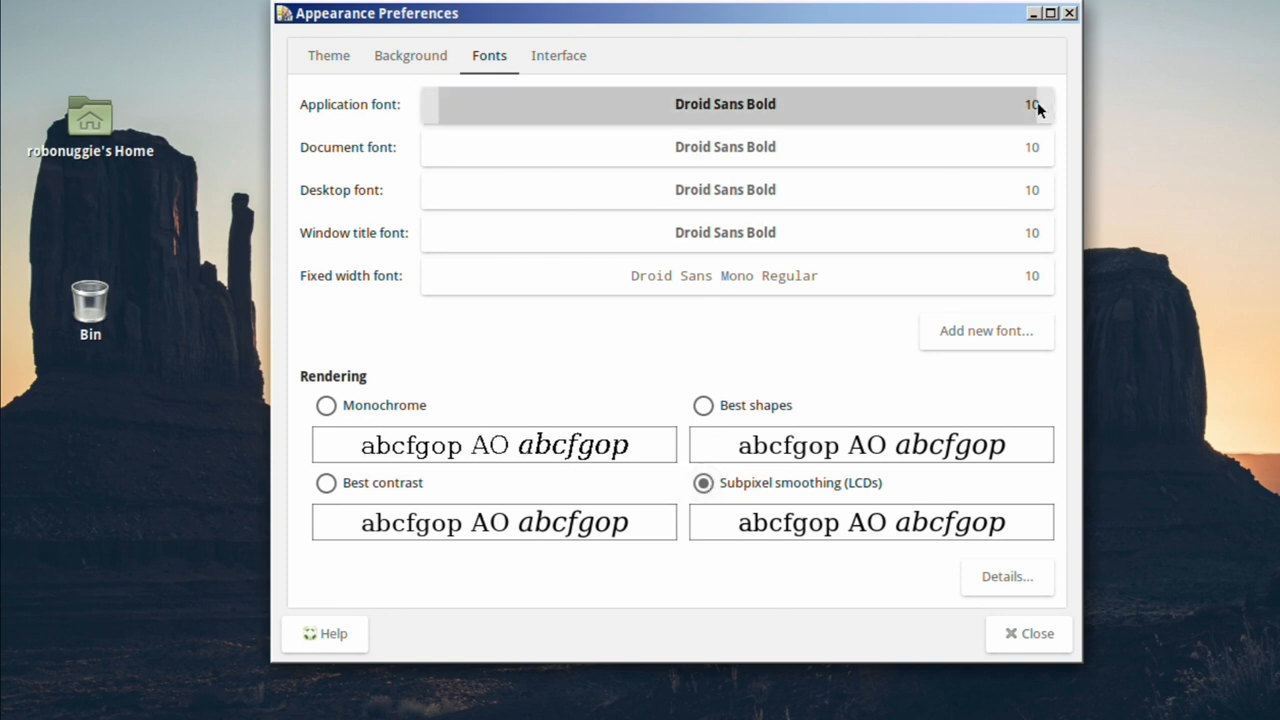
Raise the application font size by one to 11 and apply it.
click(724, 104)
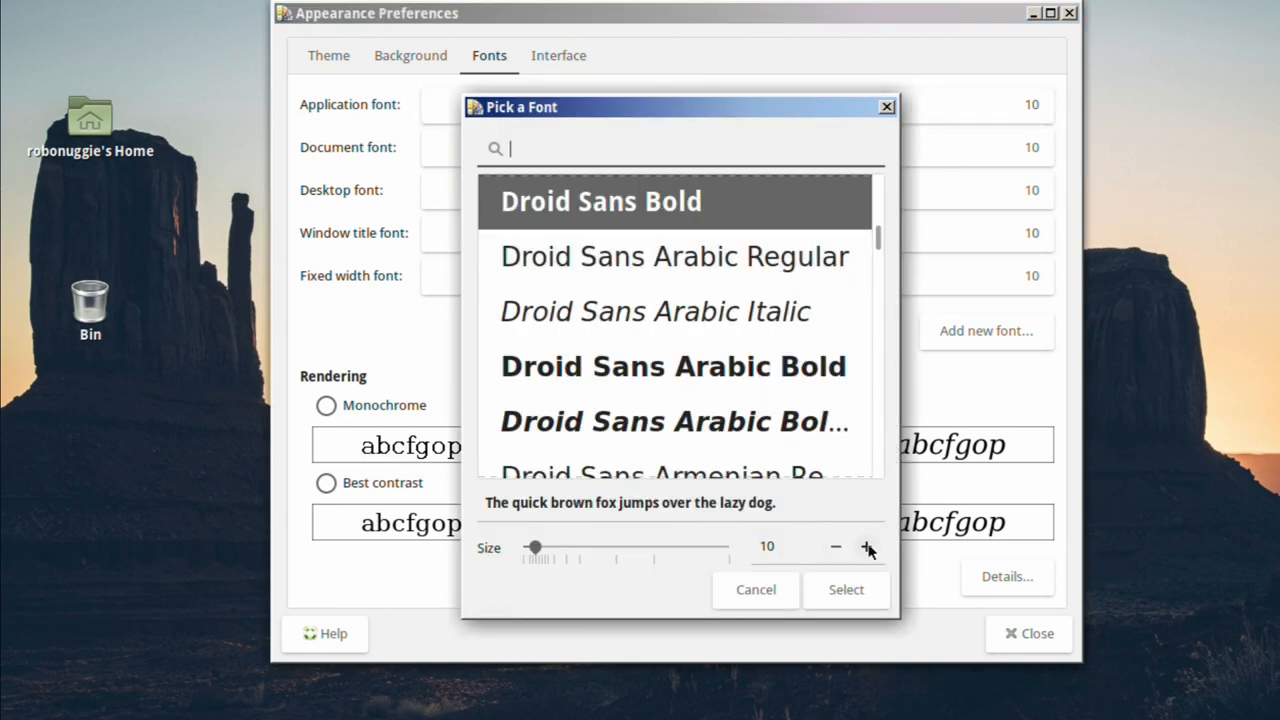
click(844, 588)
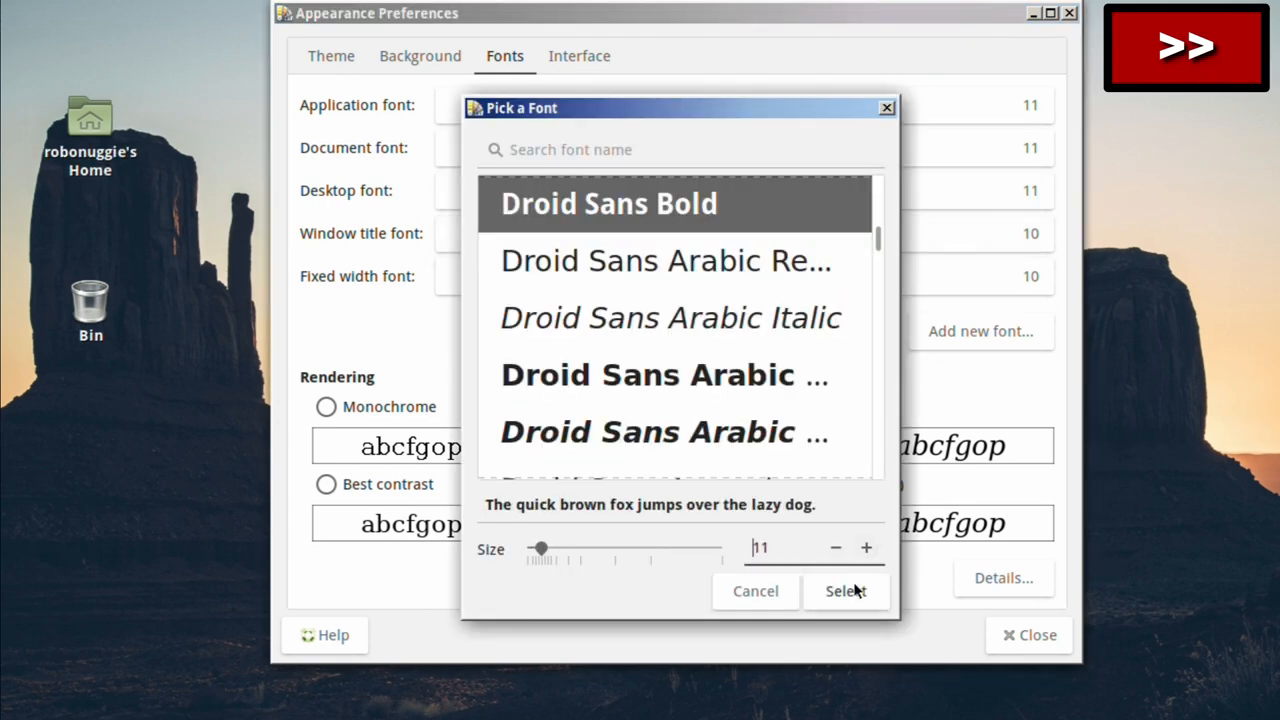
click(844, 590)
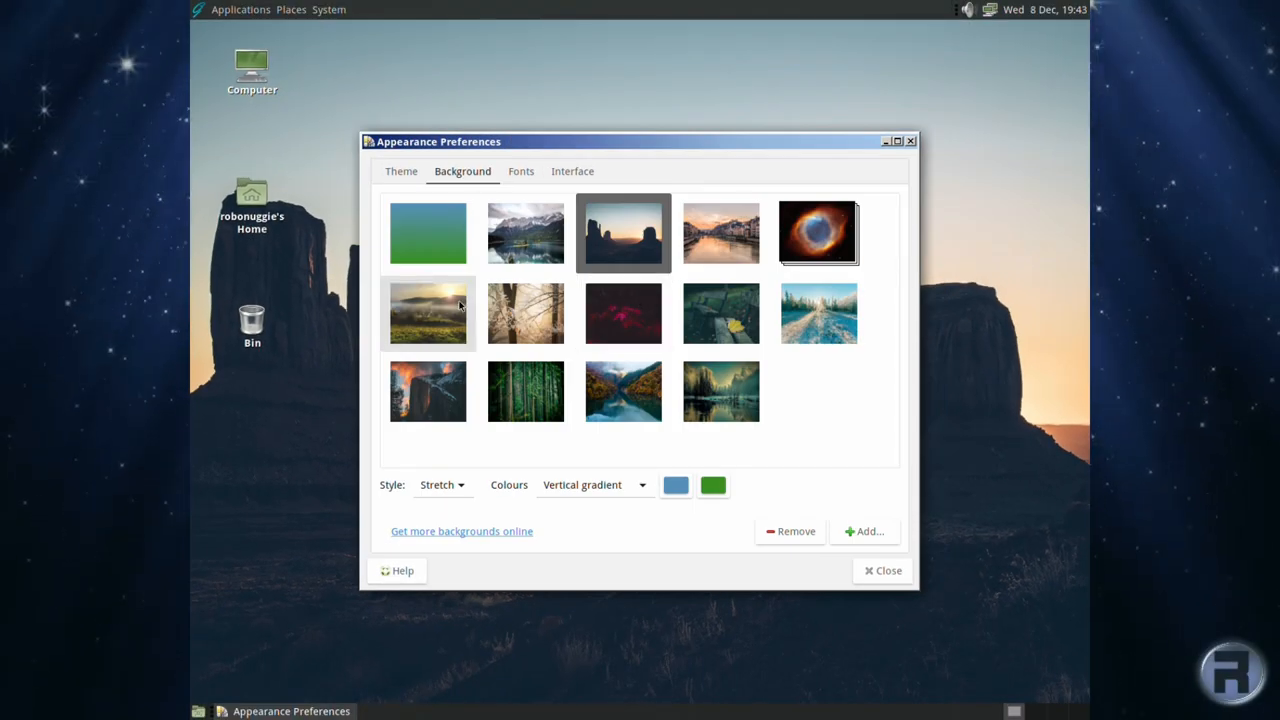
Try the mountain lake, city riverside and misty countryside wallpapers, then set dark red leaves.
click(524, 232)
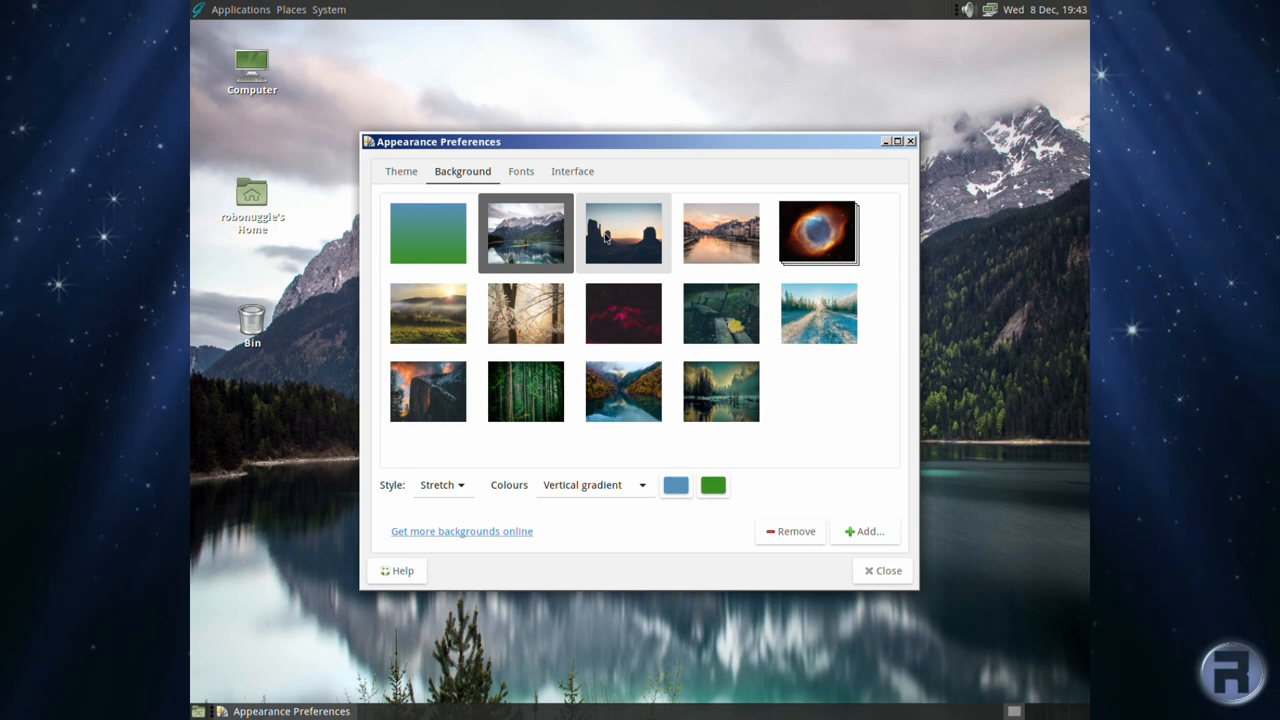
click(720, 232)
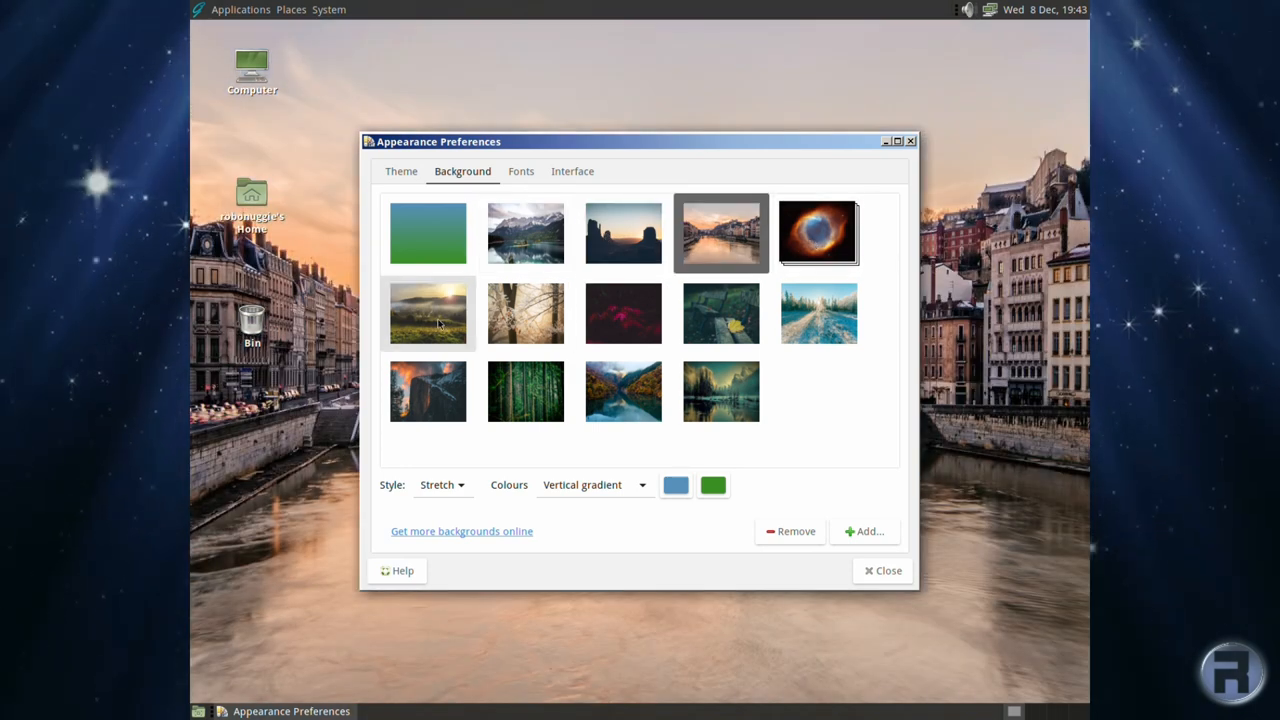
click(524, 312)
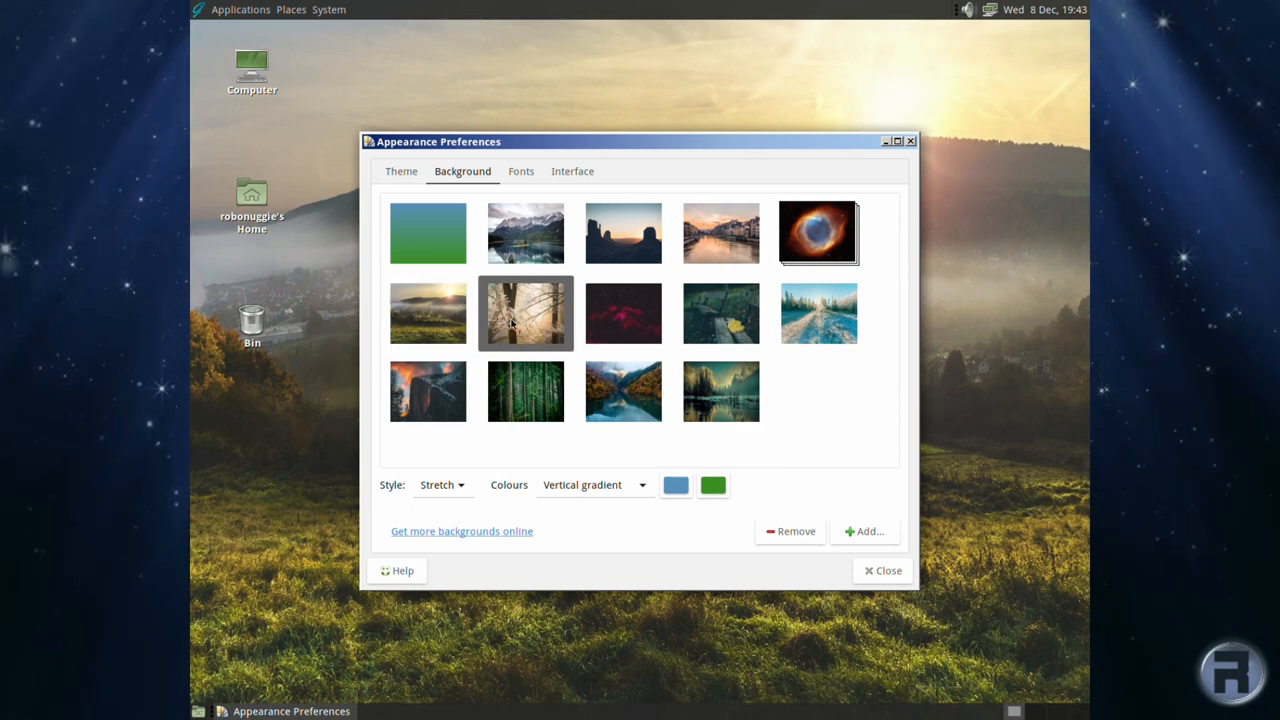
click(624, 312)
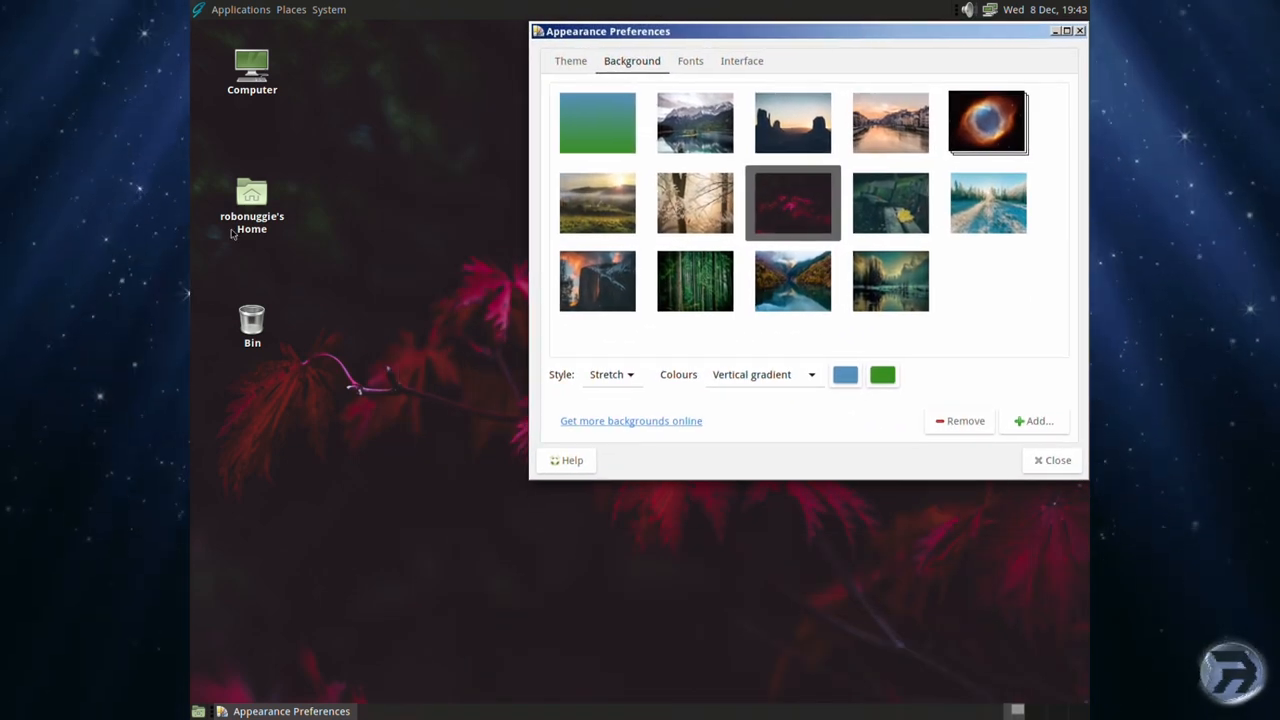
mouse_move(200, 12)
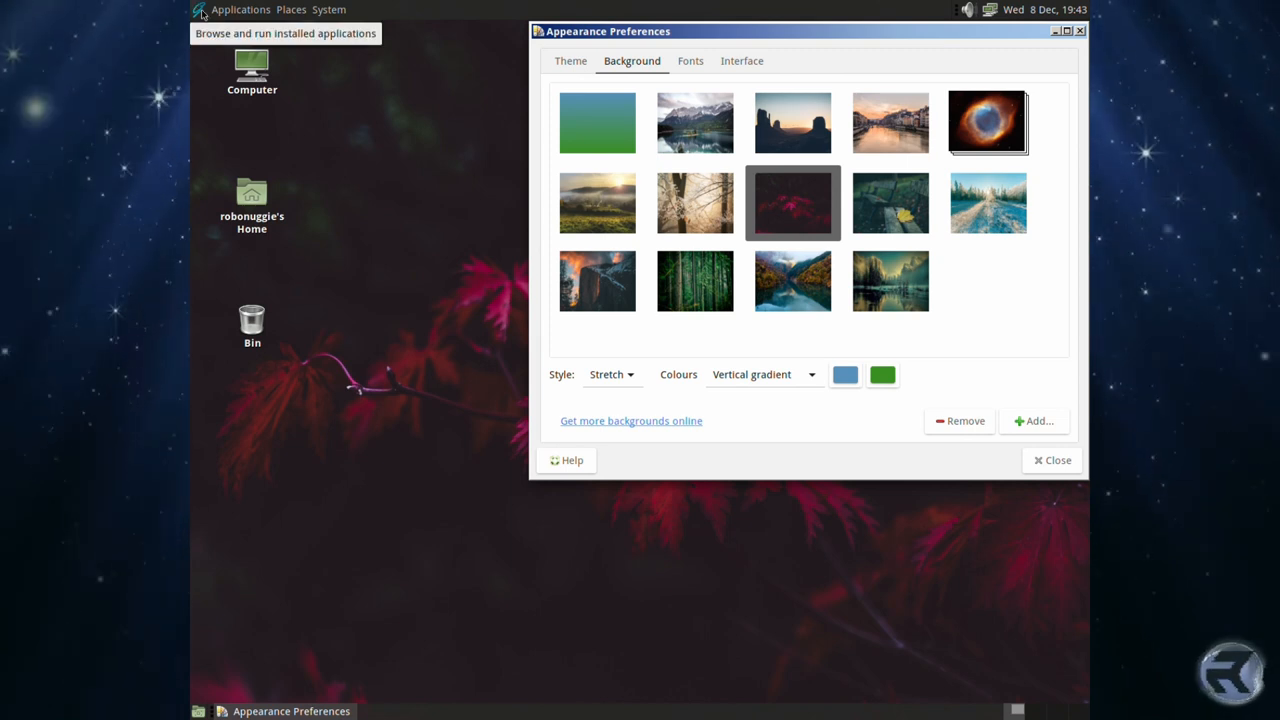
Launch Firefox and visit the KDE Store page for the Unix Wallpaper image result.
click(240, 8)
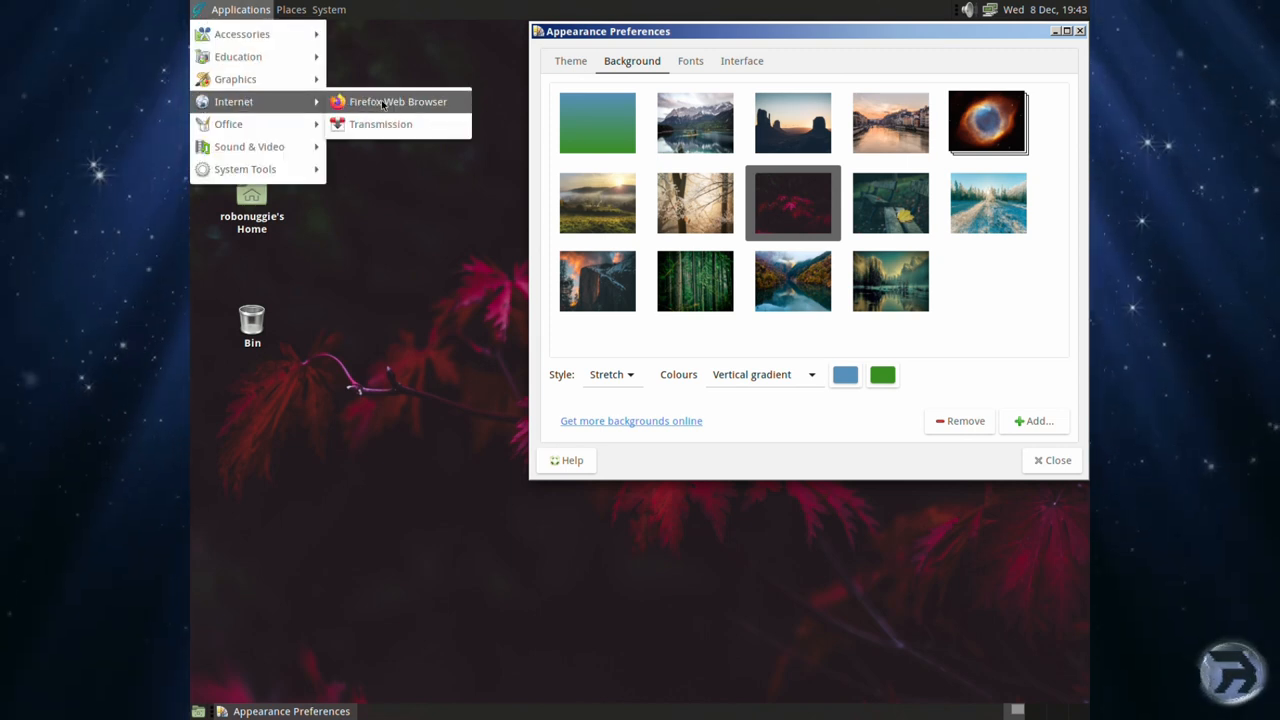
click(396, 100)
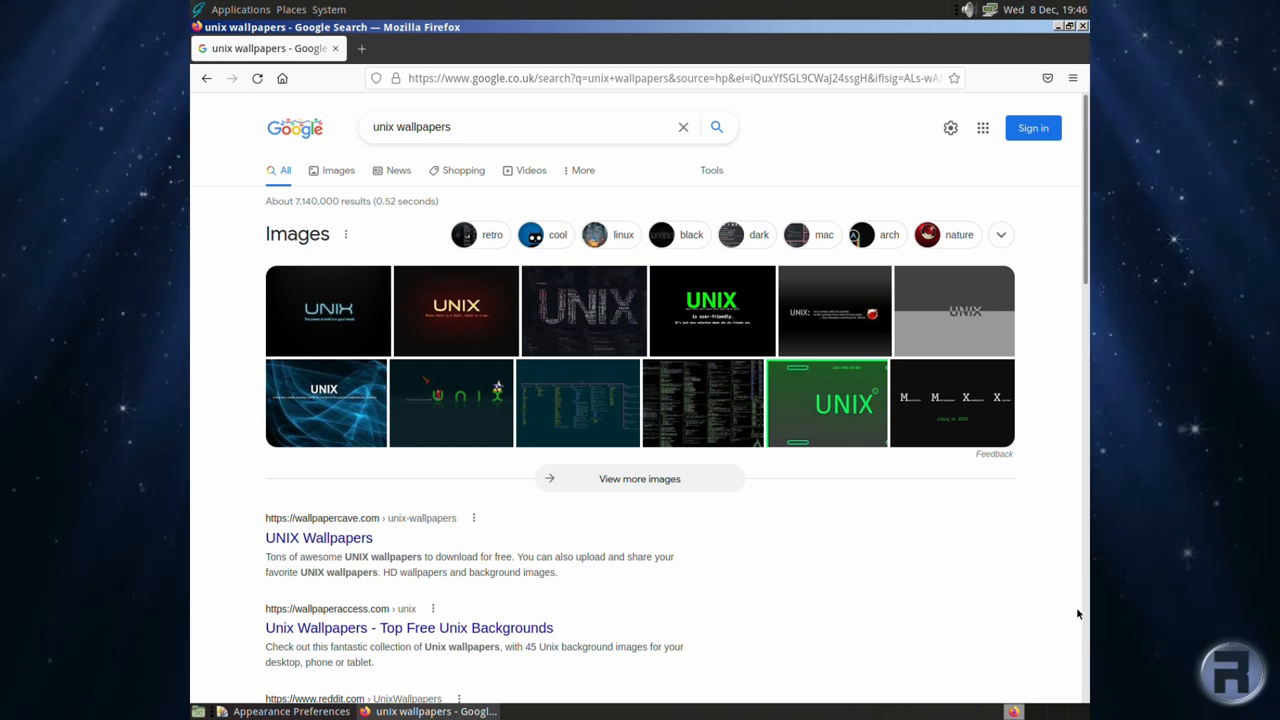
mouse_move(888, 684)
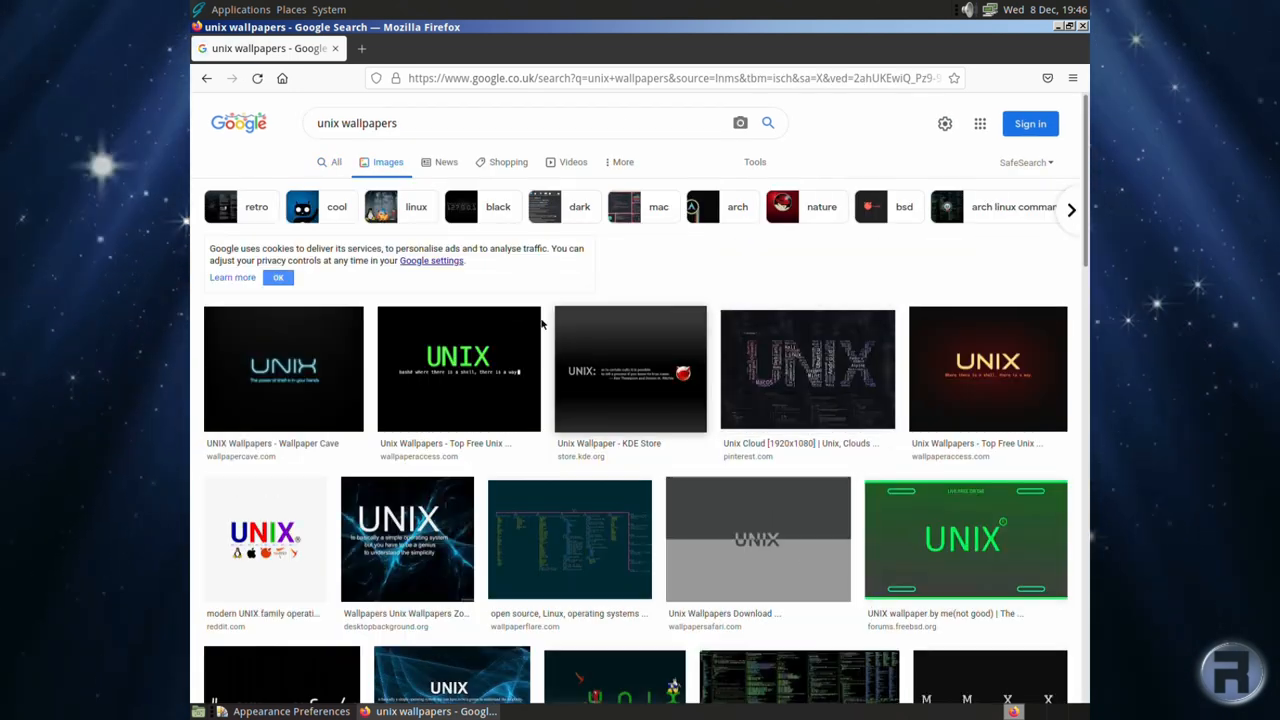
click(630, 368)
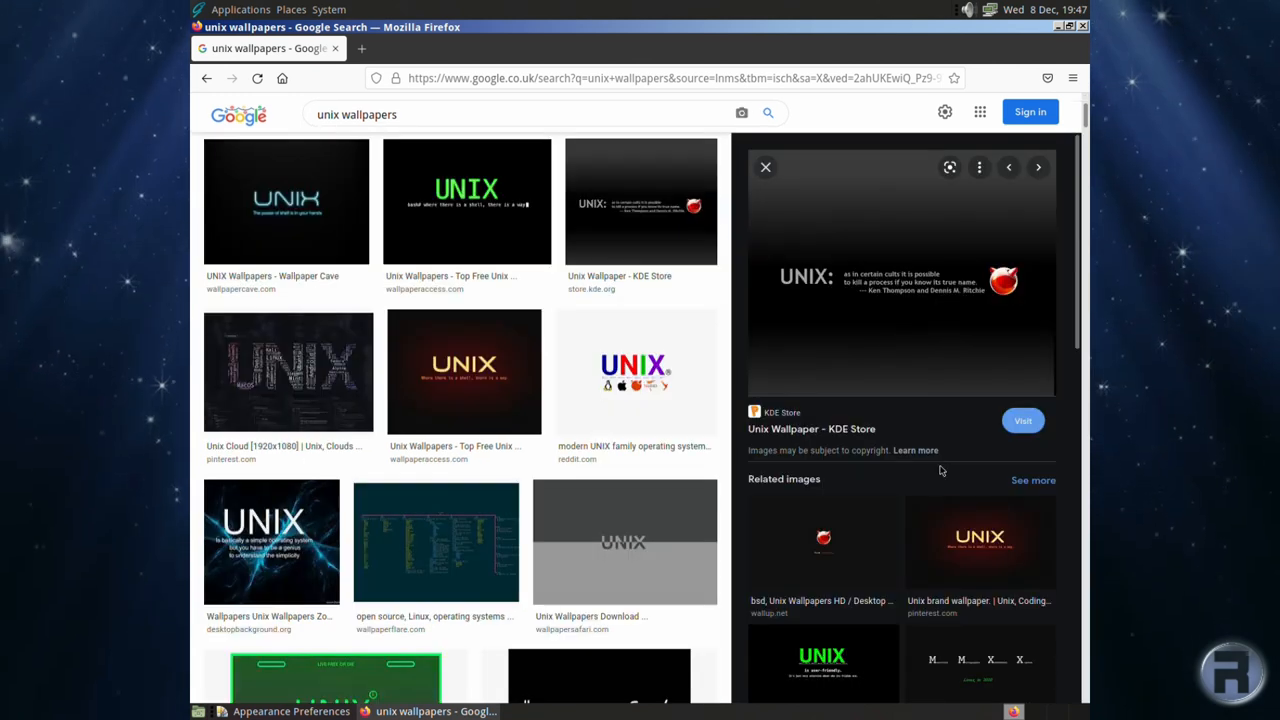
click(1022, 420)
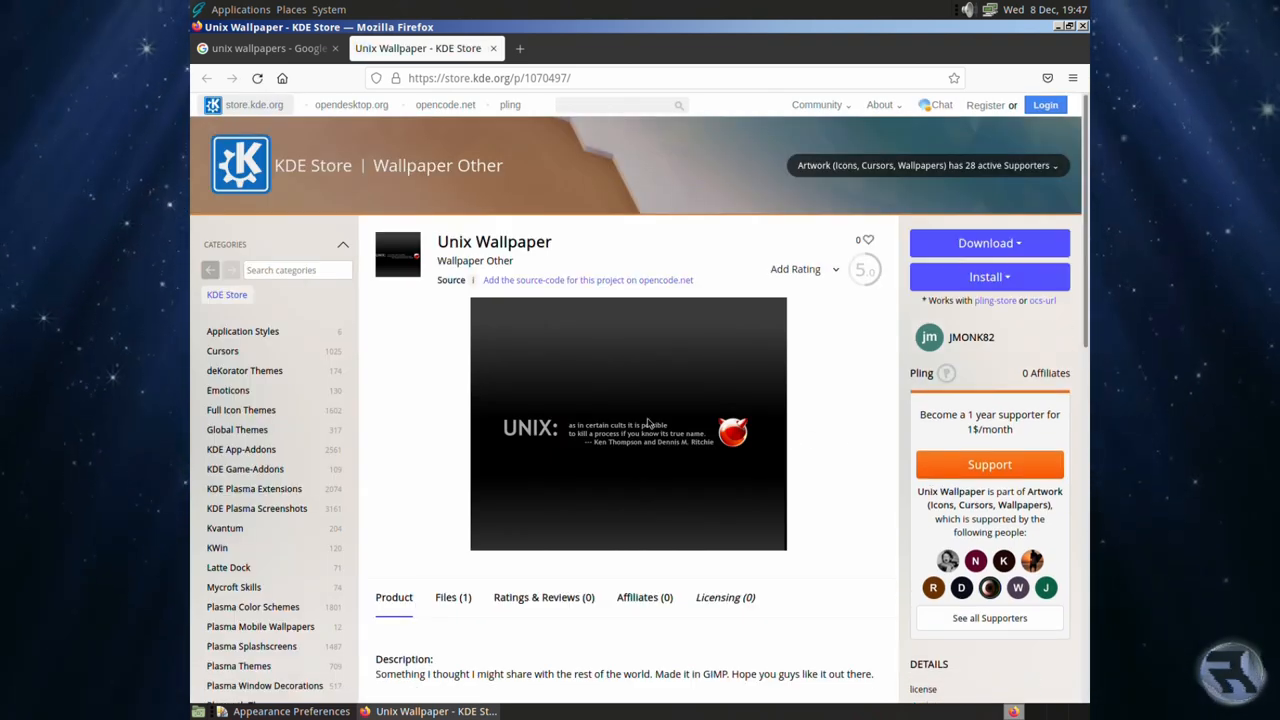
mouse_move(992, 308)
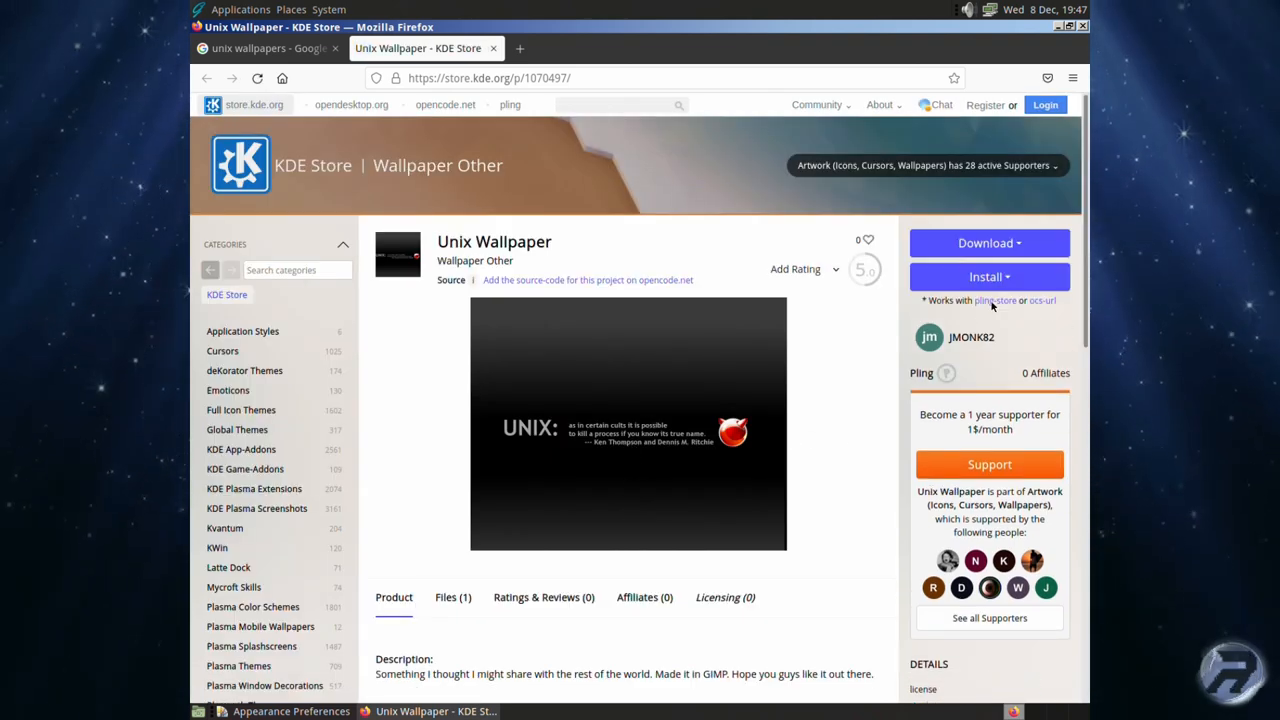
Download 39793-unixwallpaper.jpg to disk via Save File, then hide Firefox.
click(988, 244)
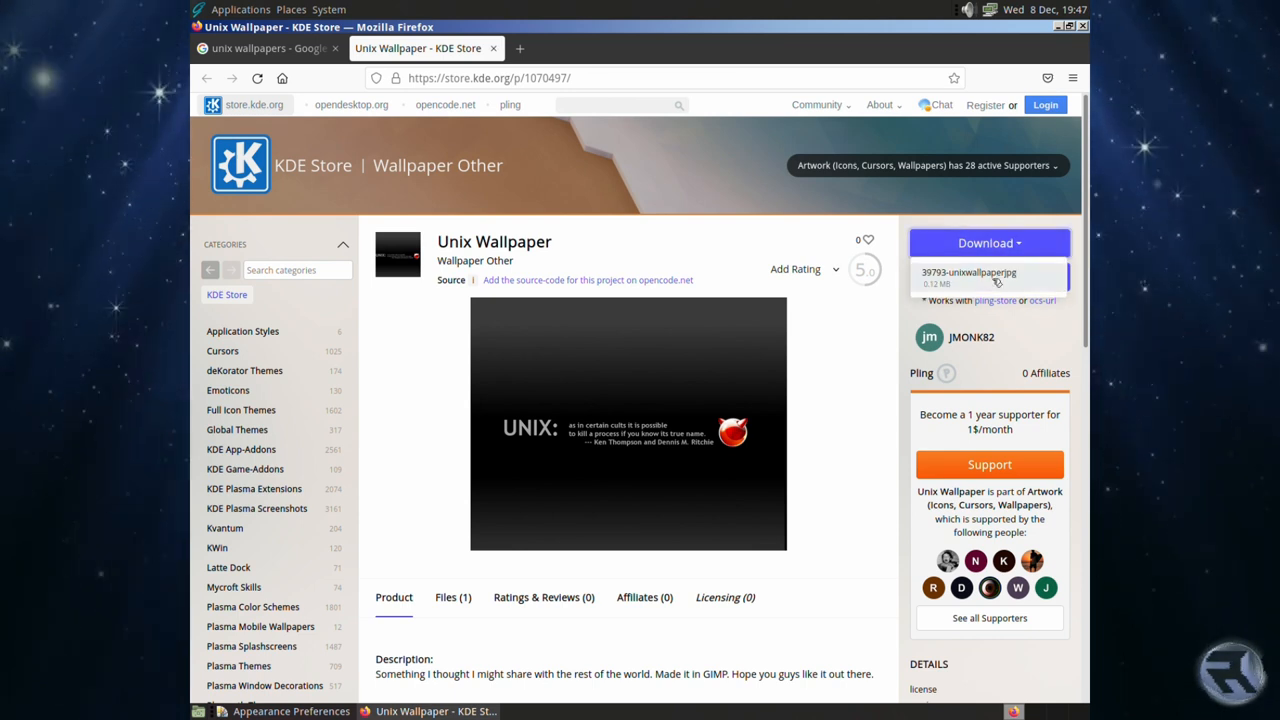
click(968, 276)
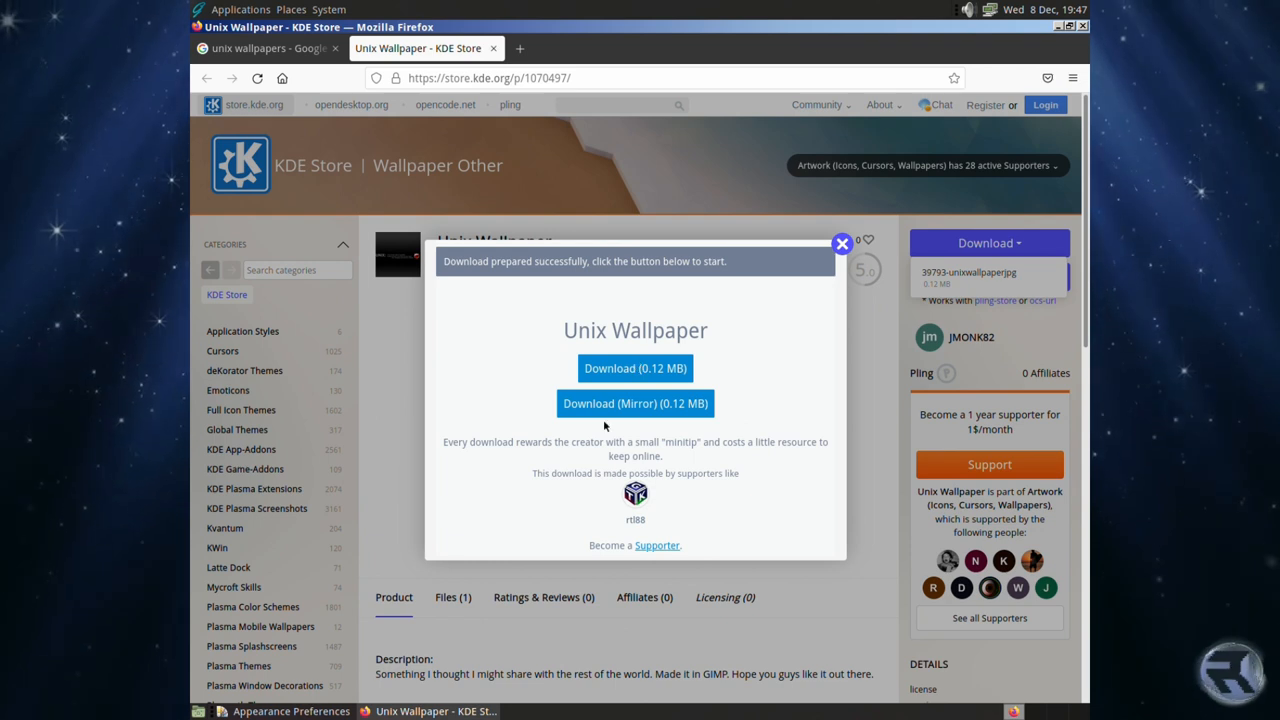
click(636, 368)
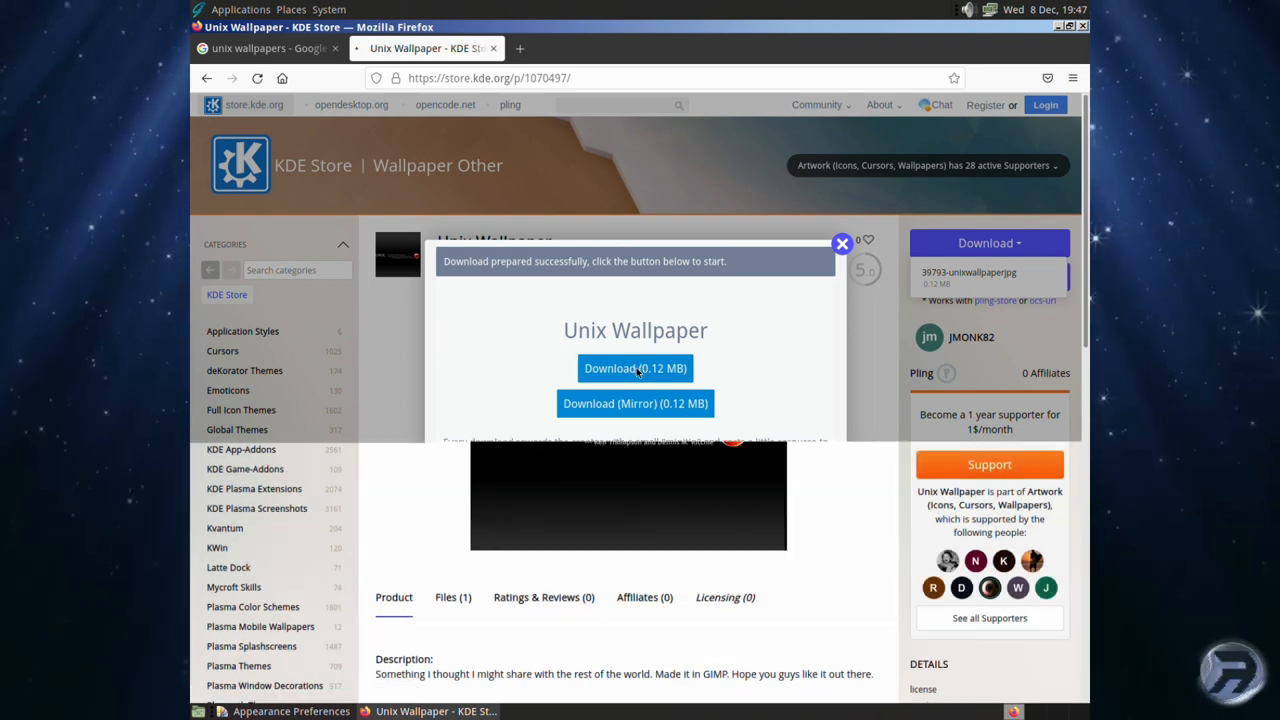
click(636, 368)
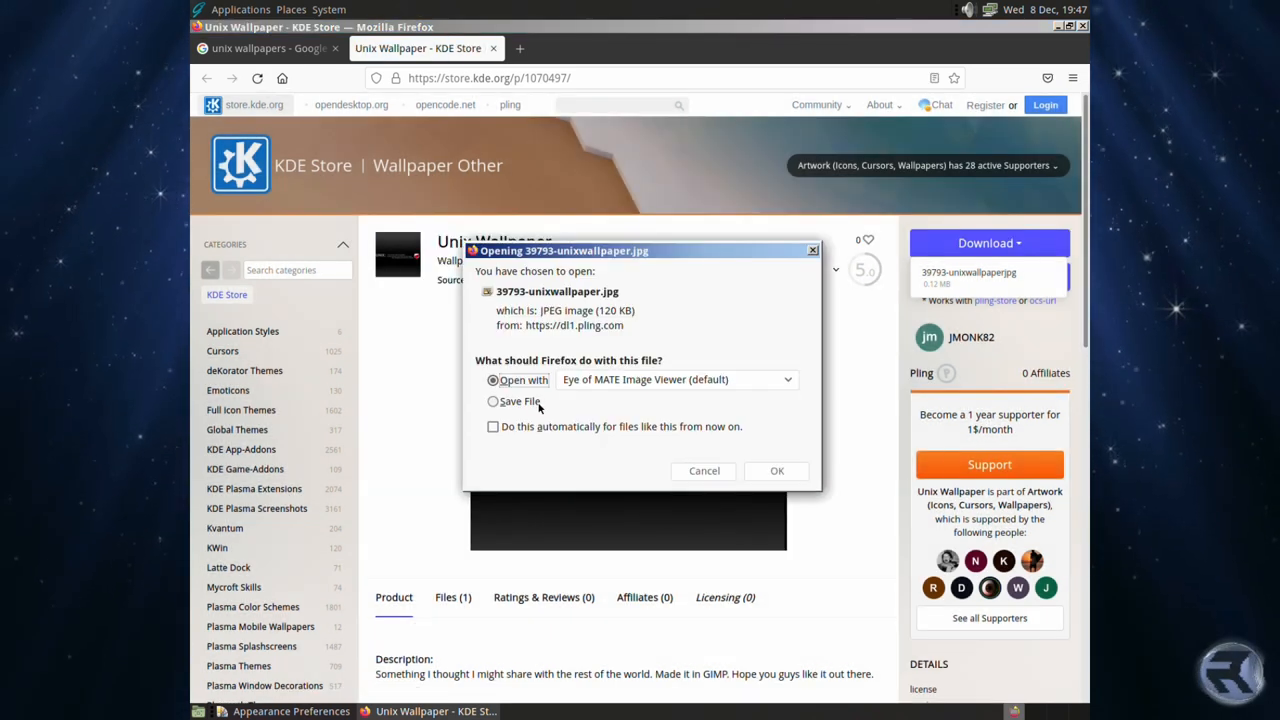
click(492, 400)
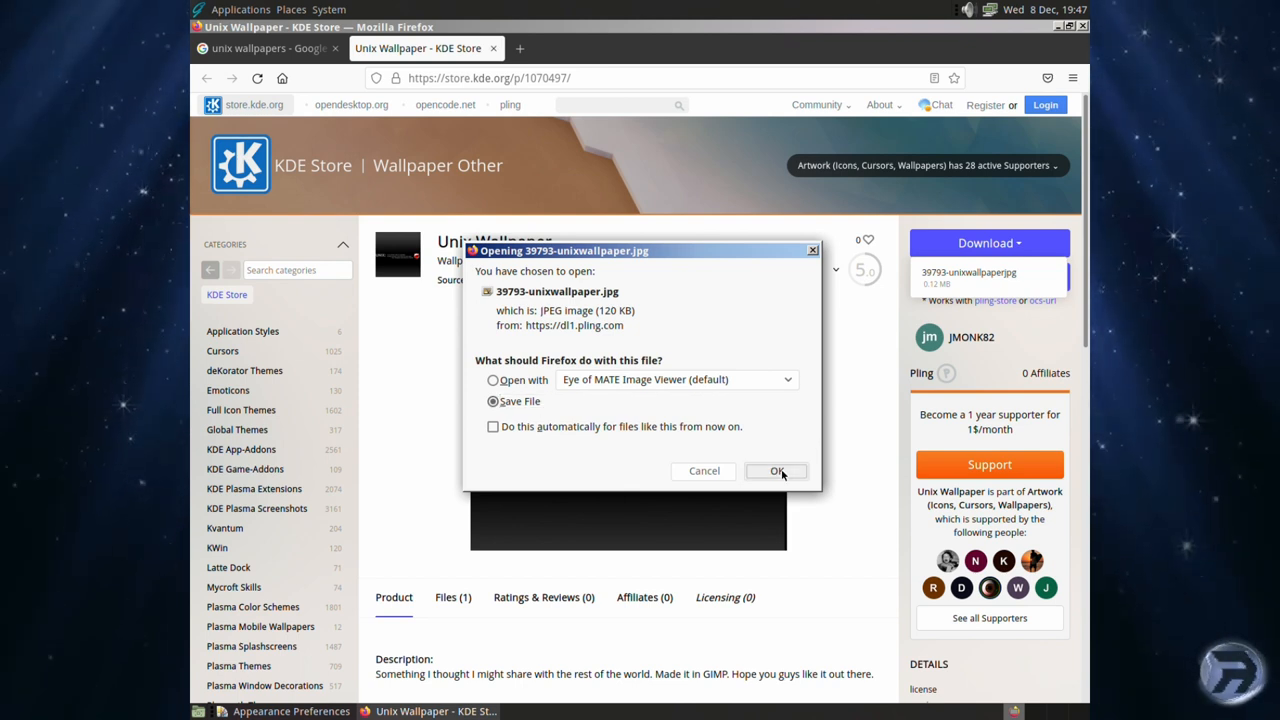
click(776, 472)
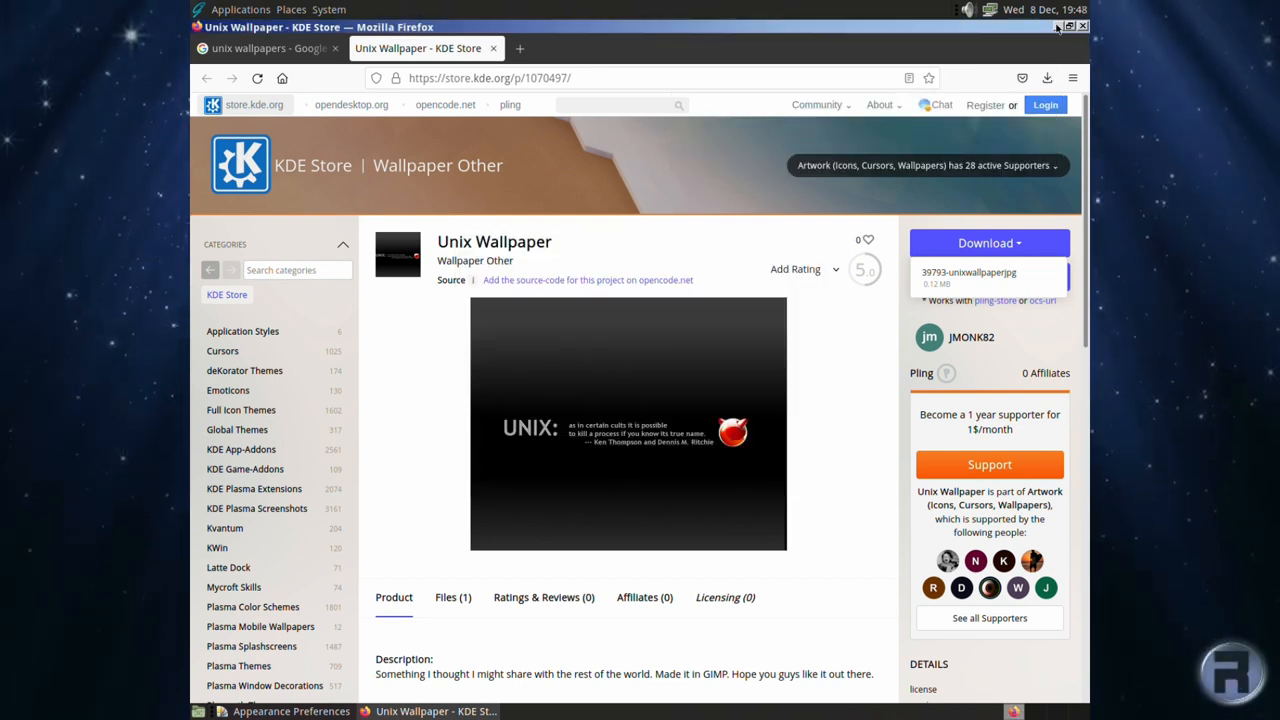
click(1058, 28)
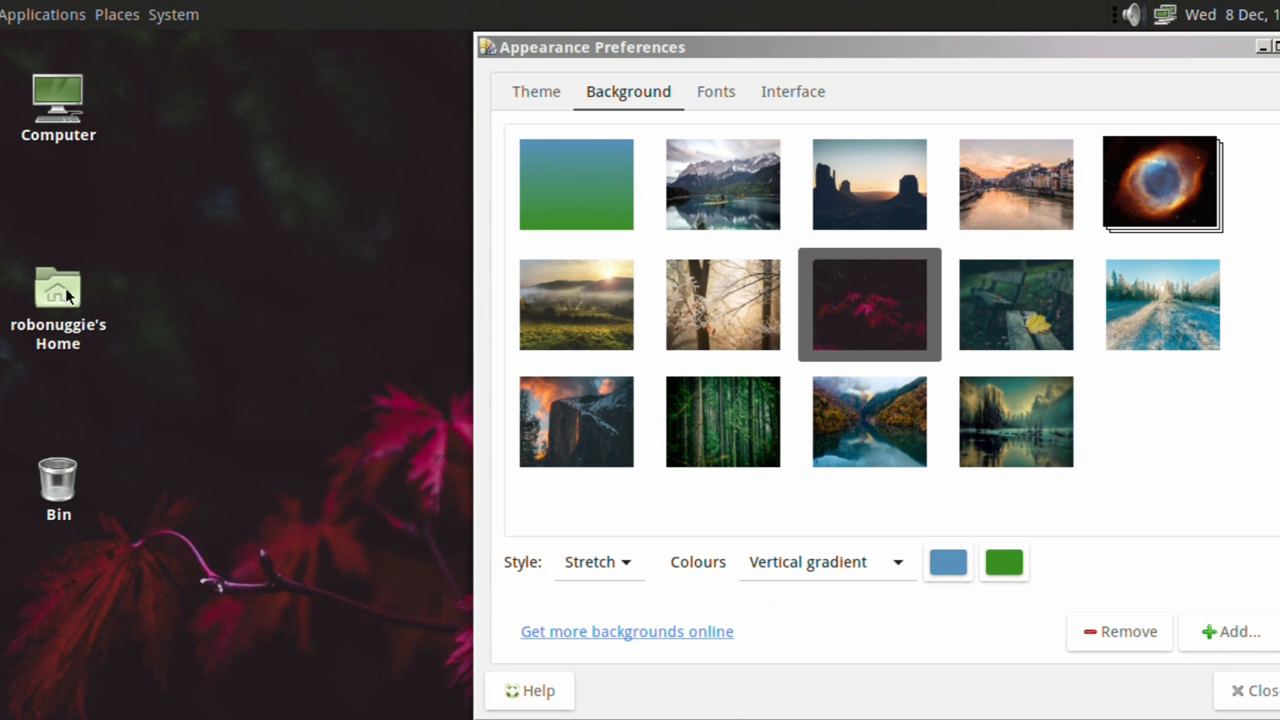
Create a folder named Wallpapers in the home directory.
double_click(56, 290)
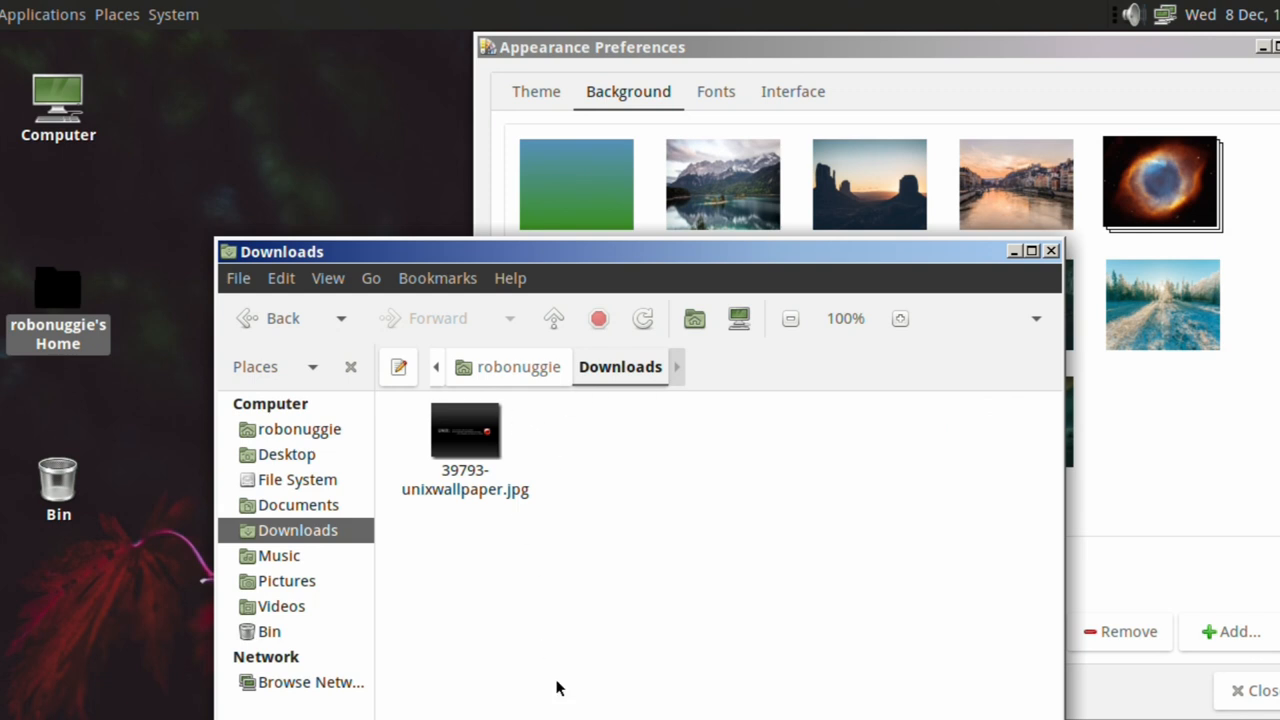
mouse_move(524, 262)
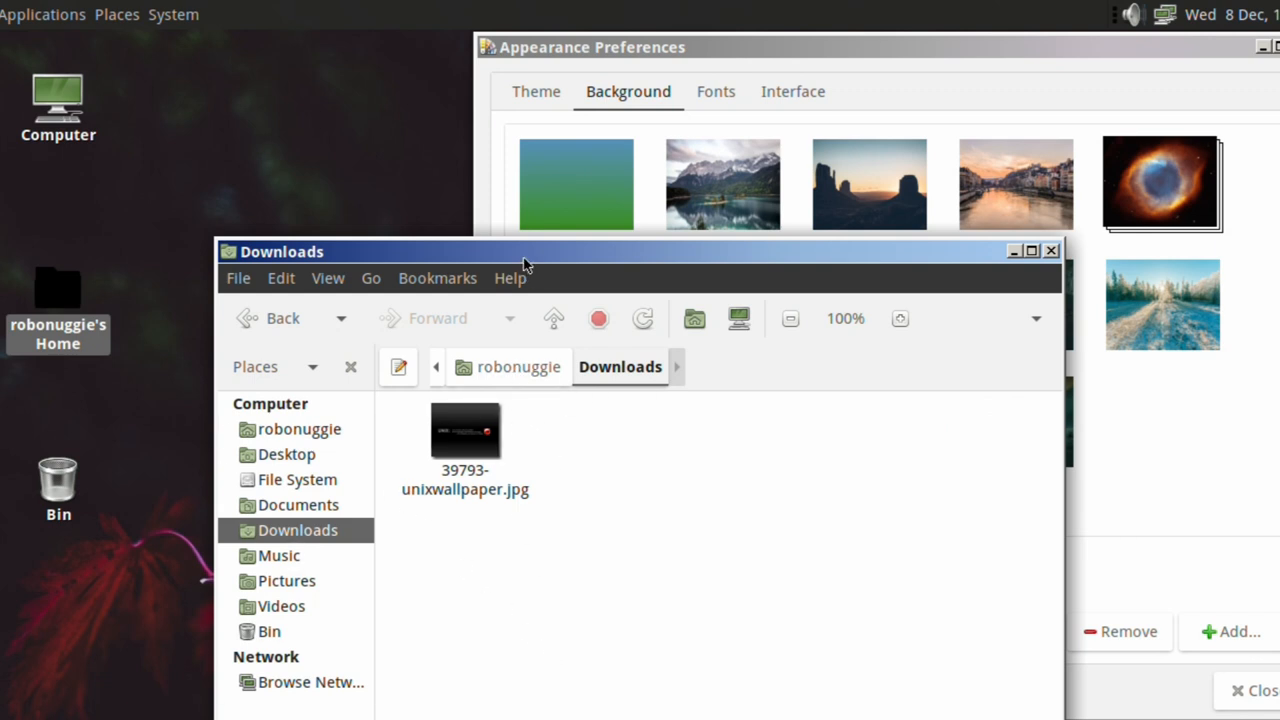
drag(524, 252, 756, 418)
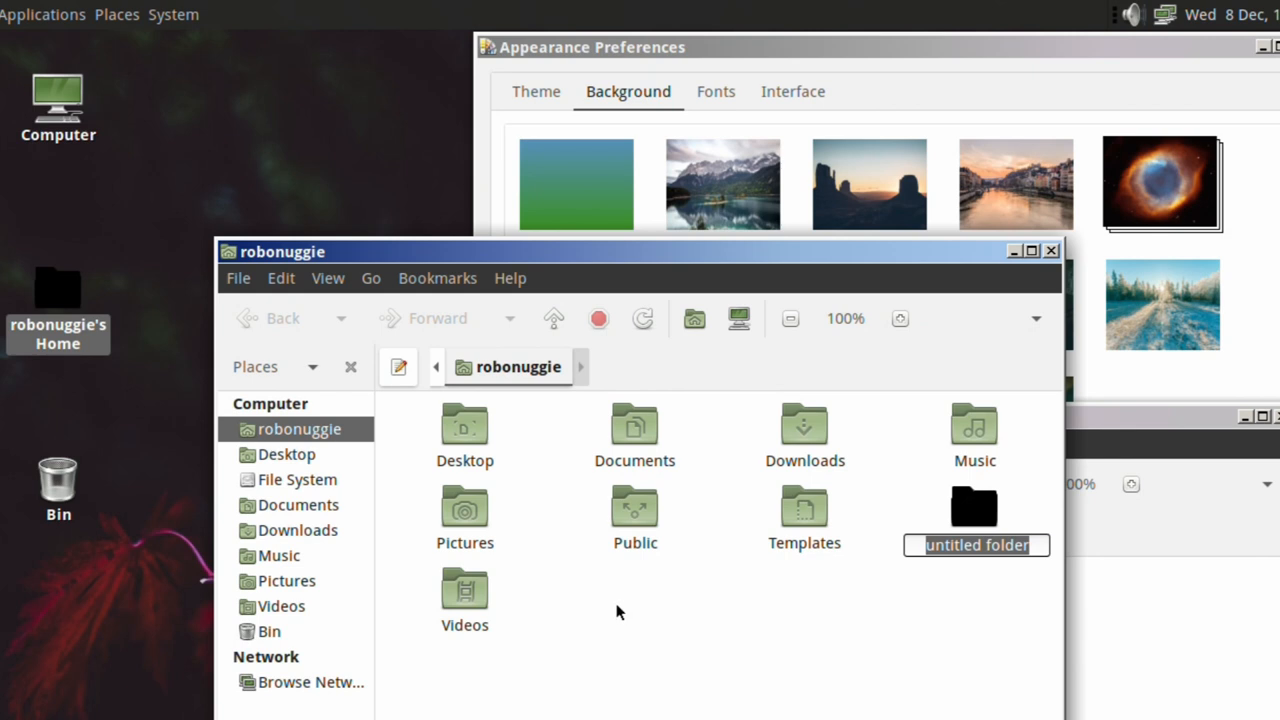
text(Wallp)
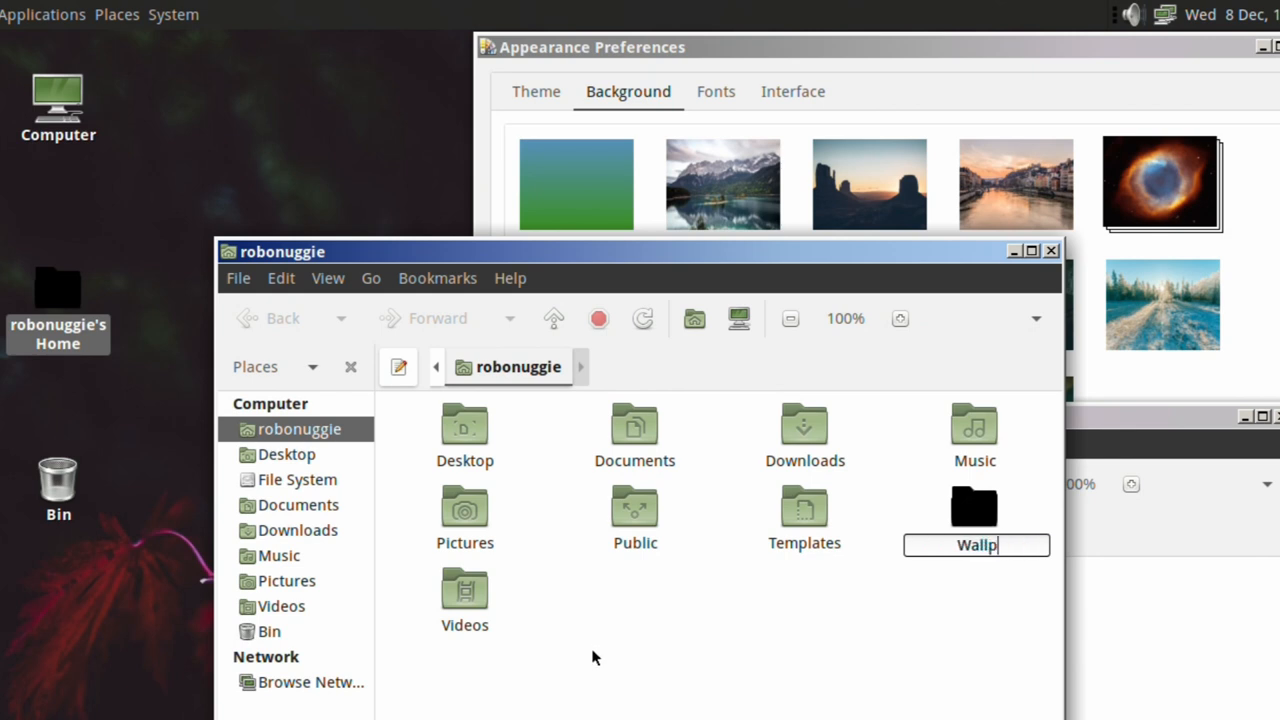
text(apers)
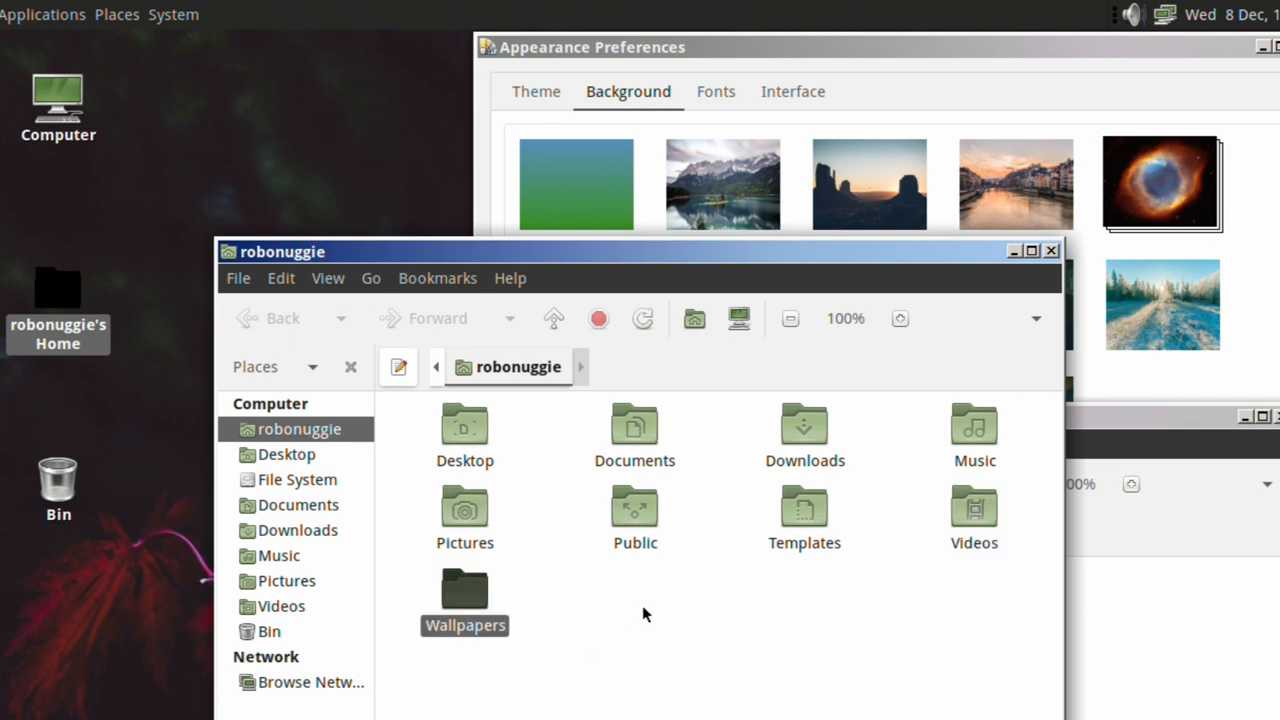
Move the downloaded wallpaper jpg from Downloads into the Wallpapers folder.
double_click(804, 424)
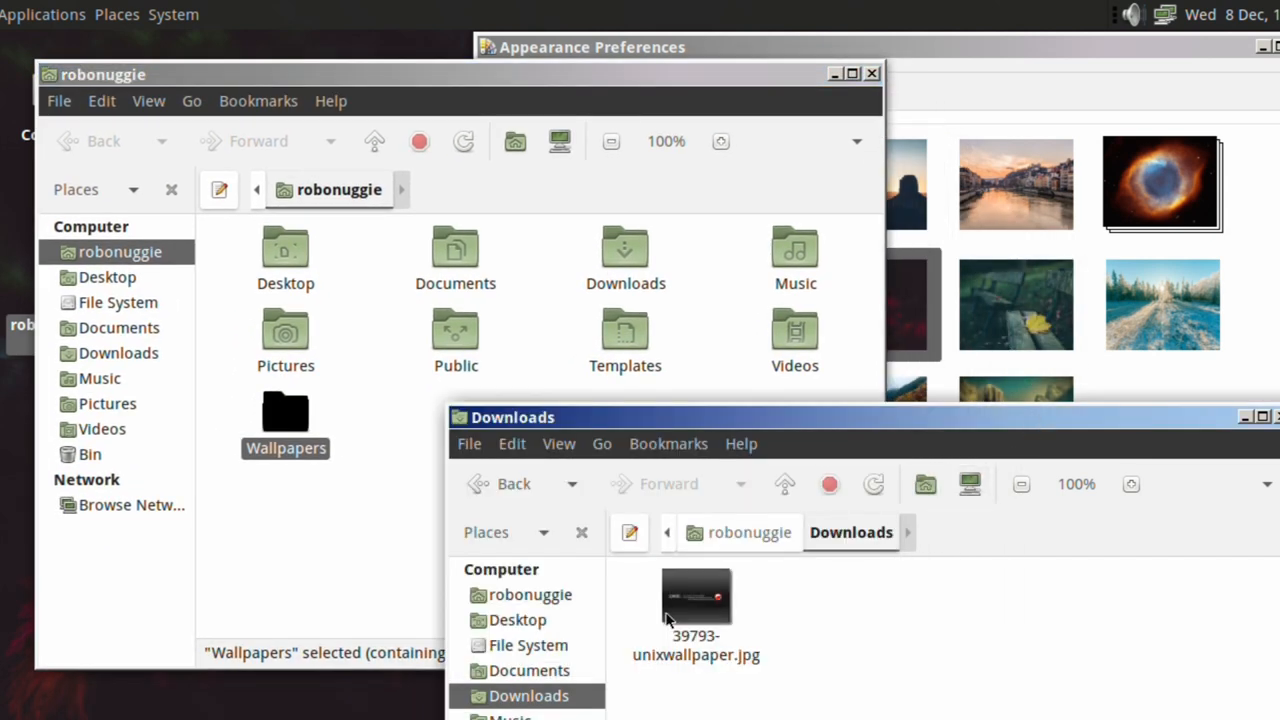
drag(696, 600, 290, 430)
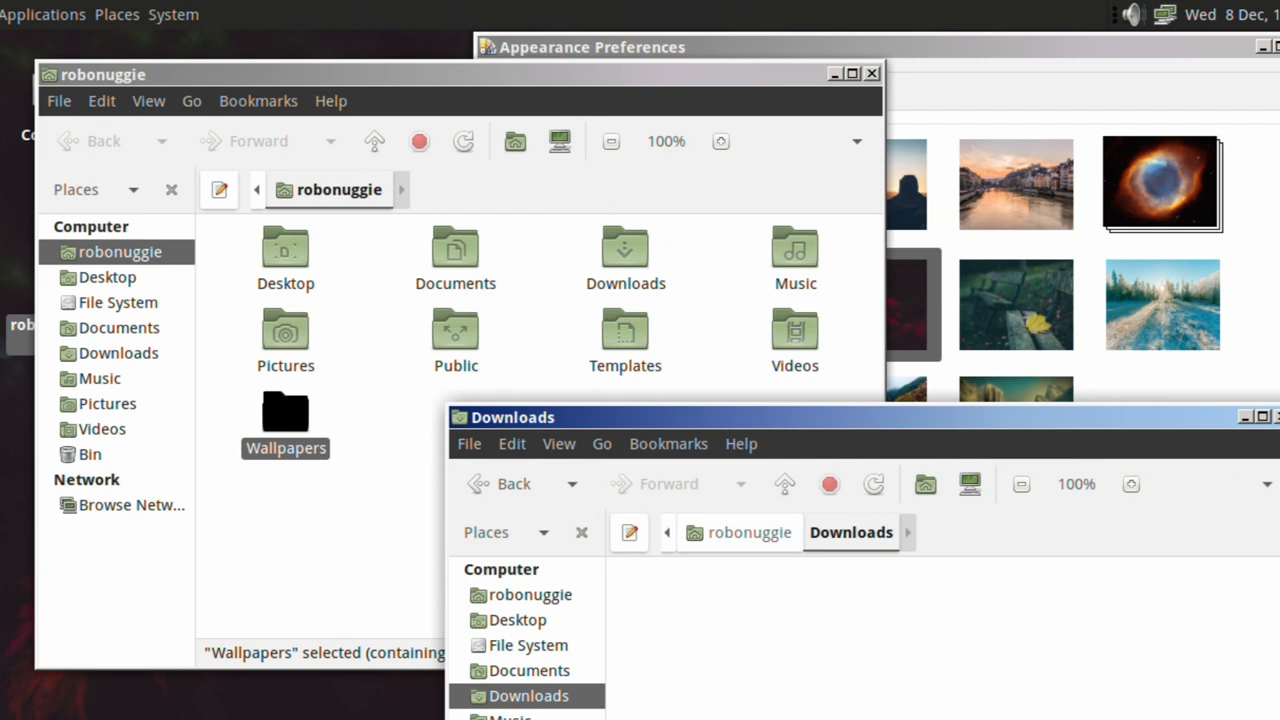
double_click(284, 410)
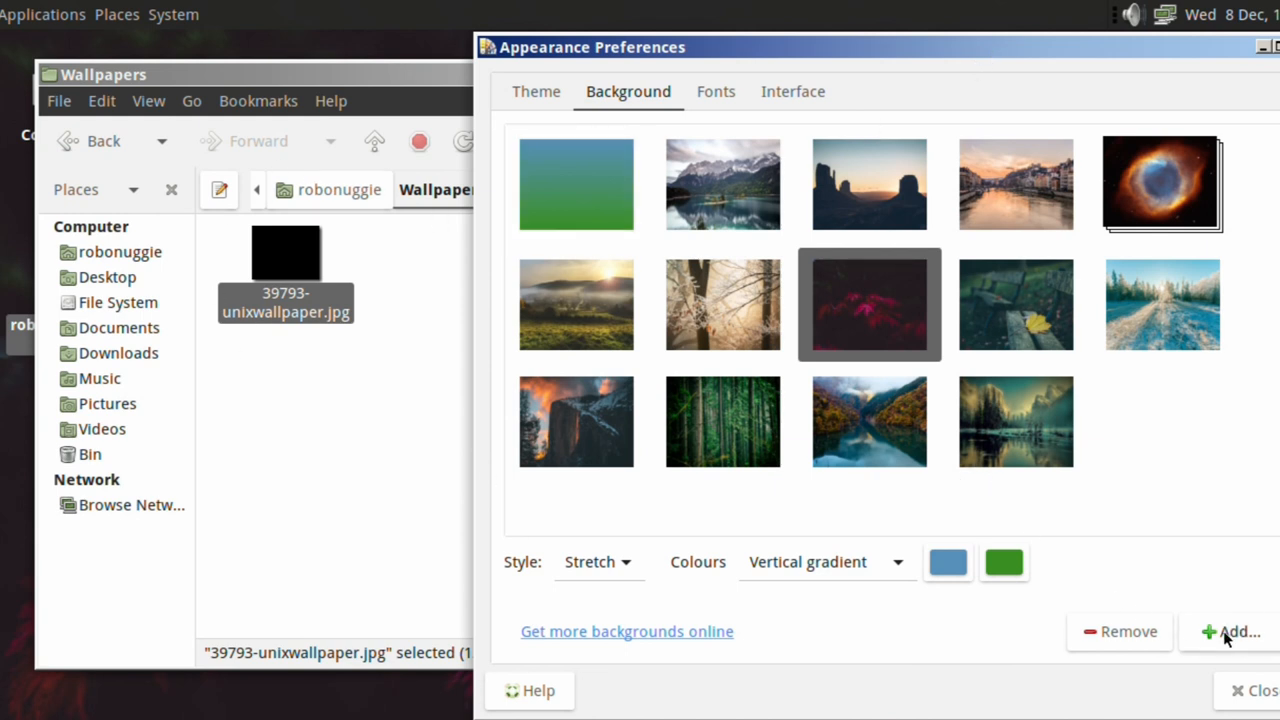
Add a wallpaper and browse to the folder holding 39793-unixwallpaper.jpg.
click(1234, 632)
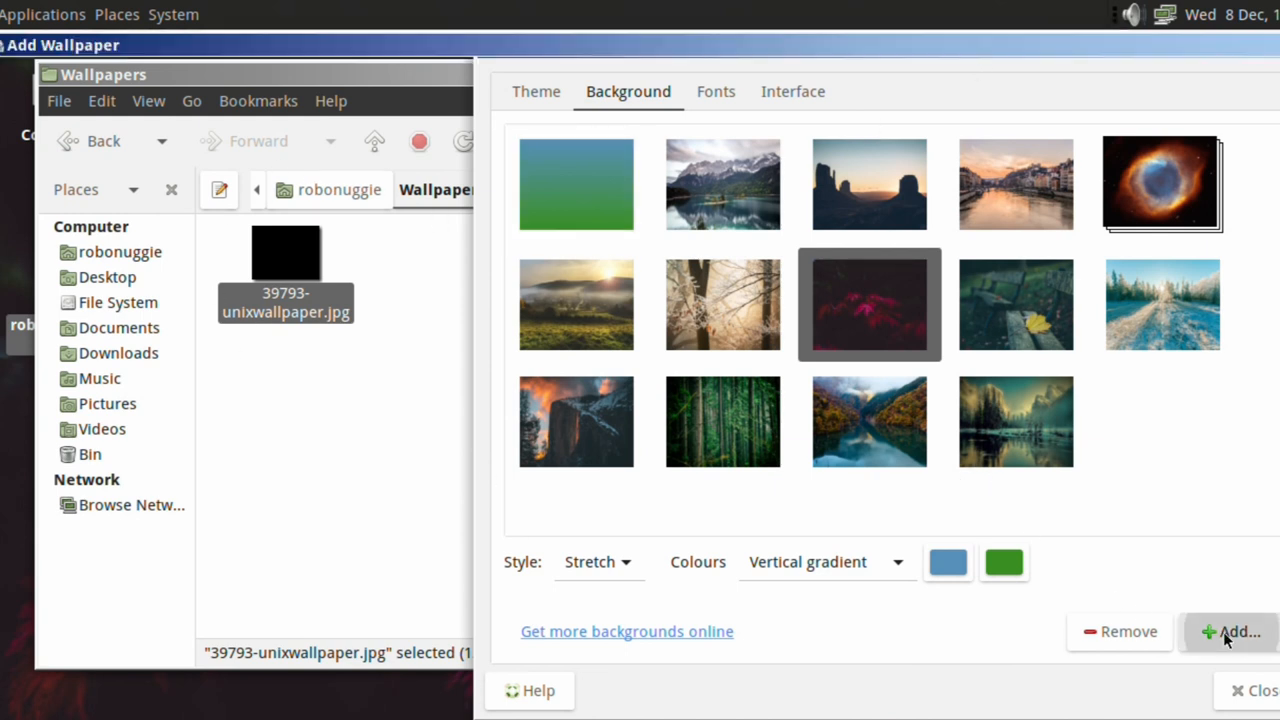
click(1234, 632)
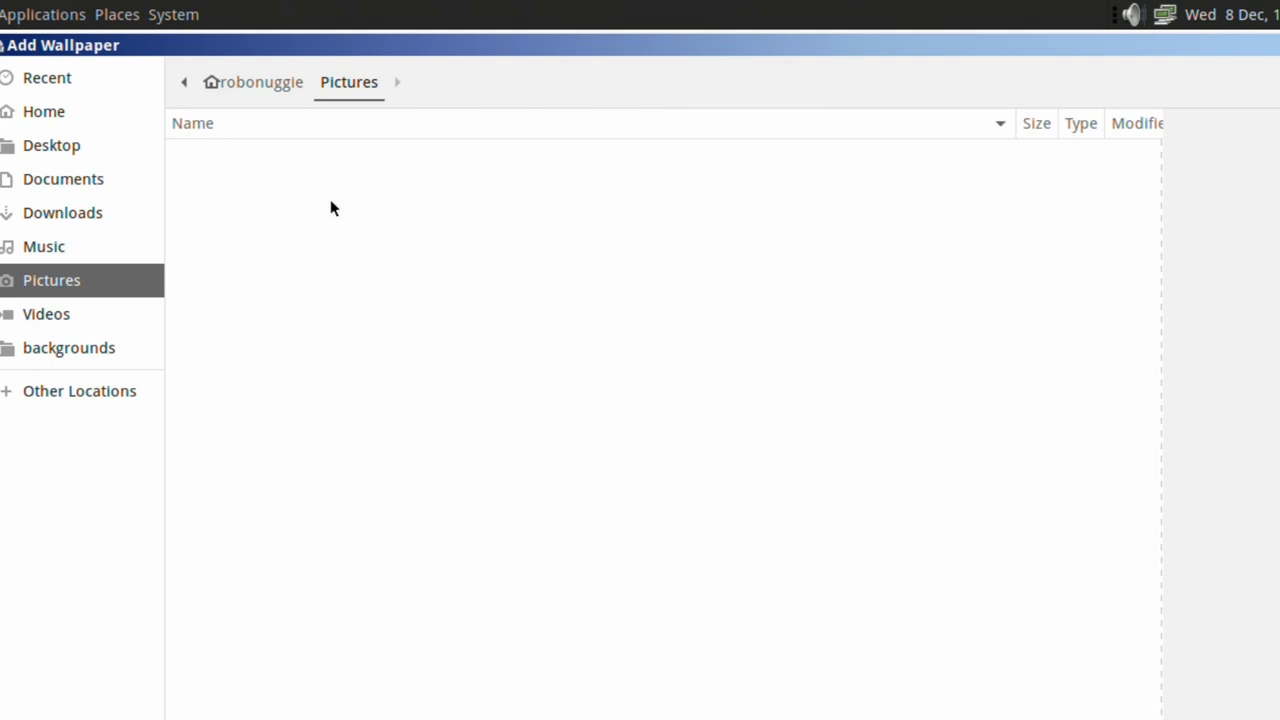
click(44, 112)
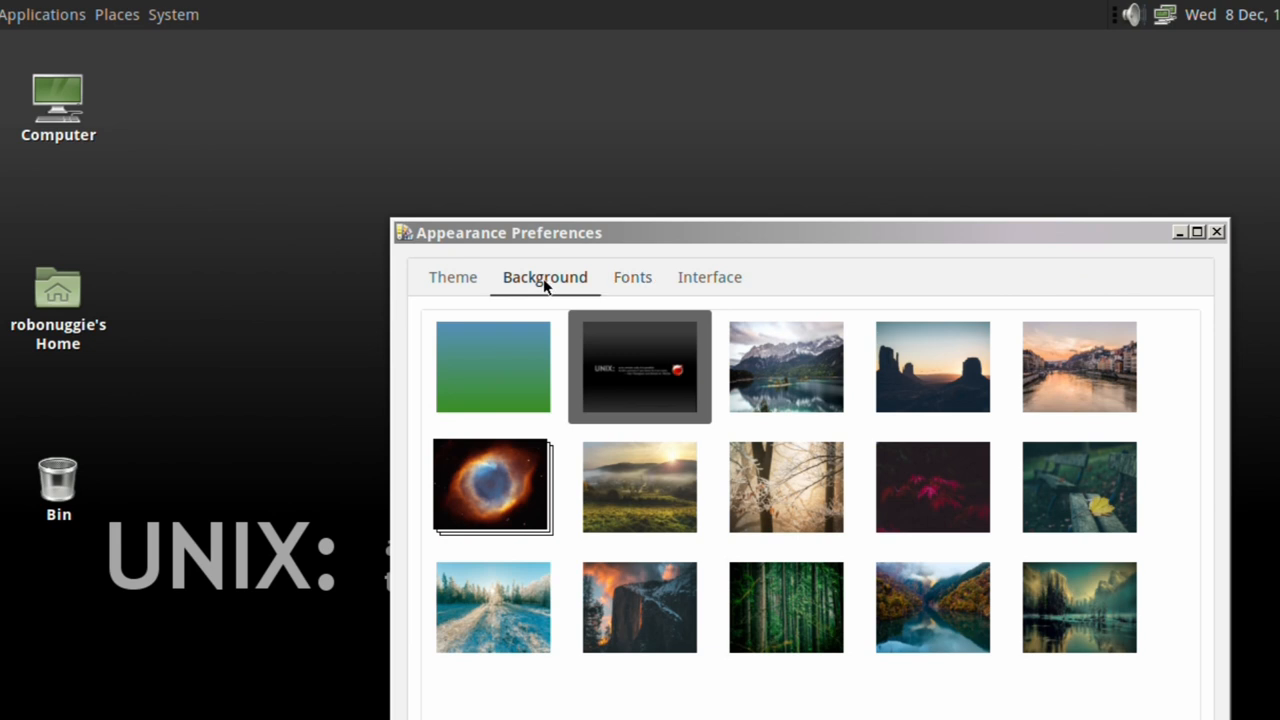
Through Customise… on the Theme settings, choose Adwaita as the icon theme.
click(452, 276)
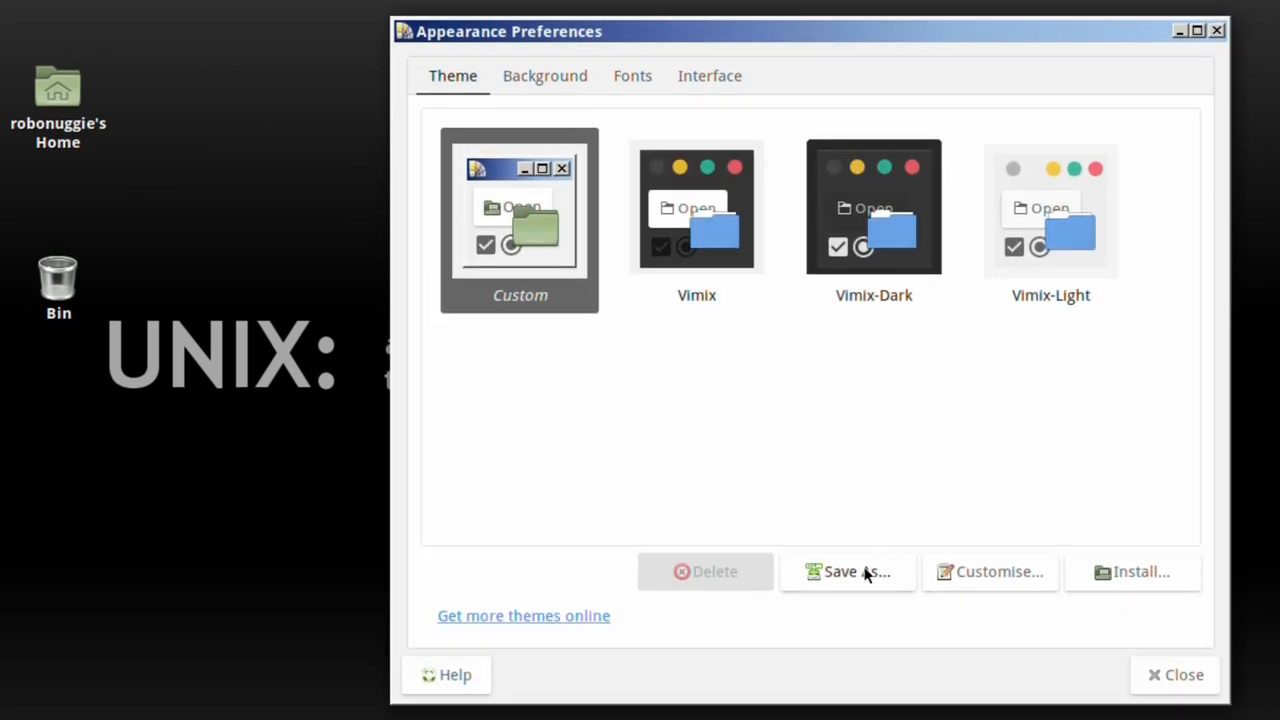
mouse_move(1000, 572)
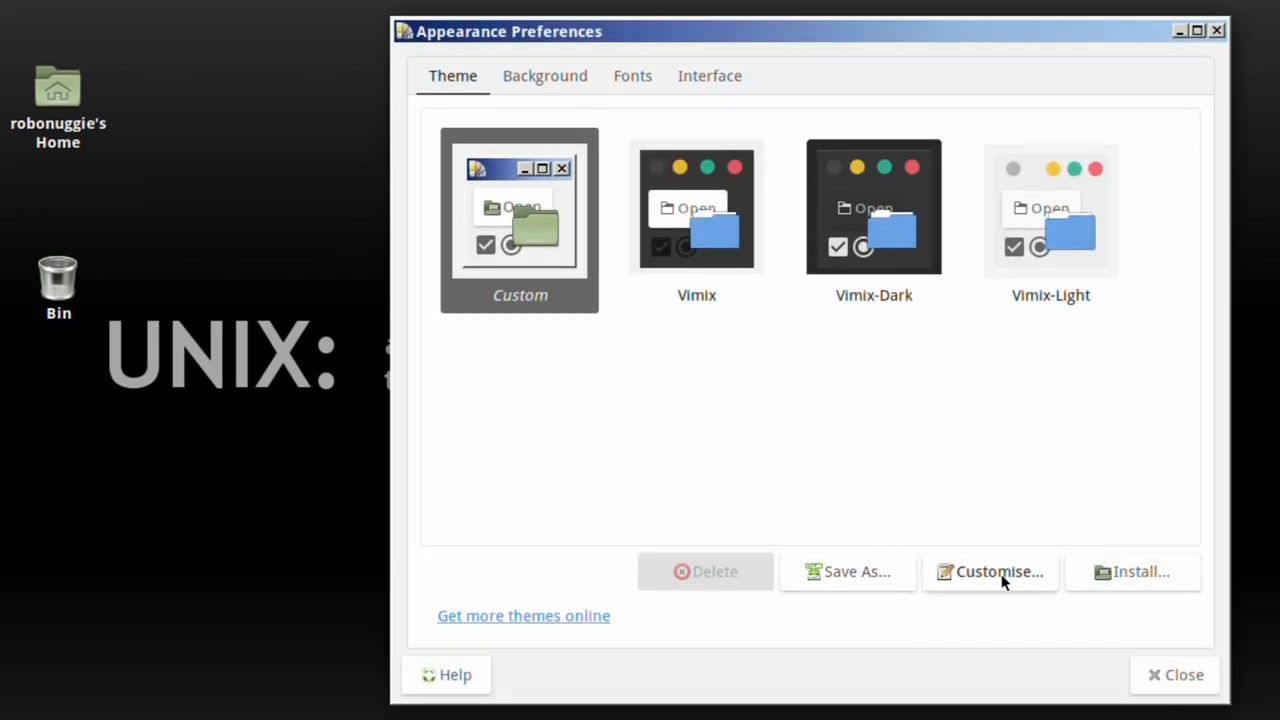
click(990, 572)
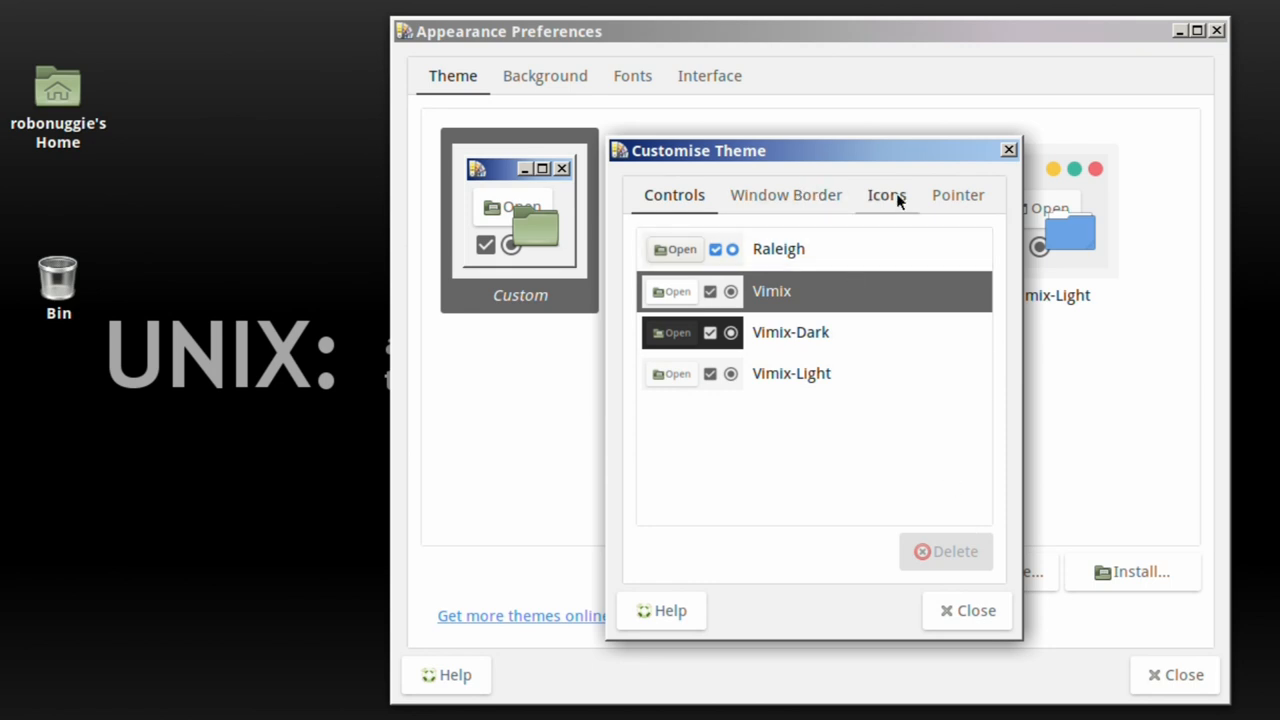
click(886, 194)
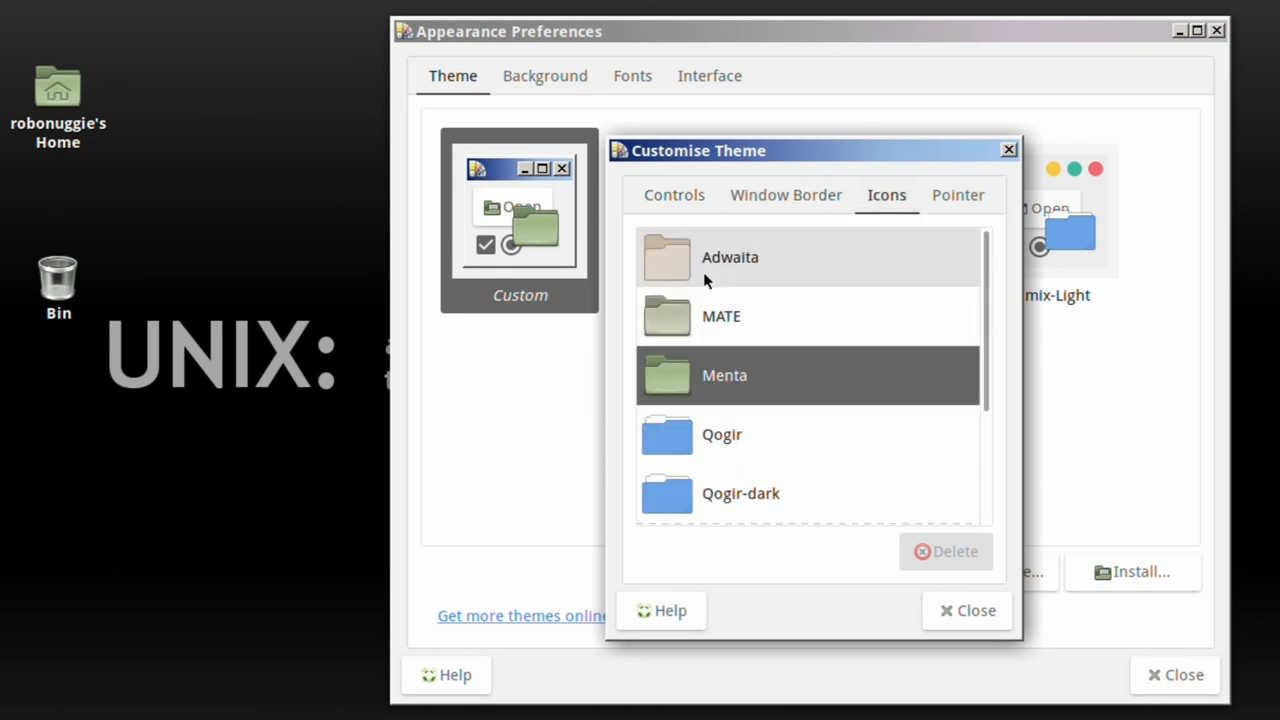
click(968, 610)
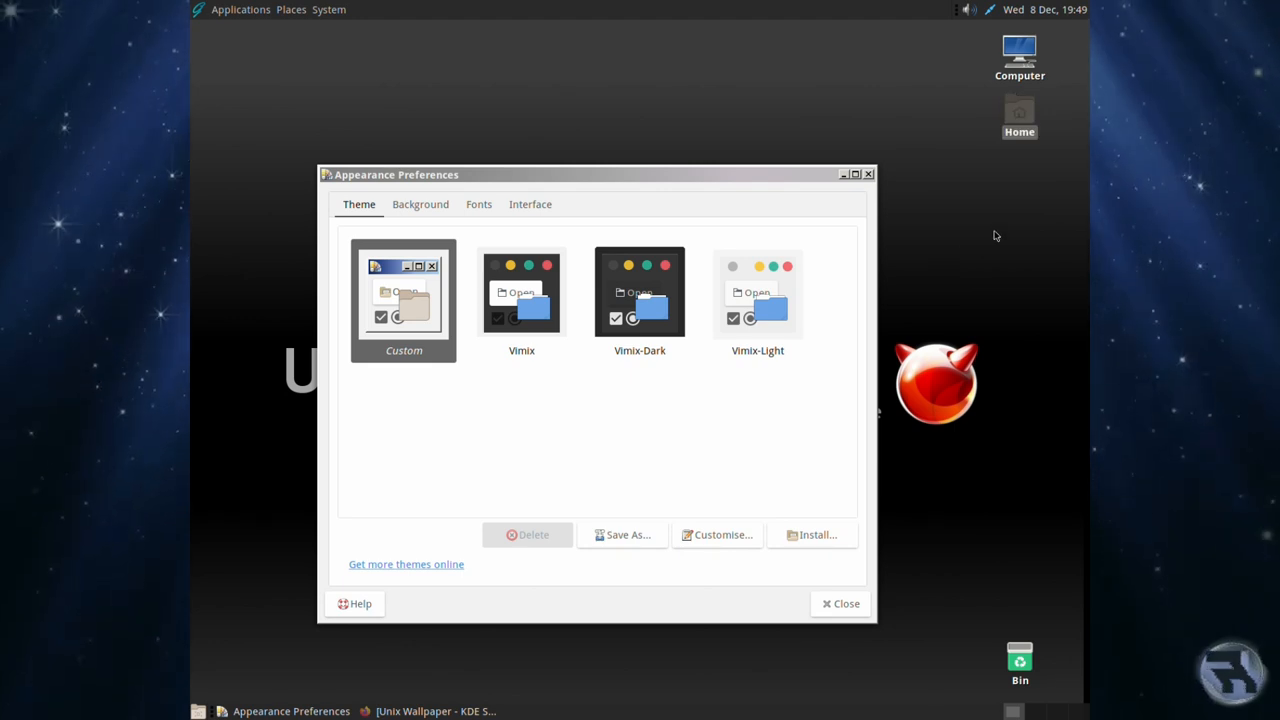
Get more themes online at mate-desktop.org and follow the GTK 2.x themes link to Mate-Look.
click(406, 564)
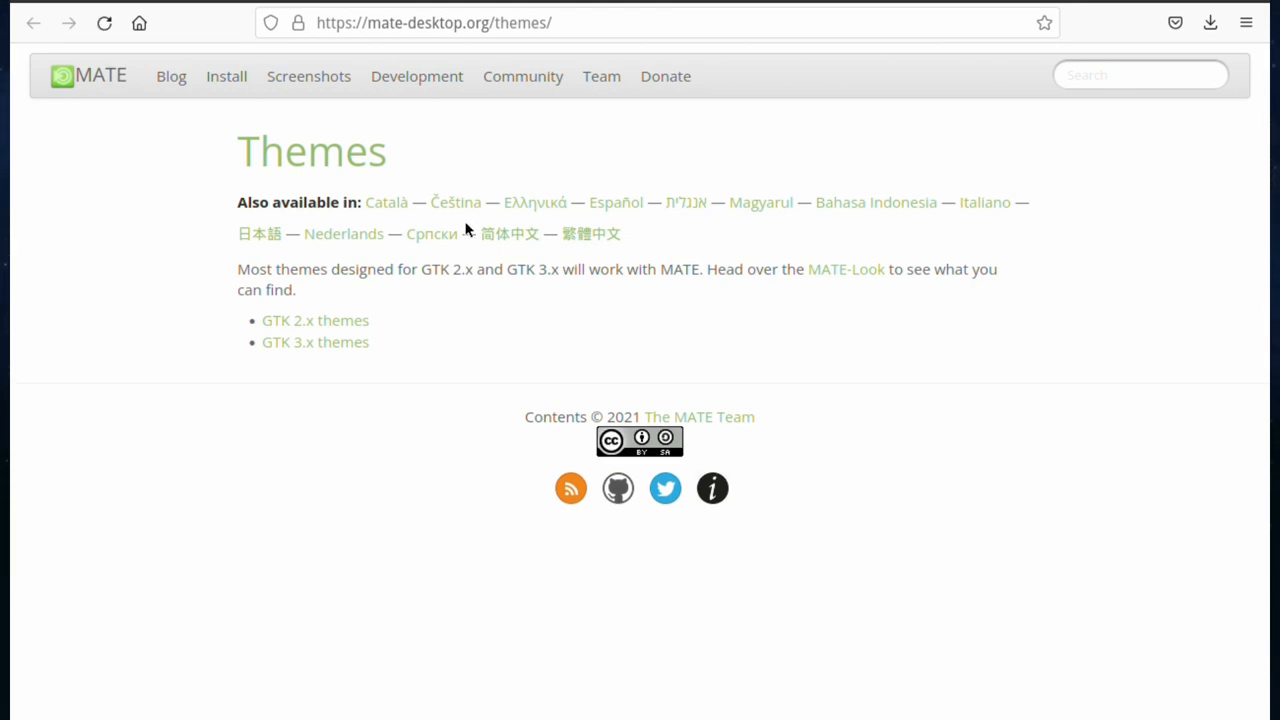
mouse_move(310, 328)
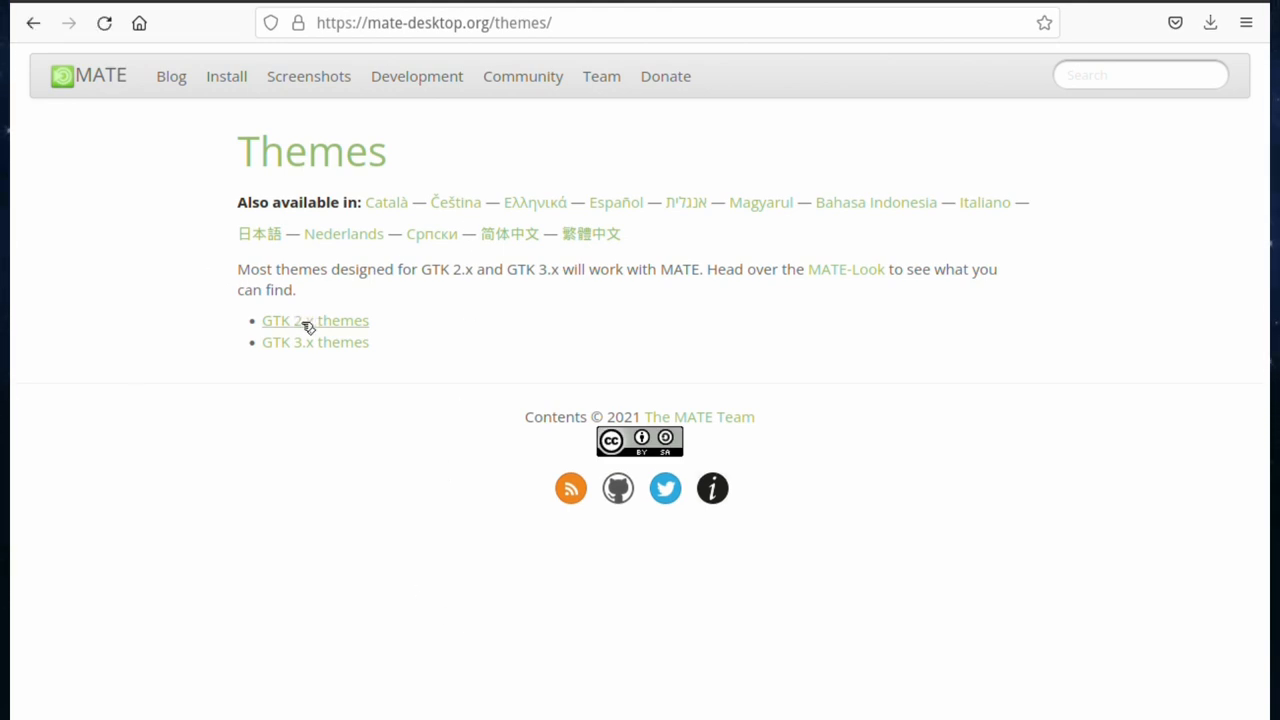
click(316, 320)
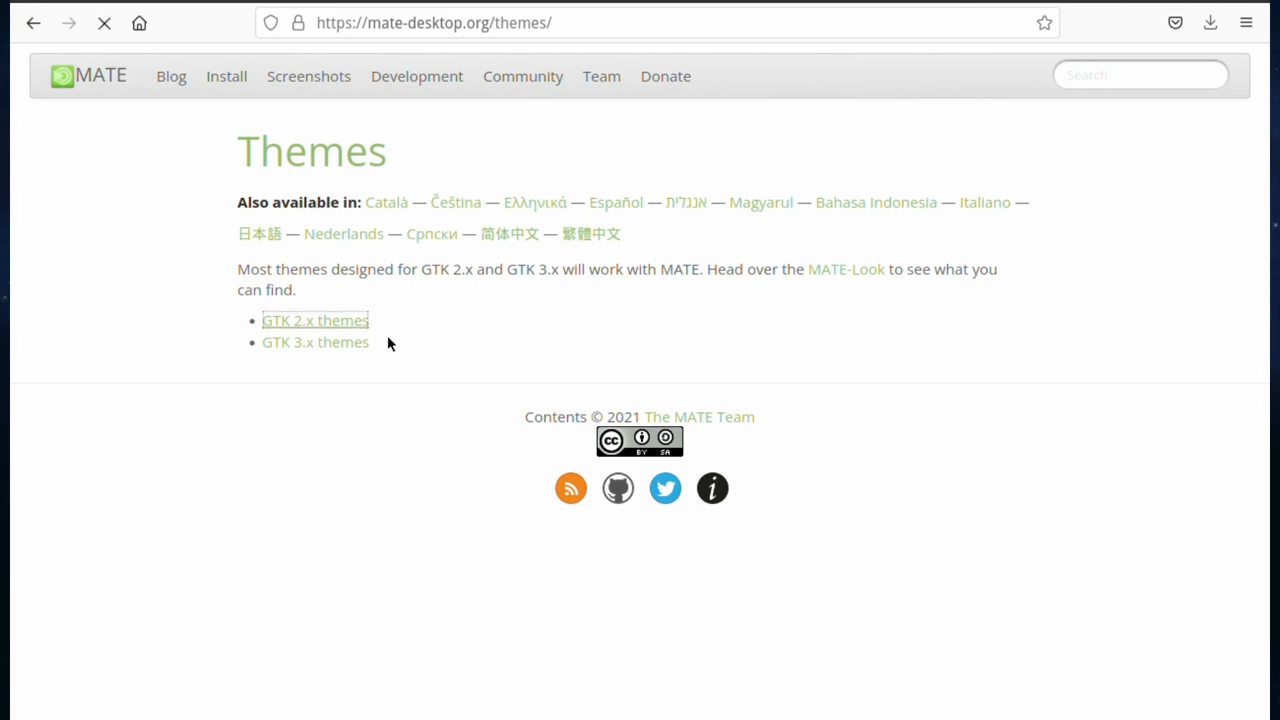
click(316, 320)
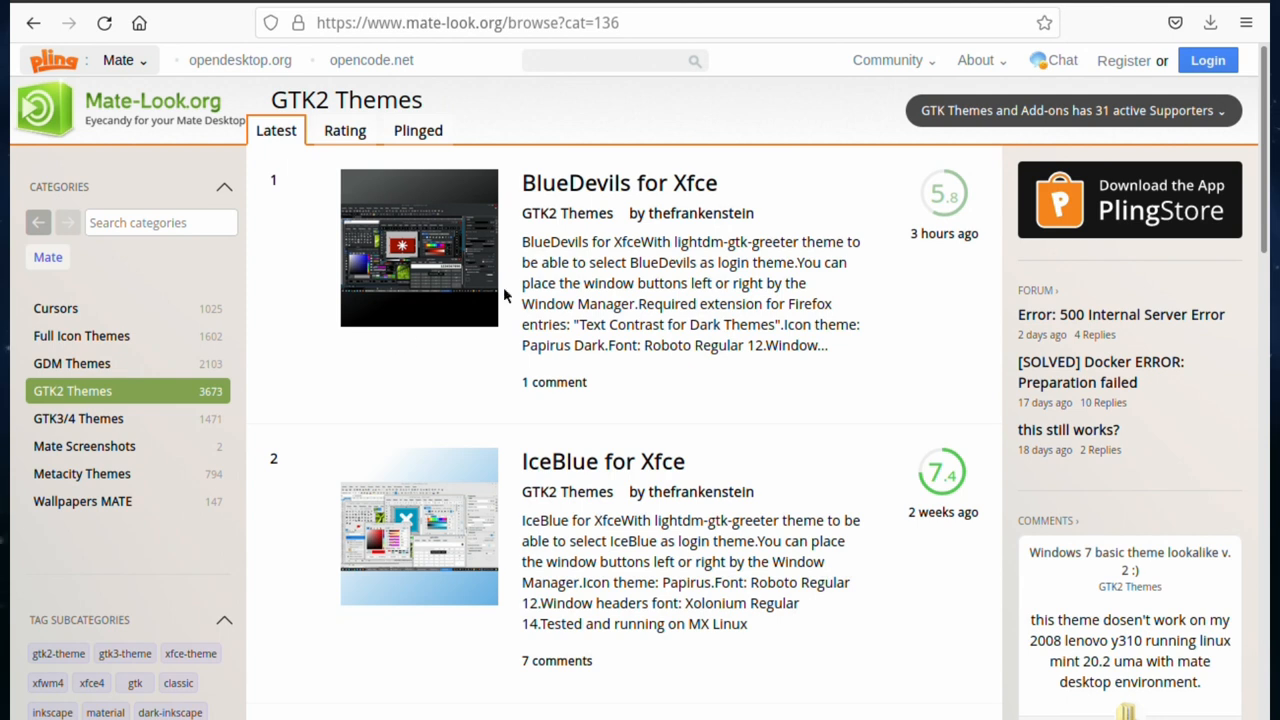
mouse_move(840, 96)
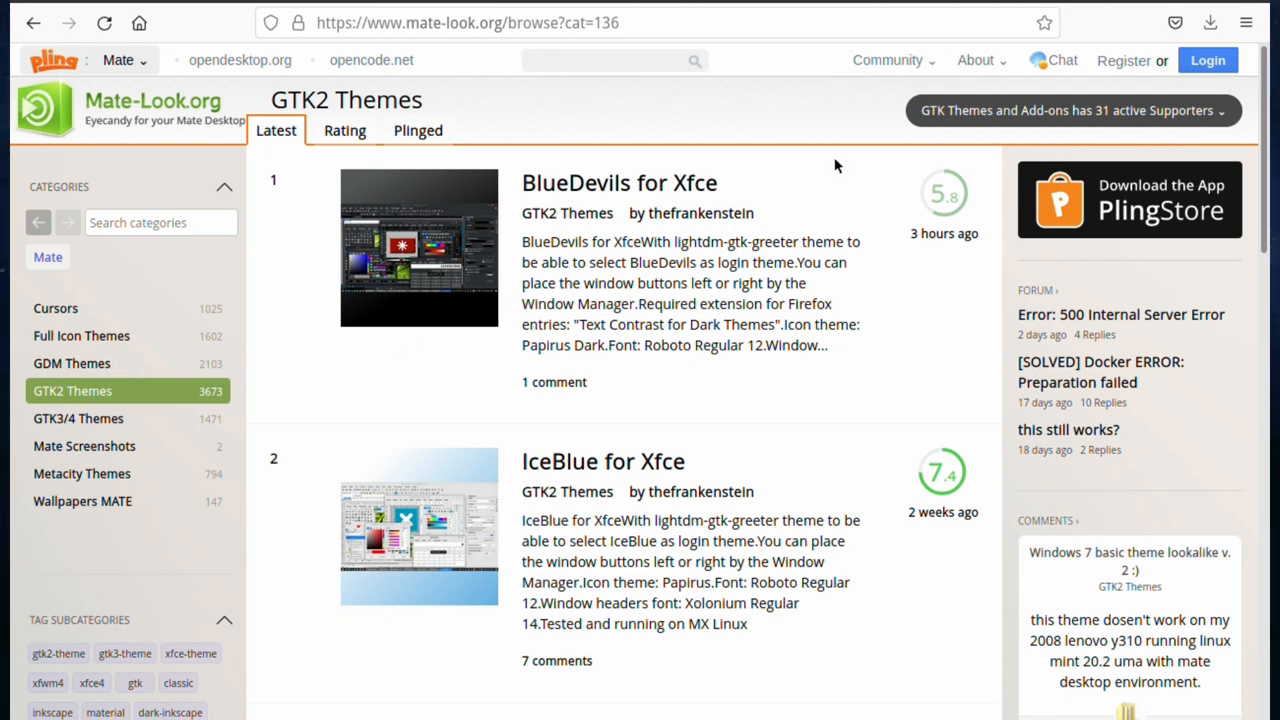
Browse down the GTK2 themes list and go to its second page.
scroll(down, 3)
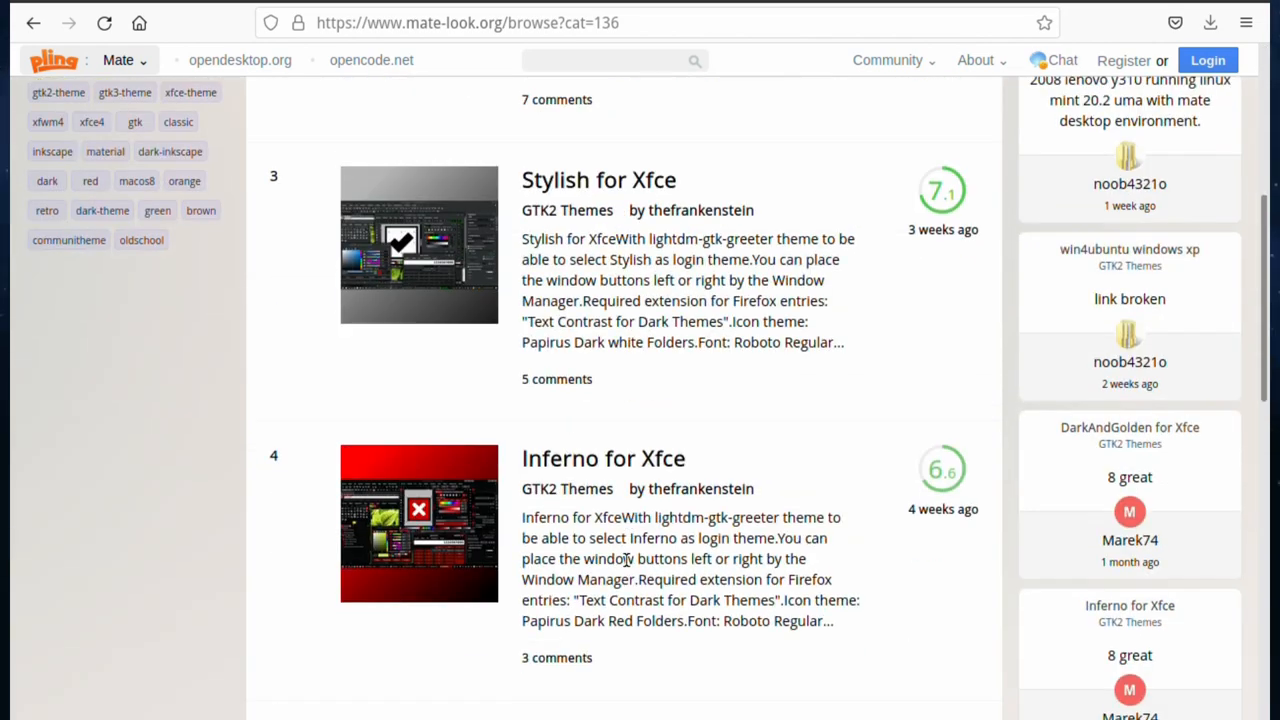
scroll(down, 3)
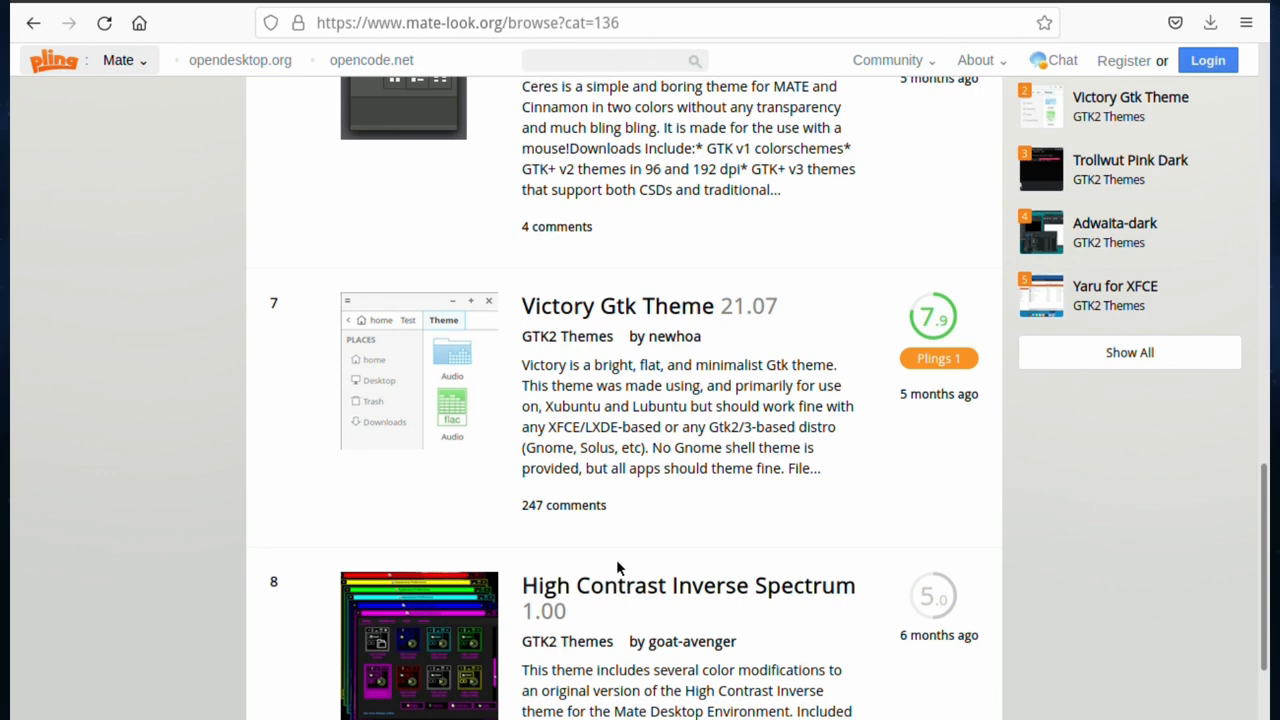
scroll(down, 3)
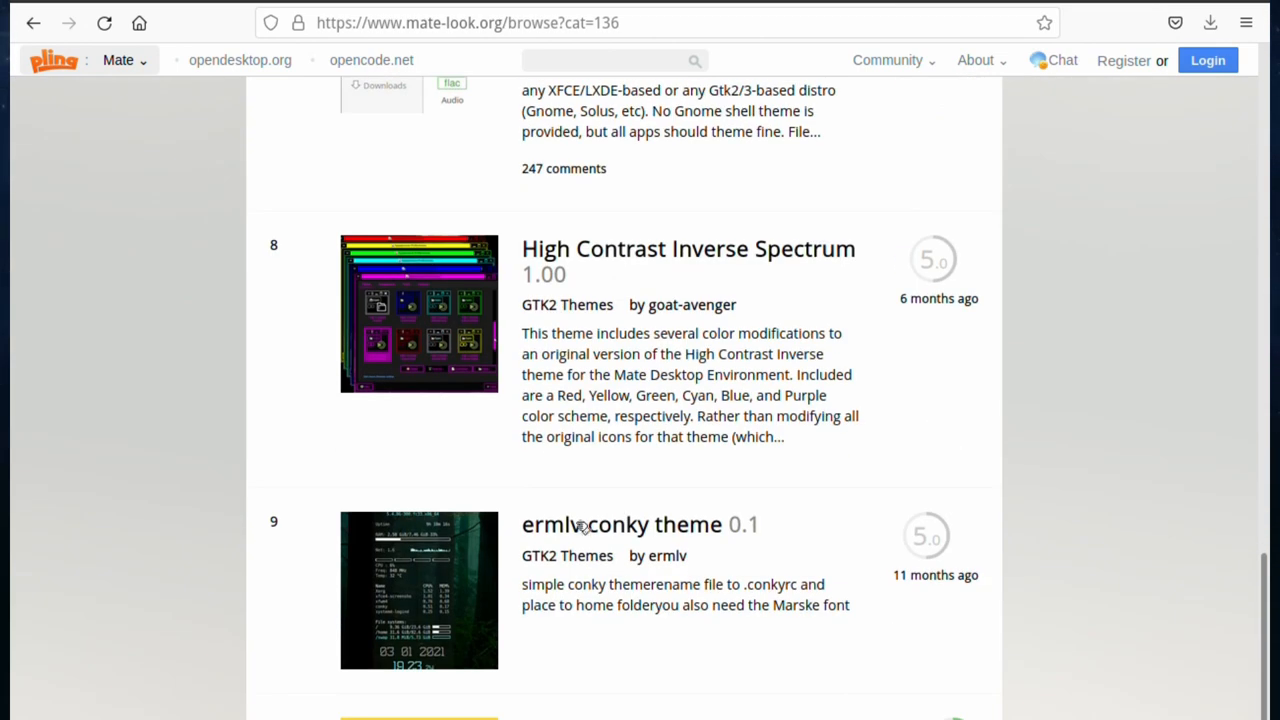
scroll(down, 3)
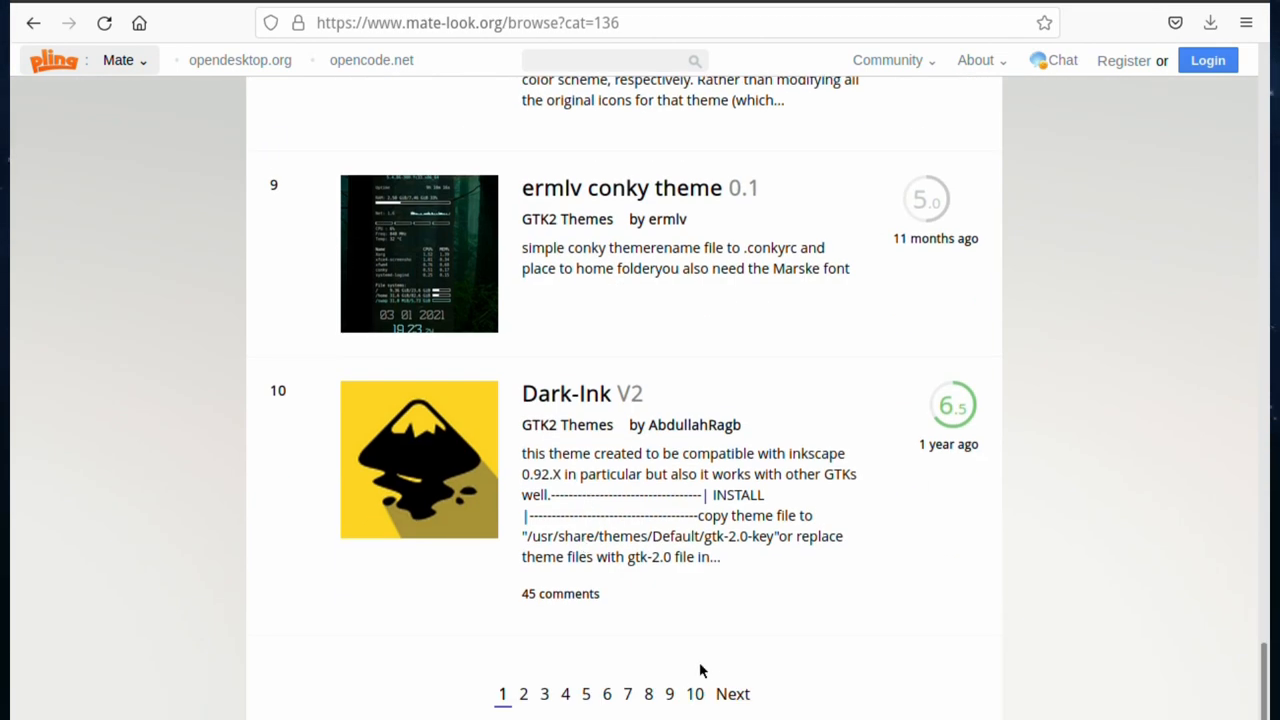
click(524, 692)
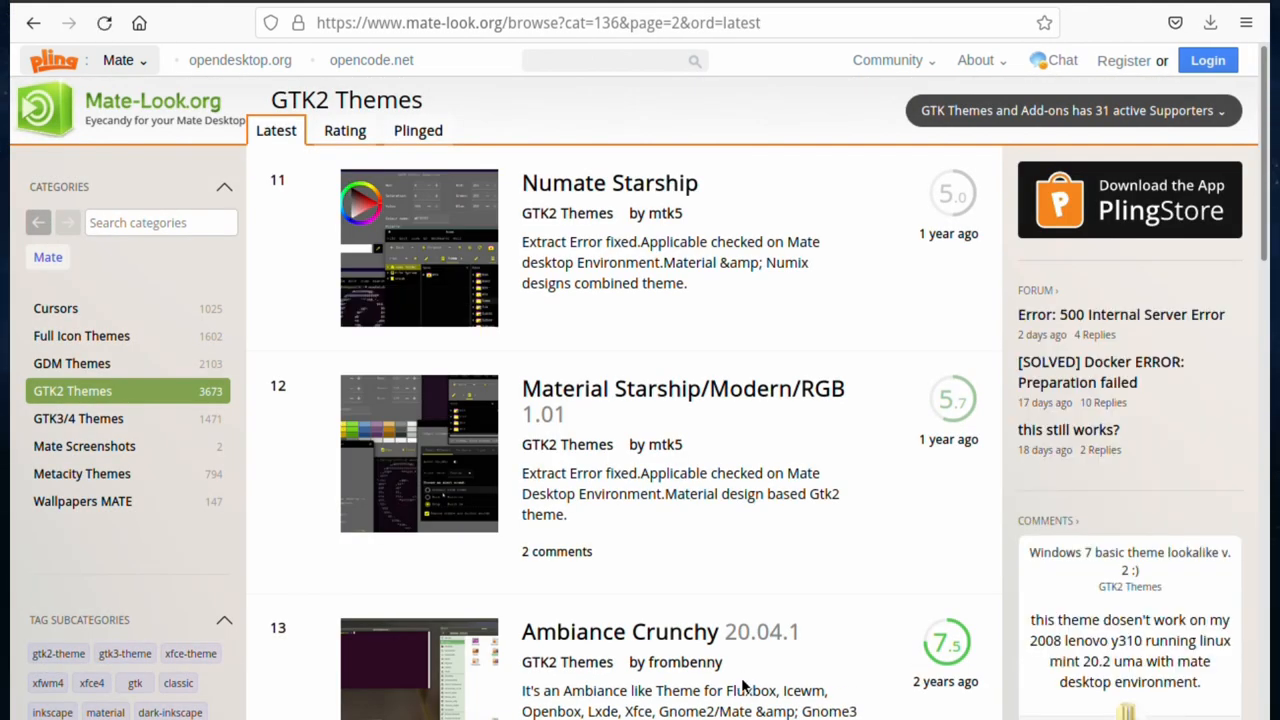
Find Card-GTK2 on page 2 and open its theme page.
scroll(down, 3)
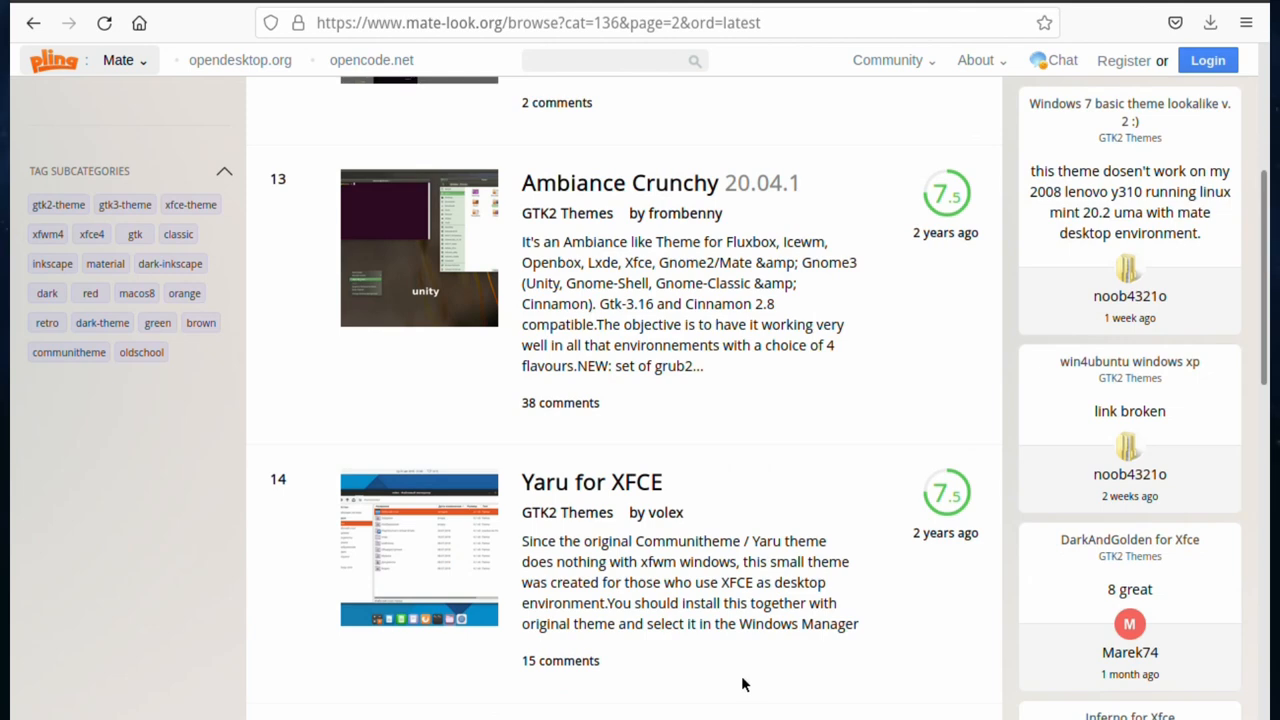
scroll(down, 3)
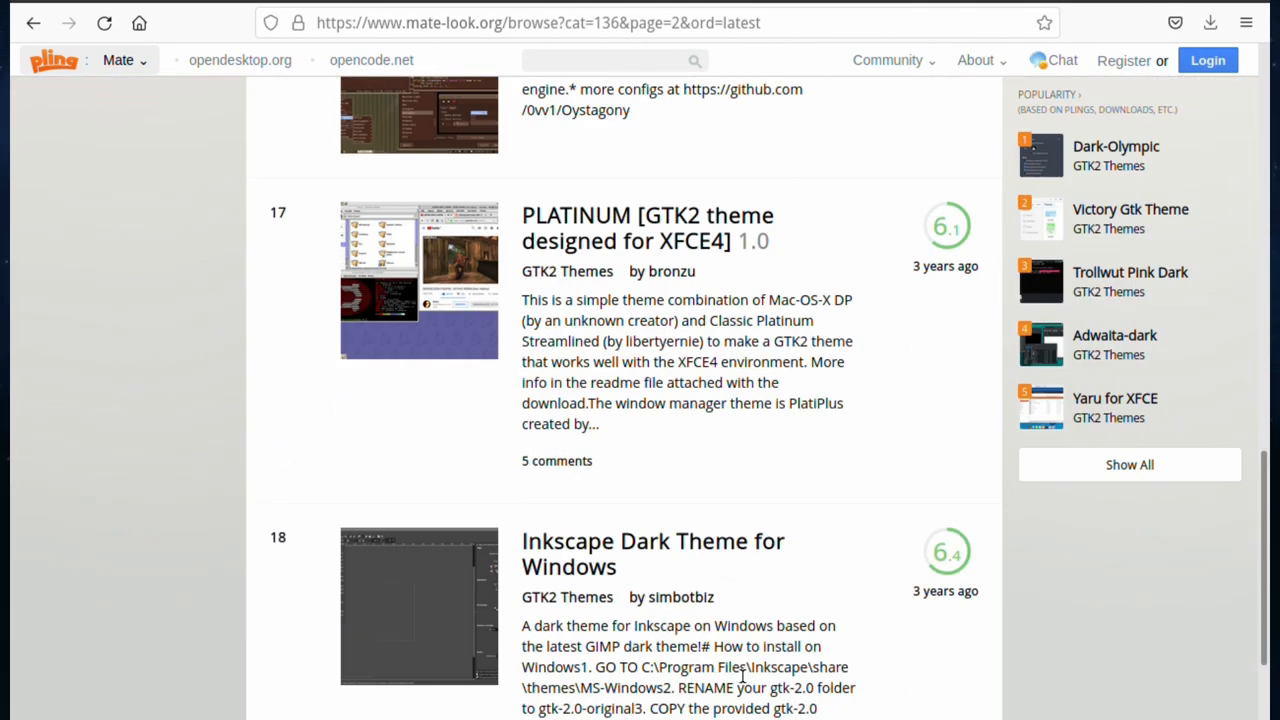
scroll(down, 3)
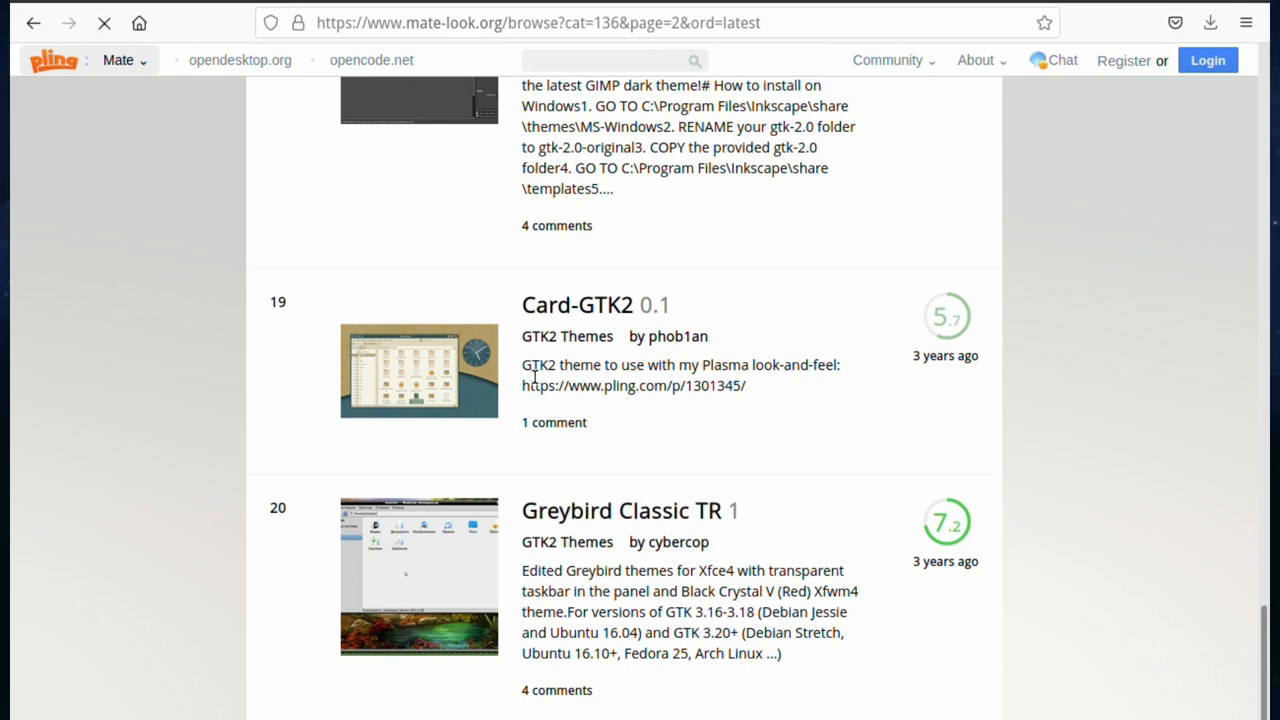
click(576, 304)
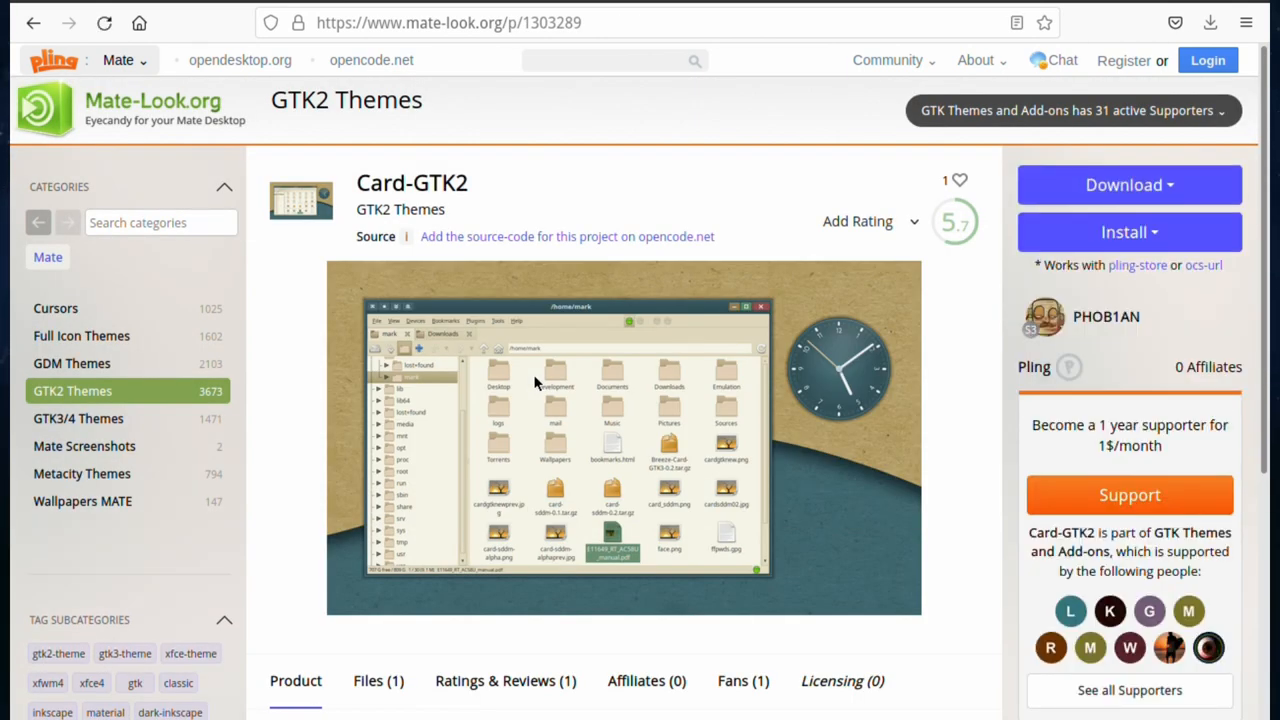
mouse_move(504, 444)
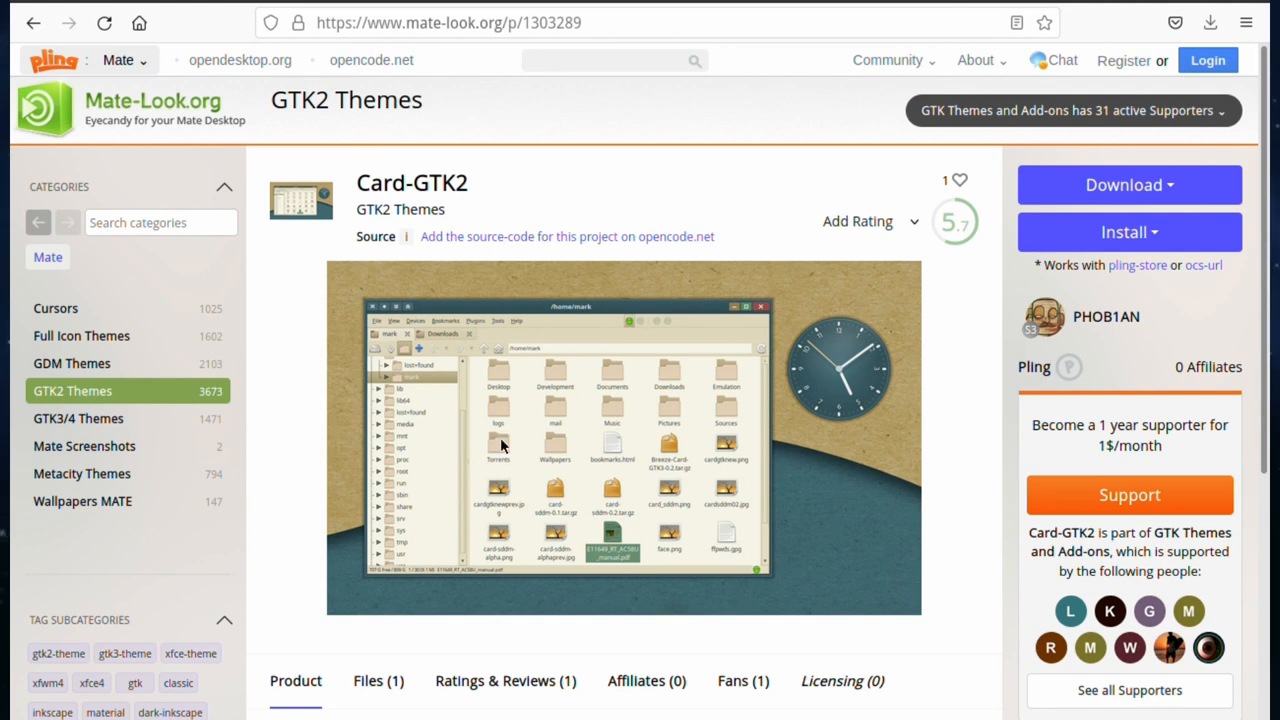
From the Files listing, download Card-GTK2.0.1.tar.gz (0.01 MB) choosing Save File.
scroll(down, 3)
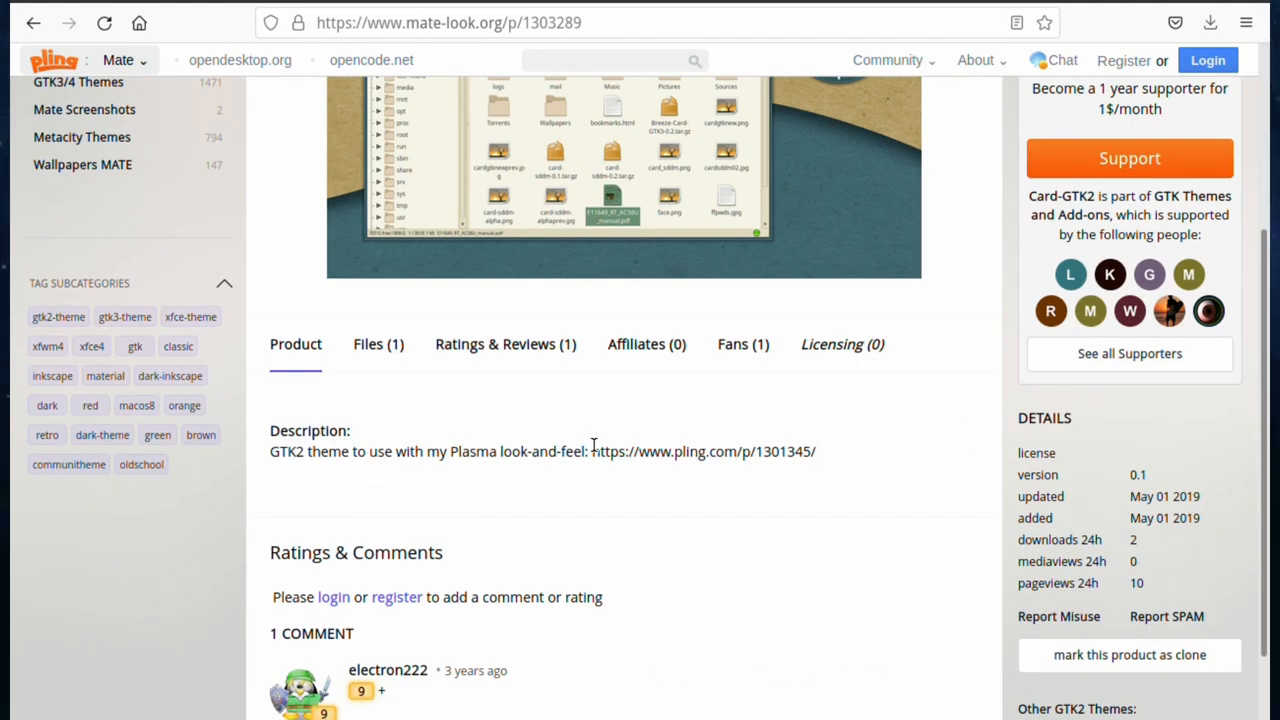
click(378, 344)
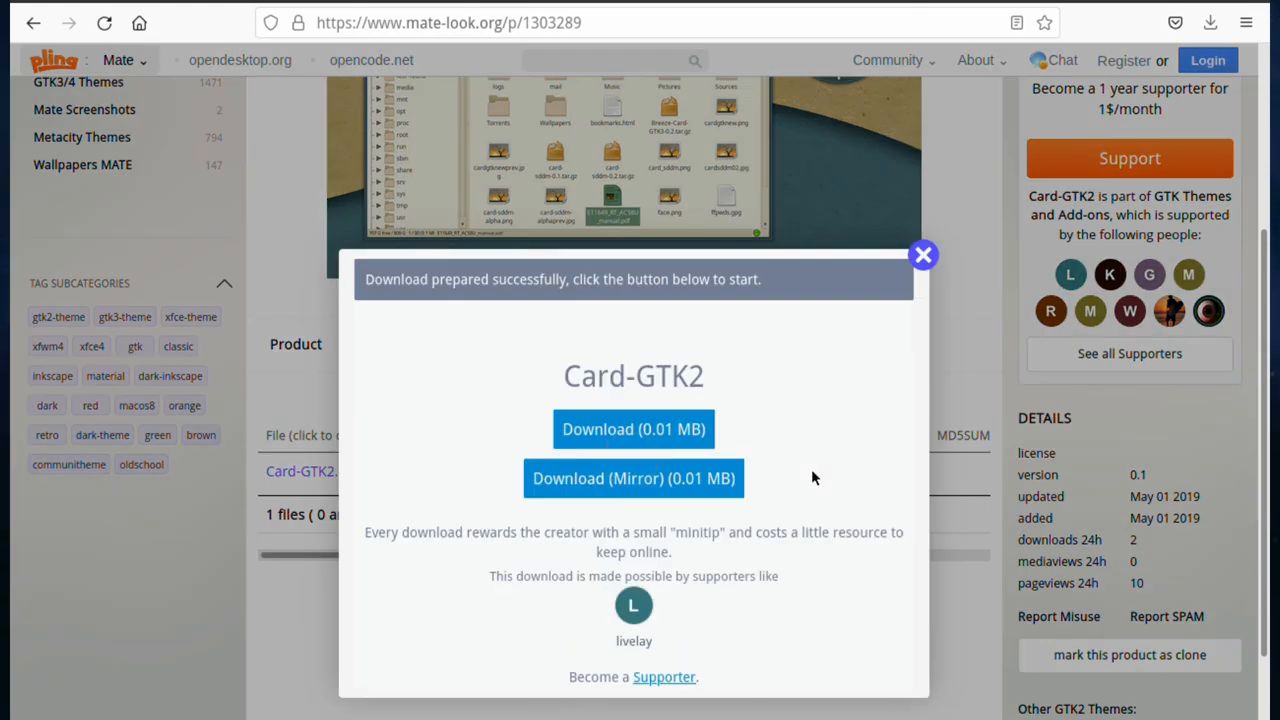
click(632, 428)
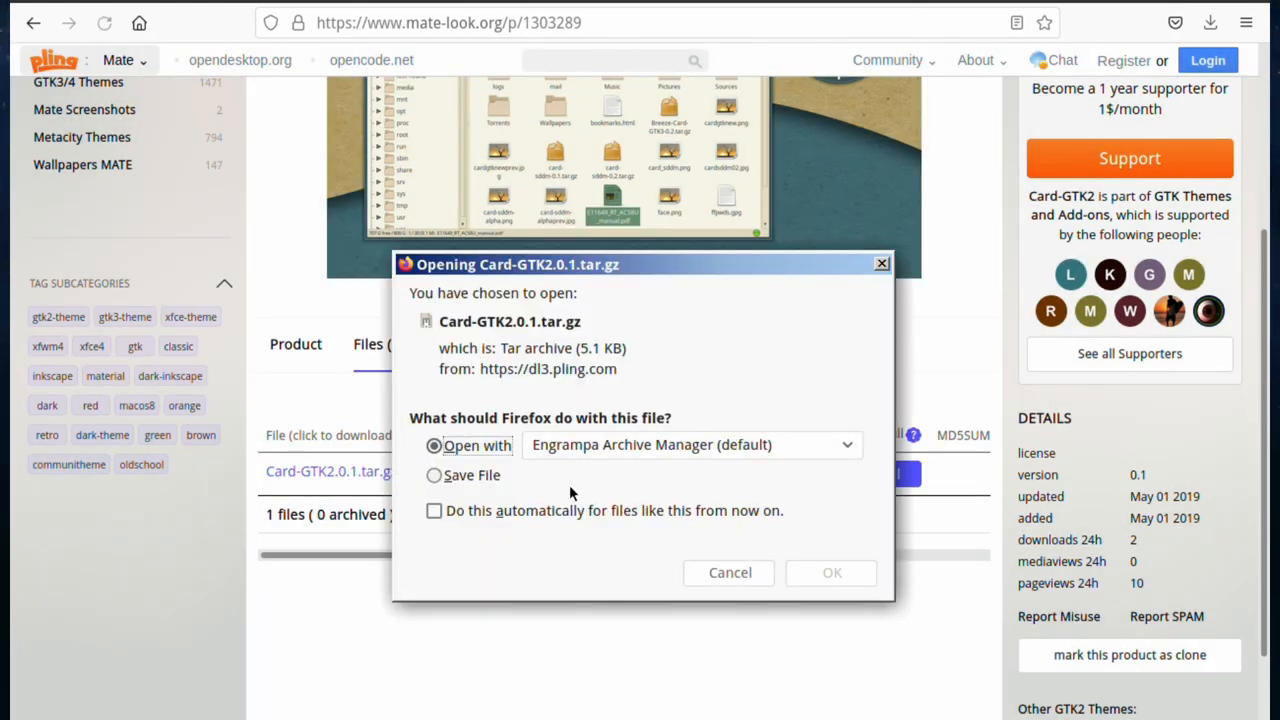
click(434, 476)
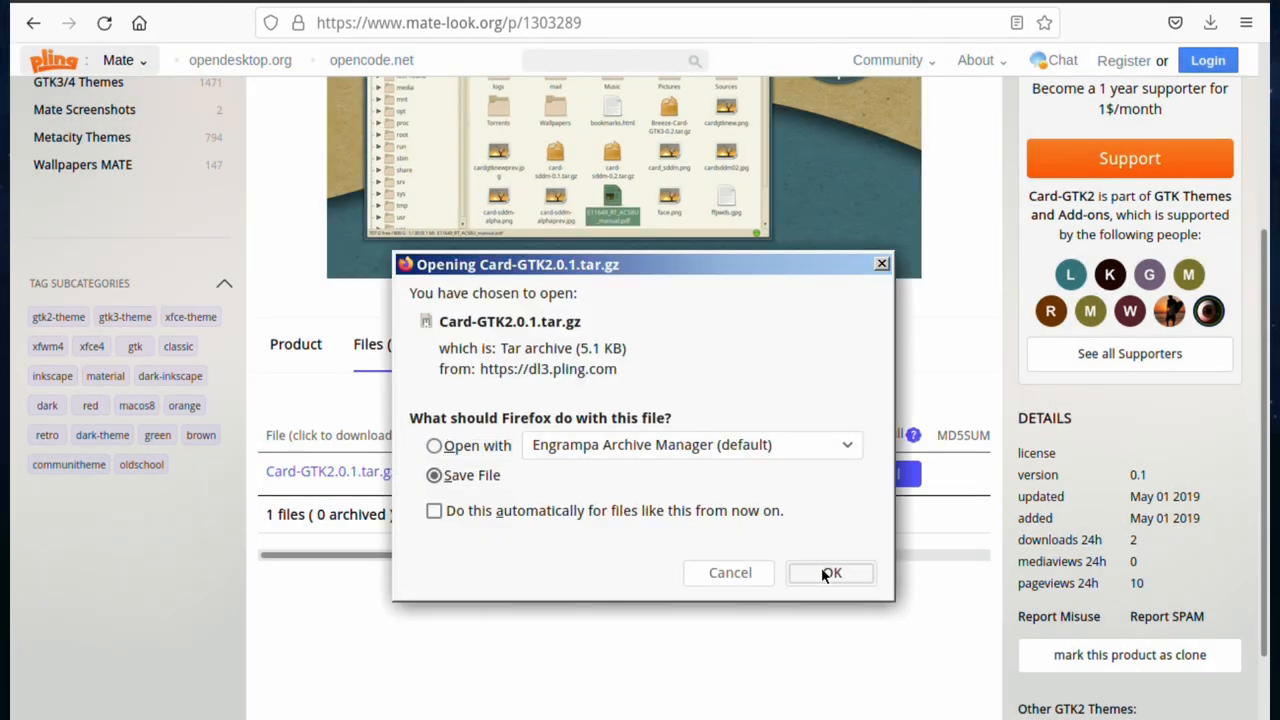
click(832, 572)
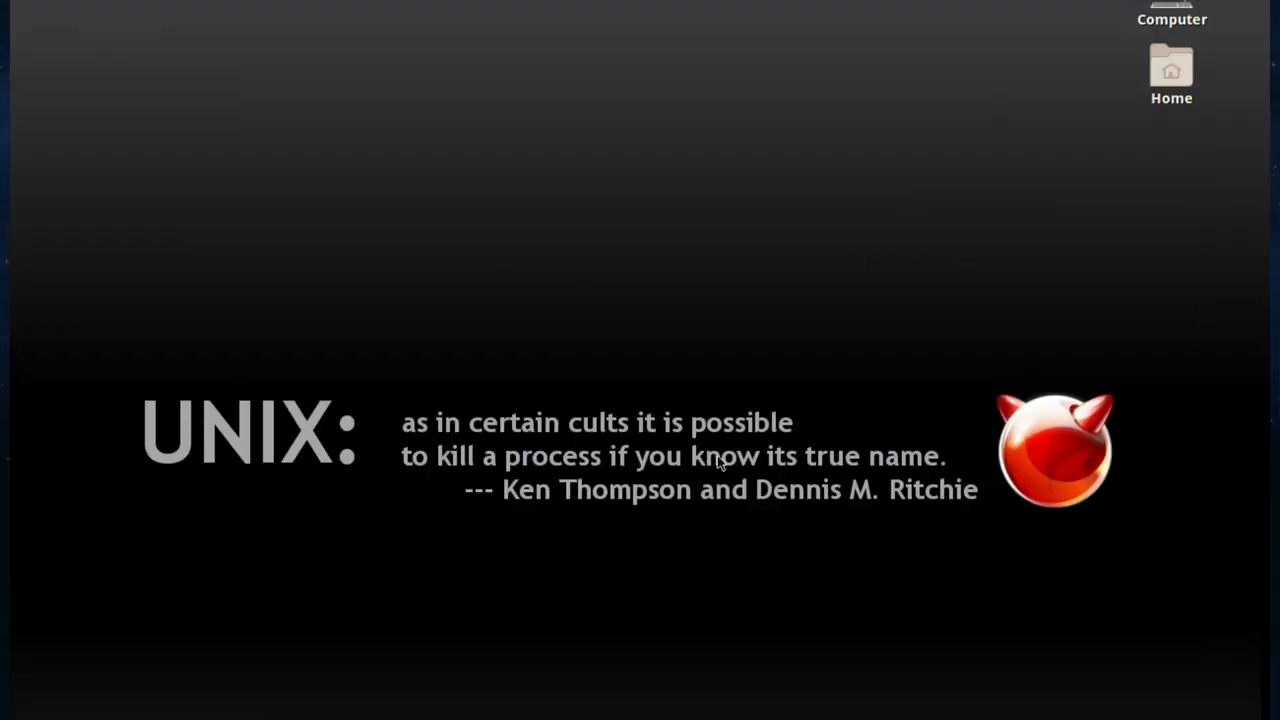
Move Card-GTK2.0.1.tar.gz from Downloads into the hidden .themes folder under Home.
double_click(1172, 68)
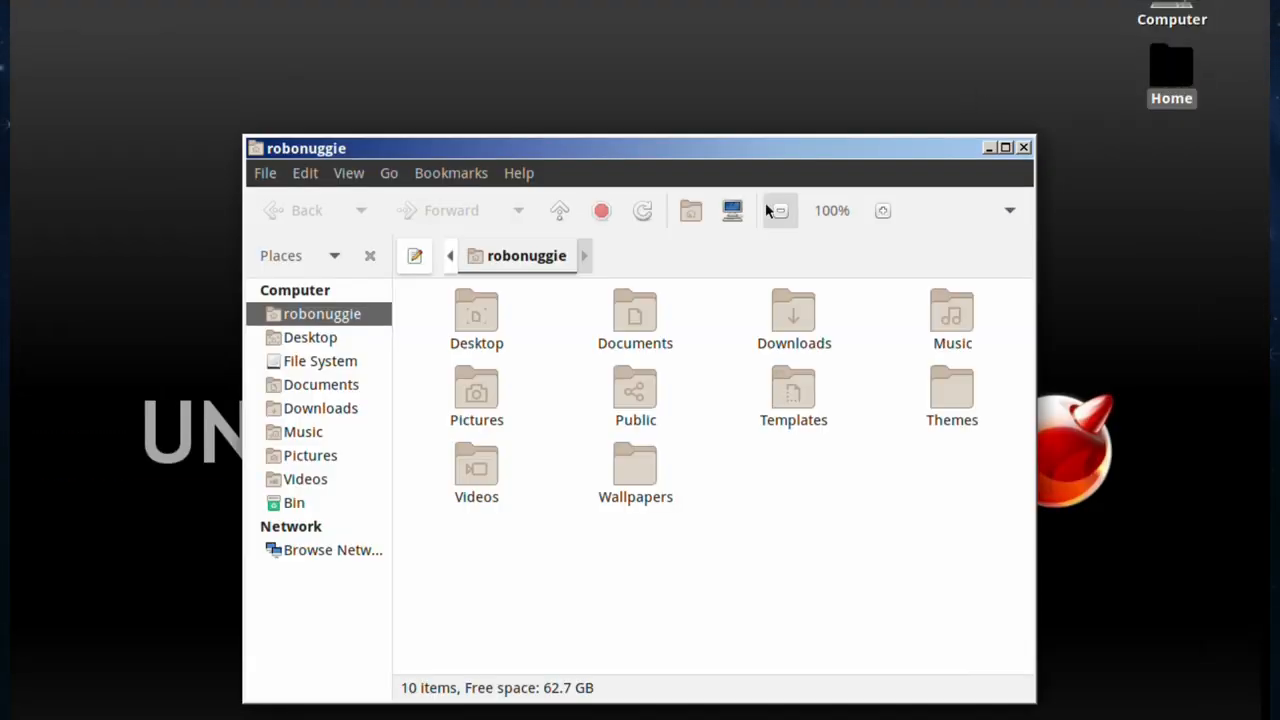
click(792, 312)
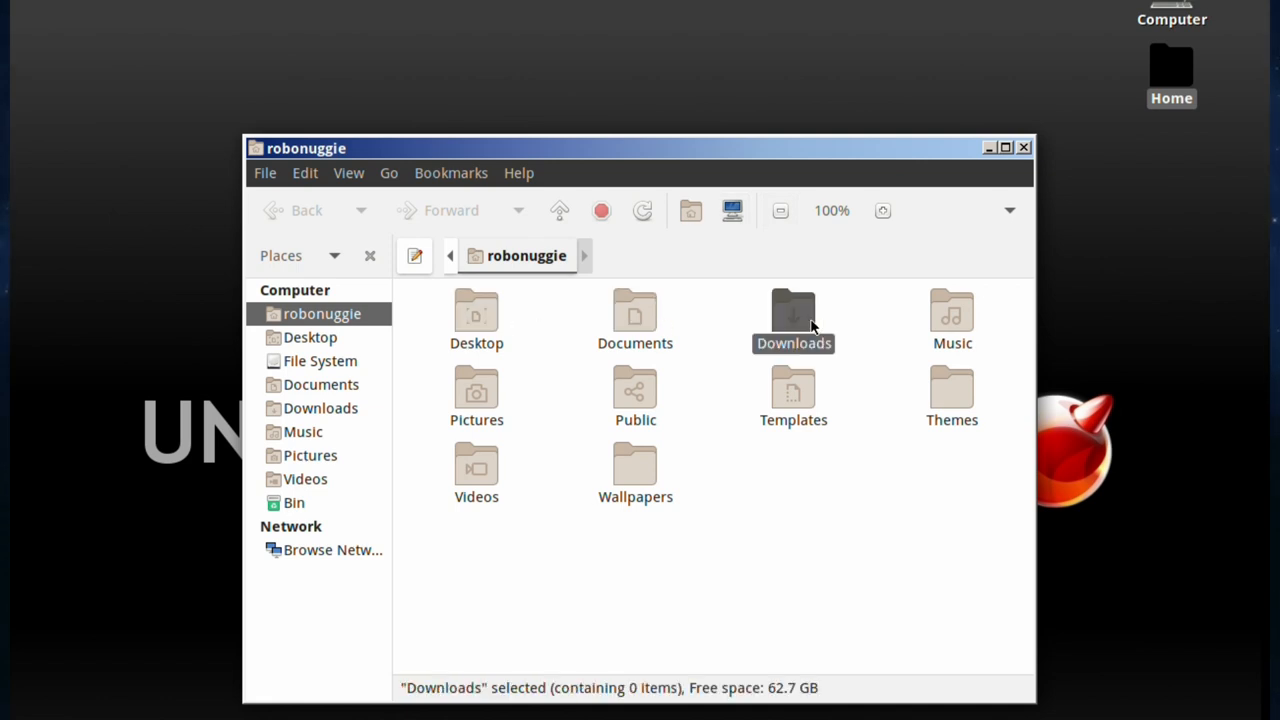
double_click(792, 316)
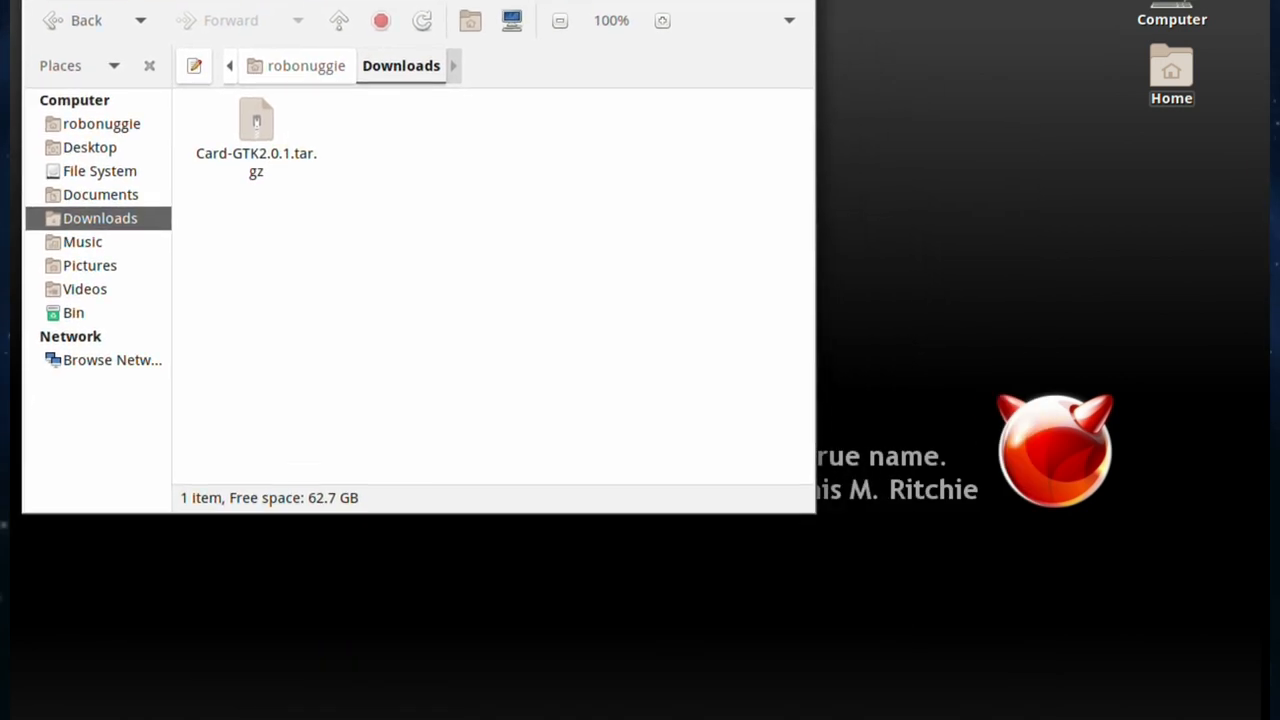
mouse_move(1170, 68)
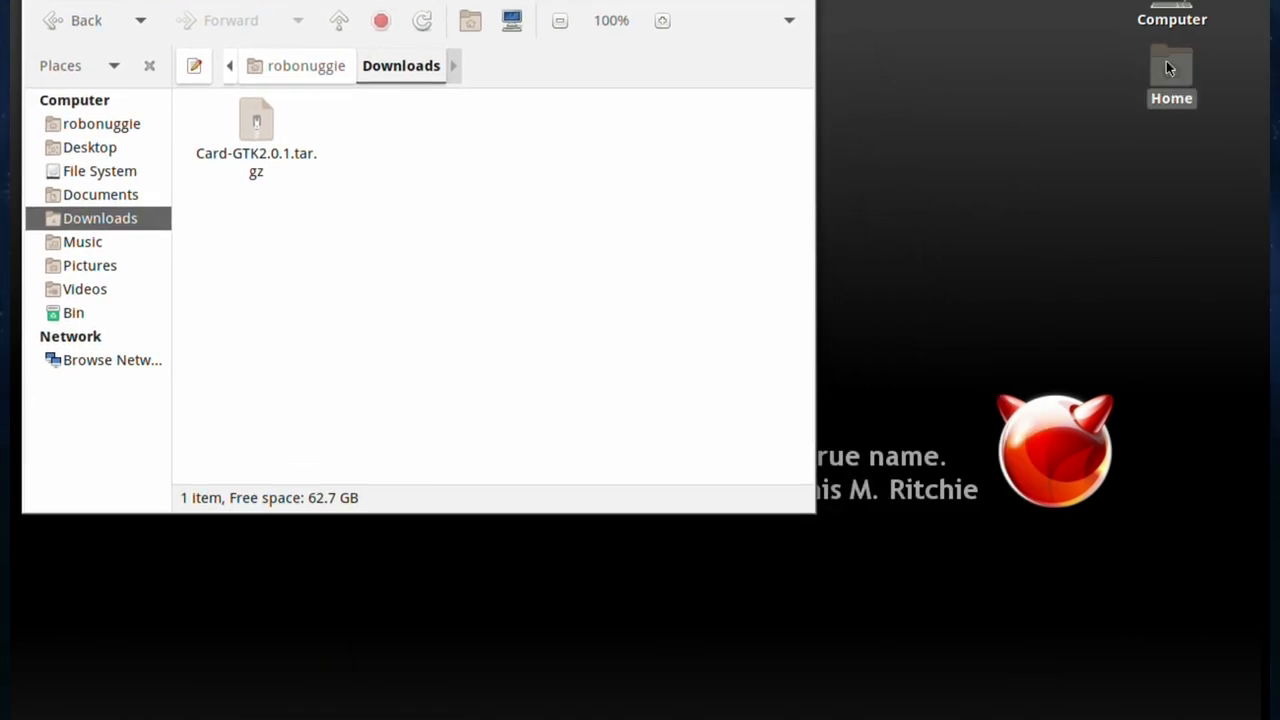
double_click(1172, 64)
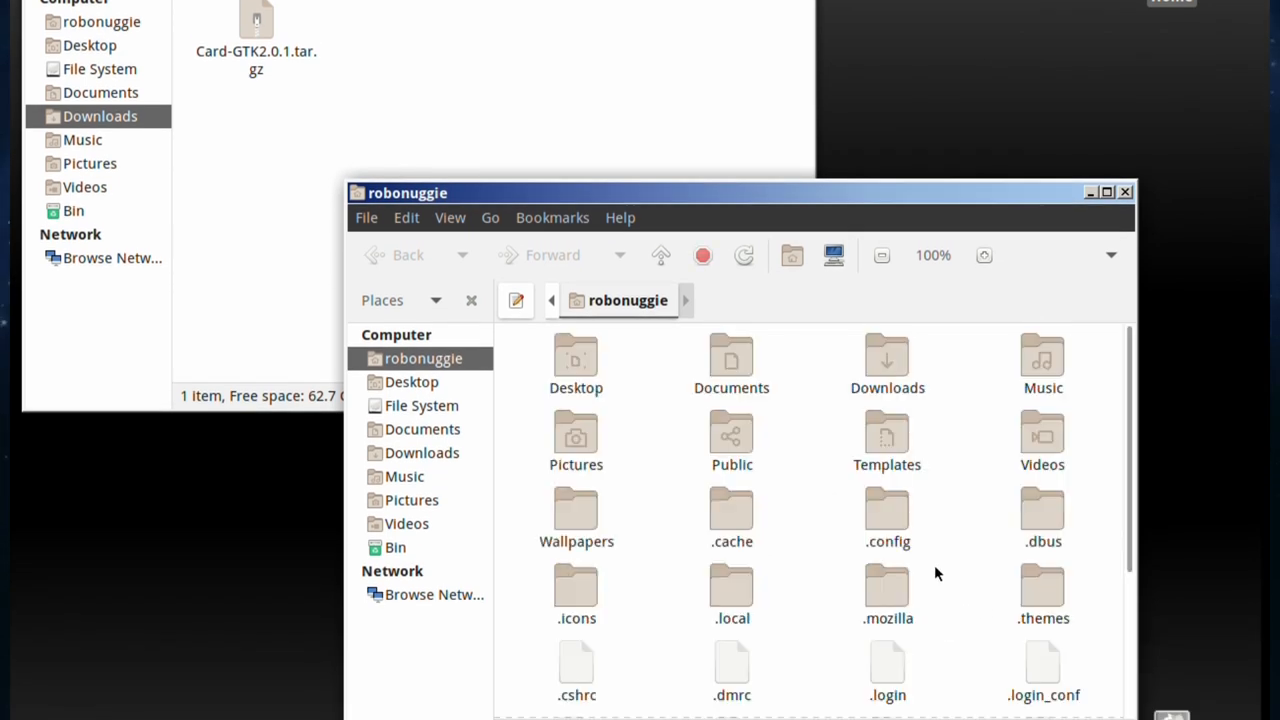
mouse_move(836, 602)
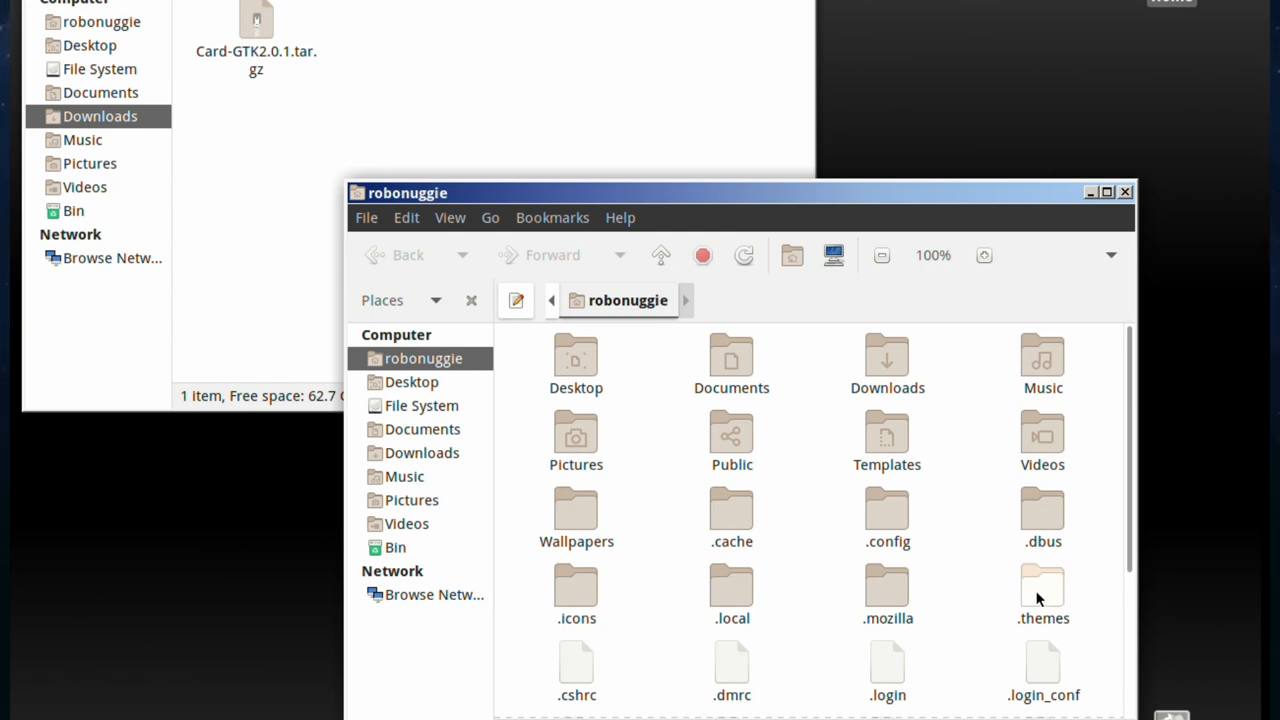
double_click(1042, 588)
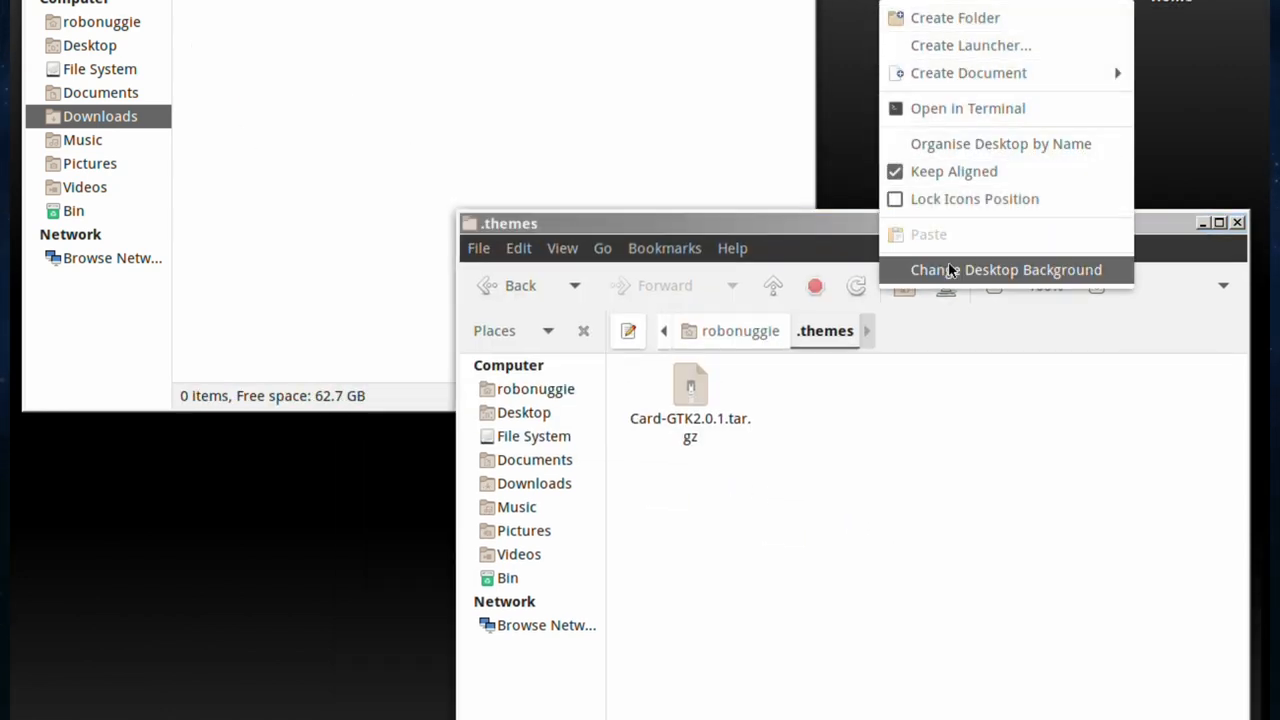
Install Card-GTK2.0.1.tar.gz from Recent files as a theme and apply it as the new theme.
click(1006, 268)
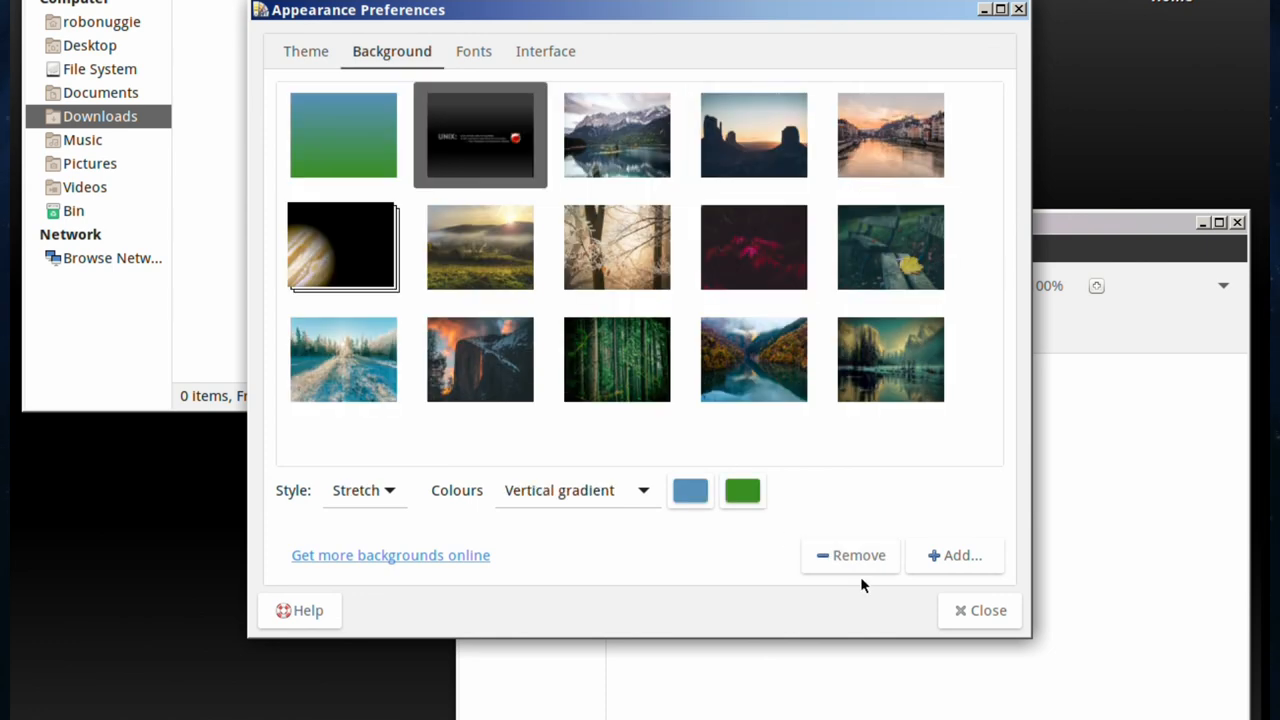
click(304, 52)
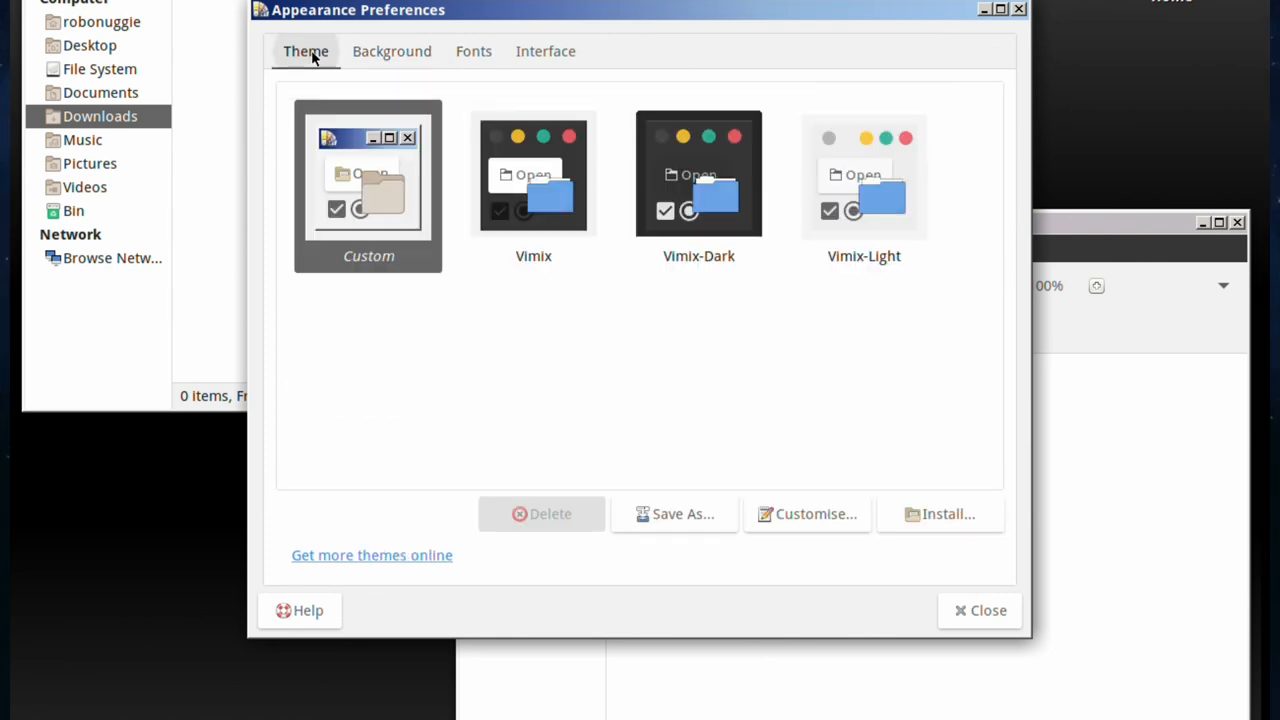
click(980, 610)
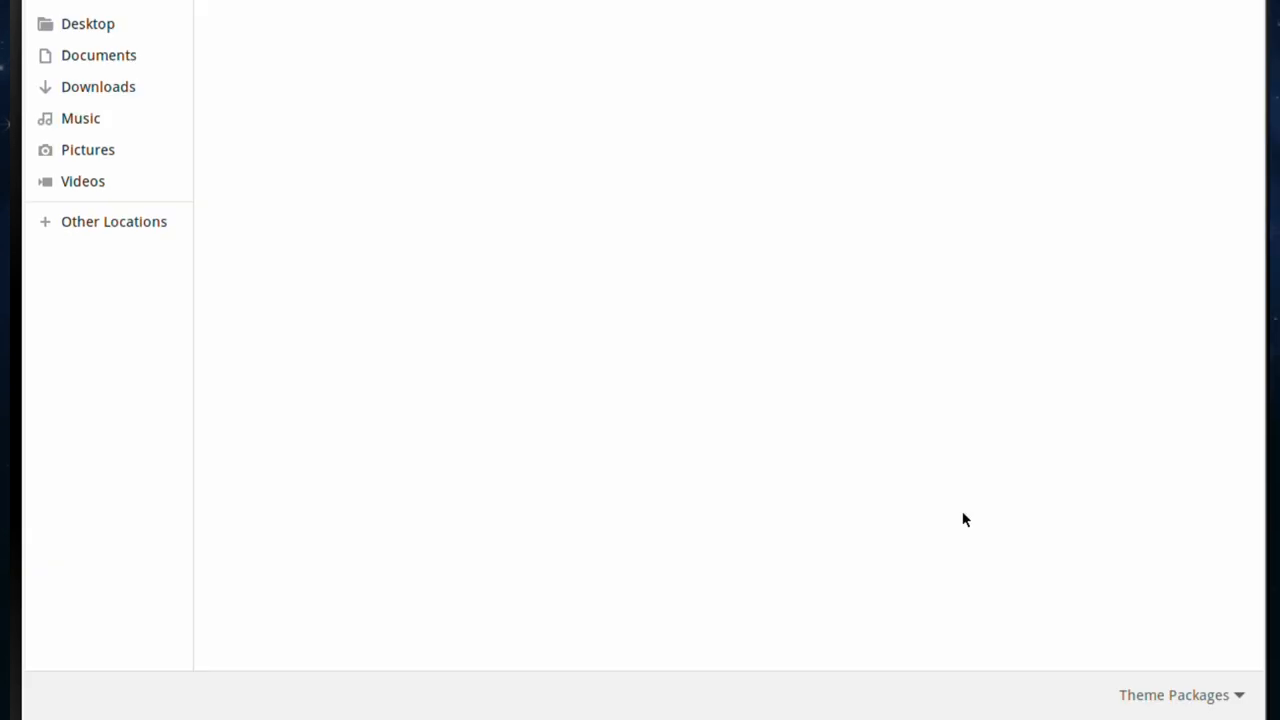
click(1174, 696)
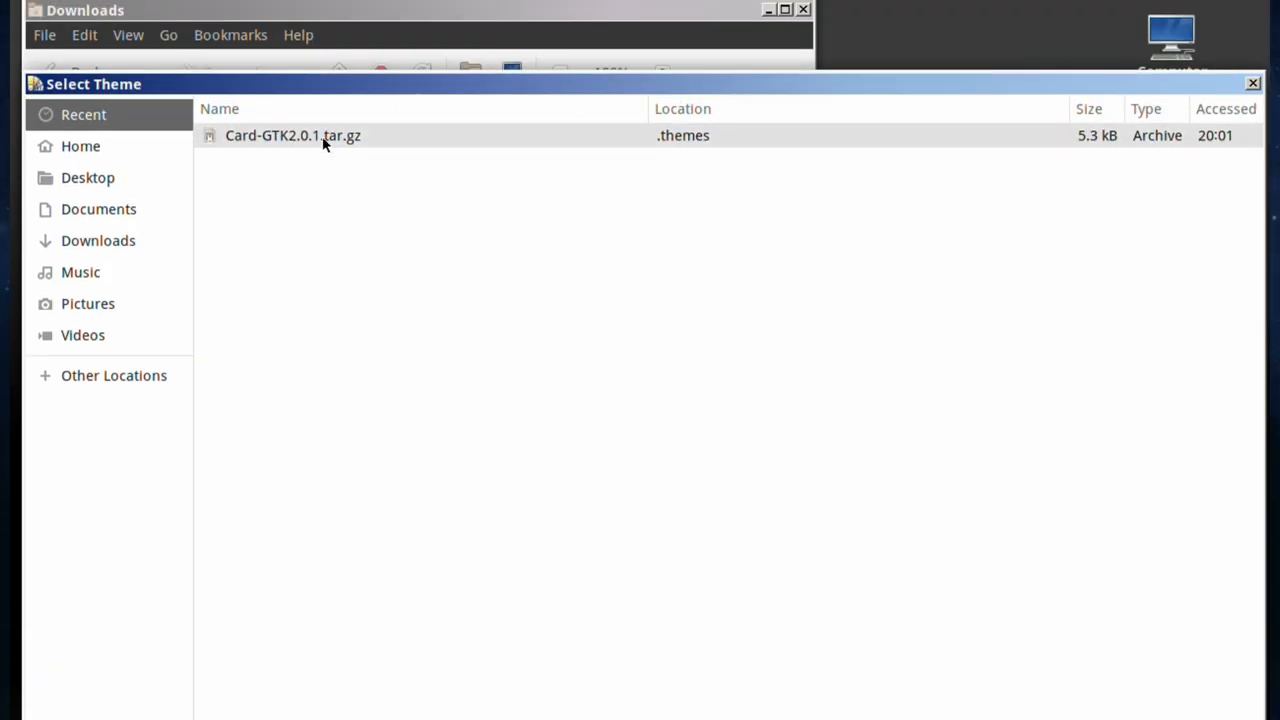
mouse_move(358, 140)
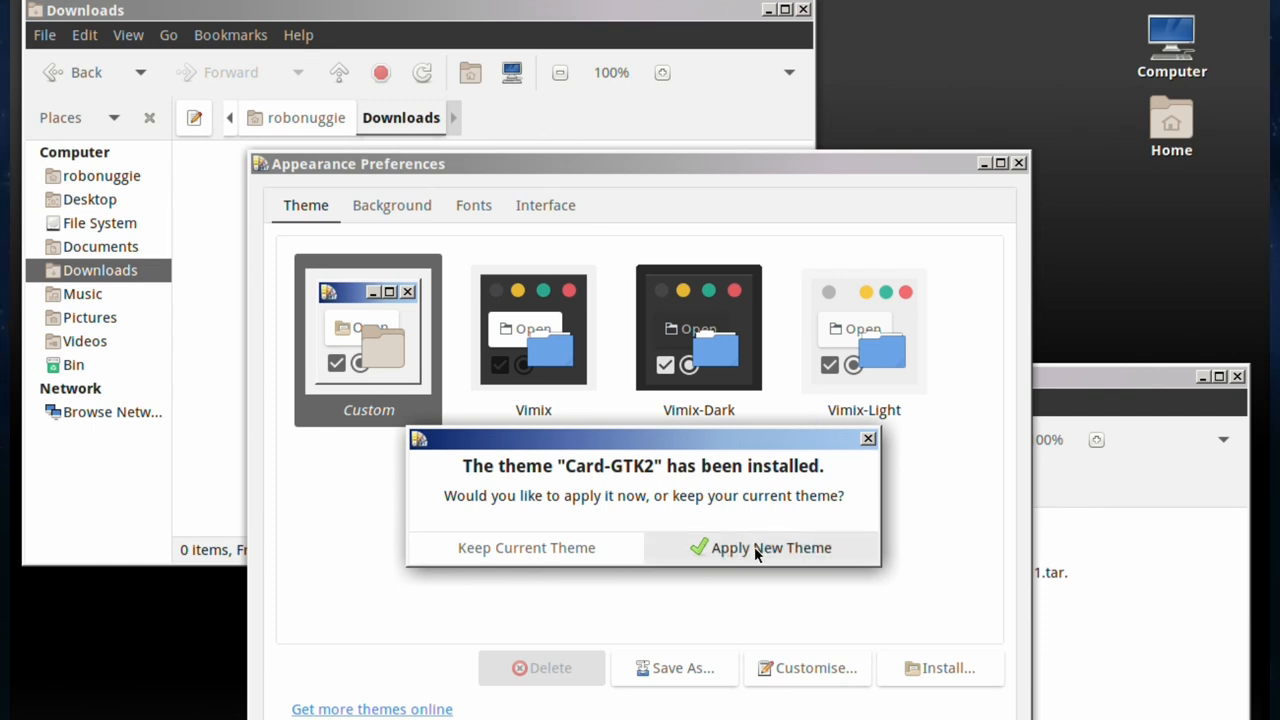
click(770, 548)
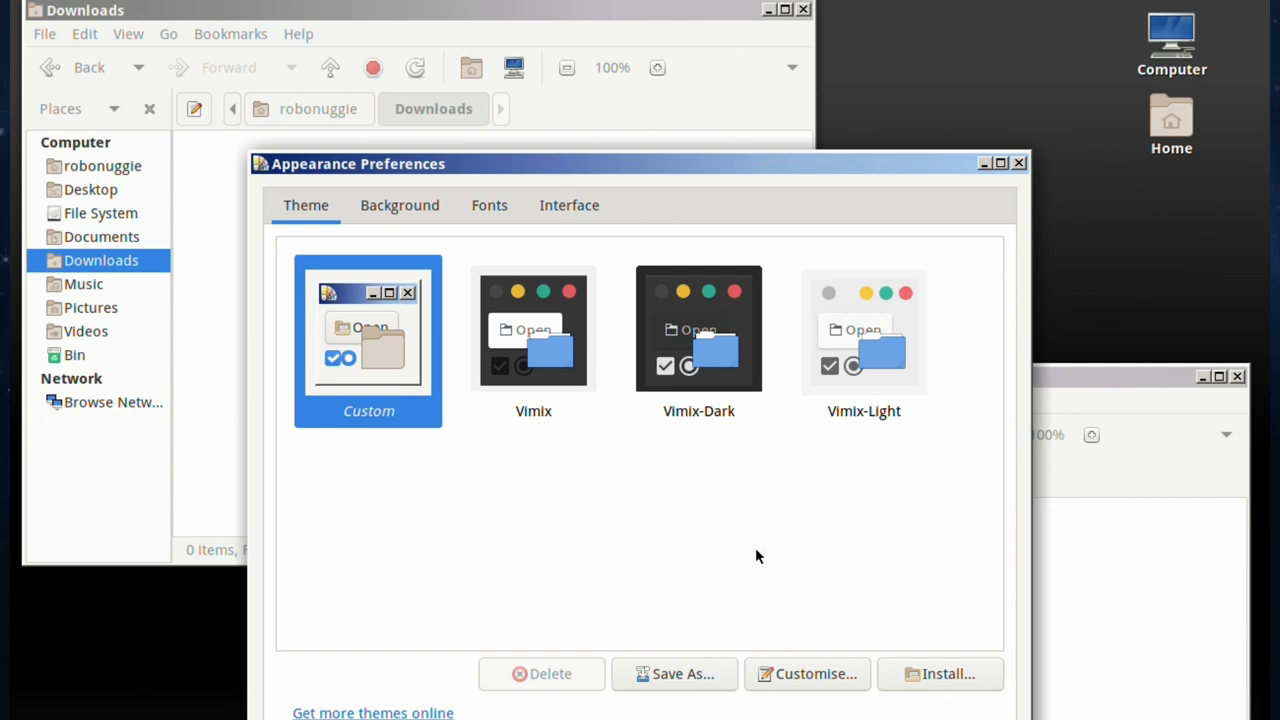
mouse_move(508, 180)
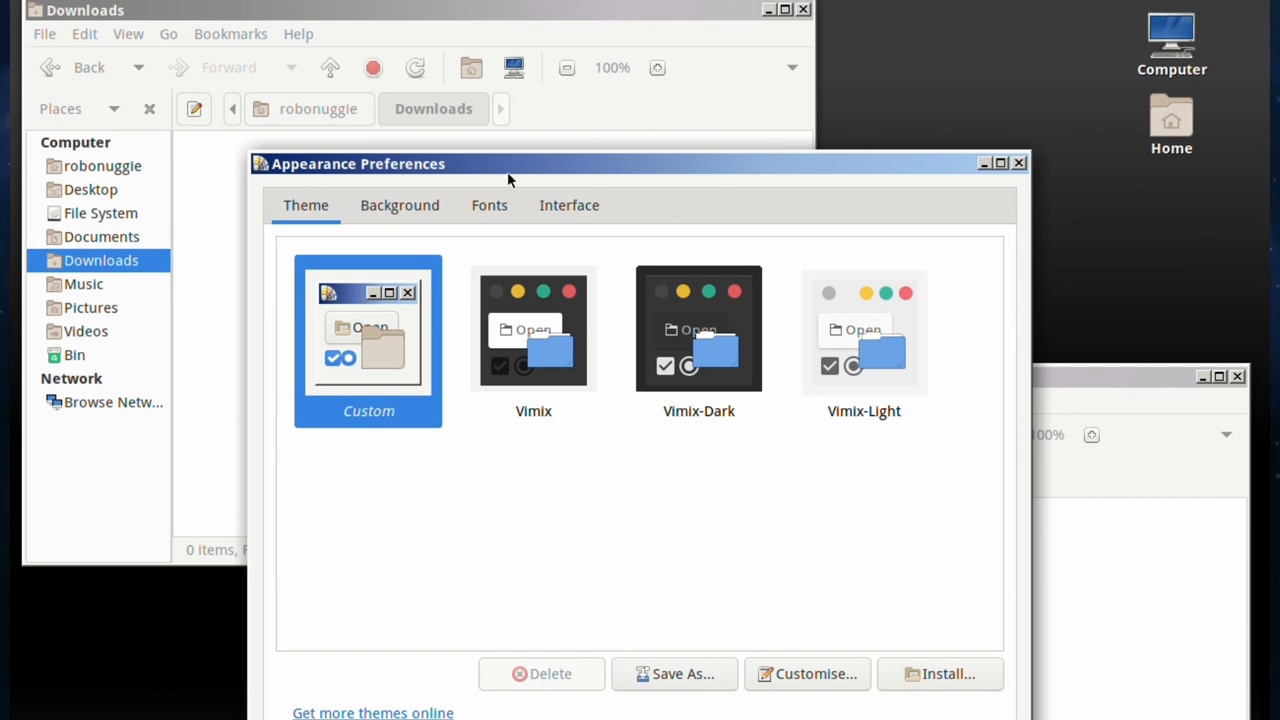
mouse_move(688, 220)
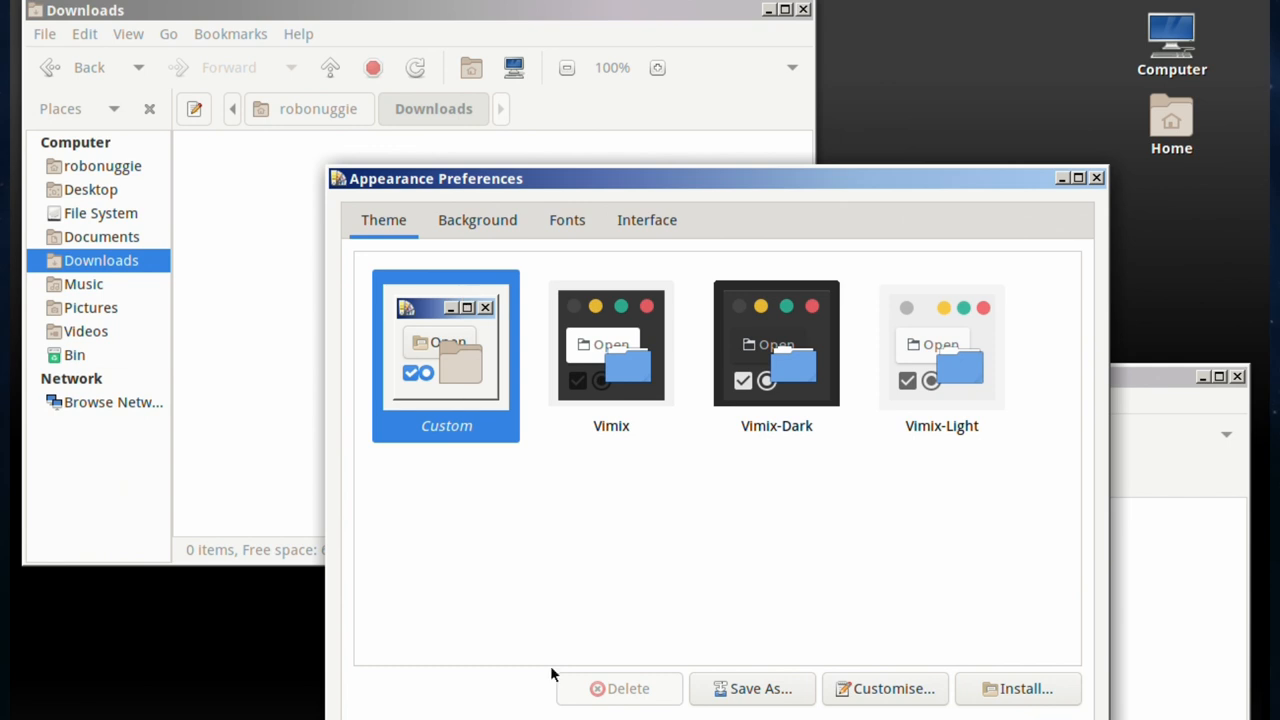
In Customise Theme, set the controls style to Raleigh.
click(884, 688)
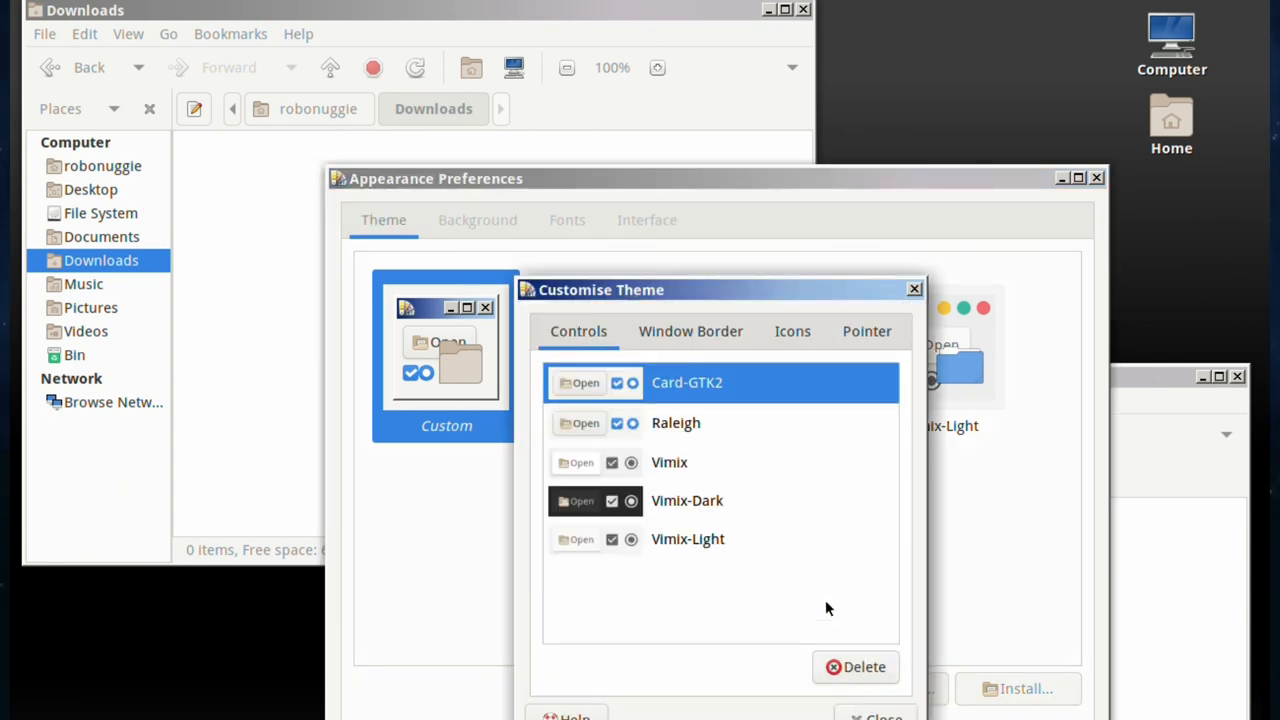
mouse_move(670, 418)
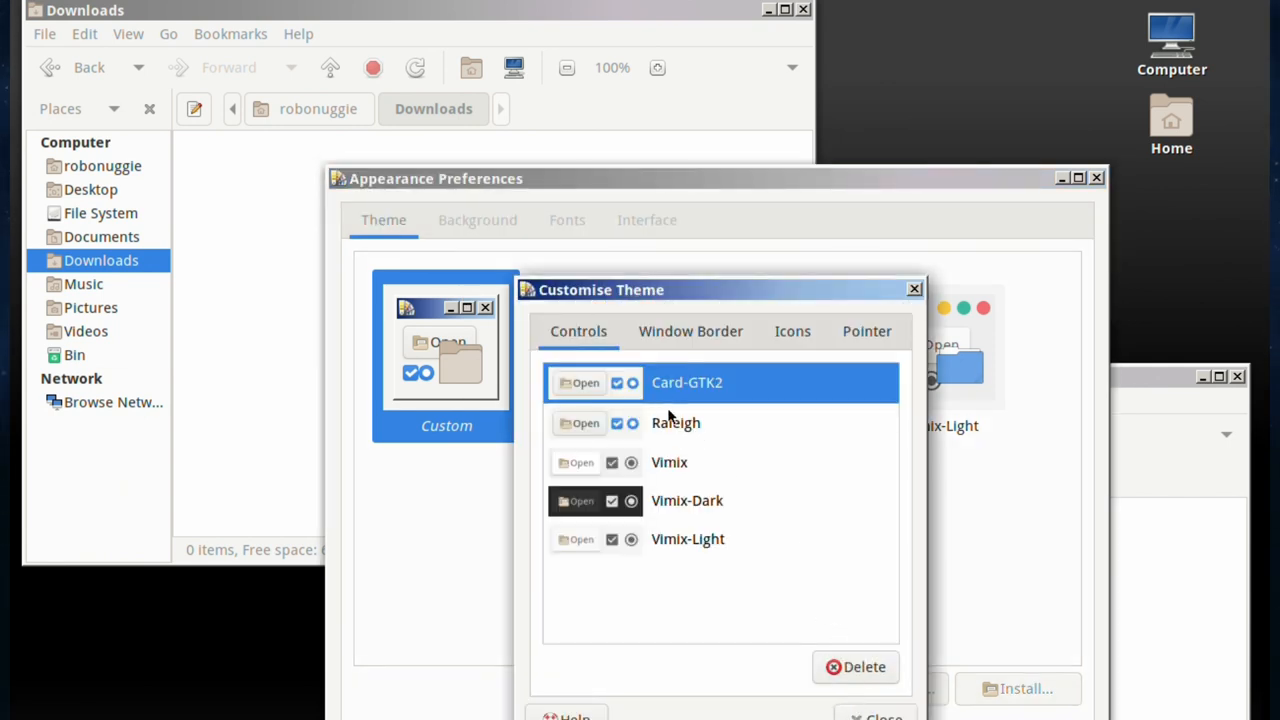
click(676, 422)
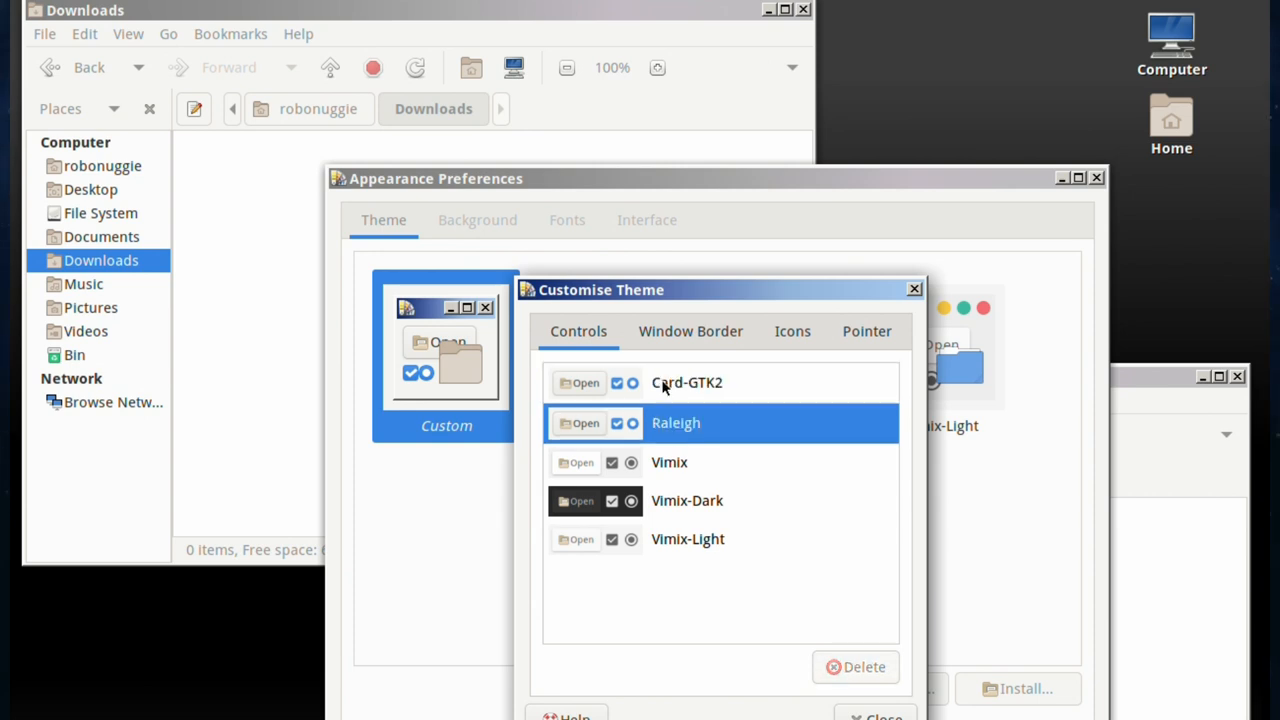
click(690, 332)
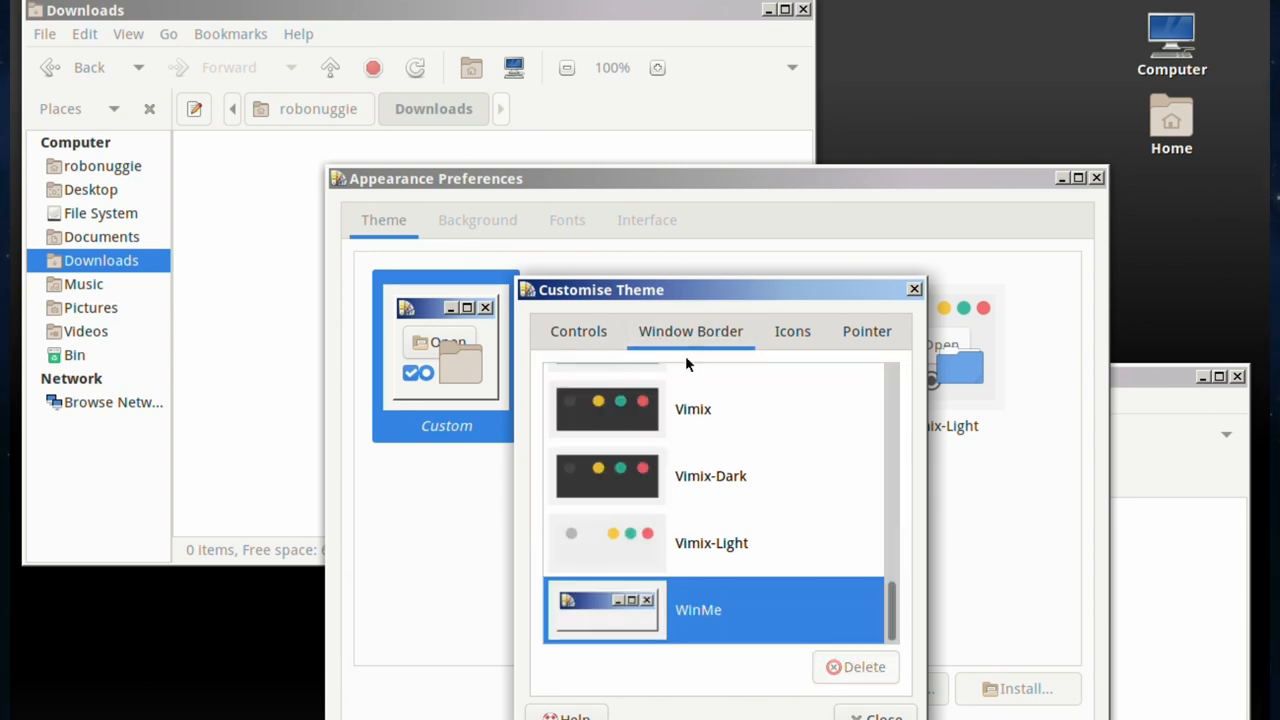
Choose eOS as the window border style and close the customisation dialog.
scroll(up, 3)
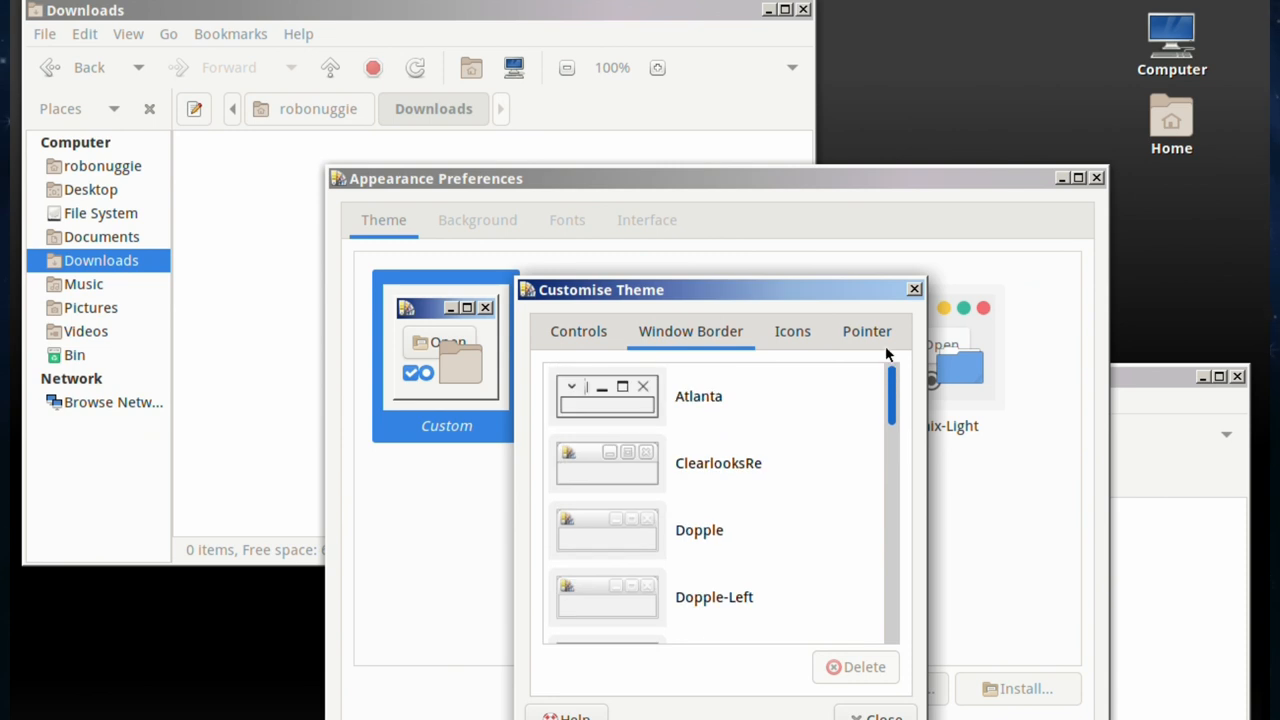
scroll(down, 3)
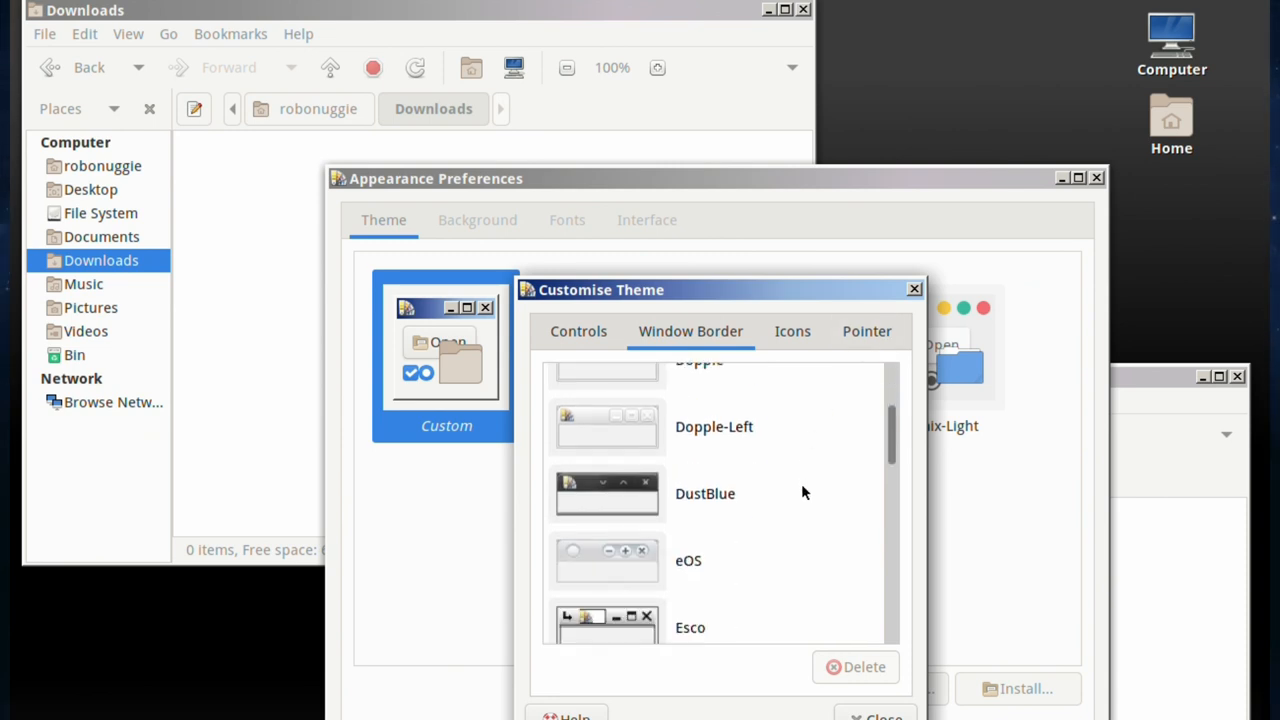
scroll(down, 3)
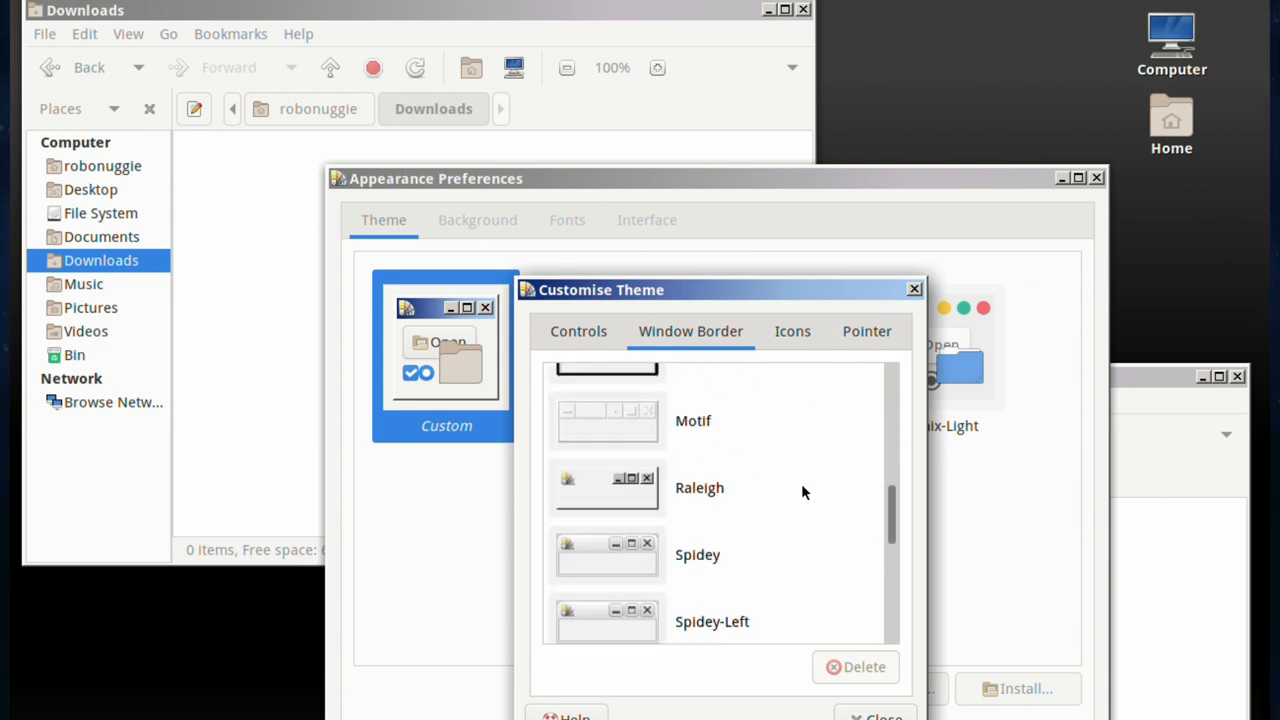
scroll(down, 3)
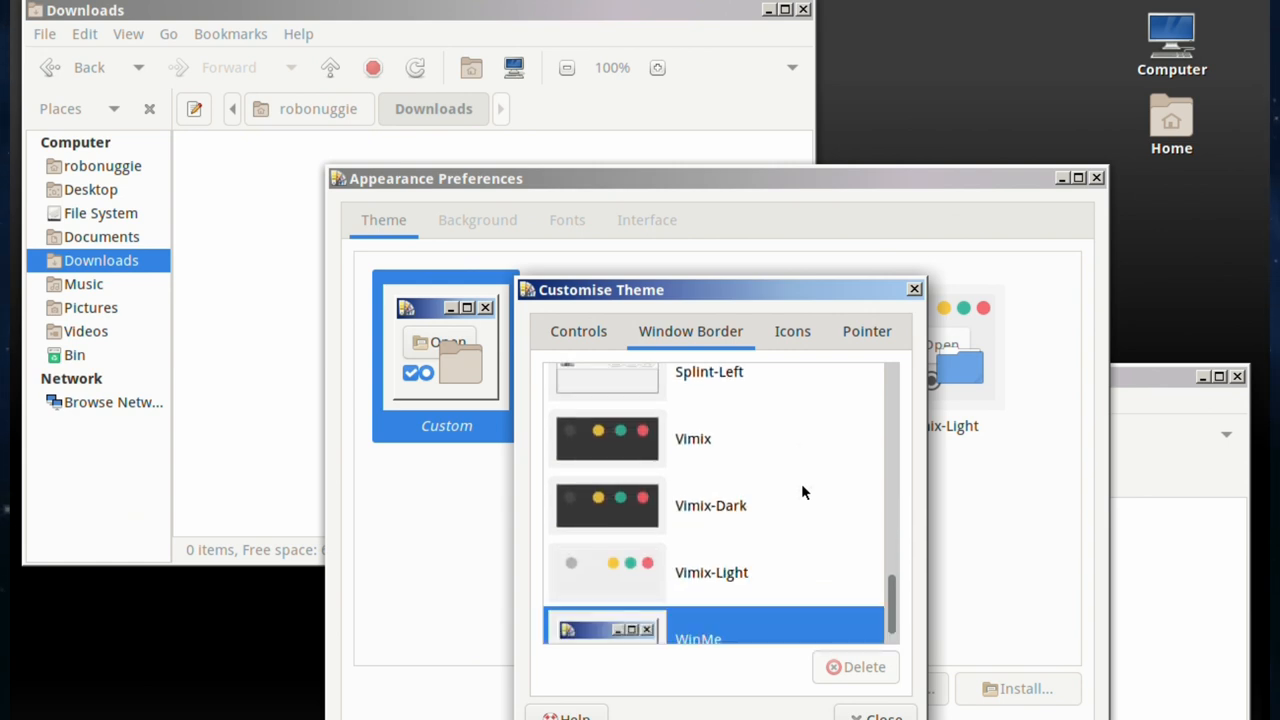
scroll(up, 3)
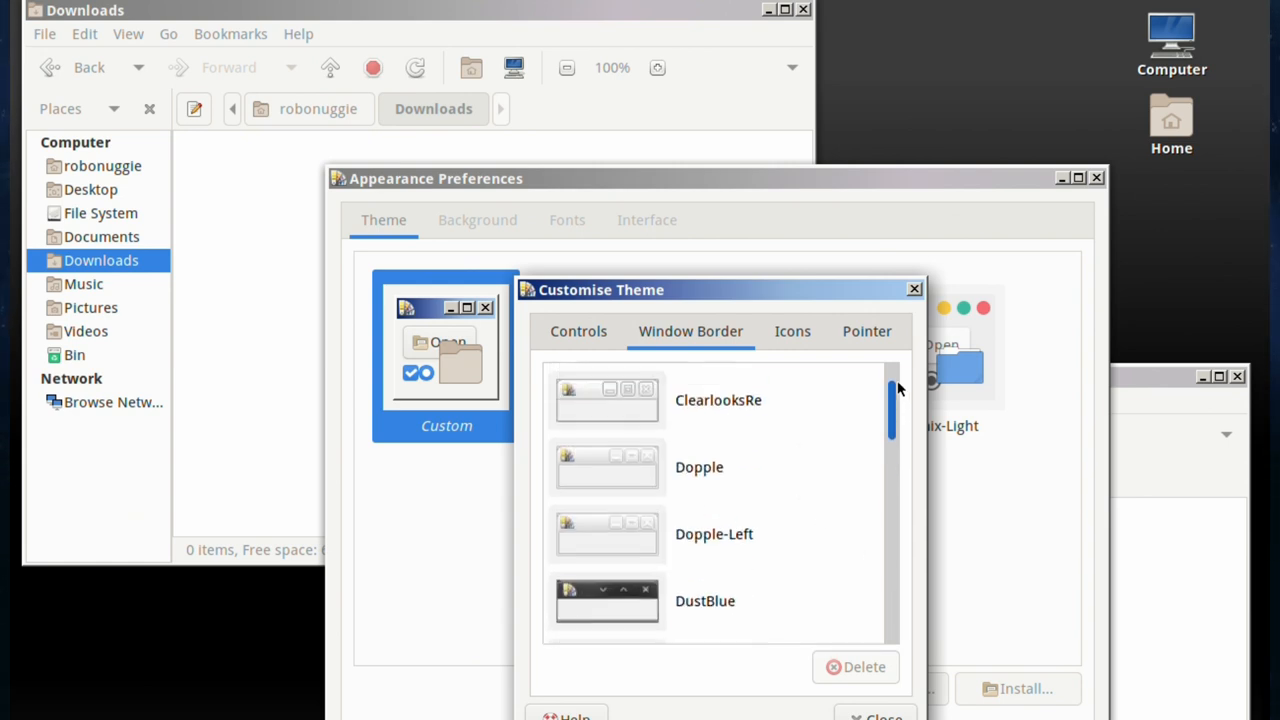
scroll(down, 3)
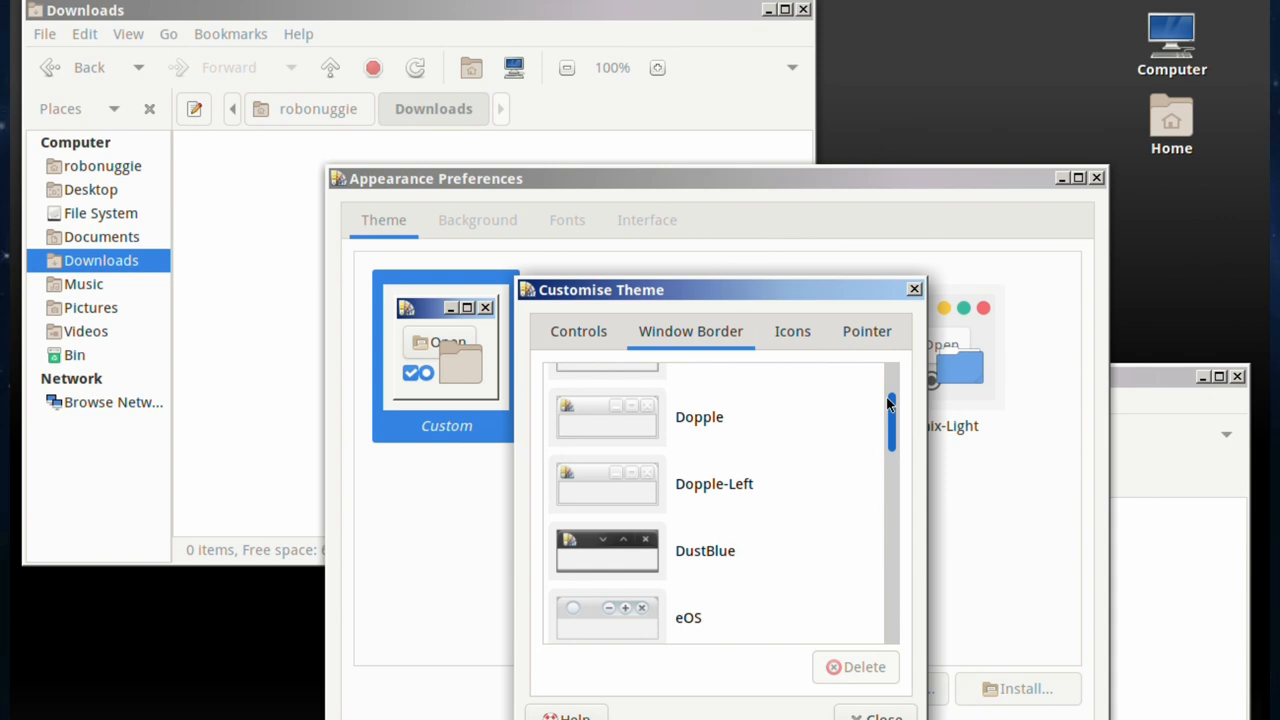
click(688, 616)
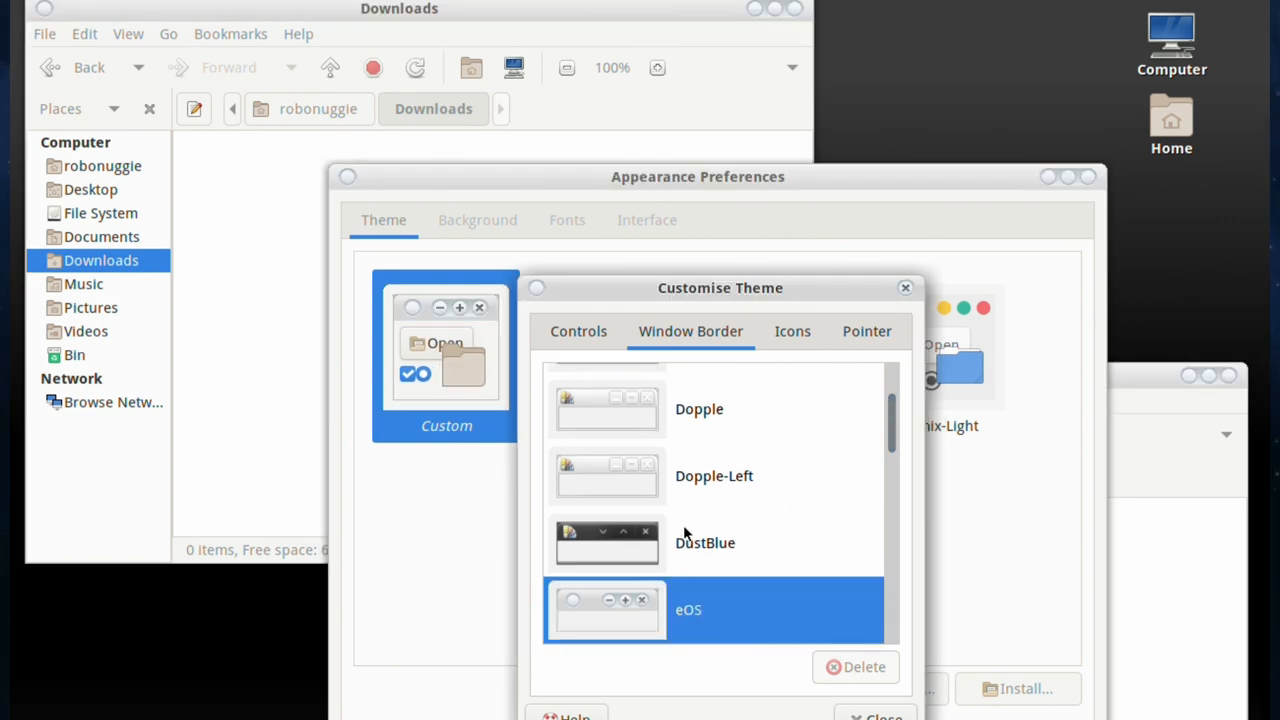
mouse_move(872, 672)
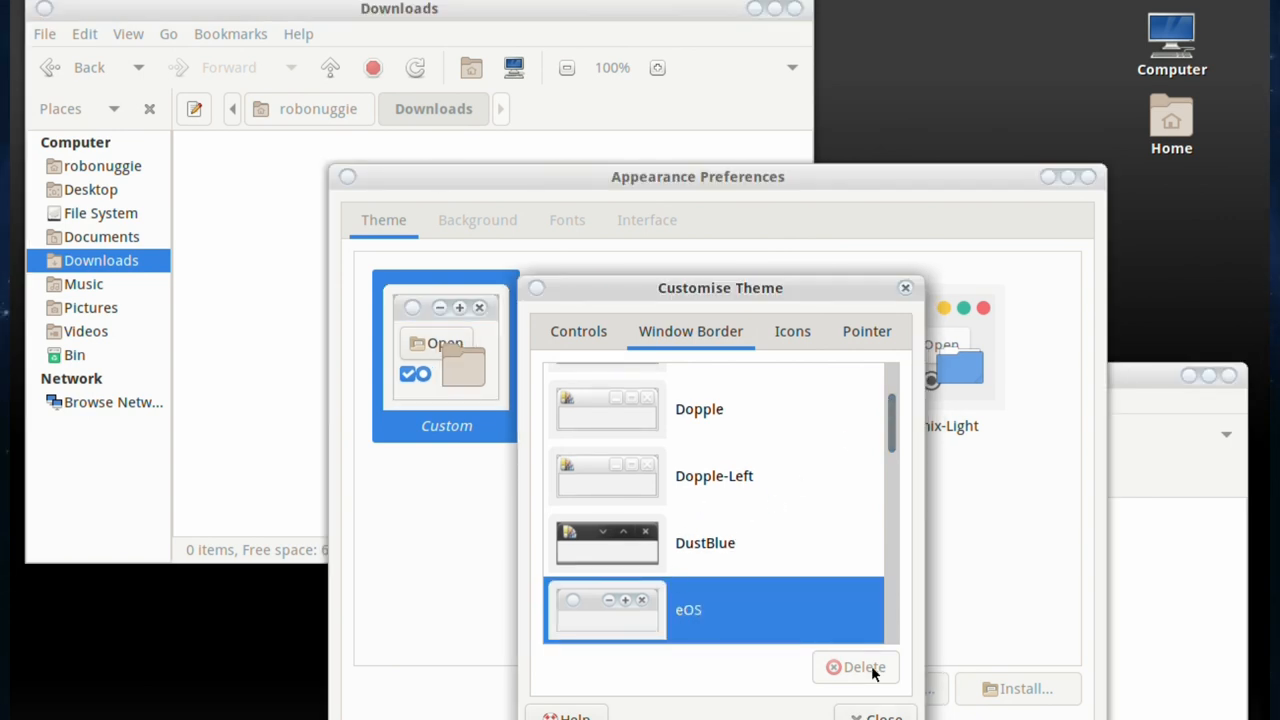
click(904, 288)
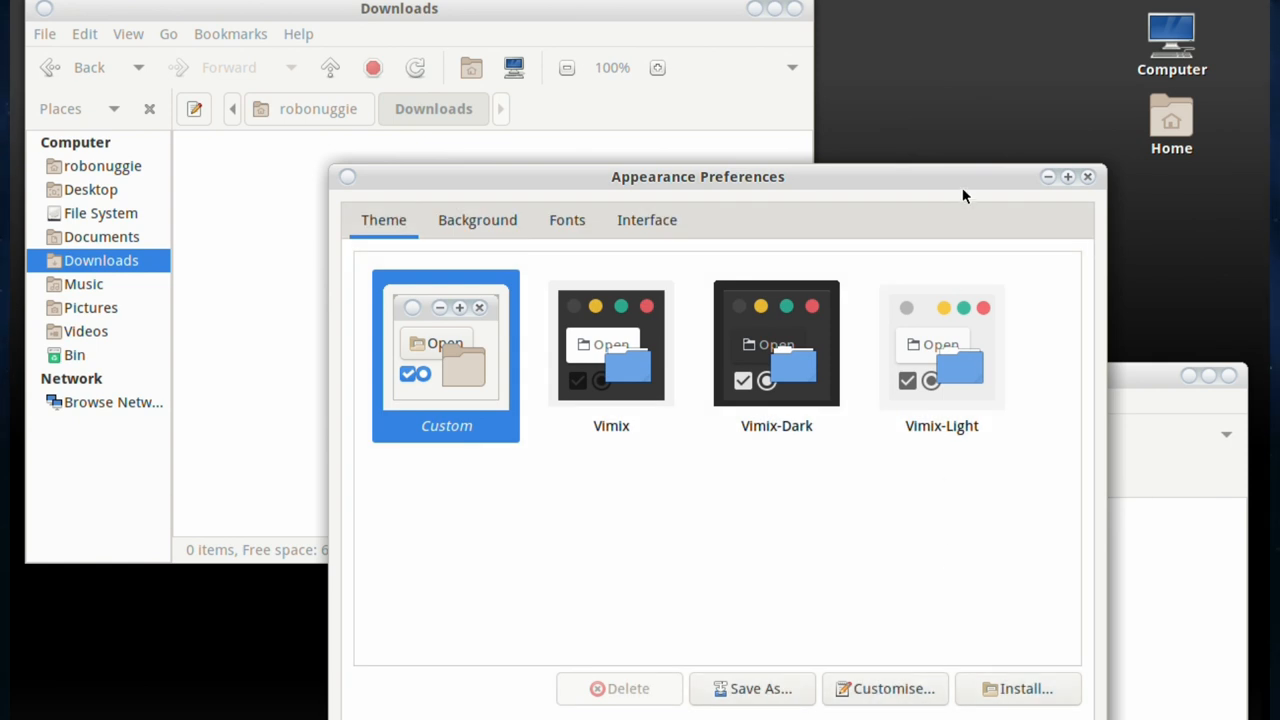
mouse_move(940, 240)
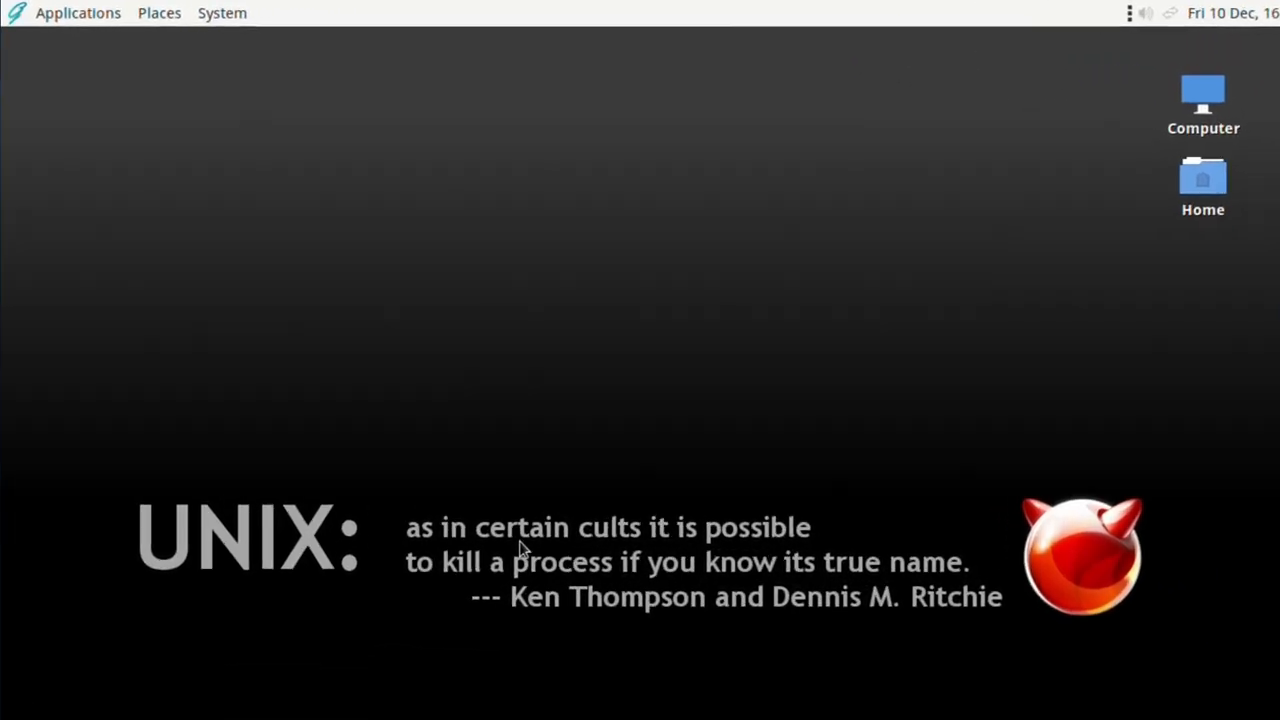
Launch Software Station from System > Administration.
click(222, 12)
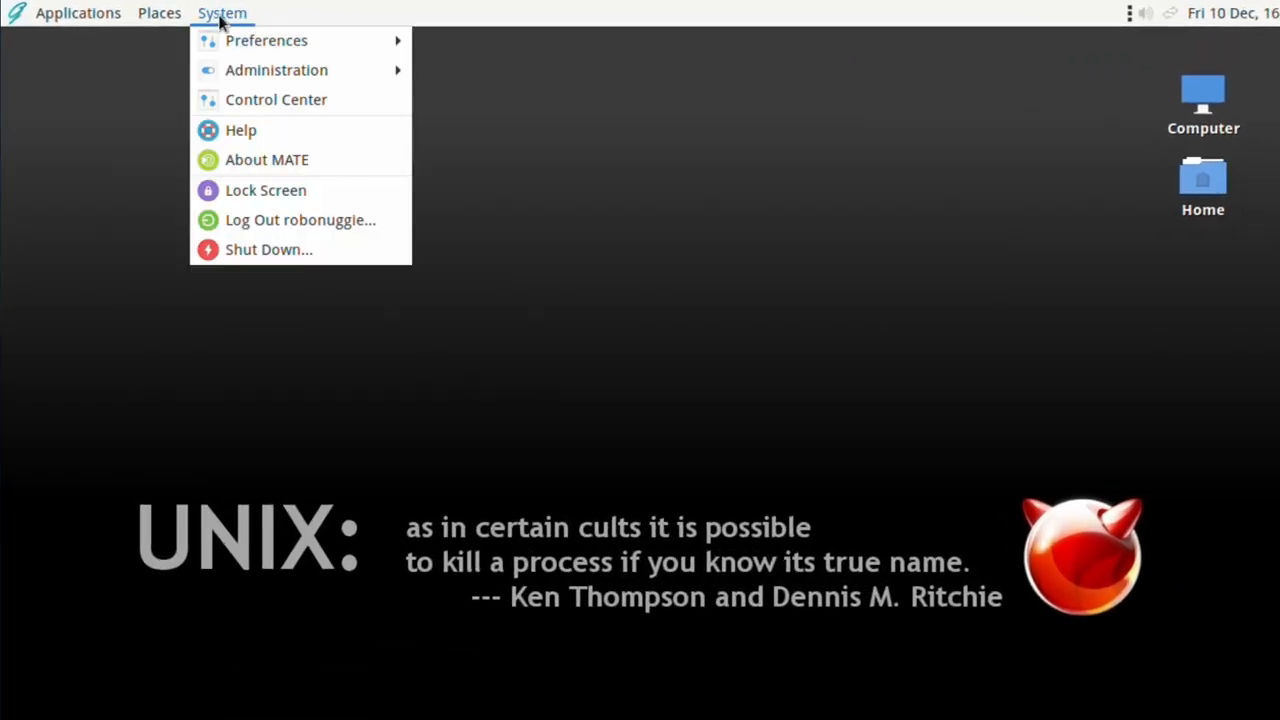
mouse_move(276, 70)
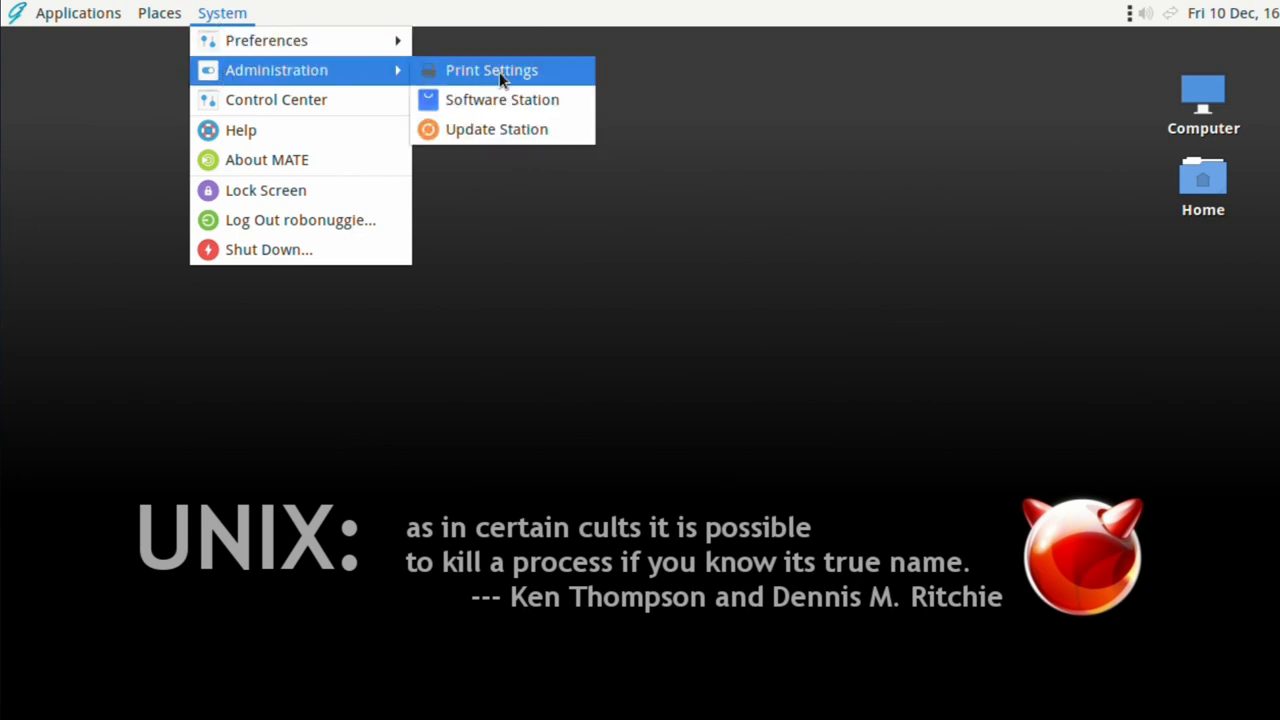
click(502, 100)
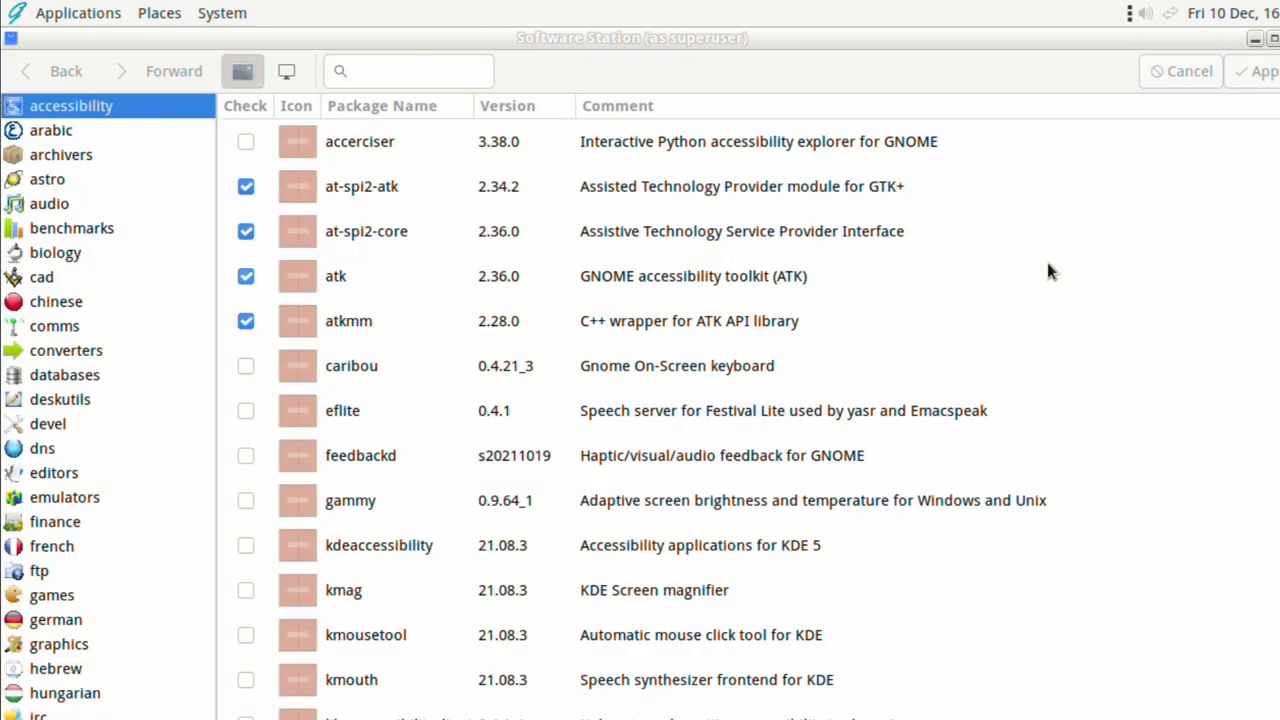
mouse_move(1010, 270)
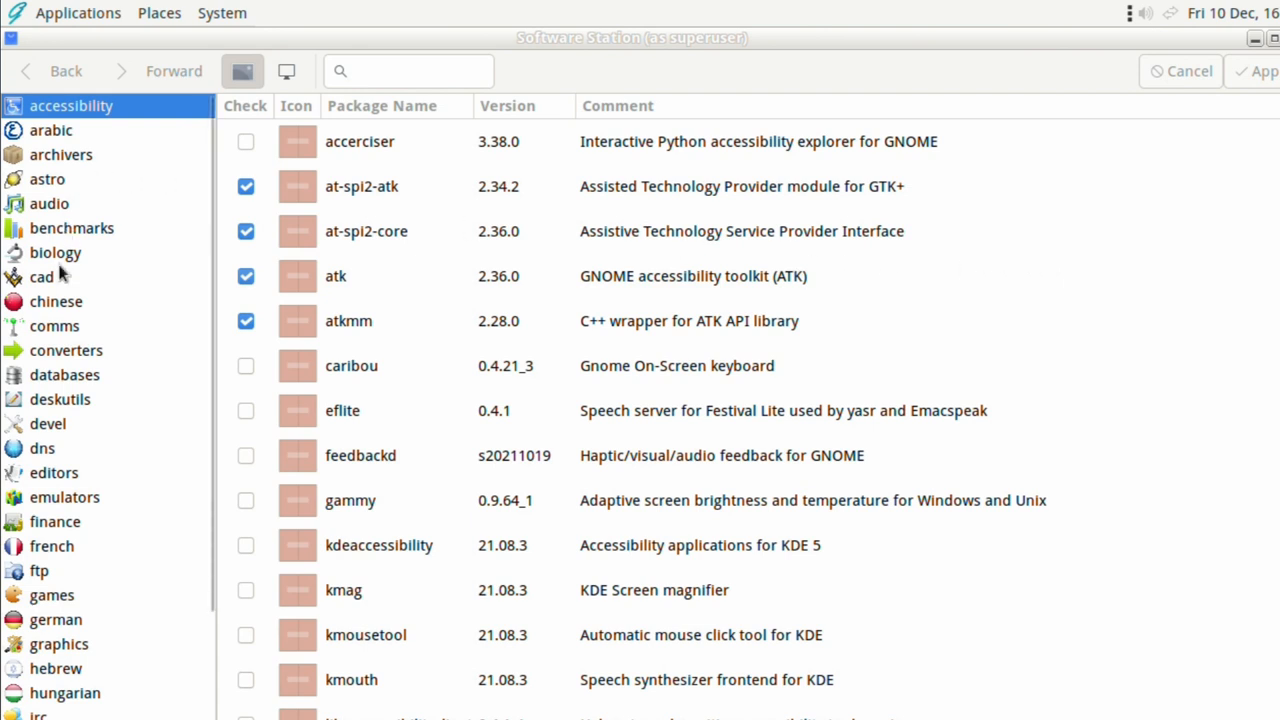
Search the package catalogue for 'xfce' and look through the results.
scroll(down, 3)
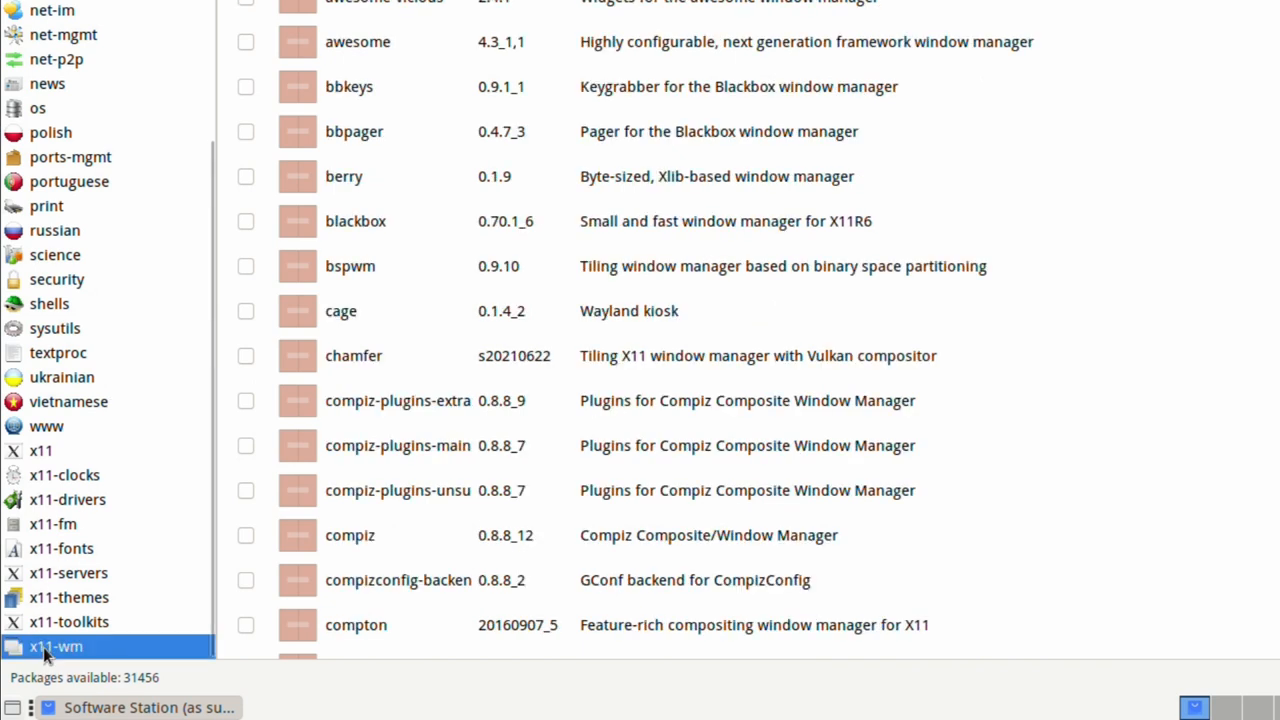
mouse_move(1200, 16)
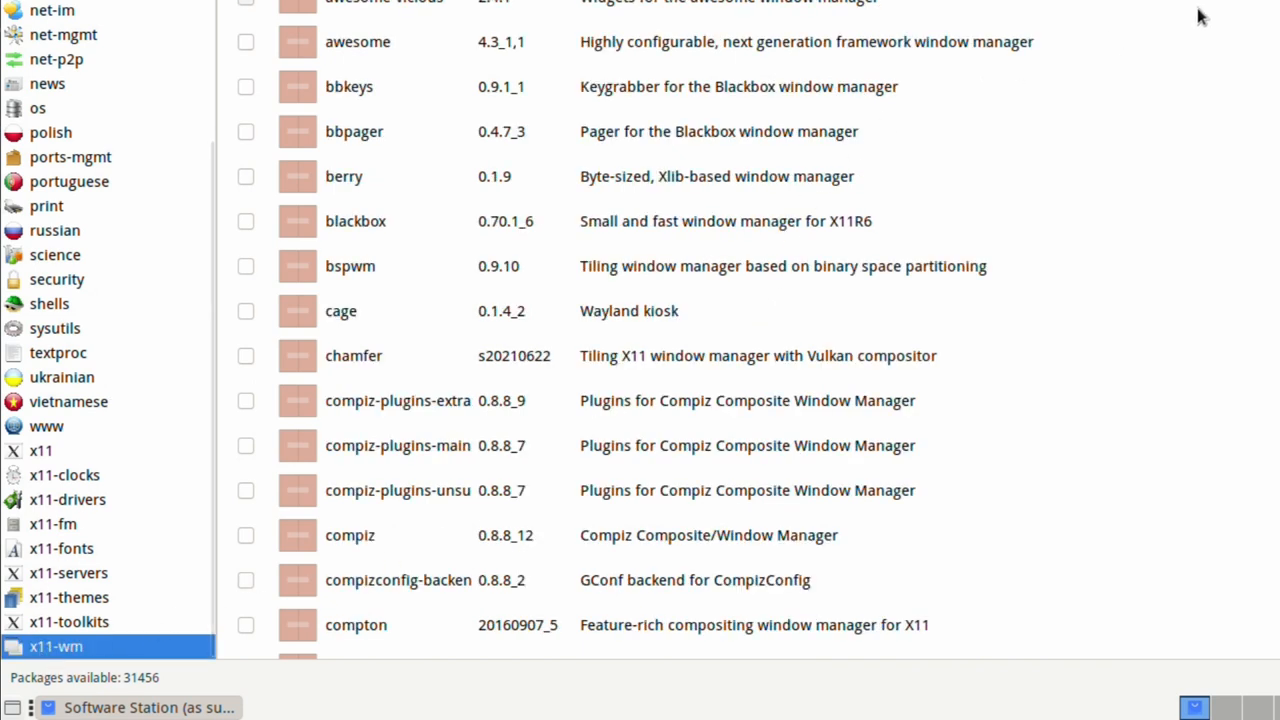
scroll(down, 3)
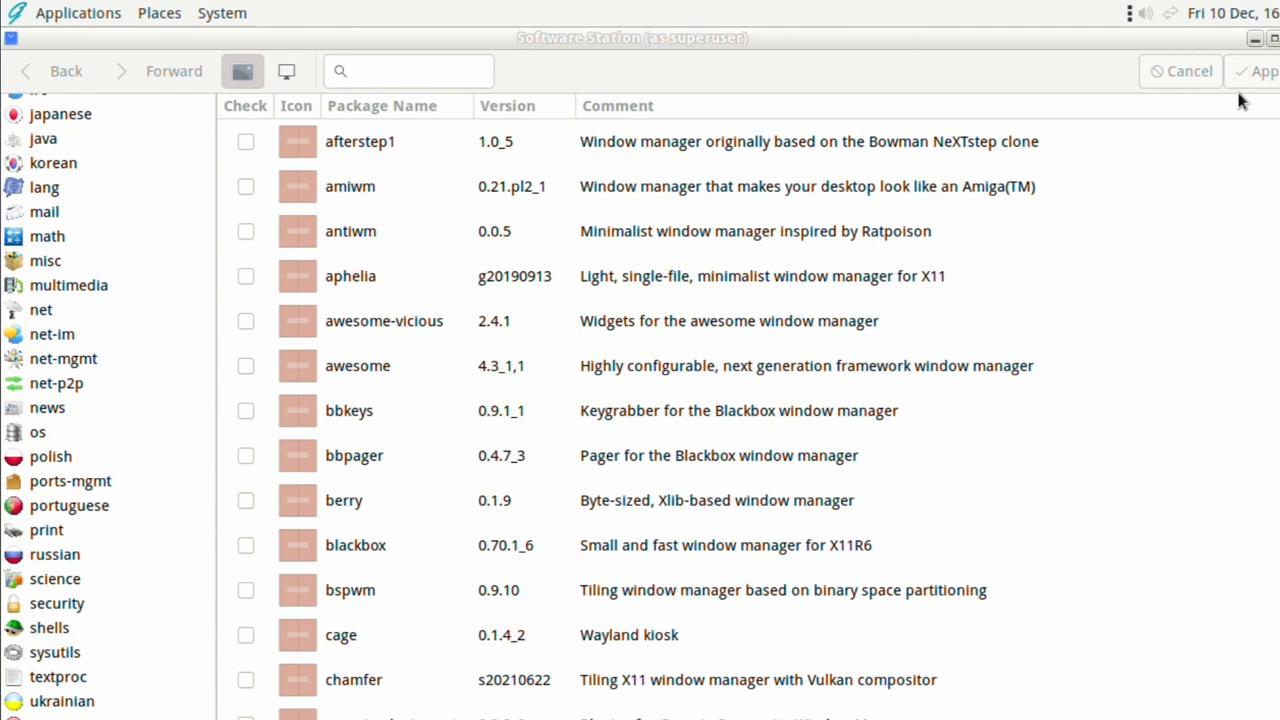
click(408, 72)
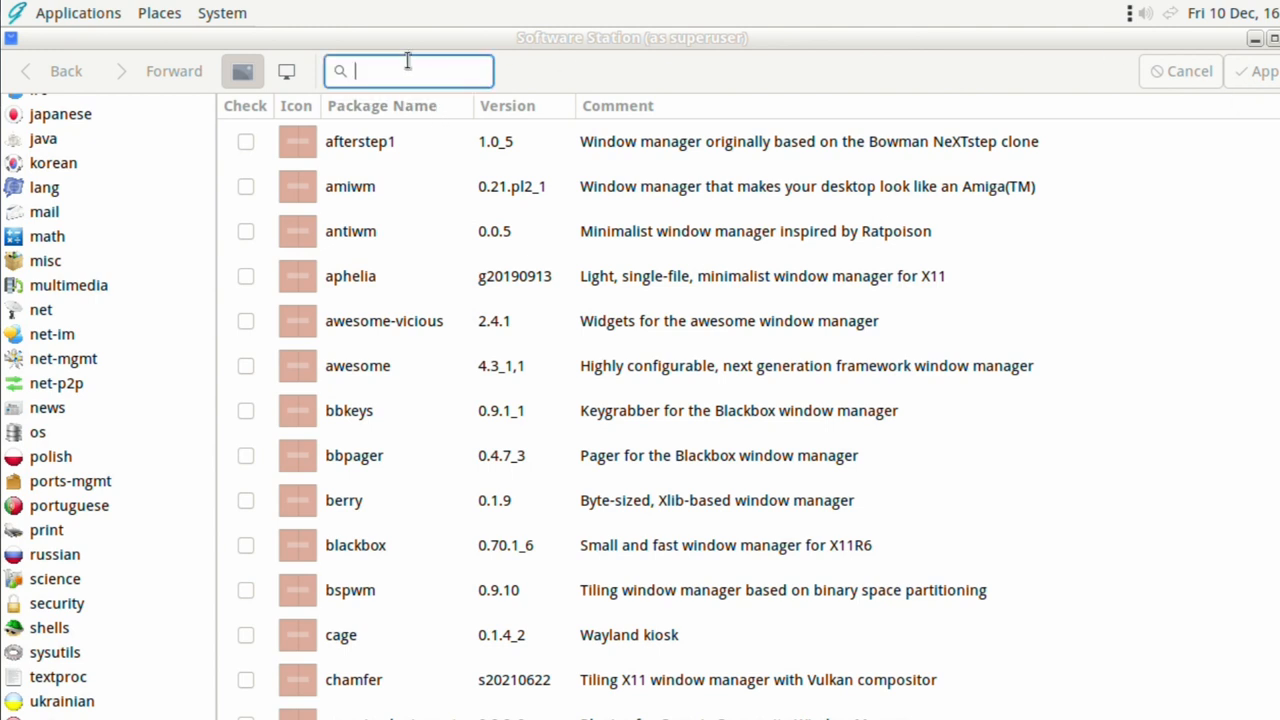
mouse_move(408, 72)
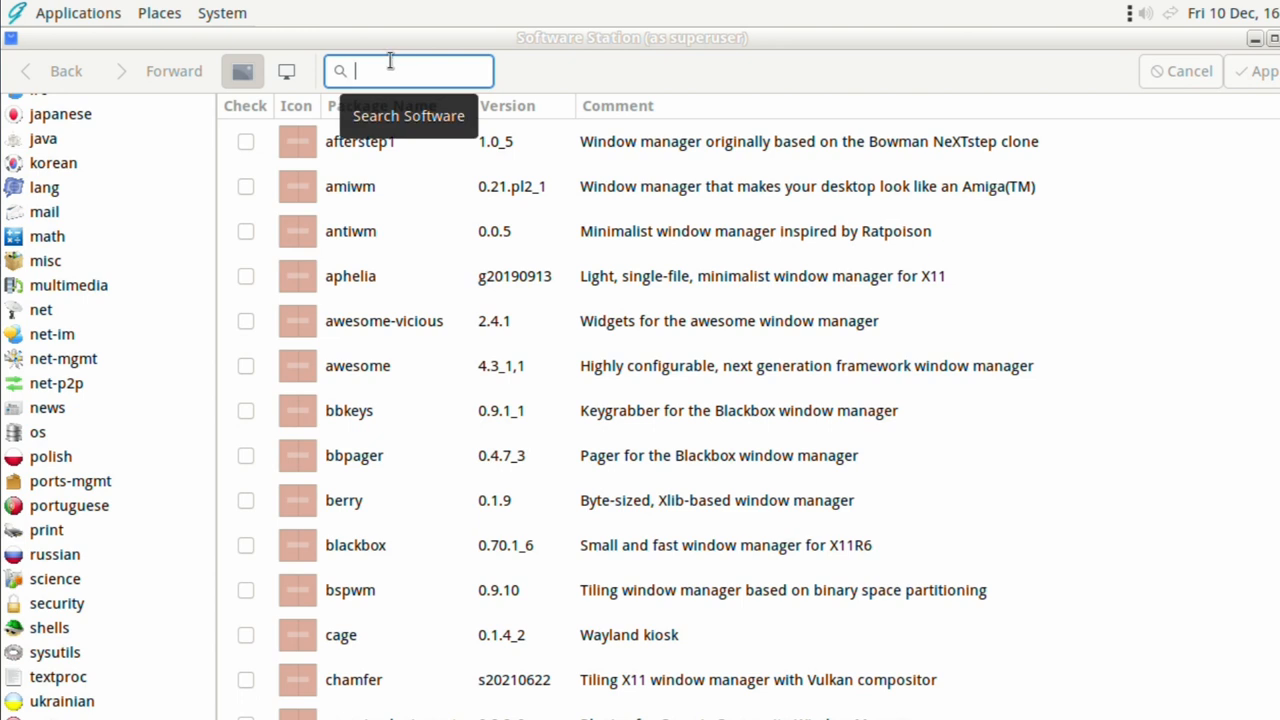
text(xfc)
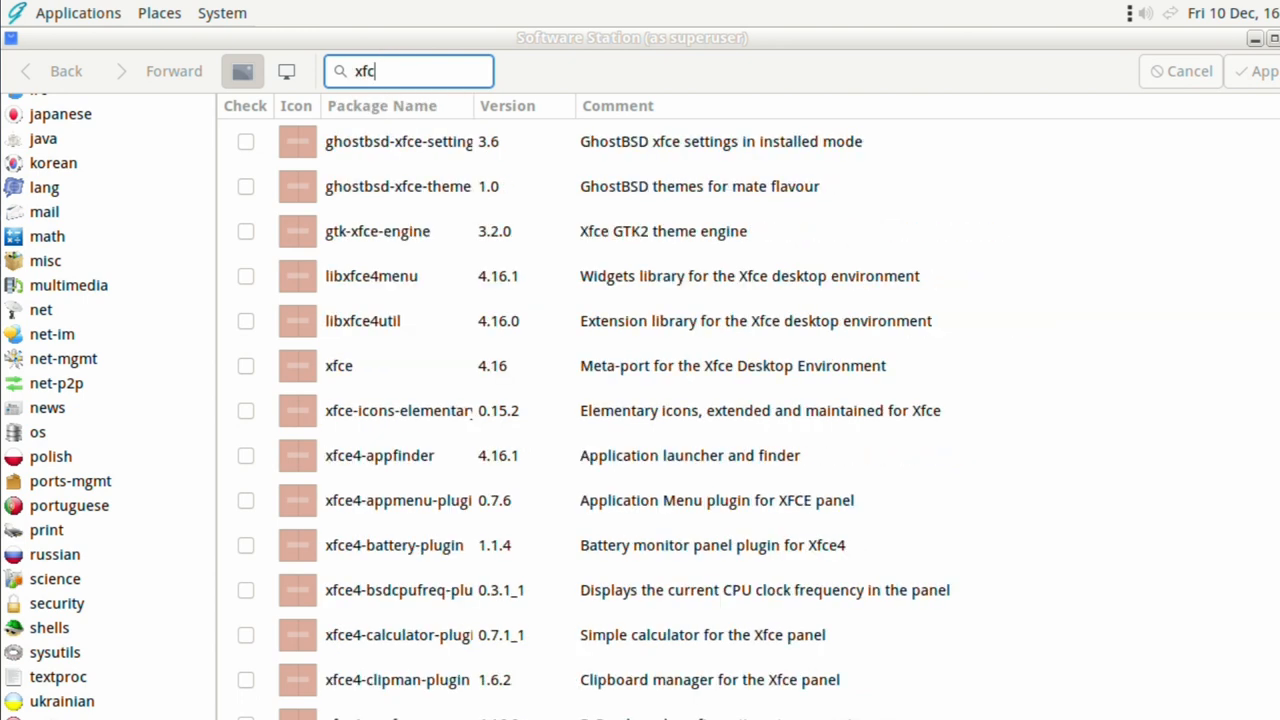
text(e)
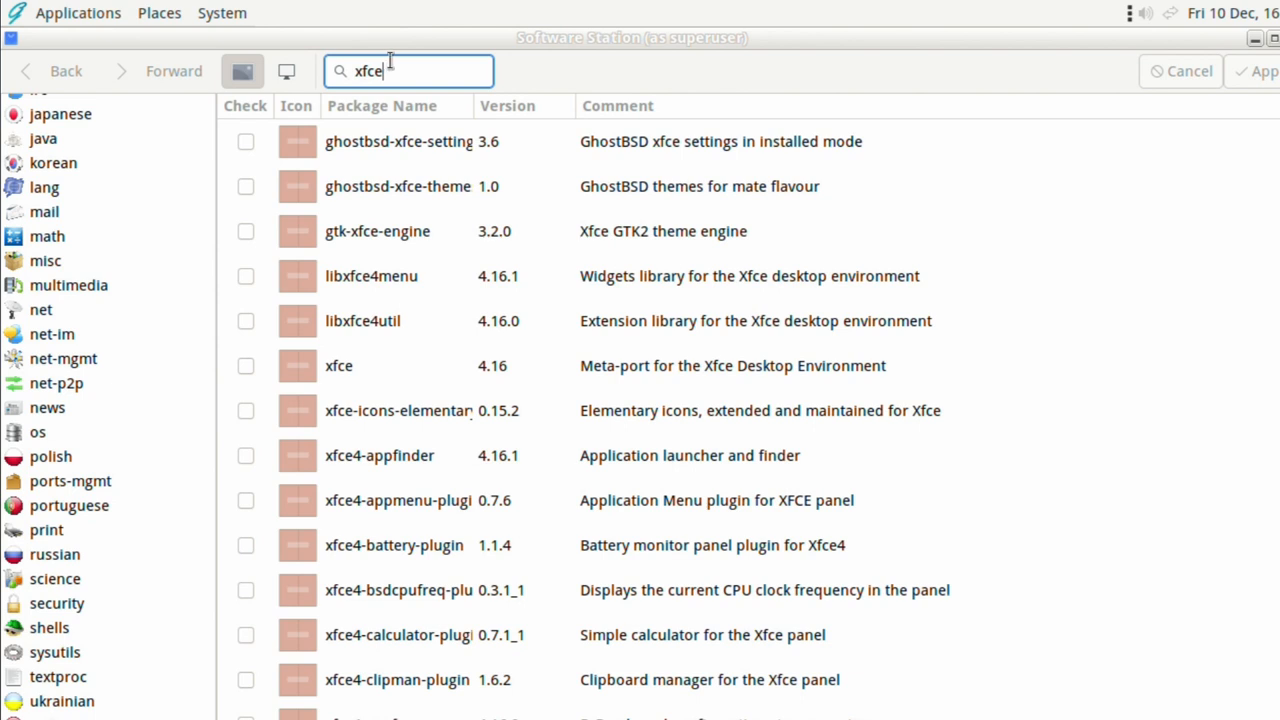
mouse_move(408, 70)
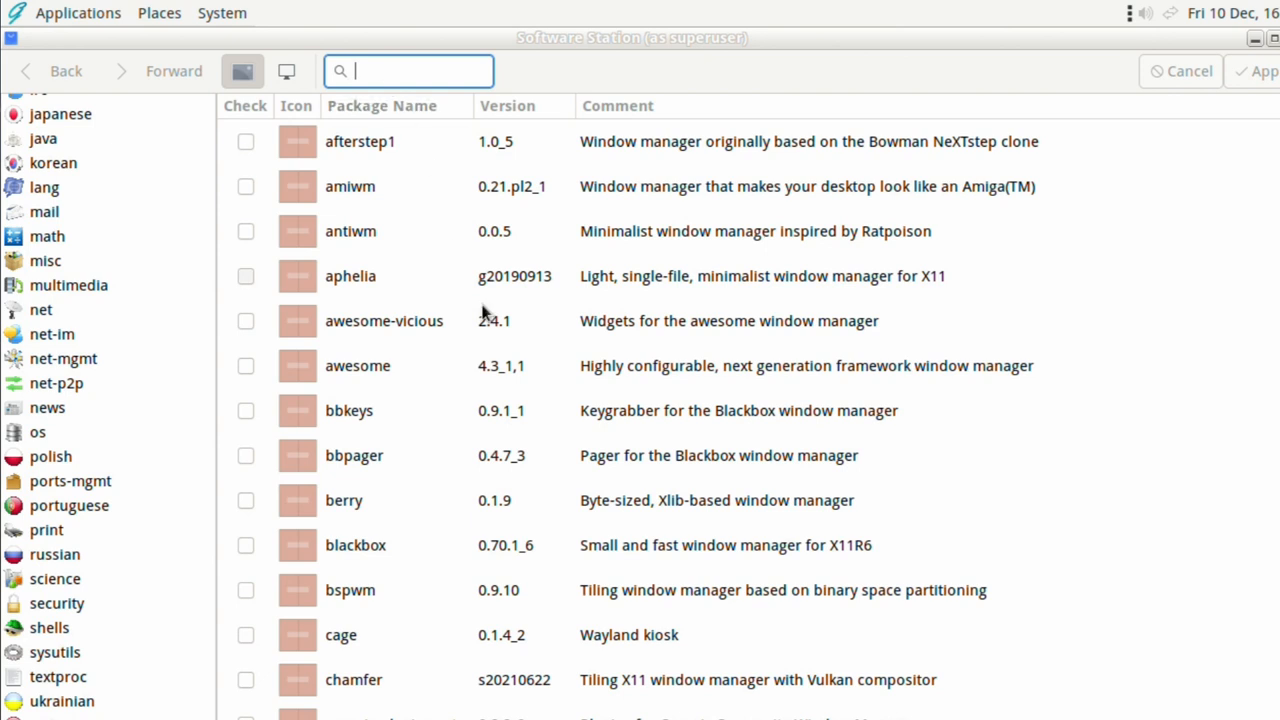
scroll(down, 3)
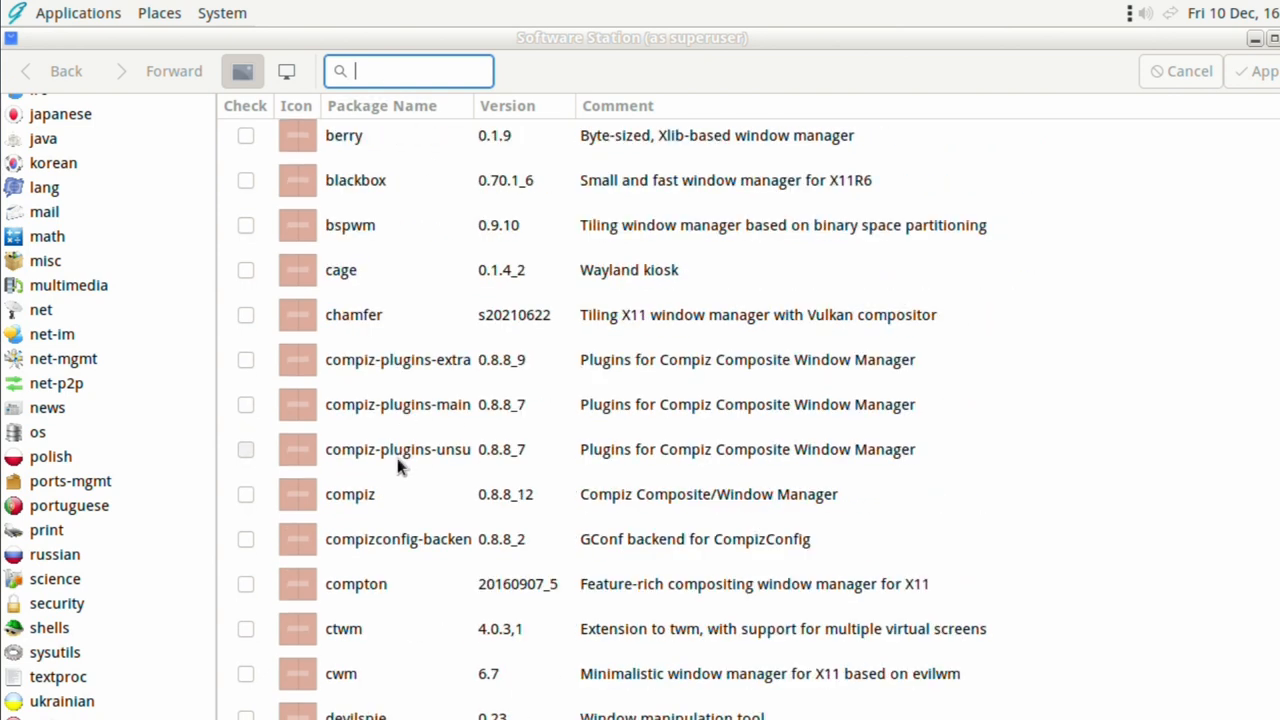
scroll(down, 3)
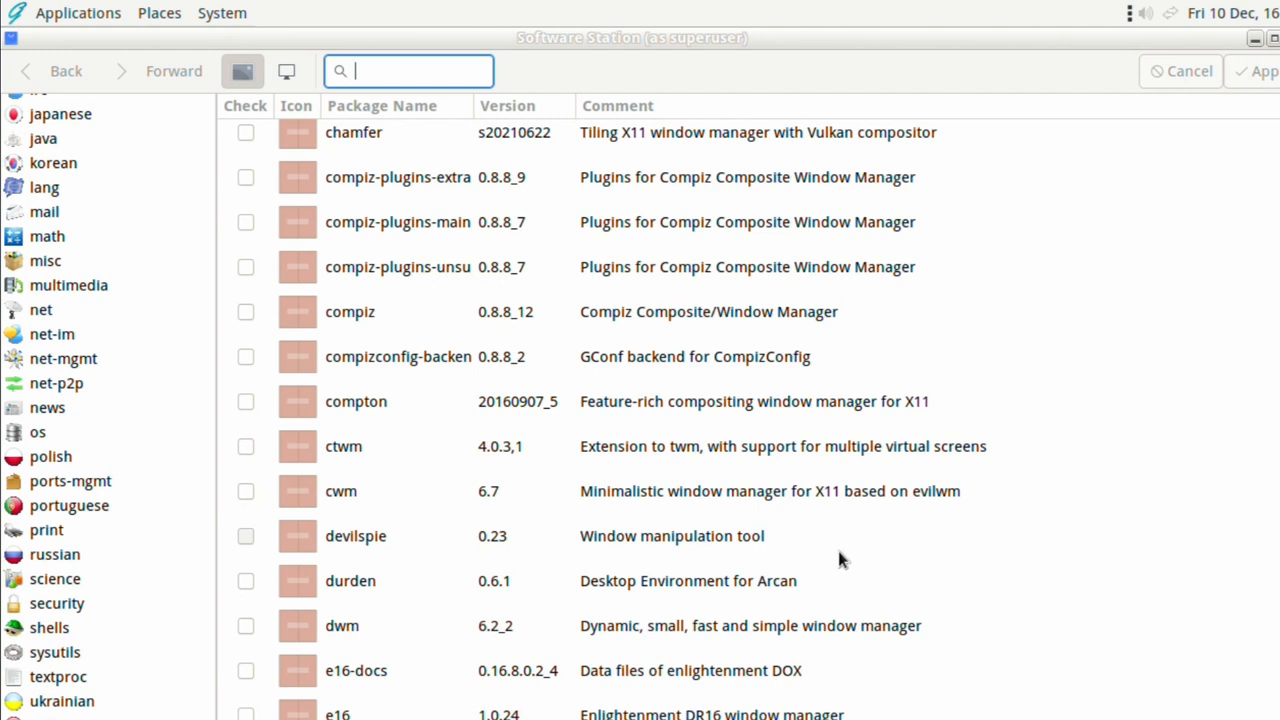
scroll(down, 3)
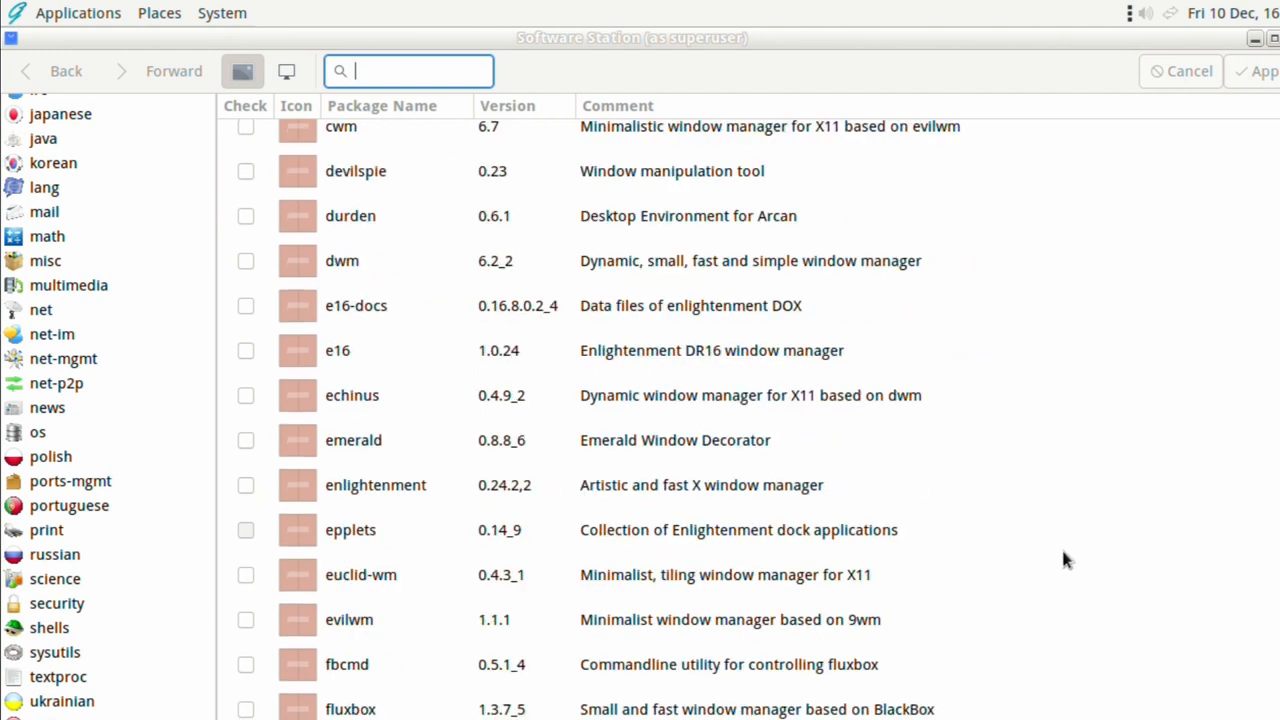
Search for 'kde' instead and bring the kde5 Plasma Desktop package into view.
text(k)
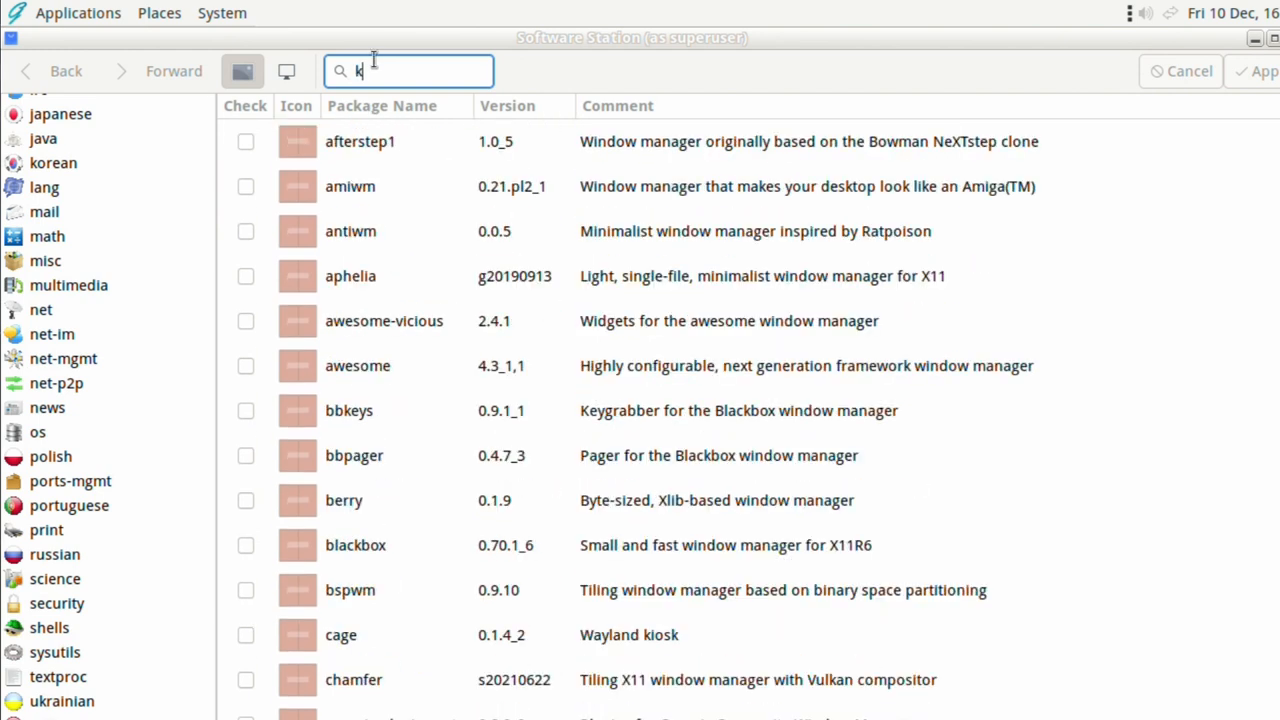
text(de)
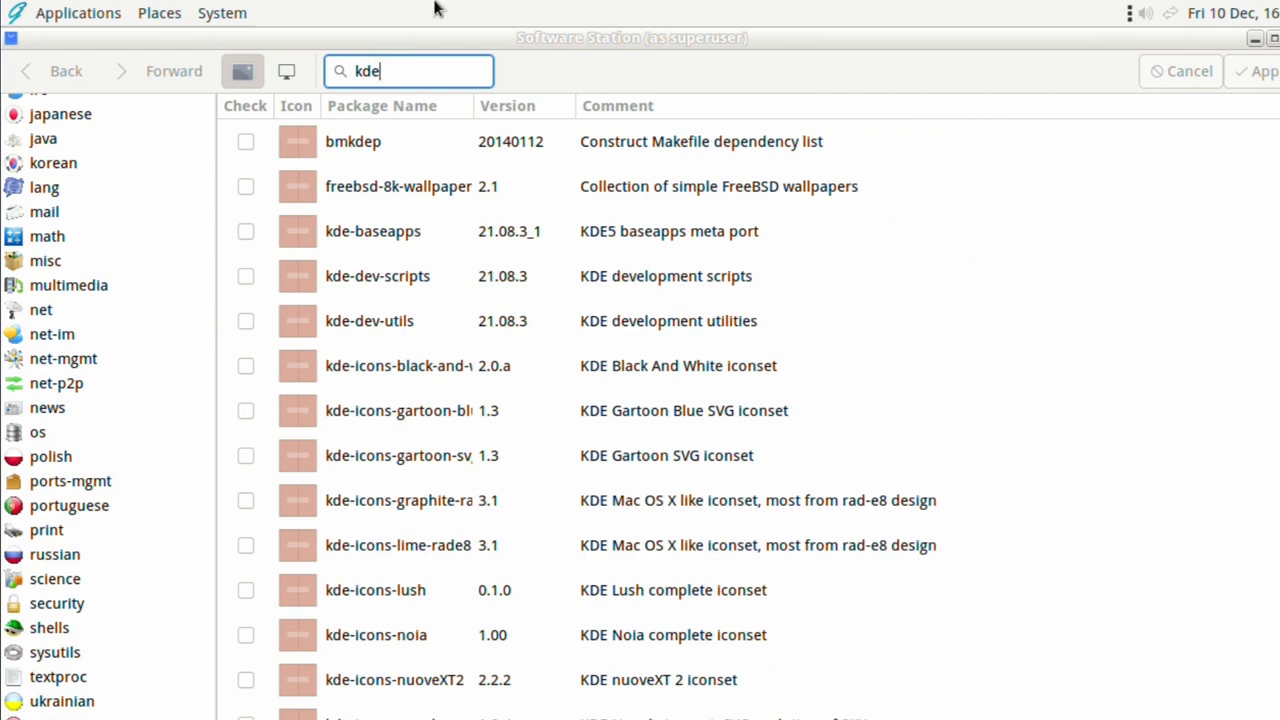
scroll(down, 3)
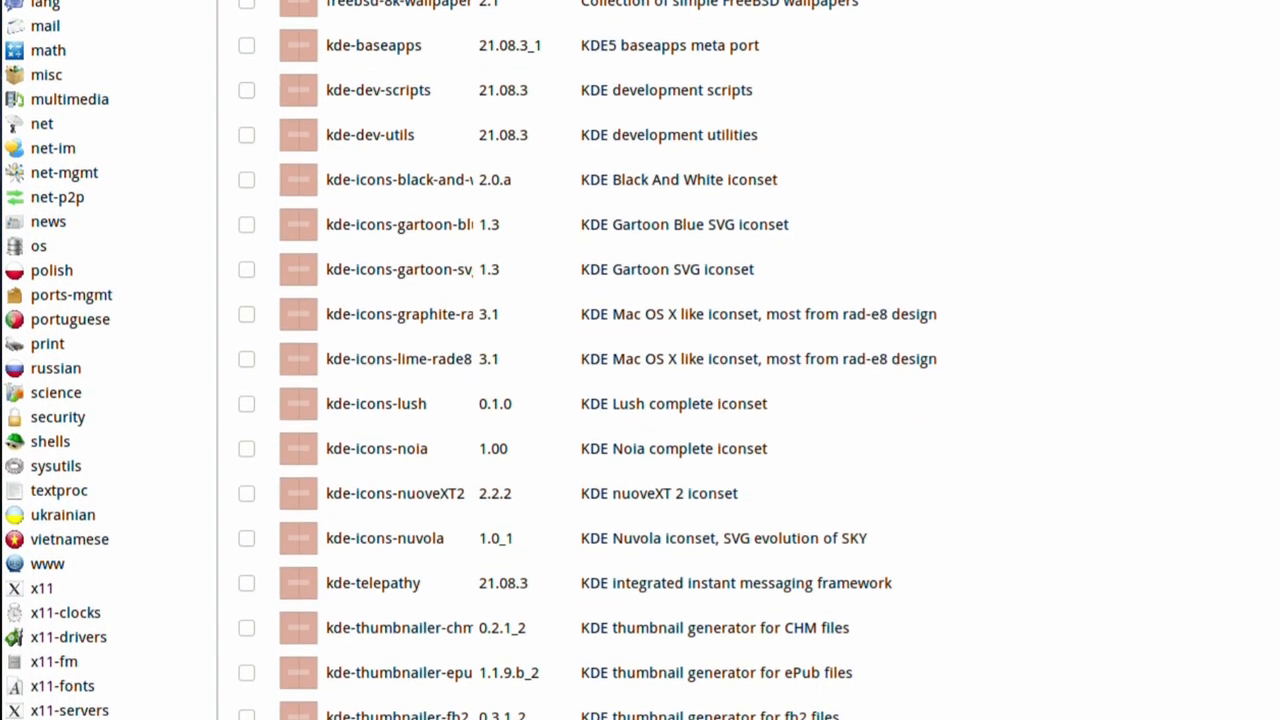
scroll(down, 3)
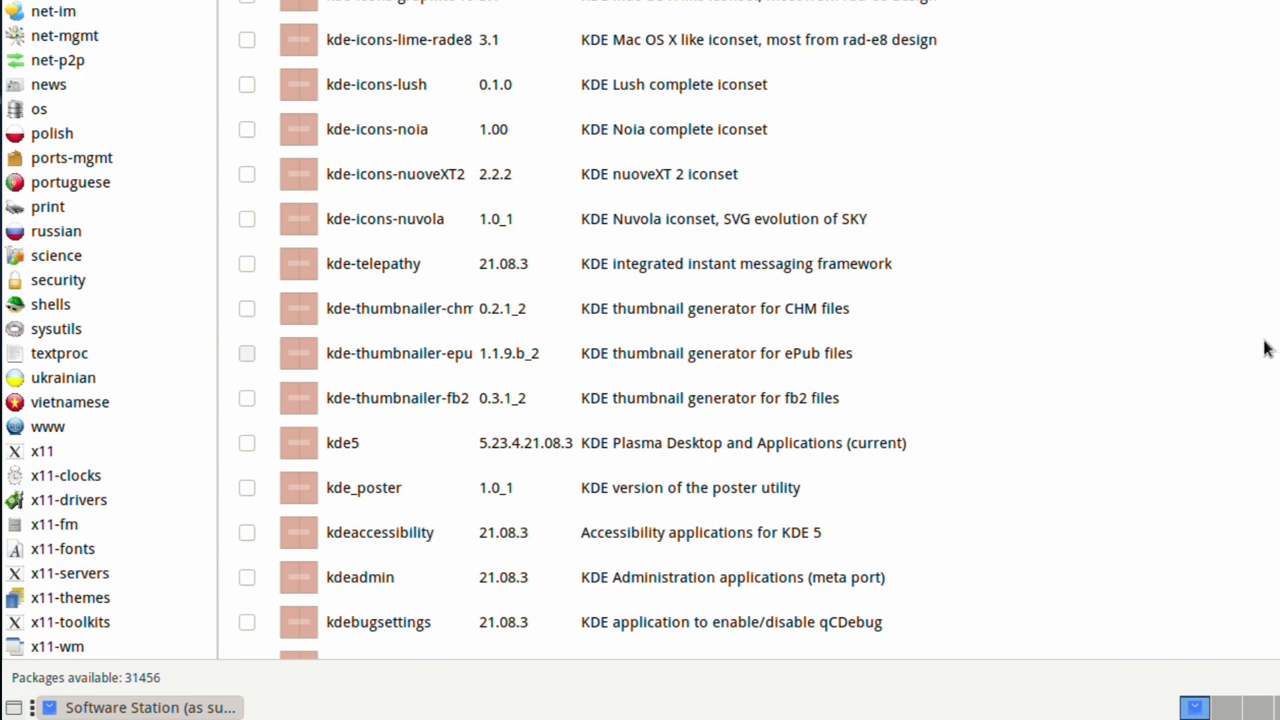
mouse_move(400, 456)
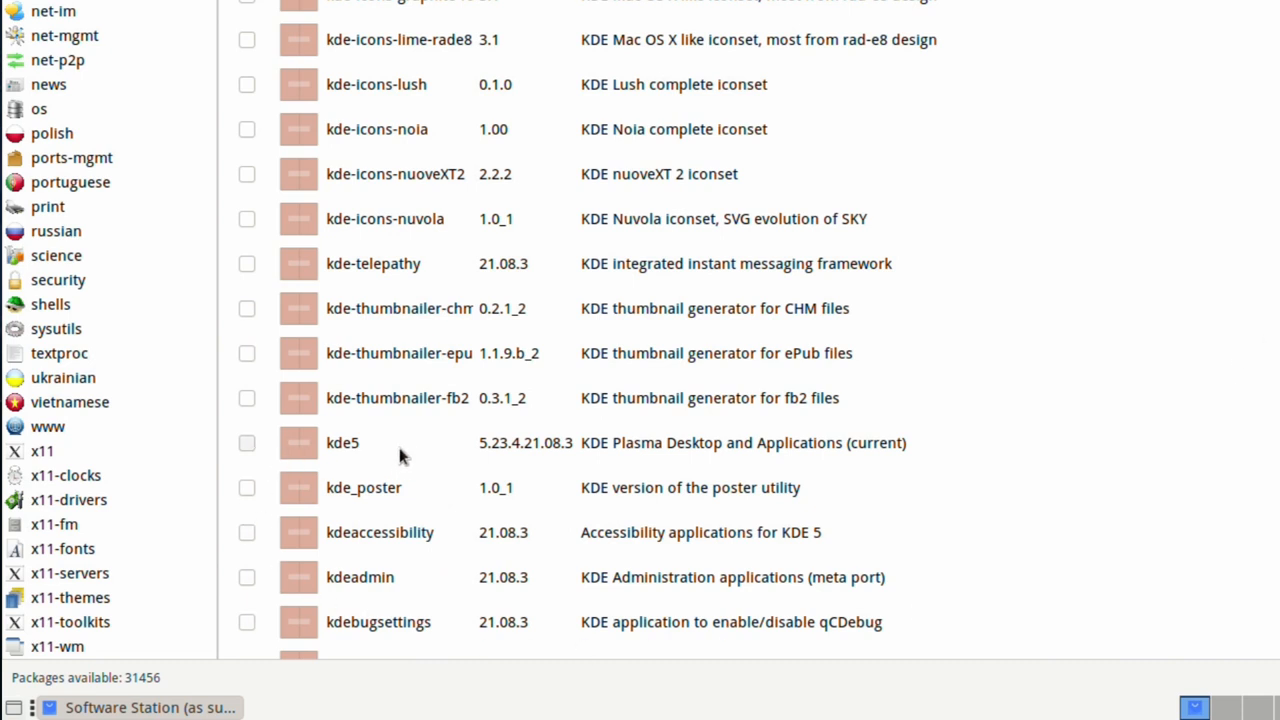
Tick kde5 Plasma Desktop for installation, review and confirm its 494 new packages.
click(246, 442)
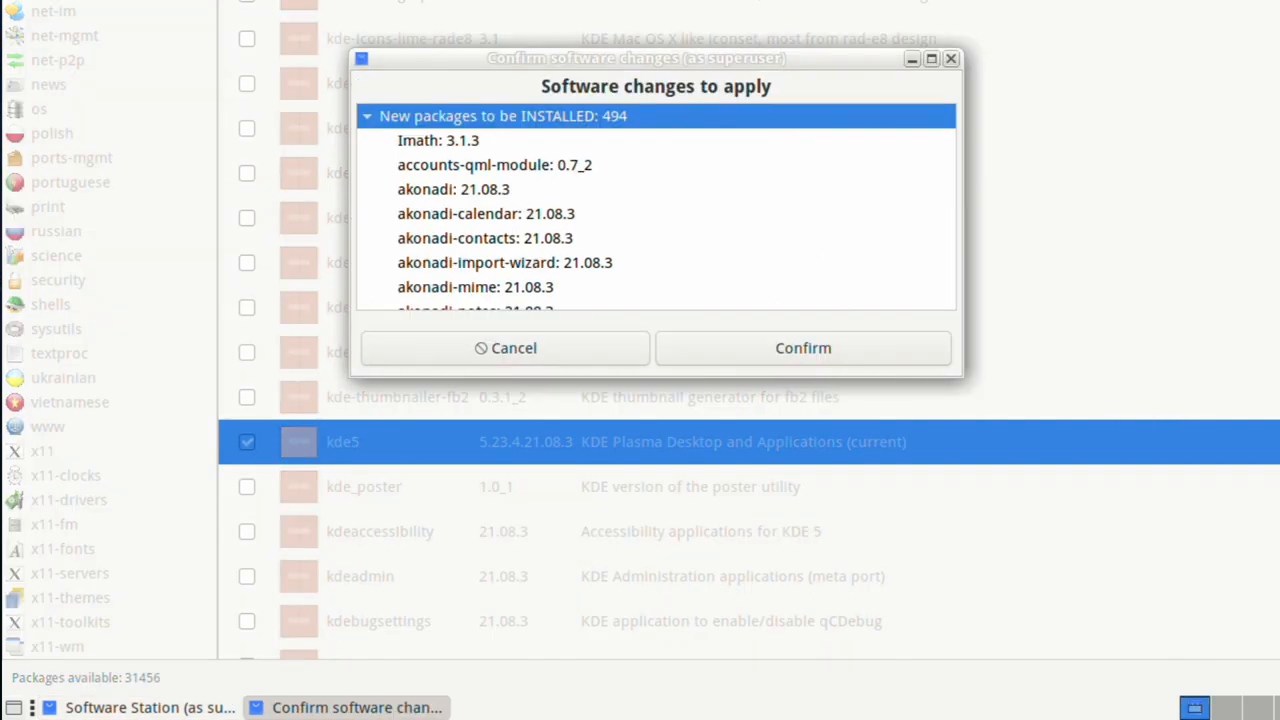
scroll(down, 3)
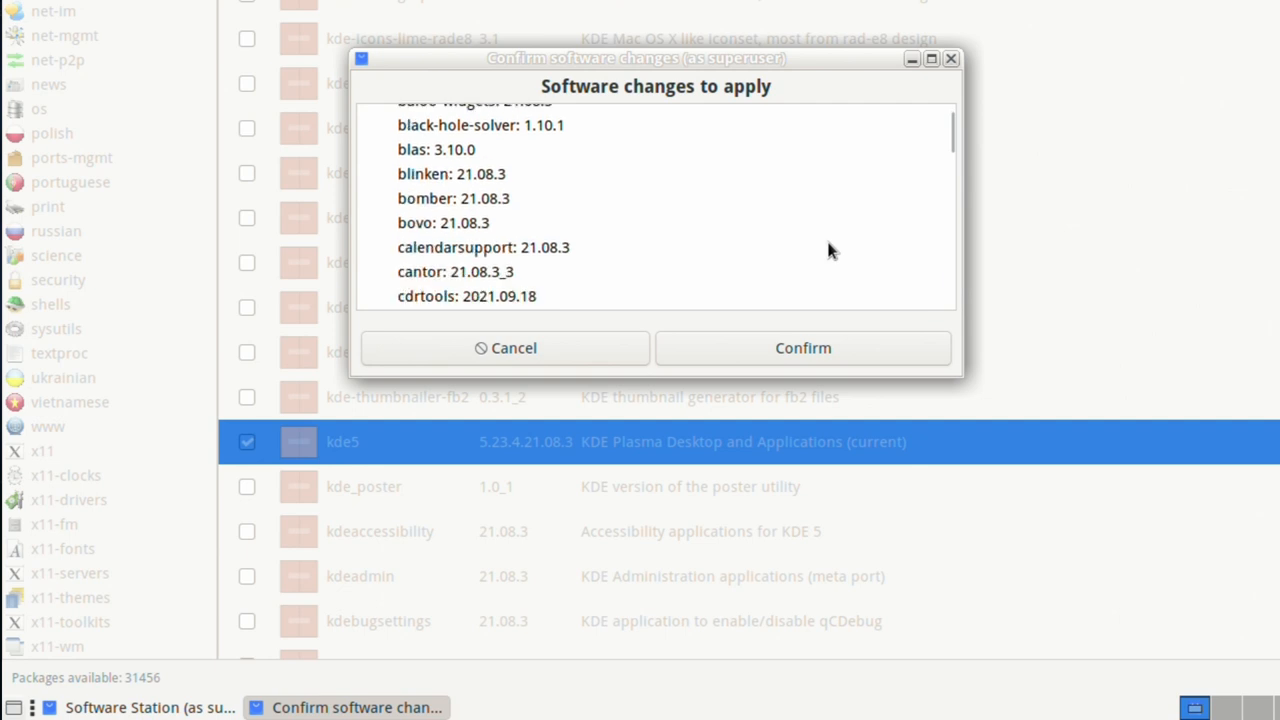
scroll(down, 3)
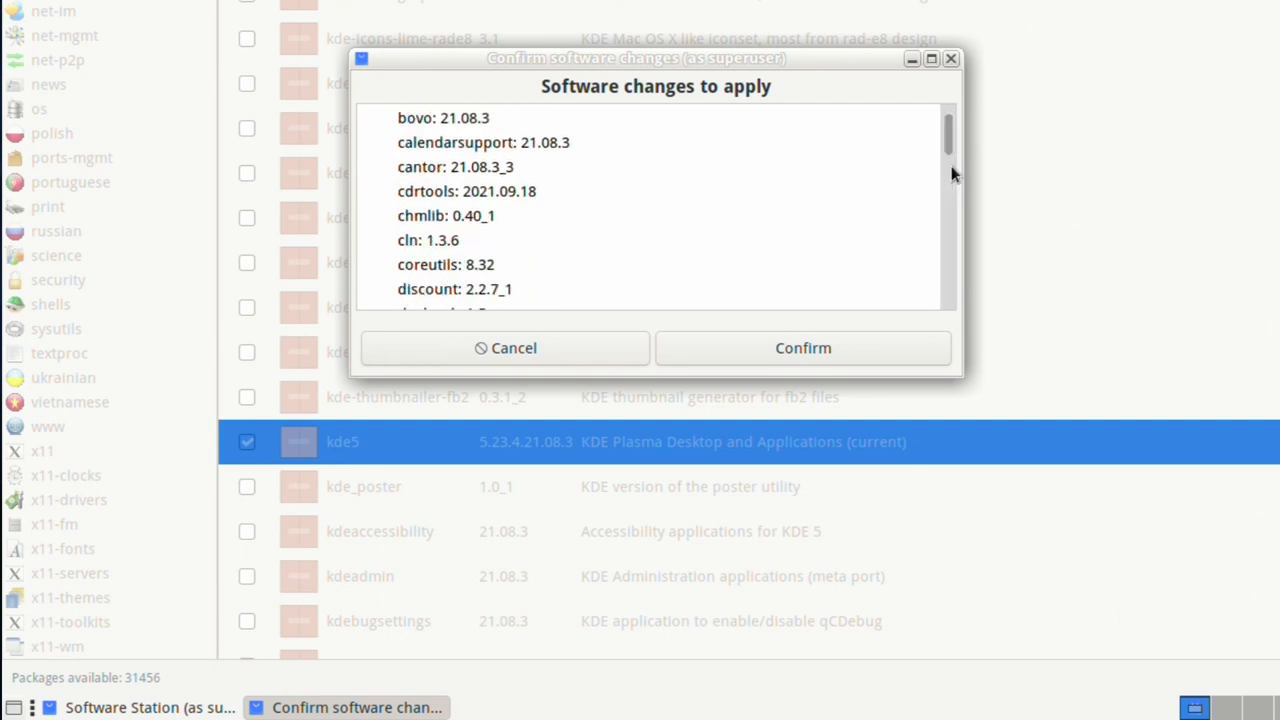
scroll(down, 3)
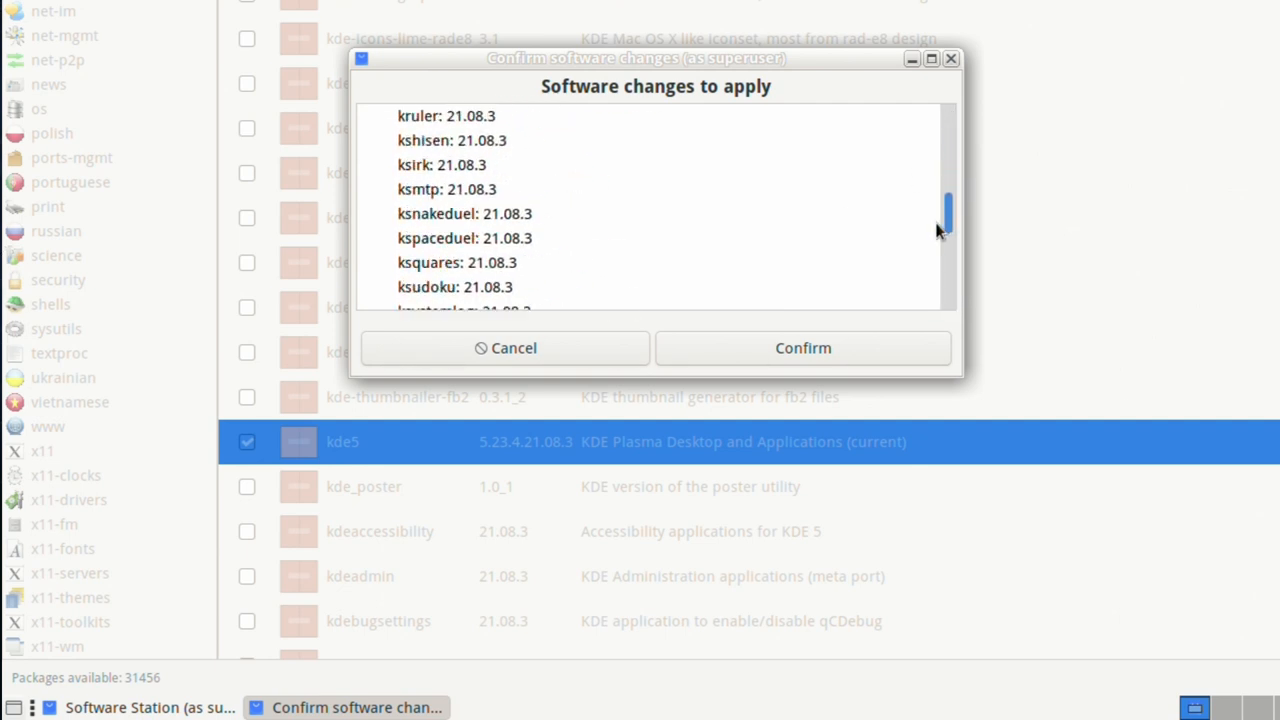
scroll(down, 3)
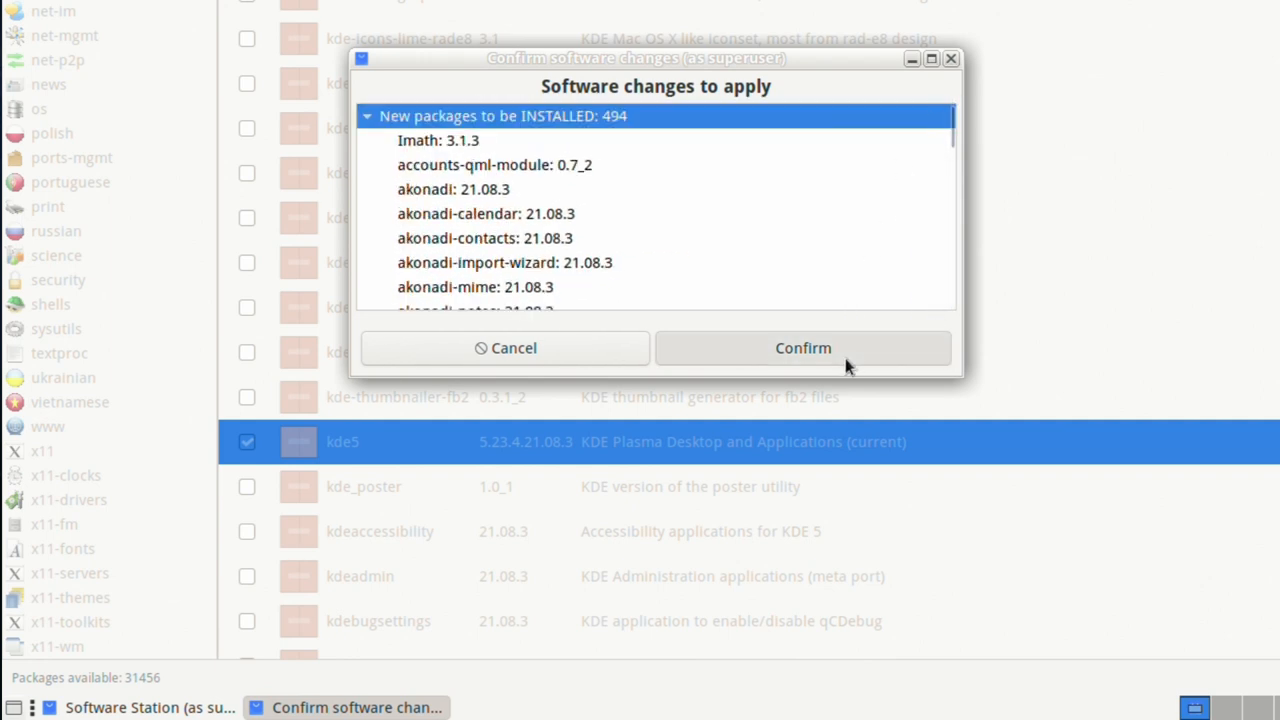
click(804, 348)
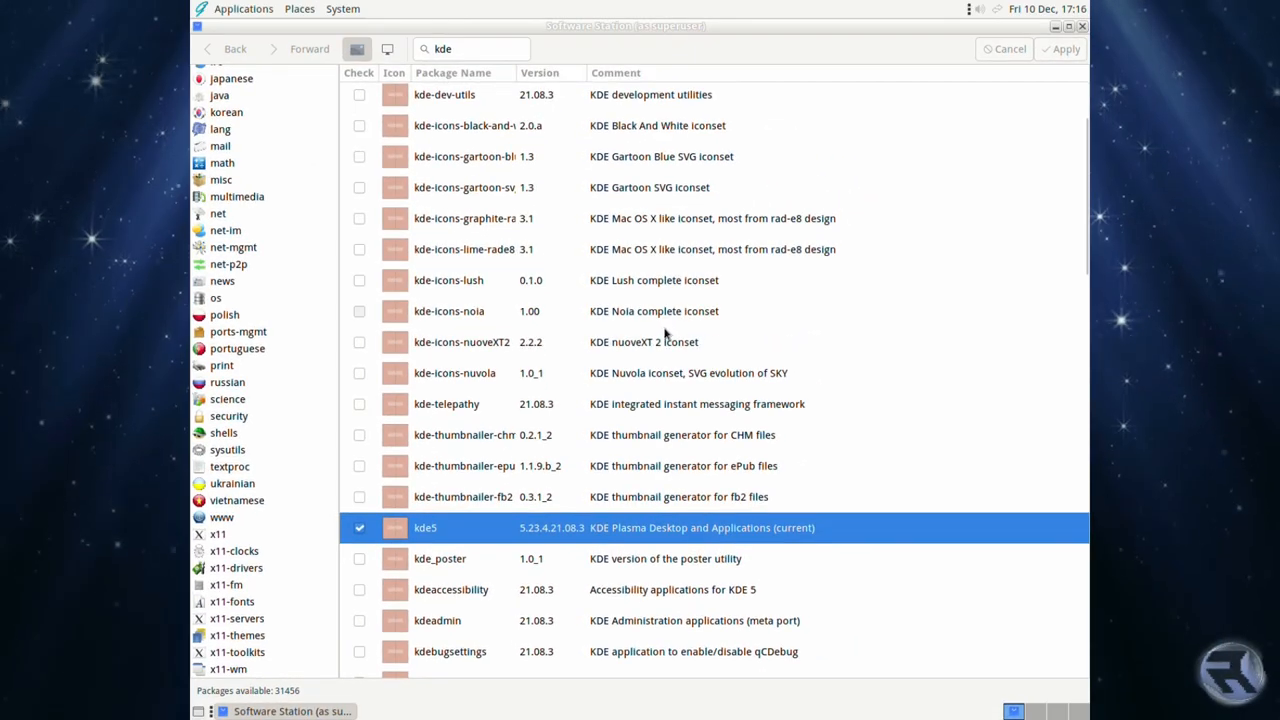
Apply the marked KDE package changes from the Software Station toolbar.
scroll(up, 3)
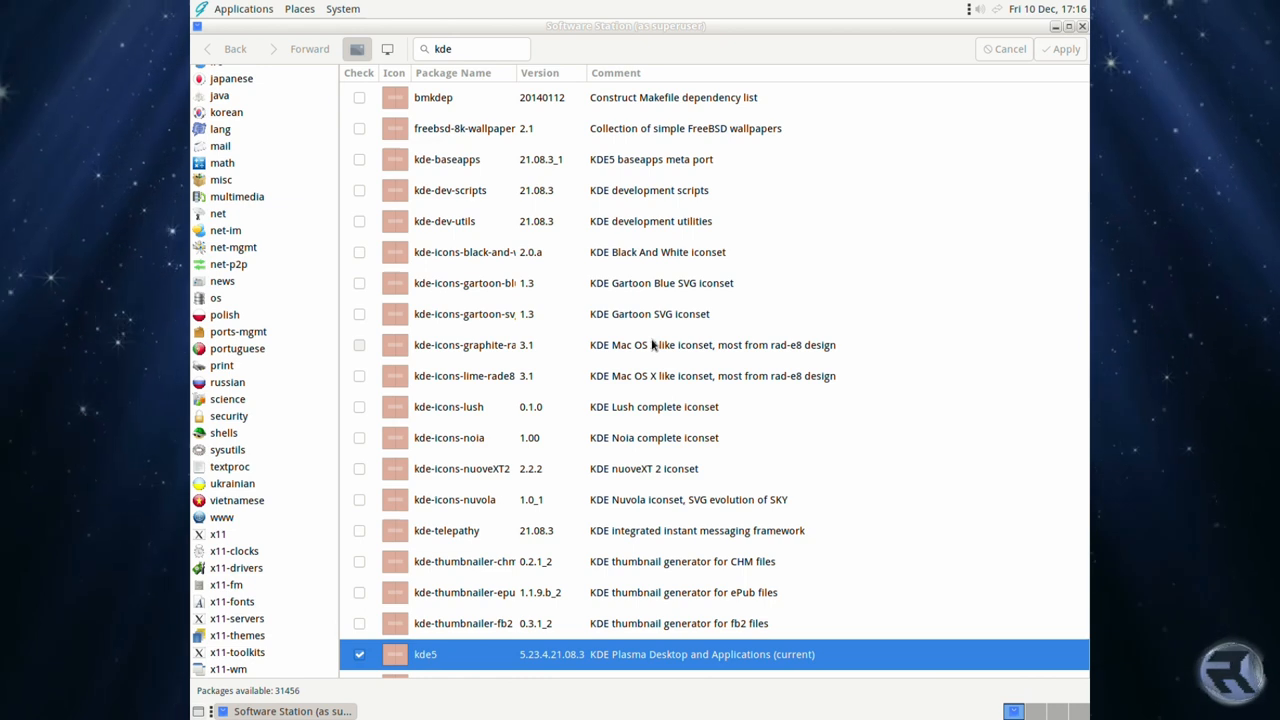
mouse_move(736, 378)
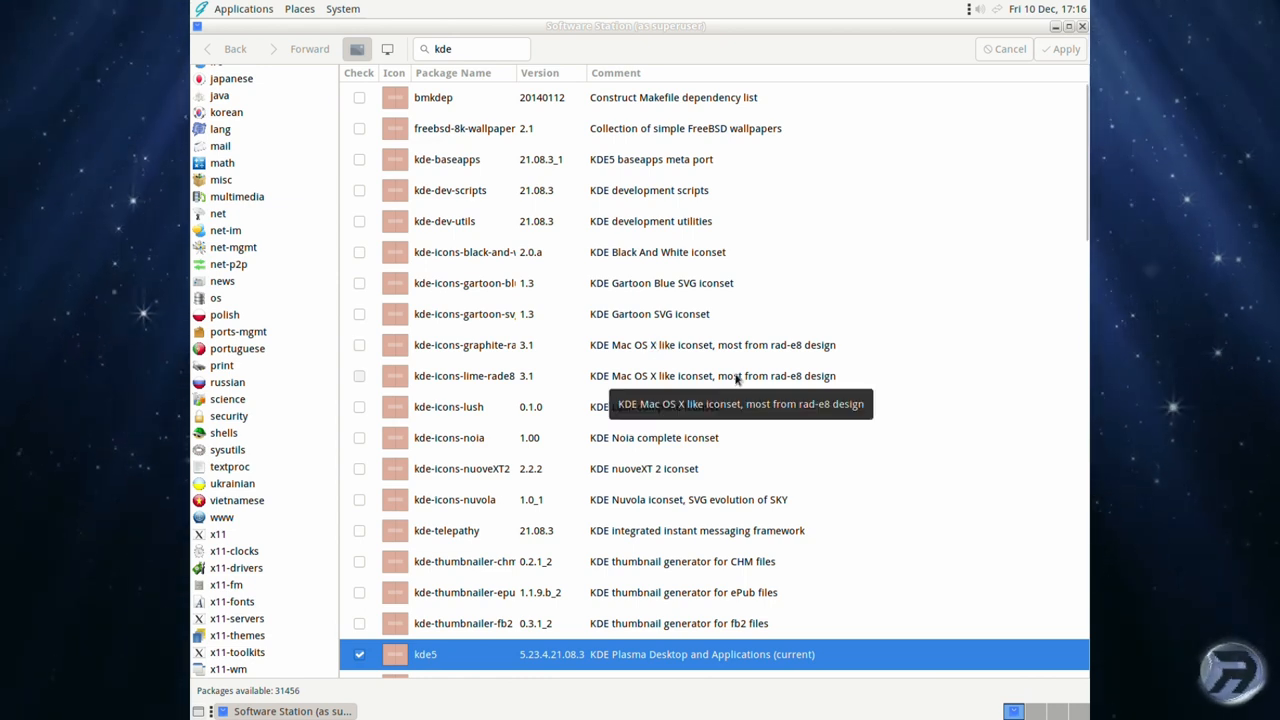
mouse_move(492, 88)
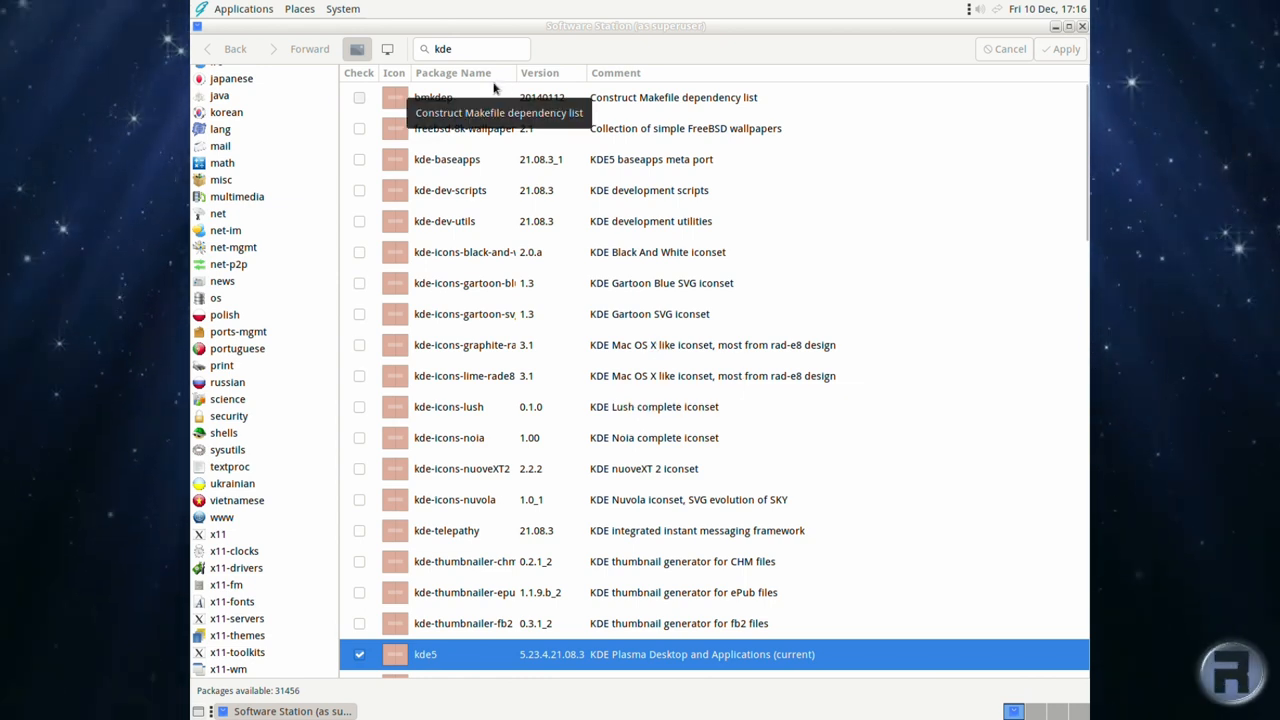
mouse_move(476, 378)
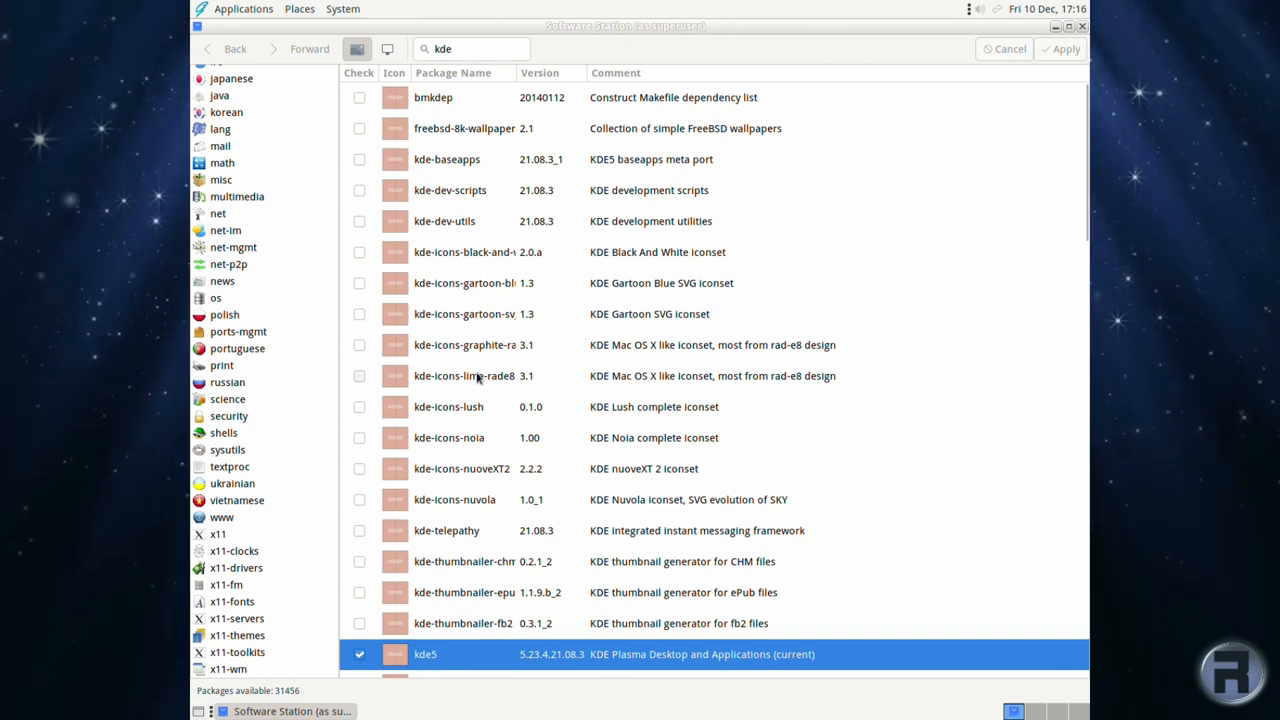
click(360, 160)
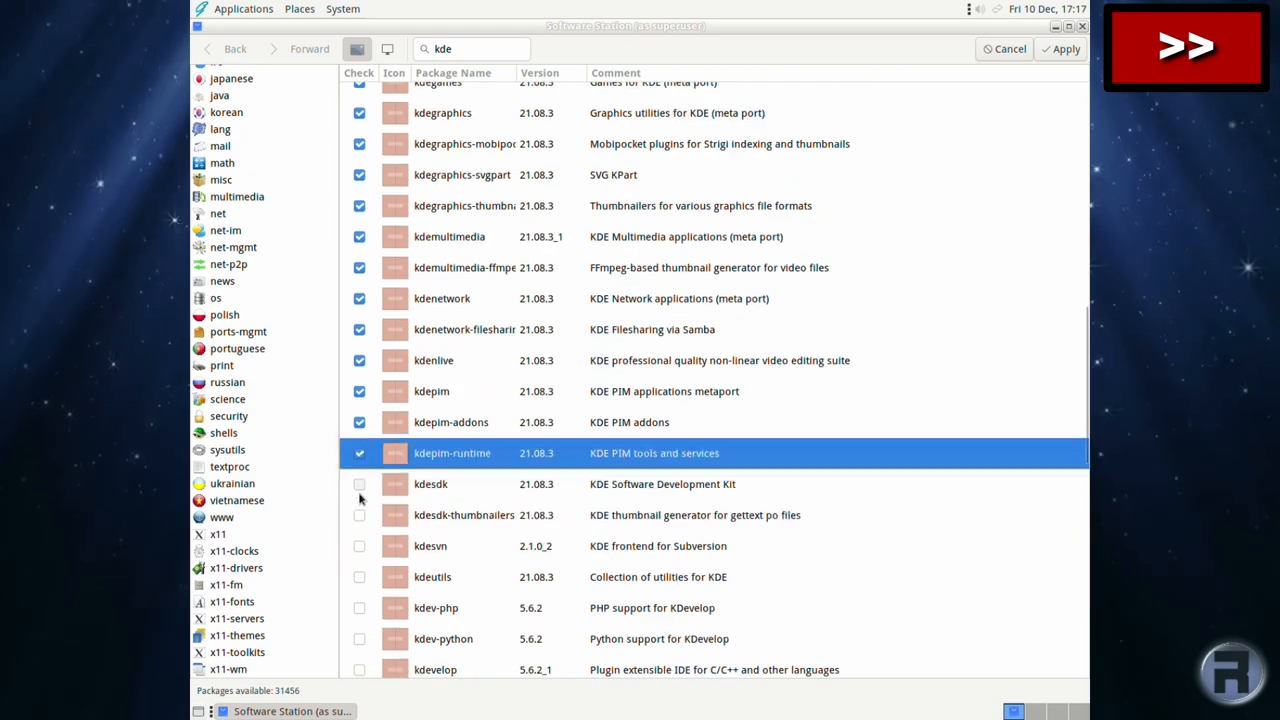
scroll(up, 3)
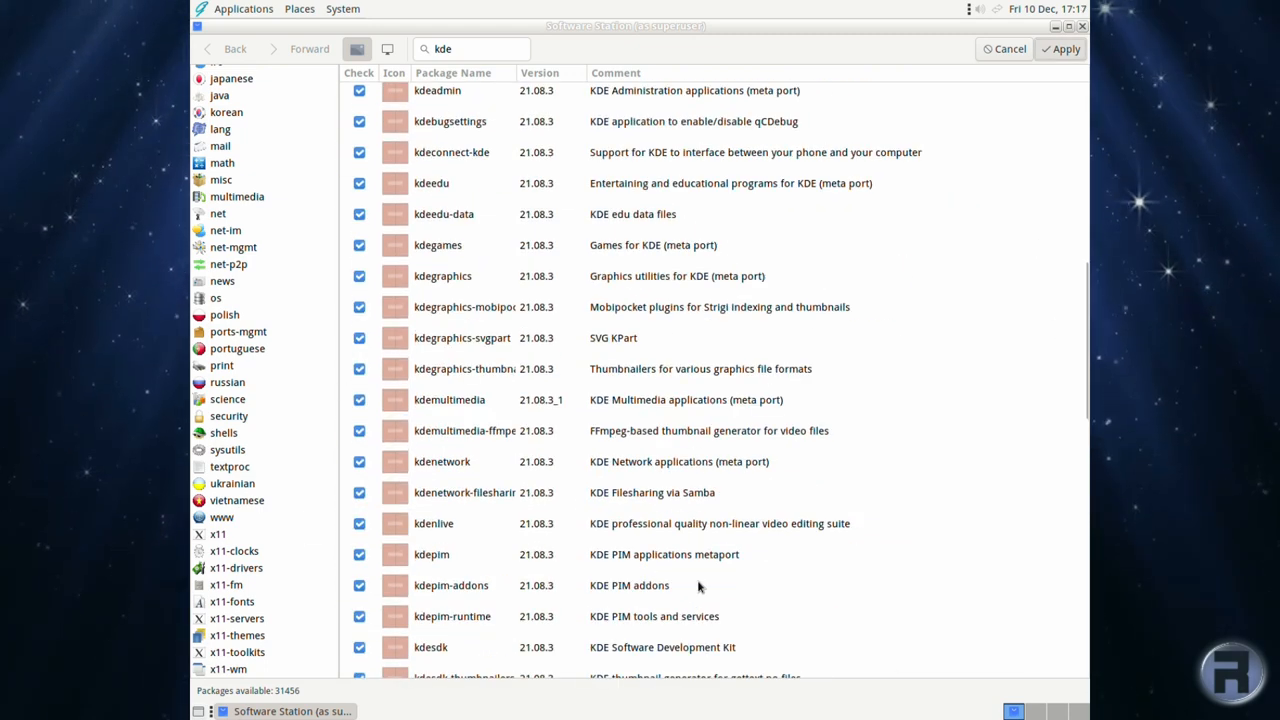
click(1064, 48)
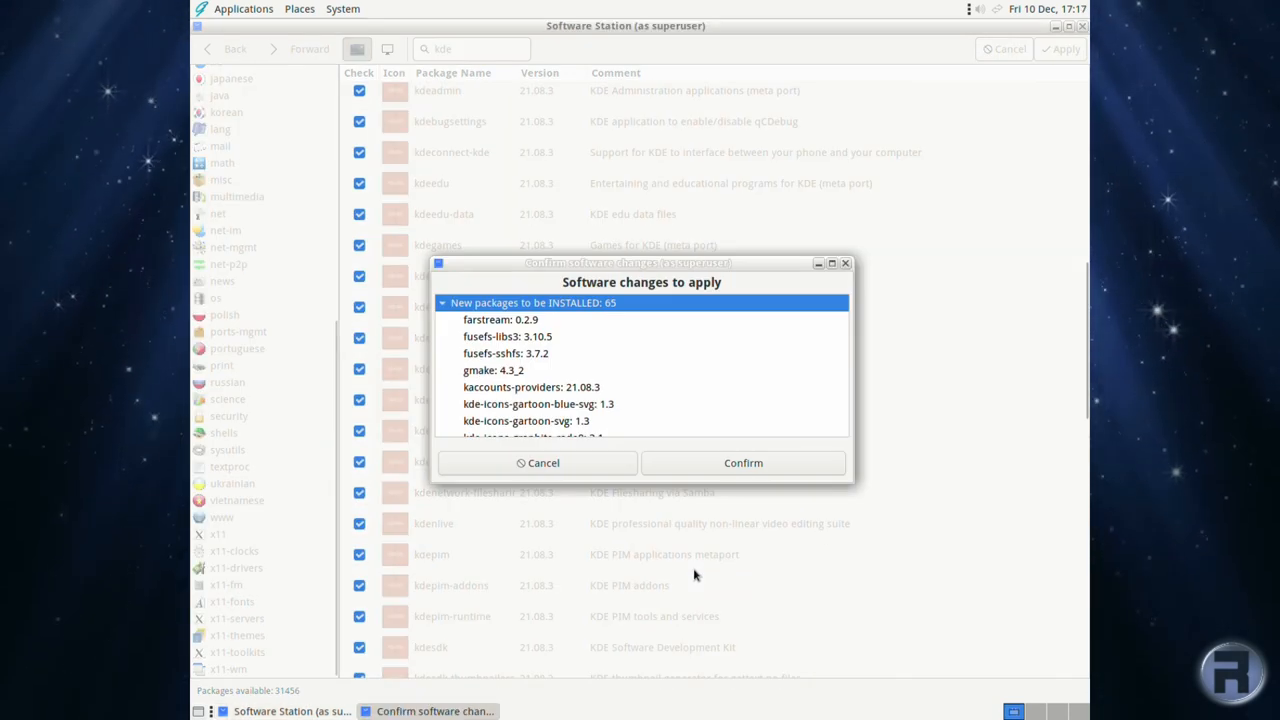
mouse_move(676, 404)
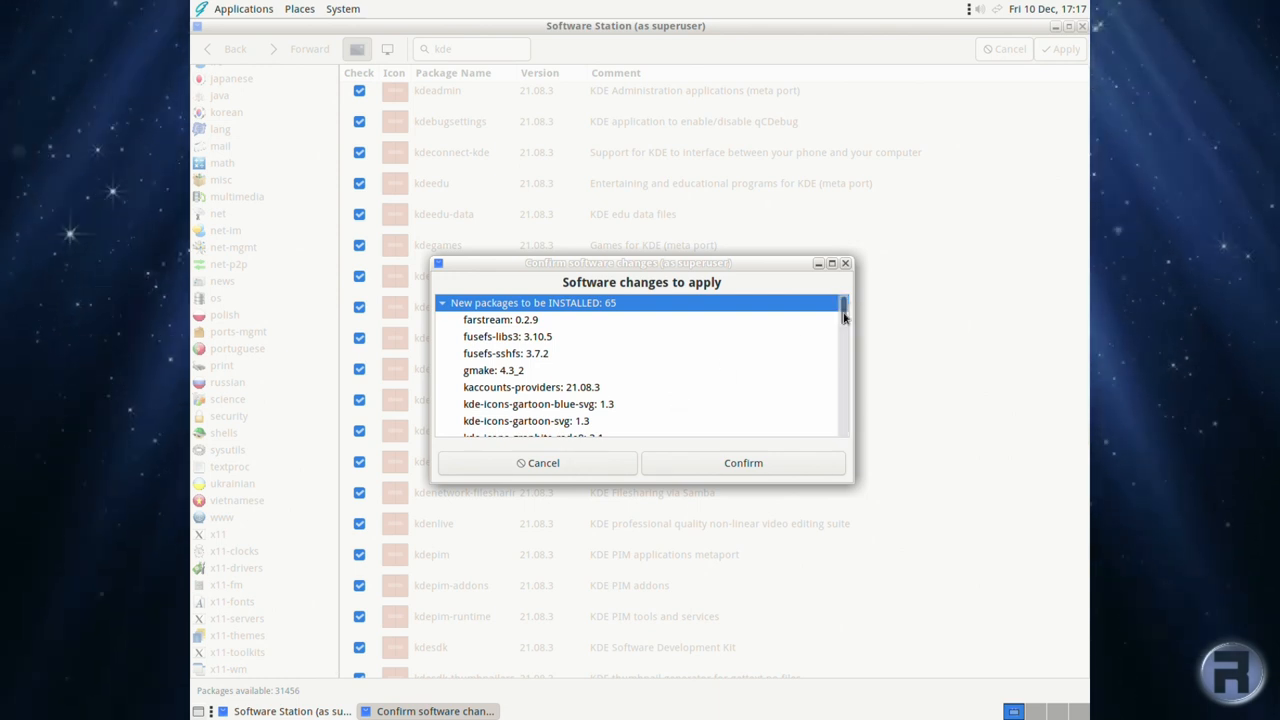
Review the changes dialog and confirm installing the 61 additional new packages.
scroll(down, 3)
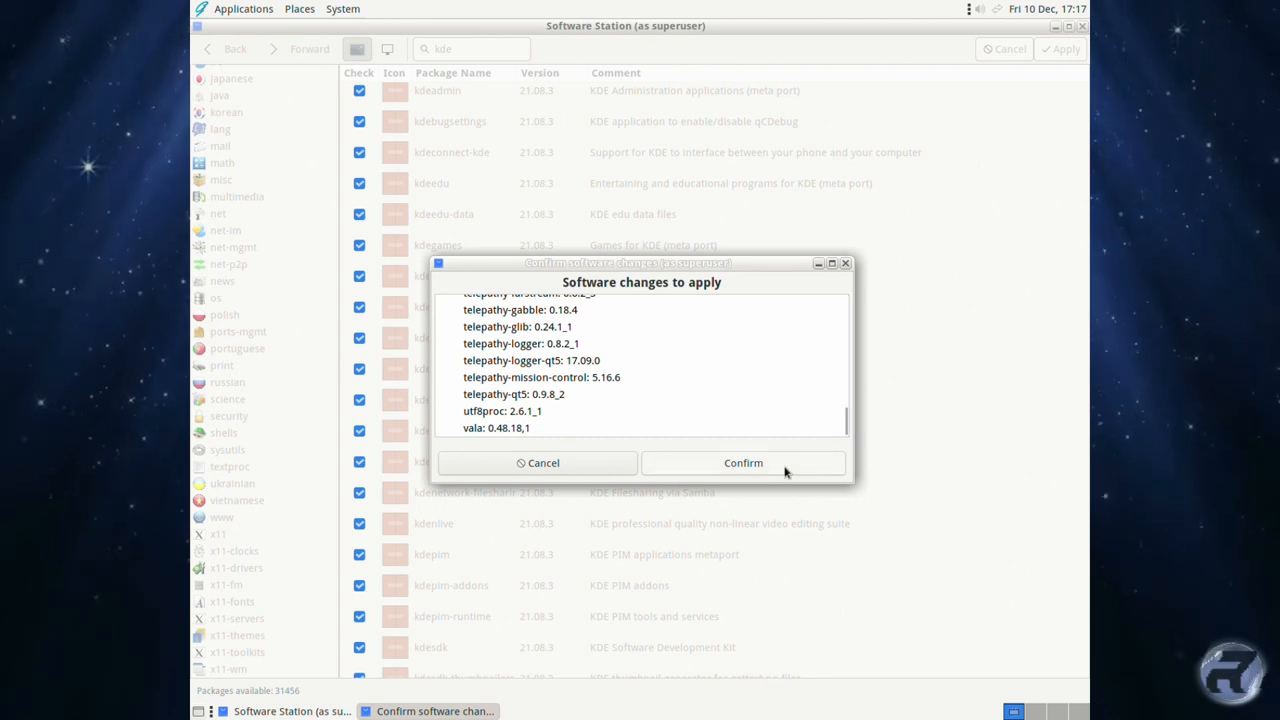
click(744, 462)
text(g)
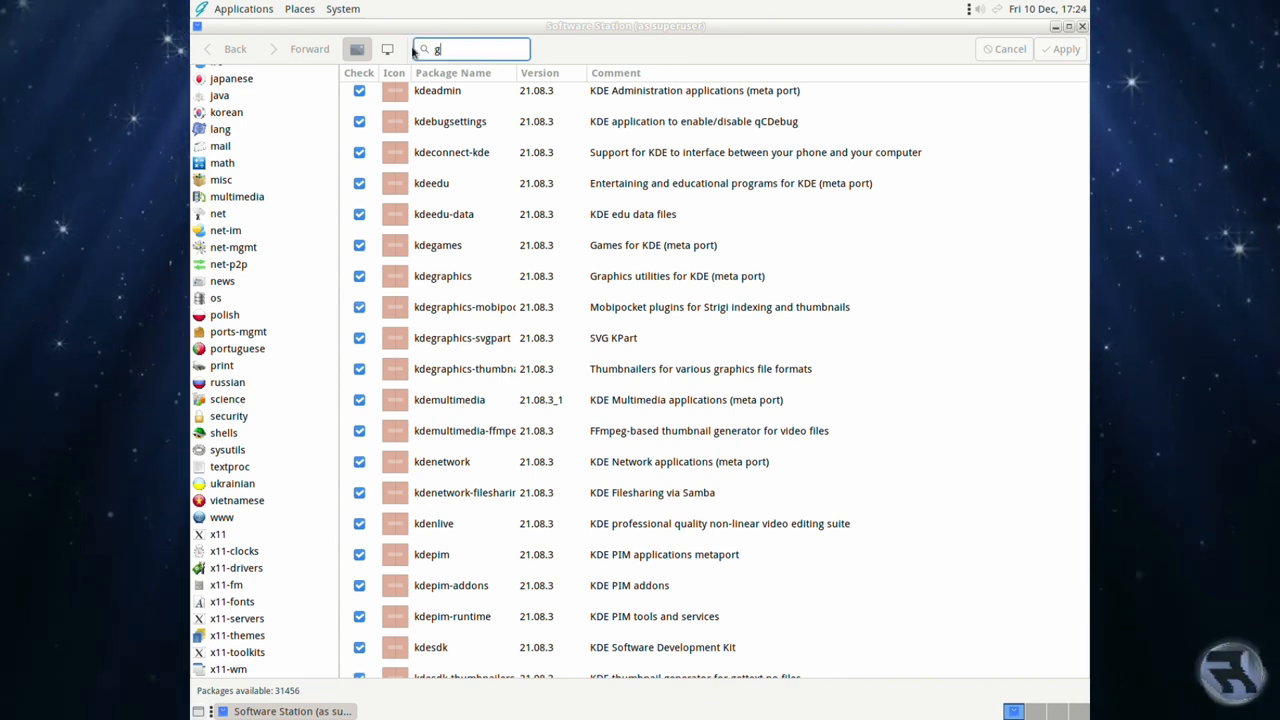
text(nome)
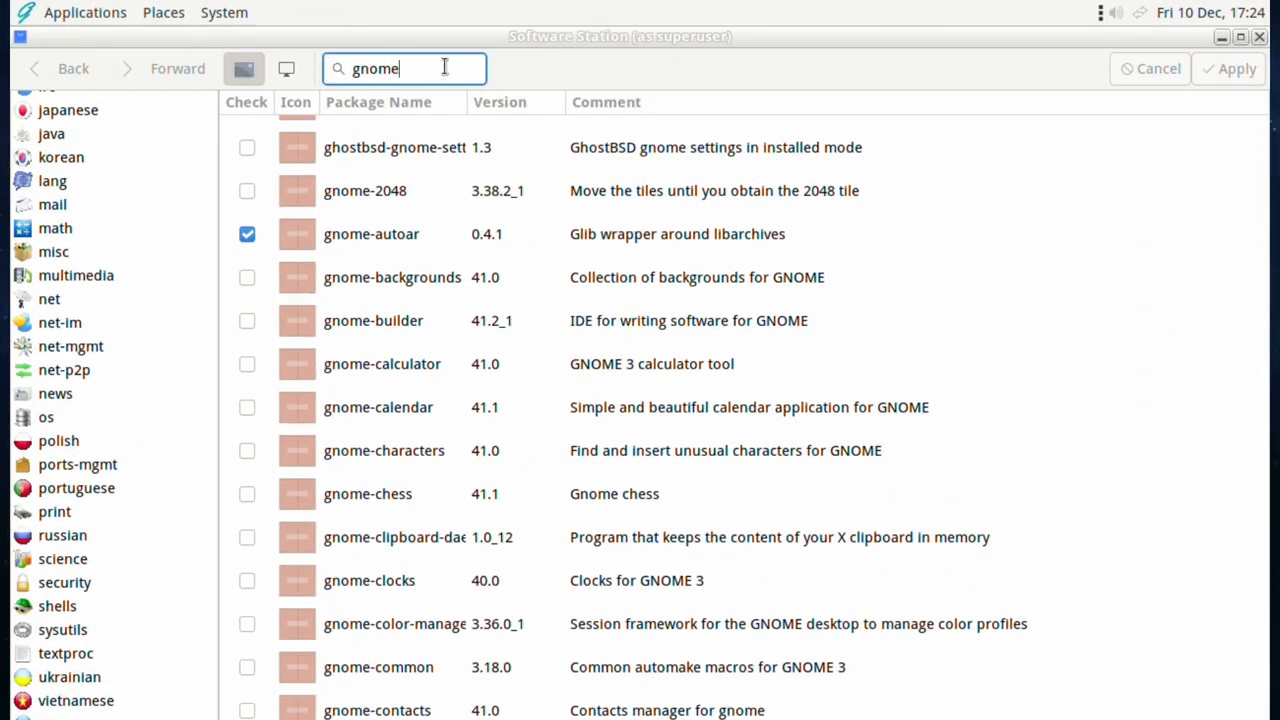
scroll(up, 3)
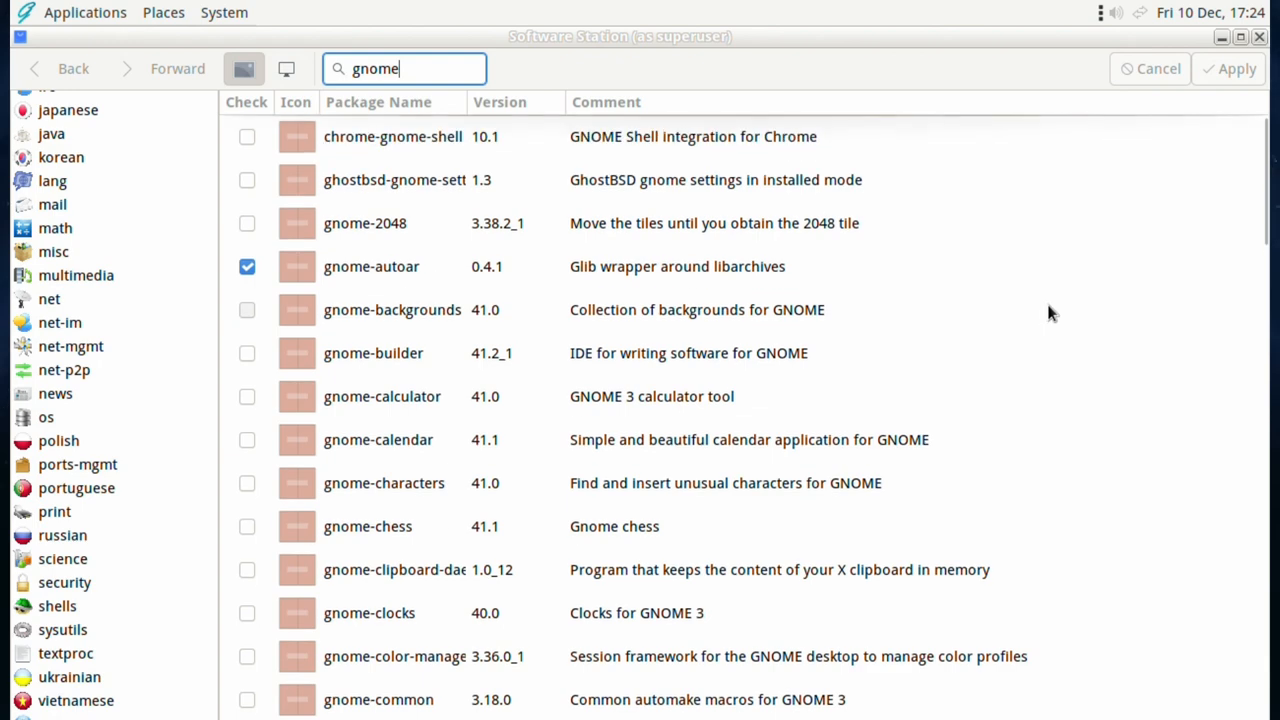
mouse_move(990, 404)
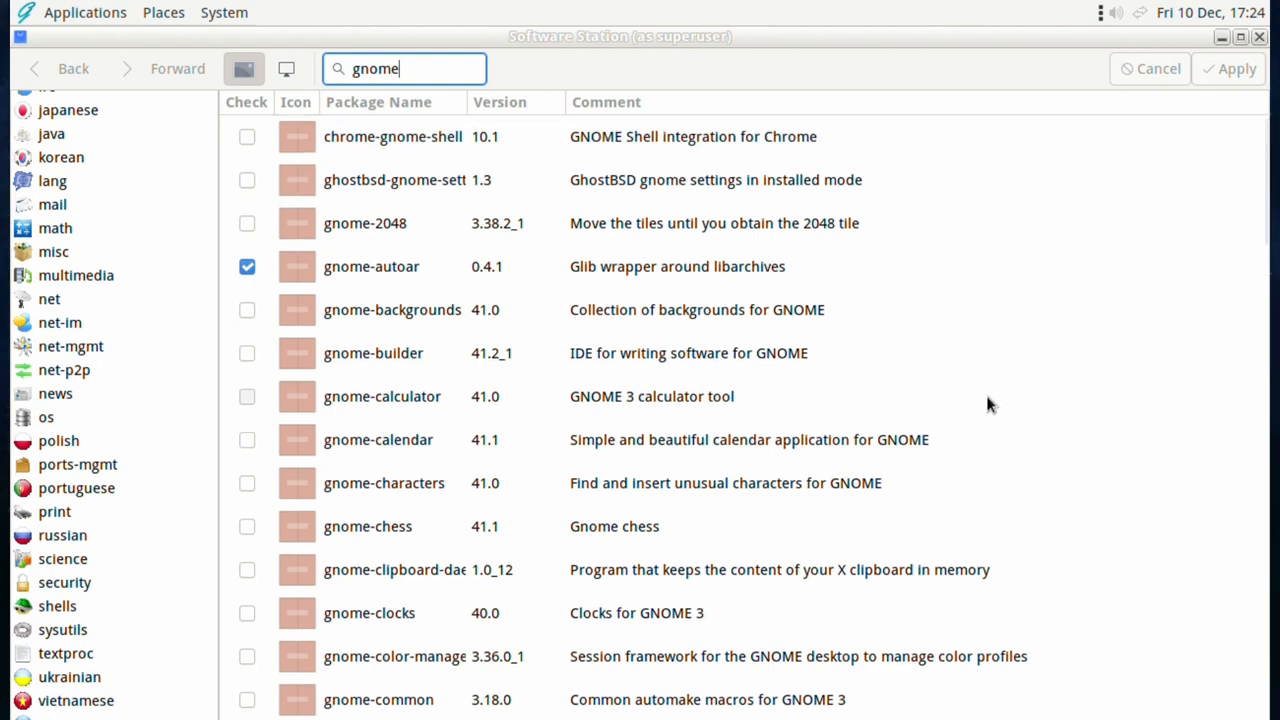
scroll(down, 3)
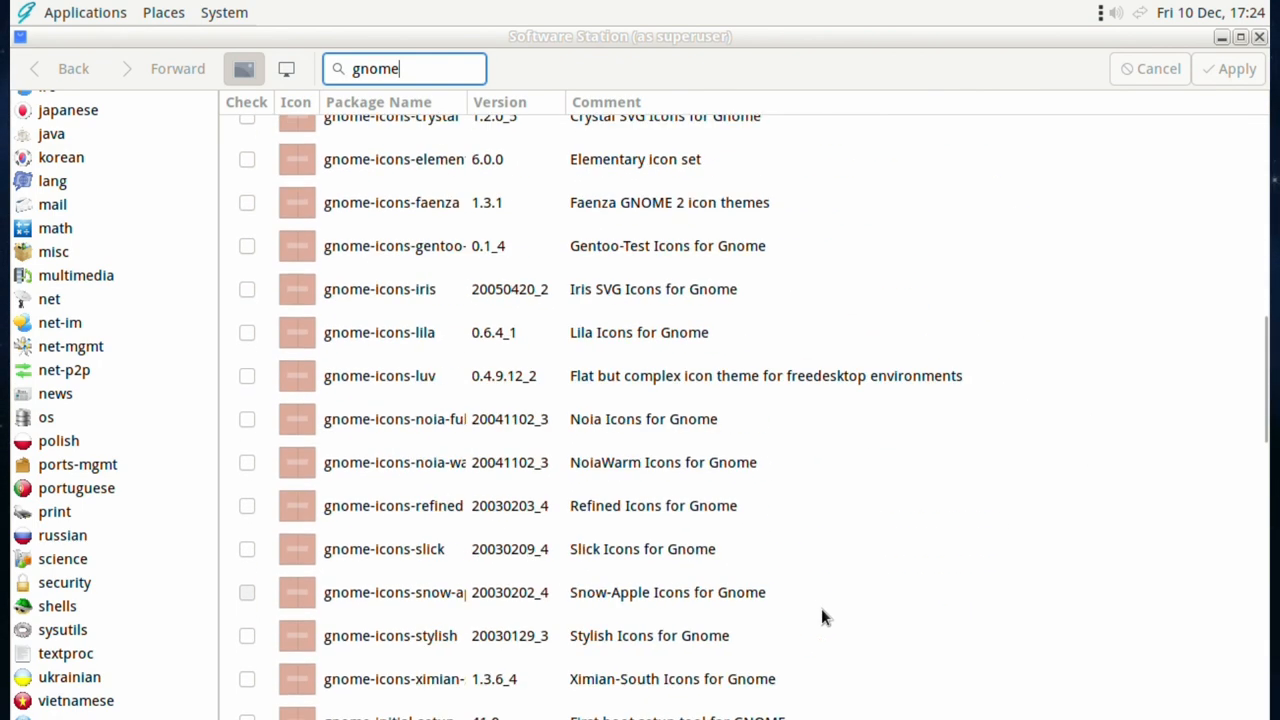
scroll(down, 3)
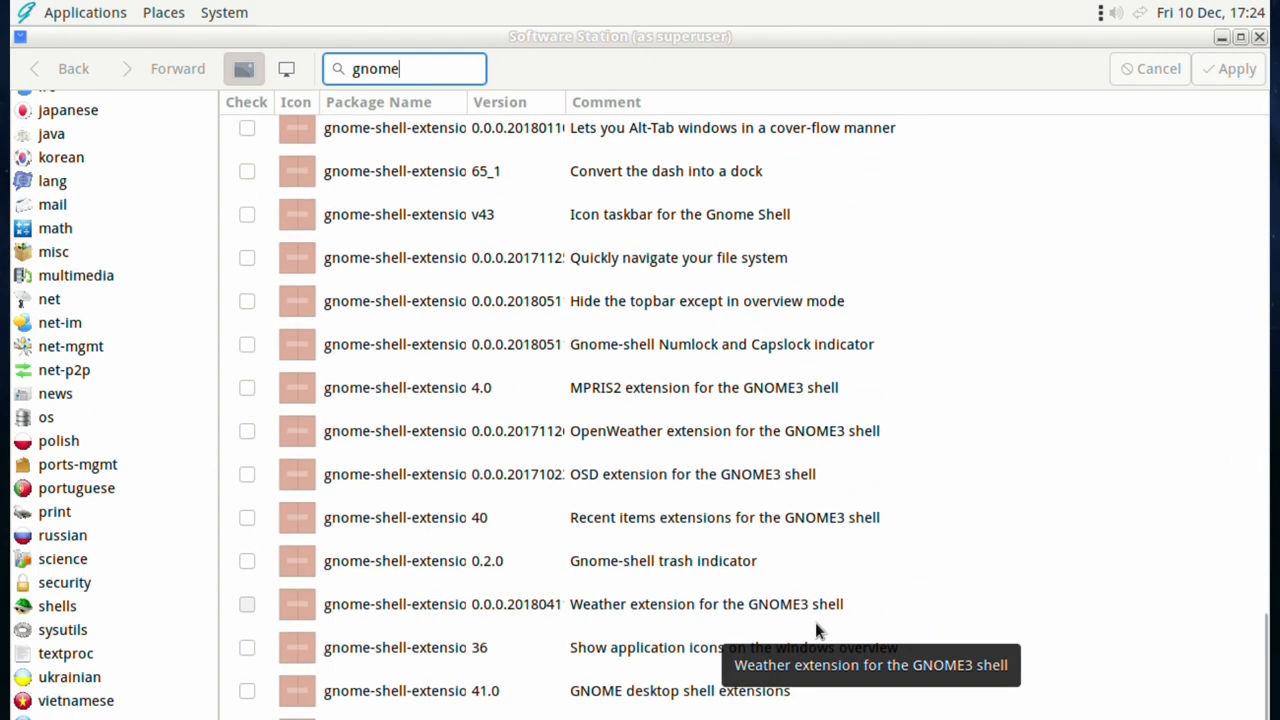
scroll(down, 3)
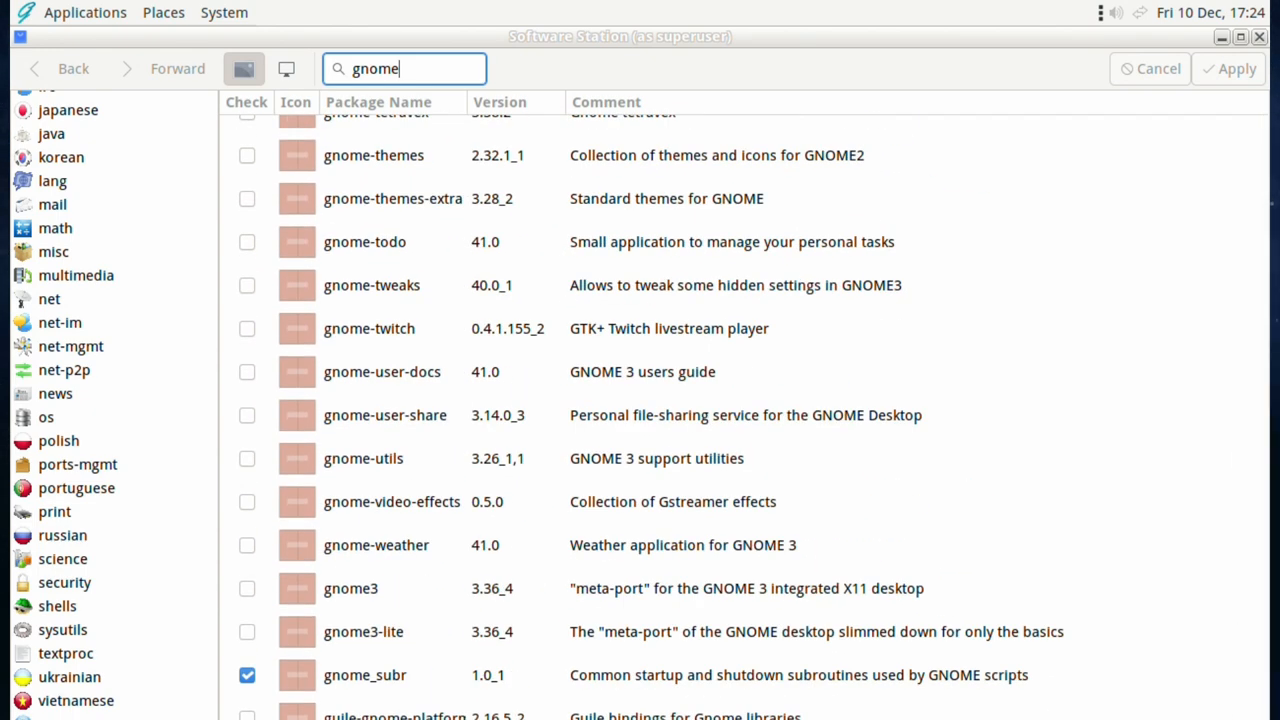
scroll(down, 3)
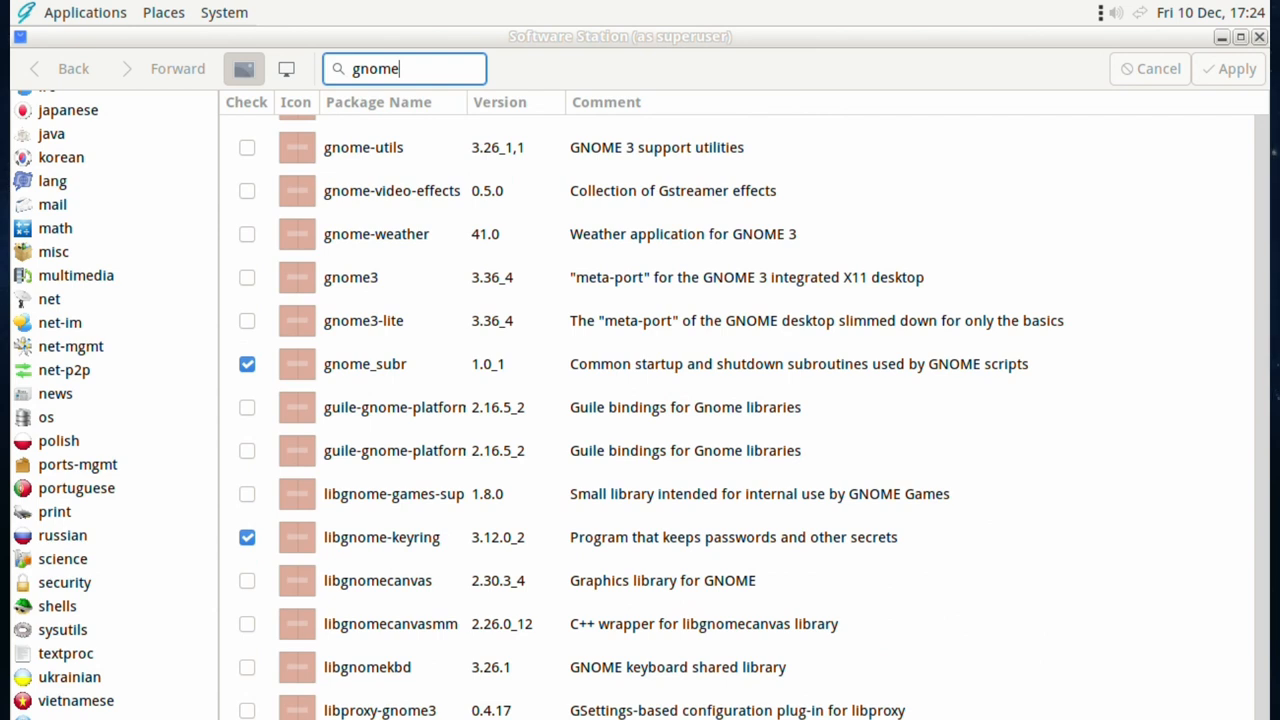
scroll(up, 3)
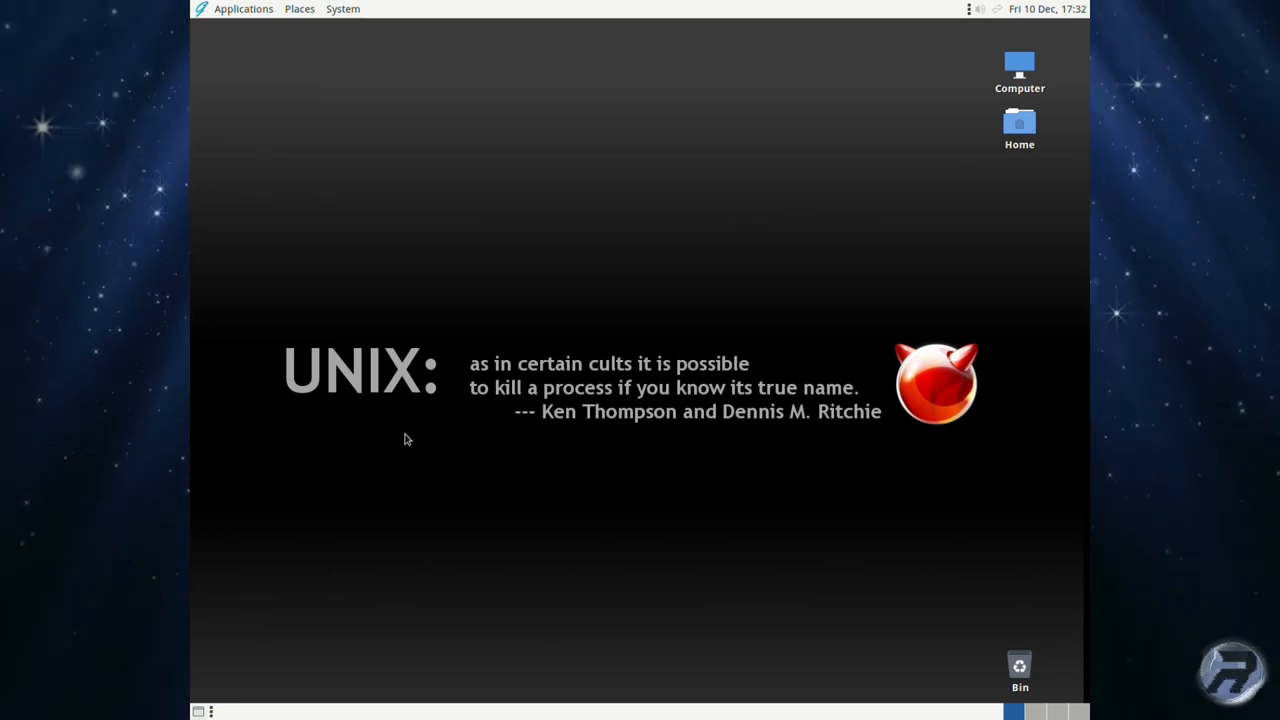
Log out of the MATE session via the System menu and confirm the logout.
click(342, 8)
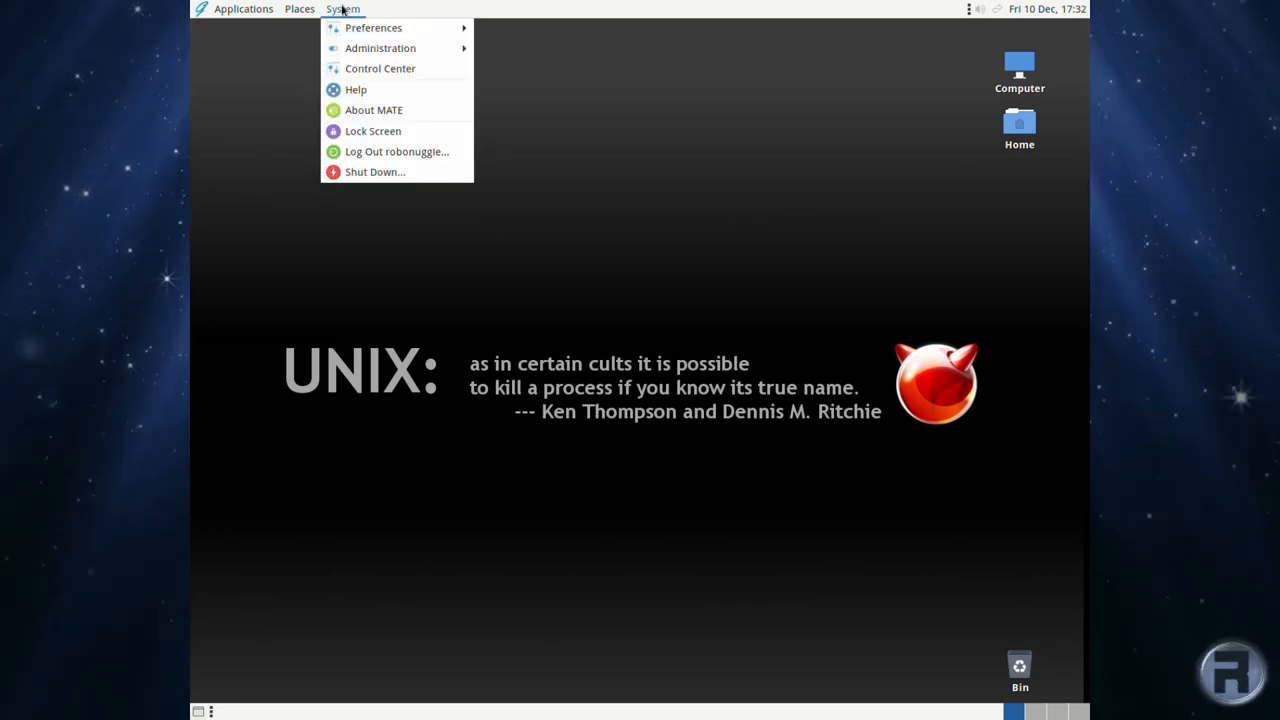
click(396, 152)
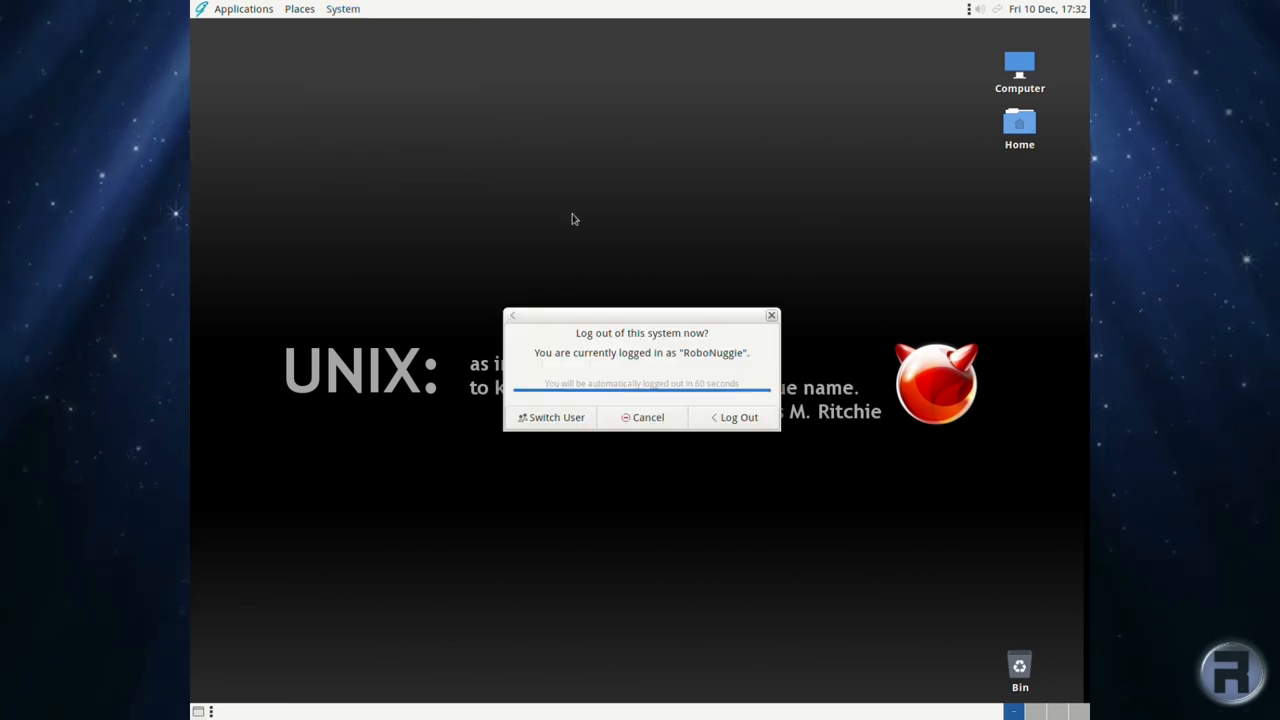
click(738, 418)
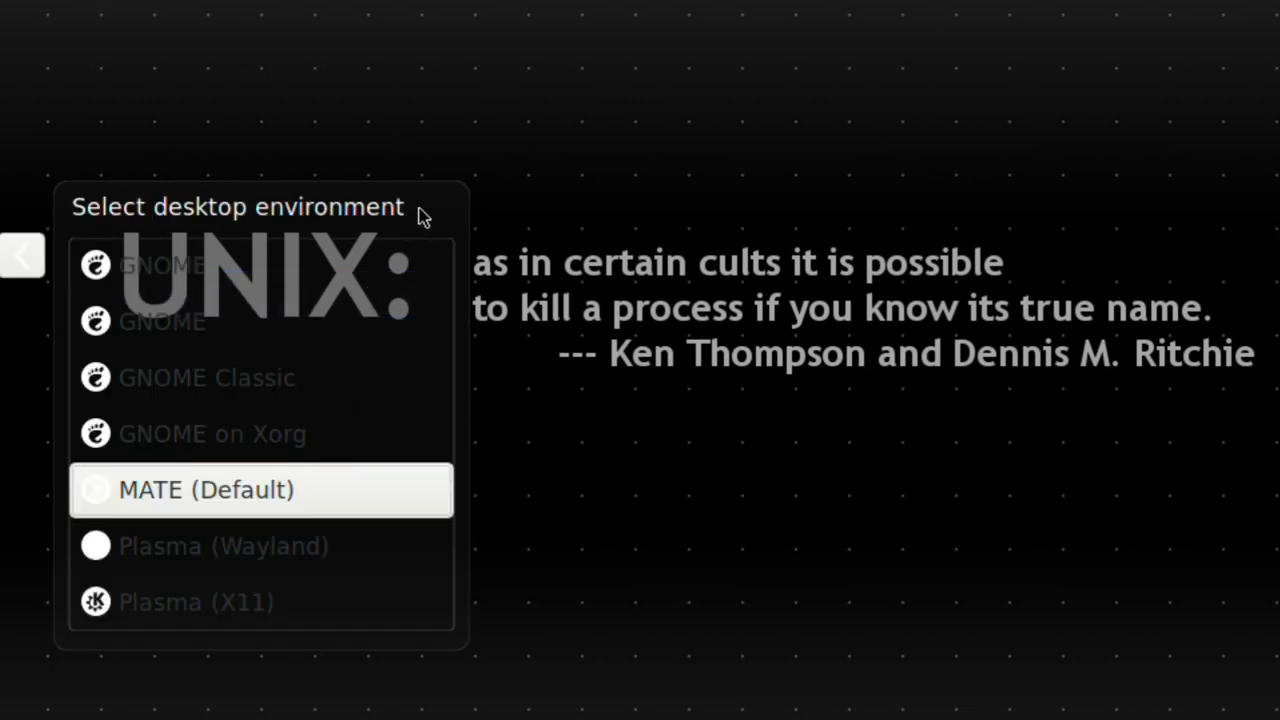
mouse_move(262, 432)
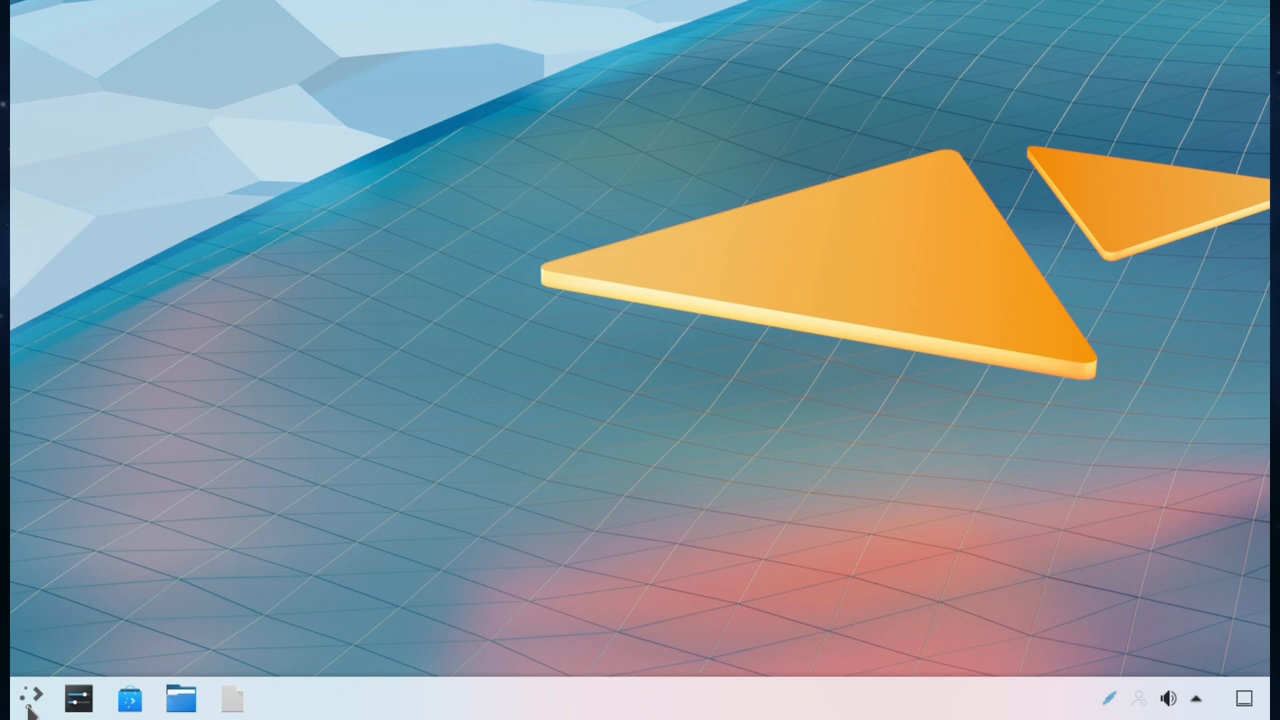
Launch the Shisen-Sho game from the Plasma launcher's Games category.
click(30, 698)
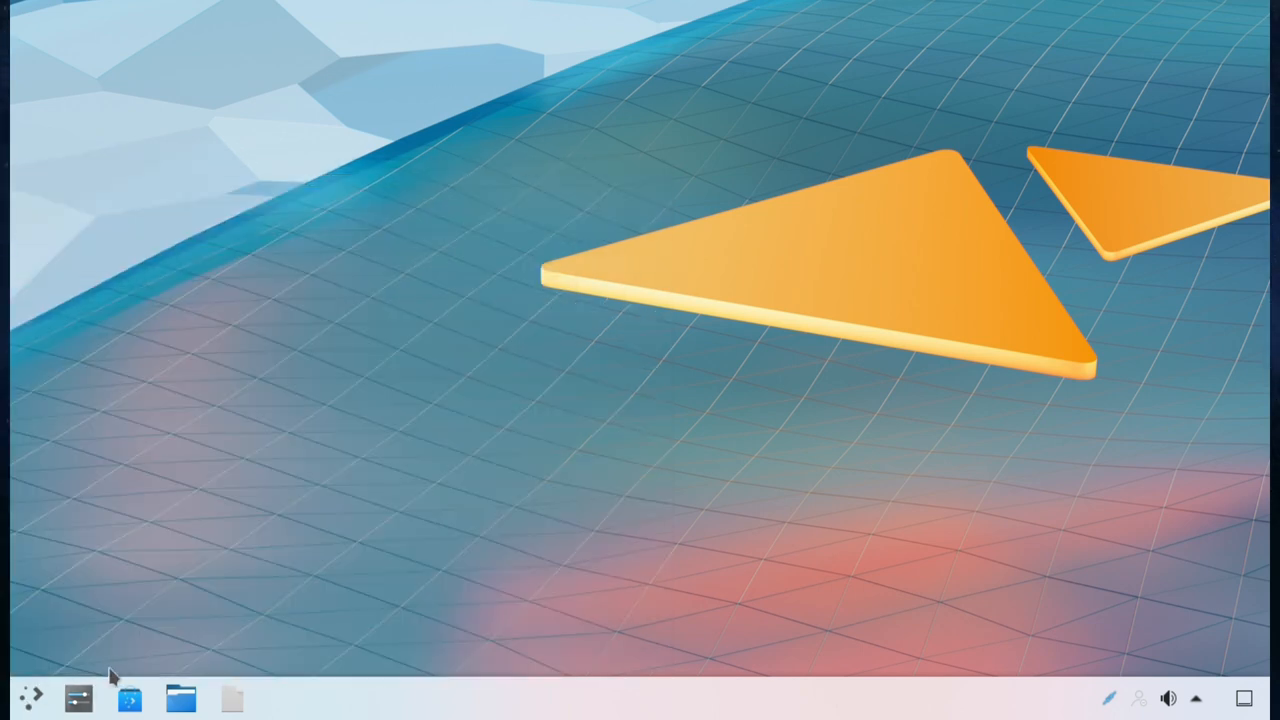
click(180, 698)
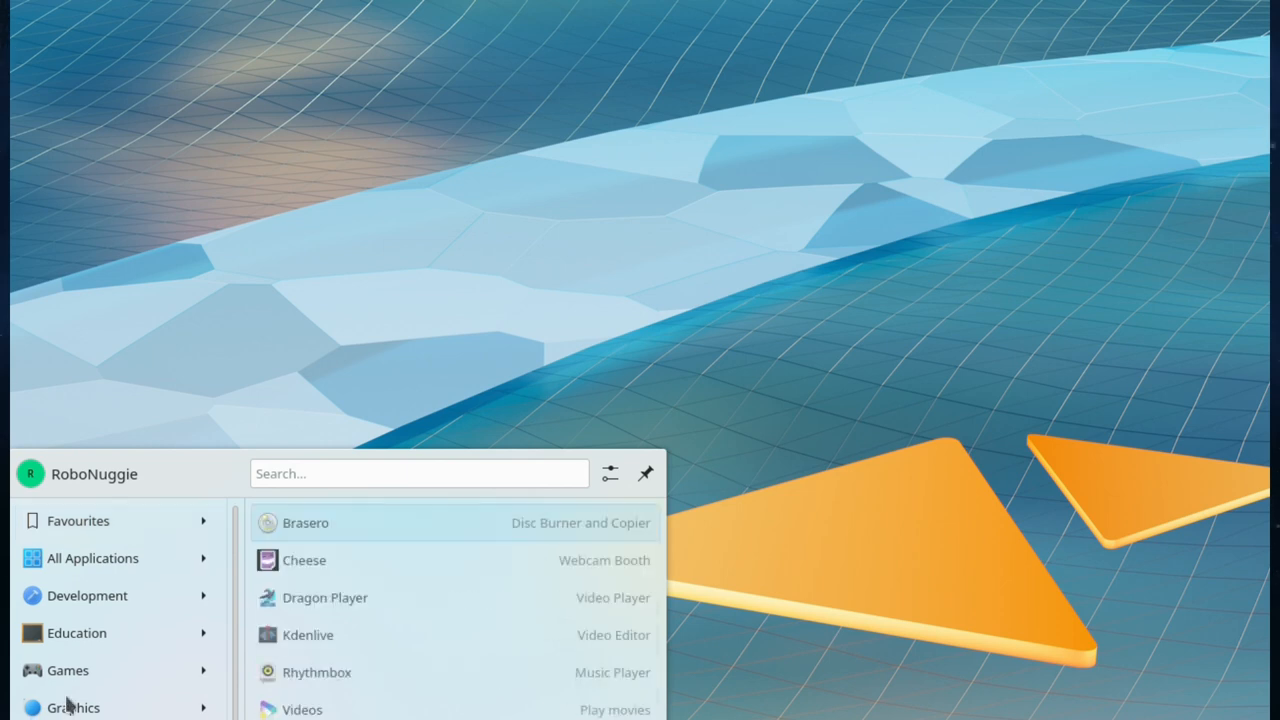
click(68, 670)
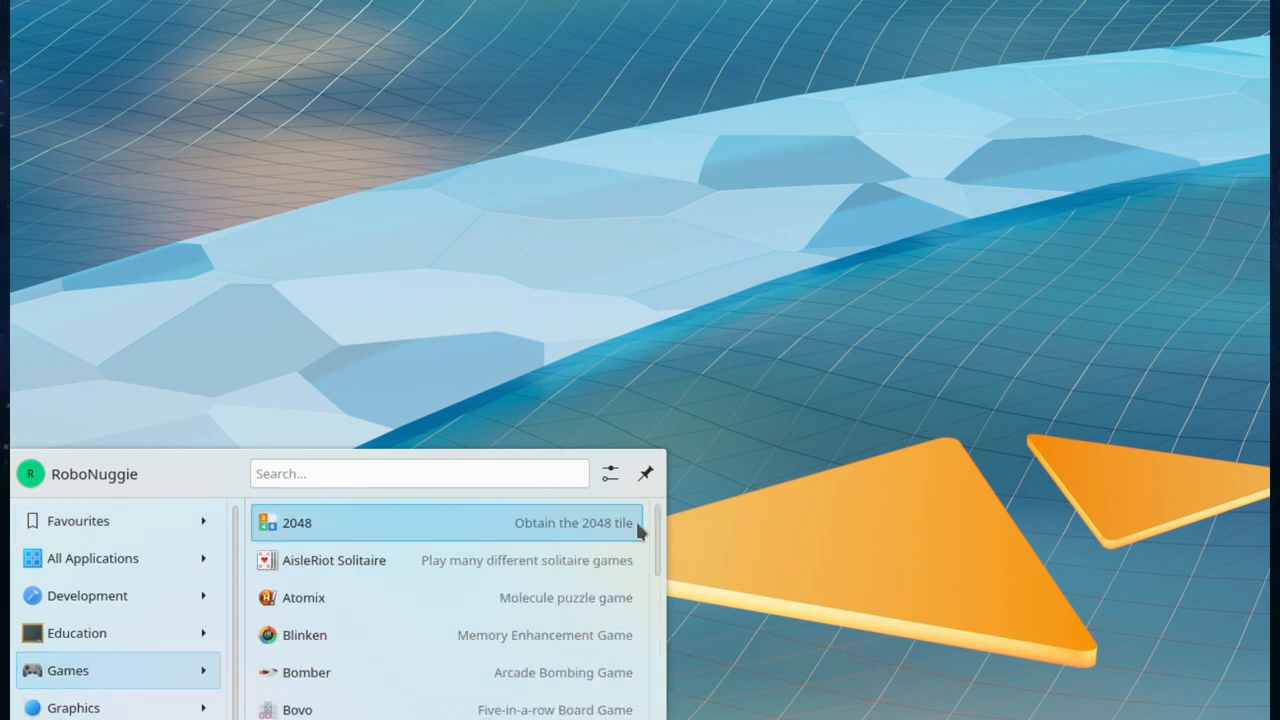
scroll(down, 3)
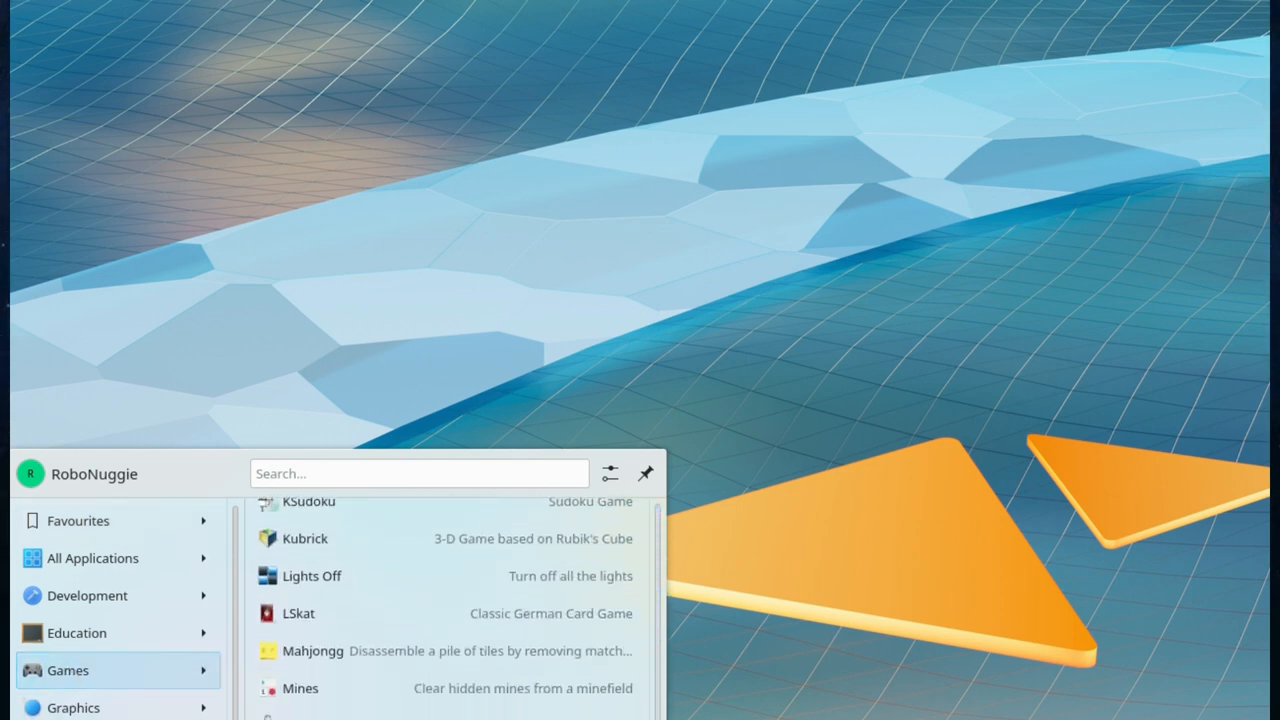
scroll(down, 3)
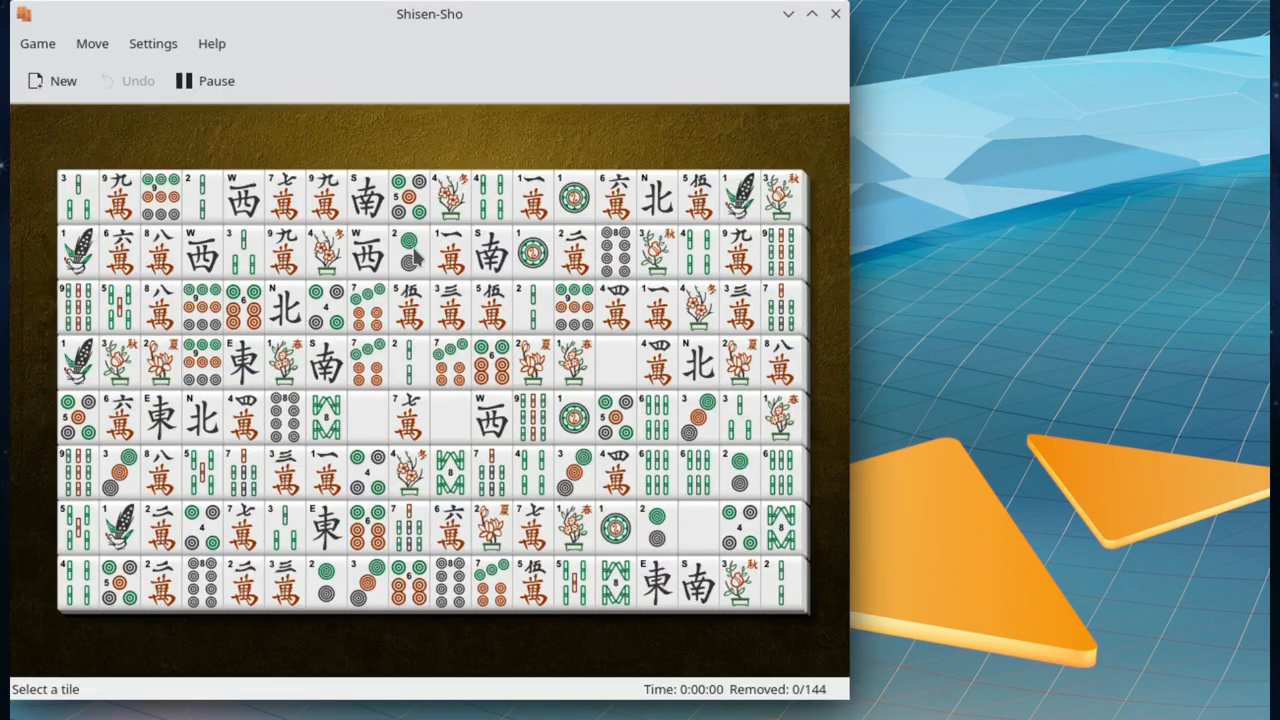
Close Shisen-Sho and show the launcher's System applications category.
click(32, 696)
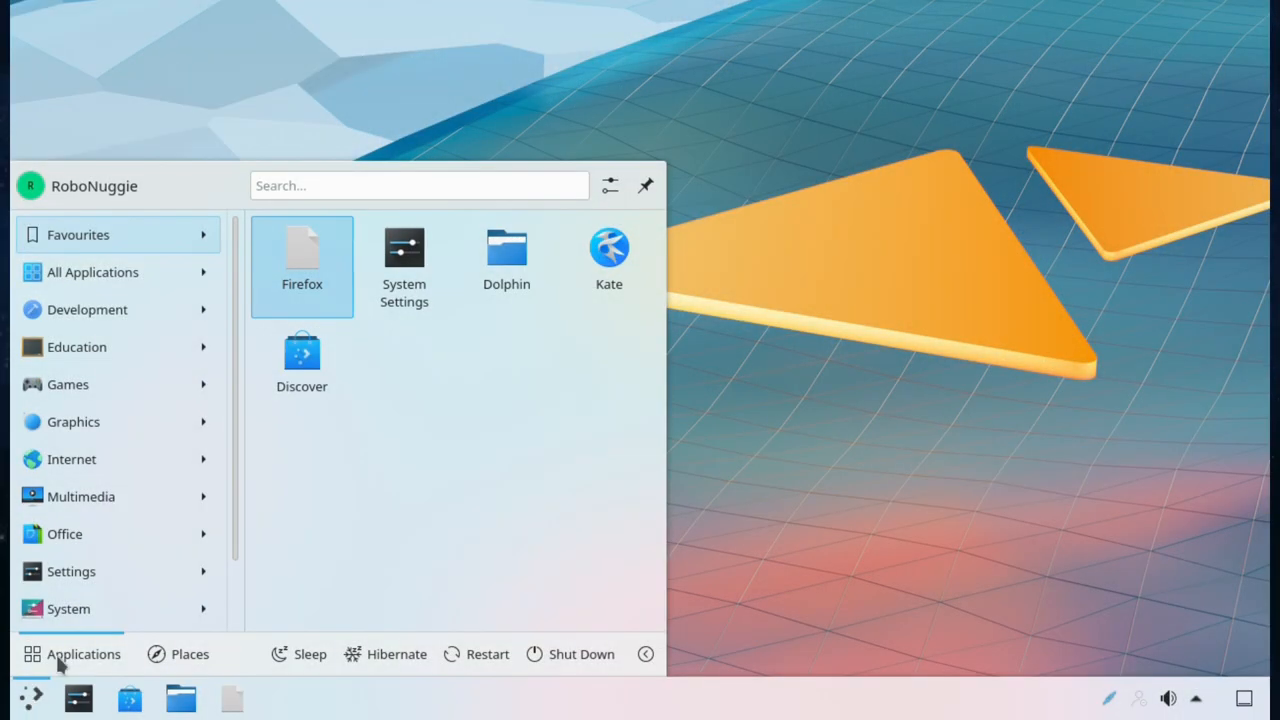
click(68, 608)
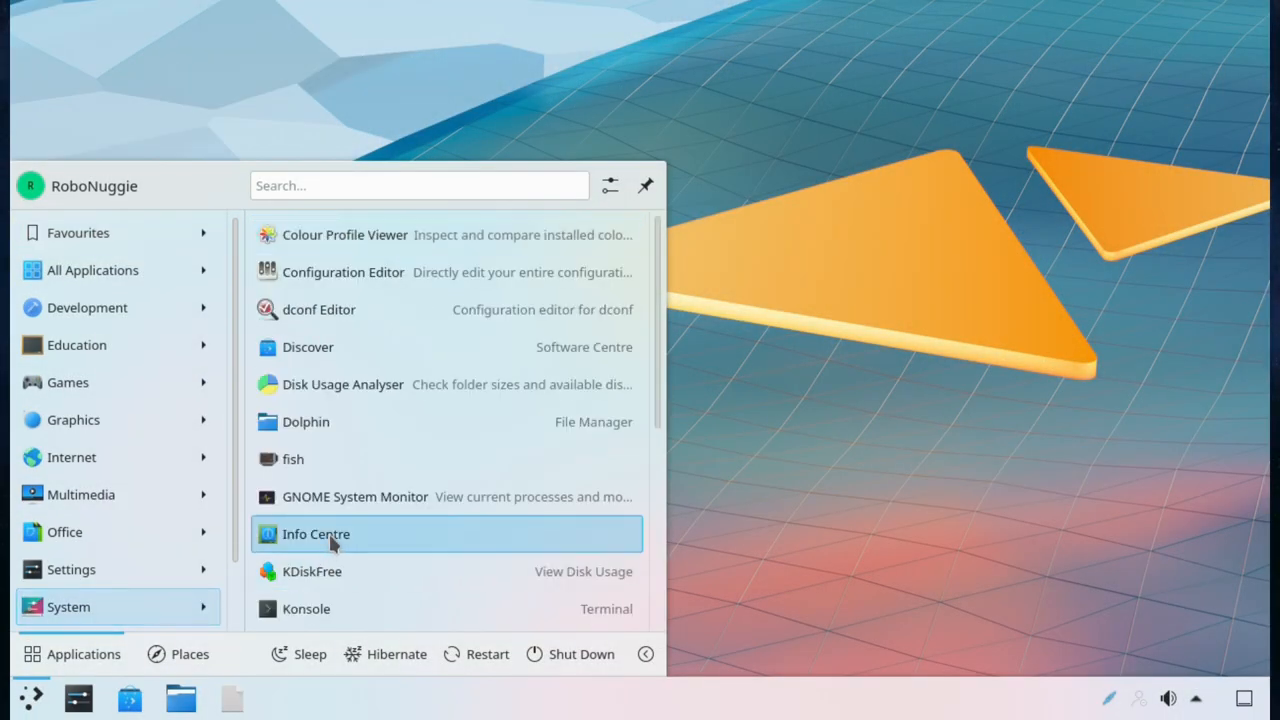
Review About this System in KDE Info Center (FreeBSD 13.0, Plasma 5.23.4), then close it.
click(316, 532)
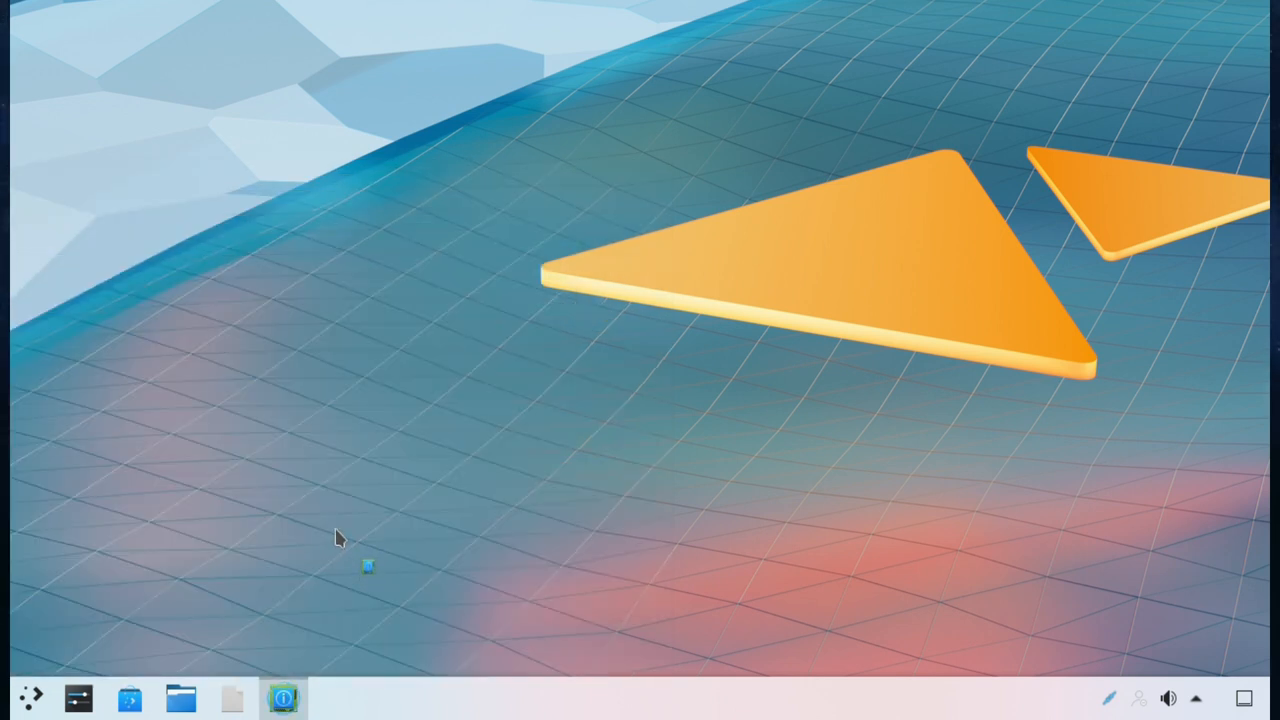
click(284, 696)
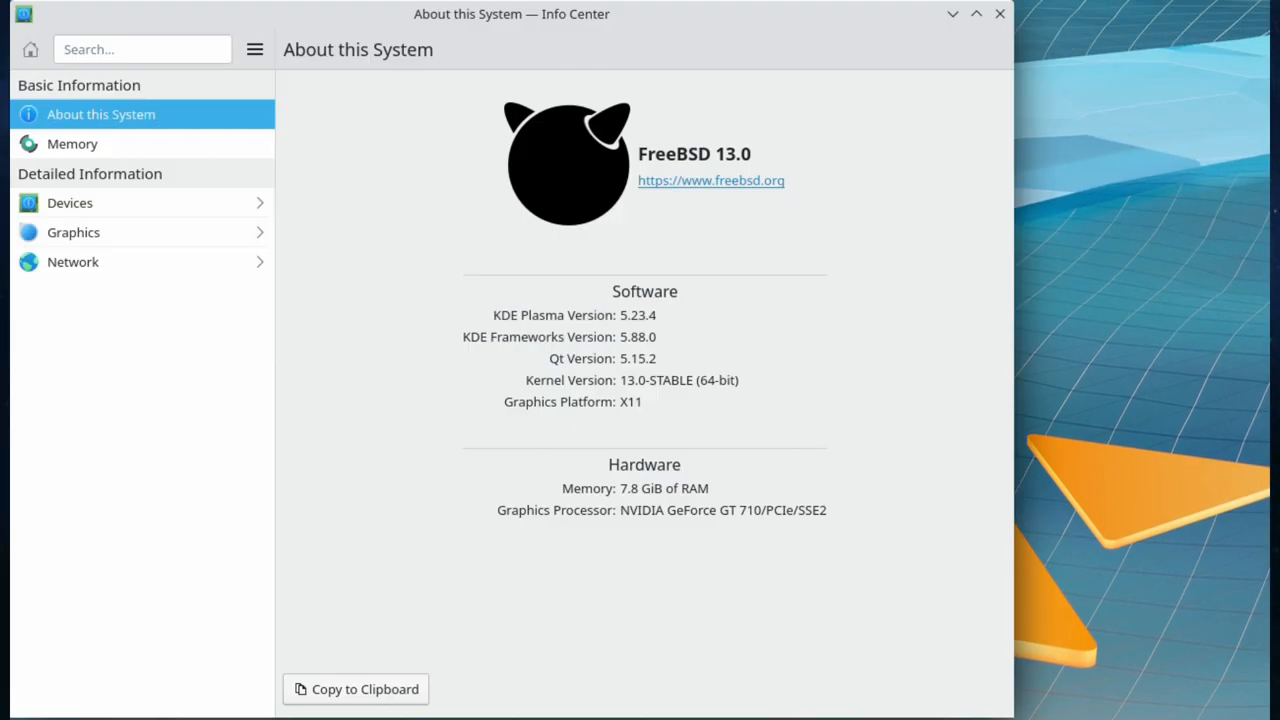
mouse_move(656, 198)
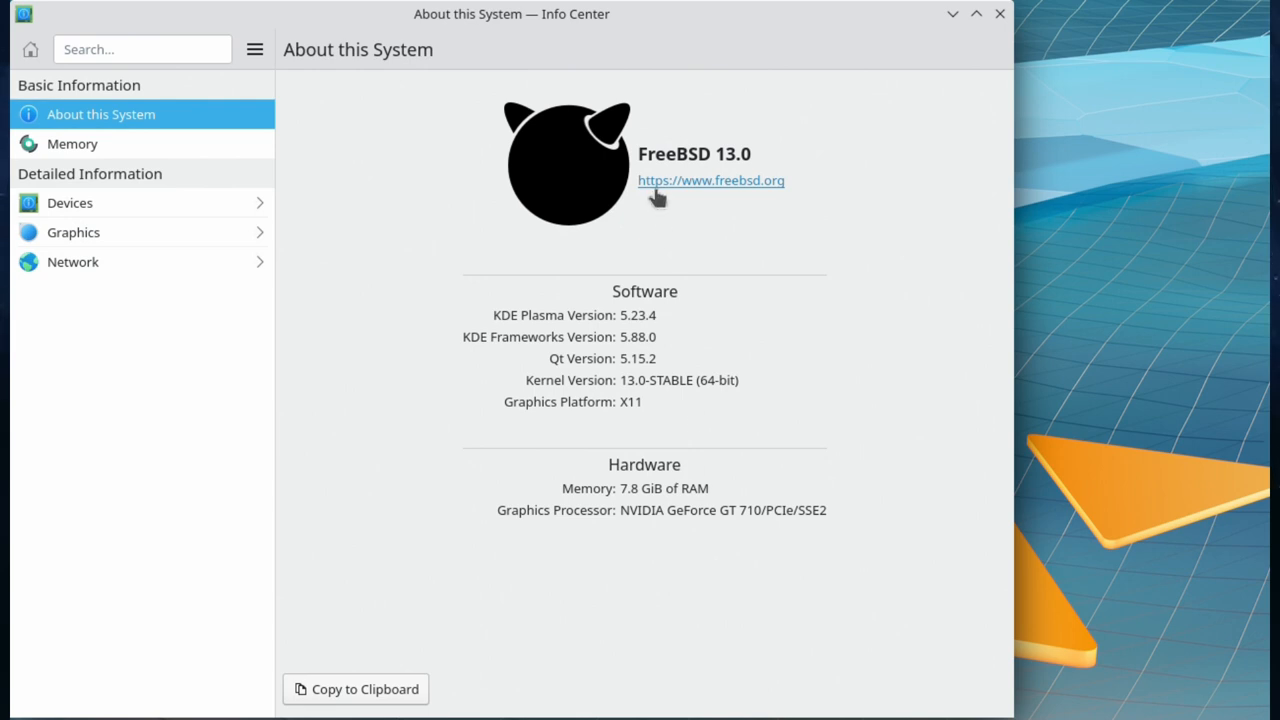
mouse_move(708, 222)
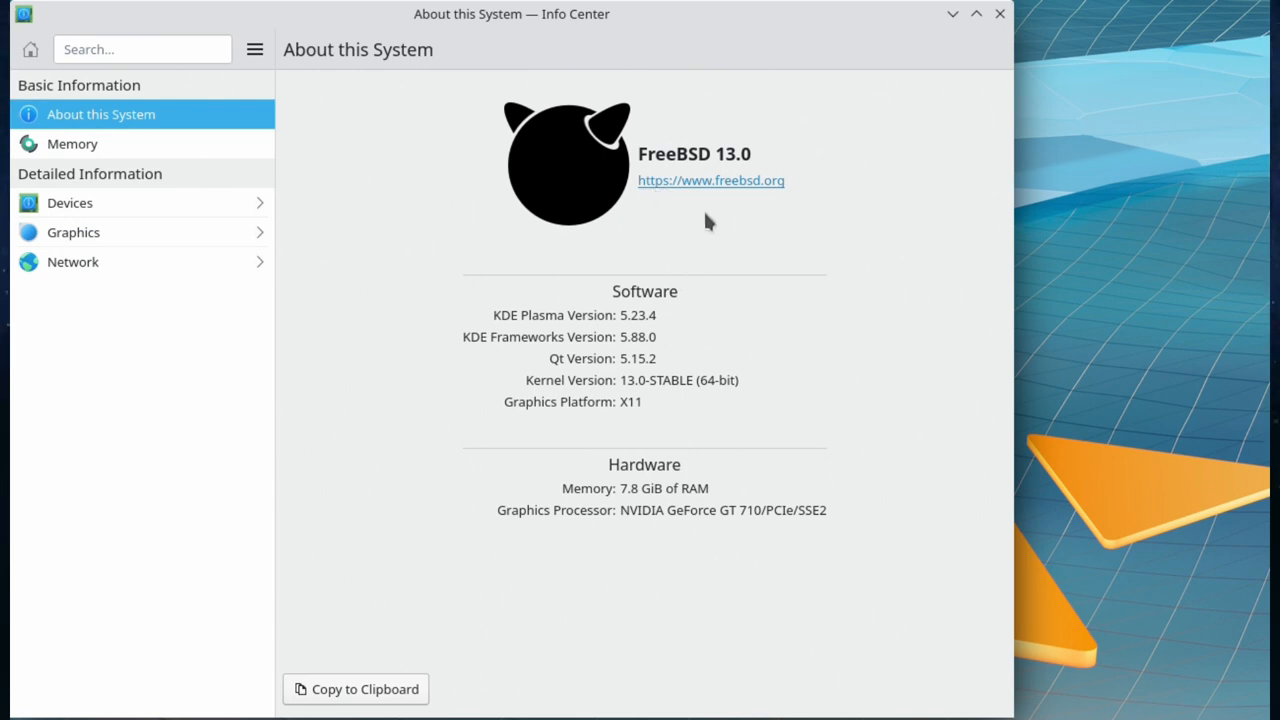
mouse_move(716, 280)
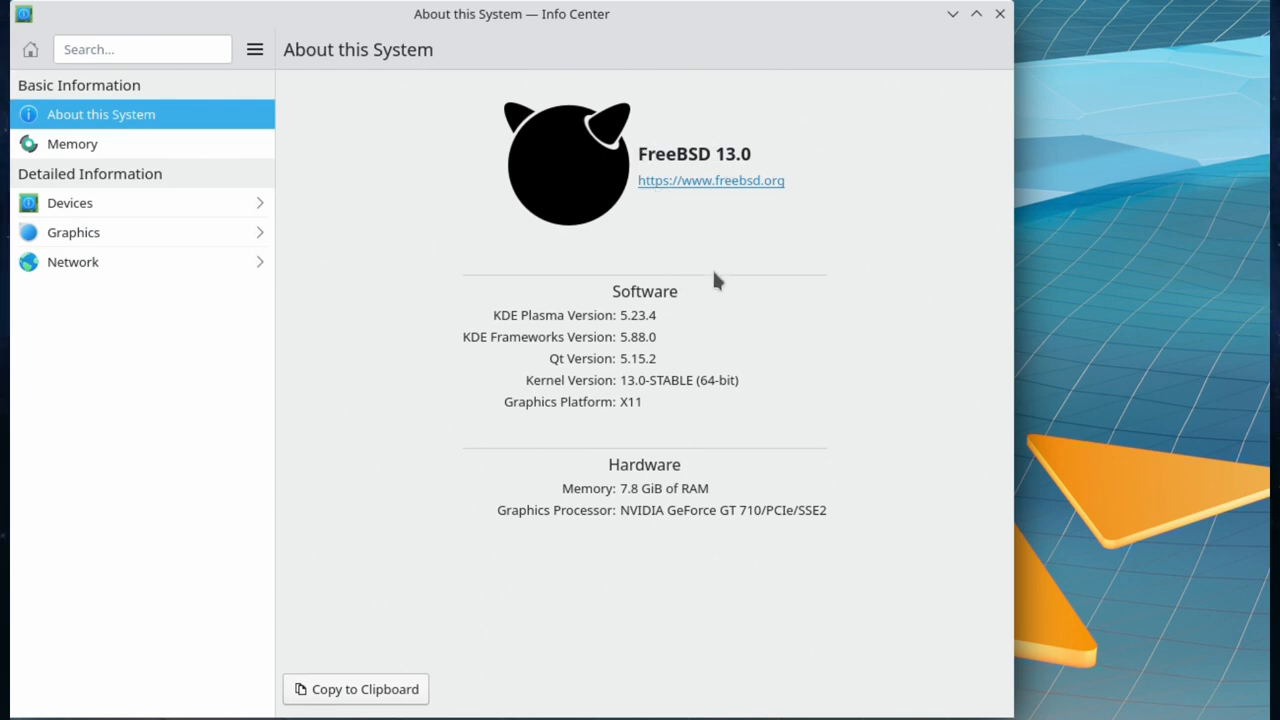
mouse_move(660, 400)
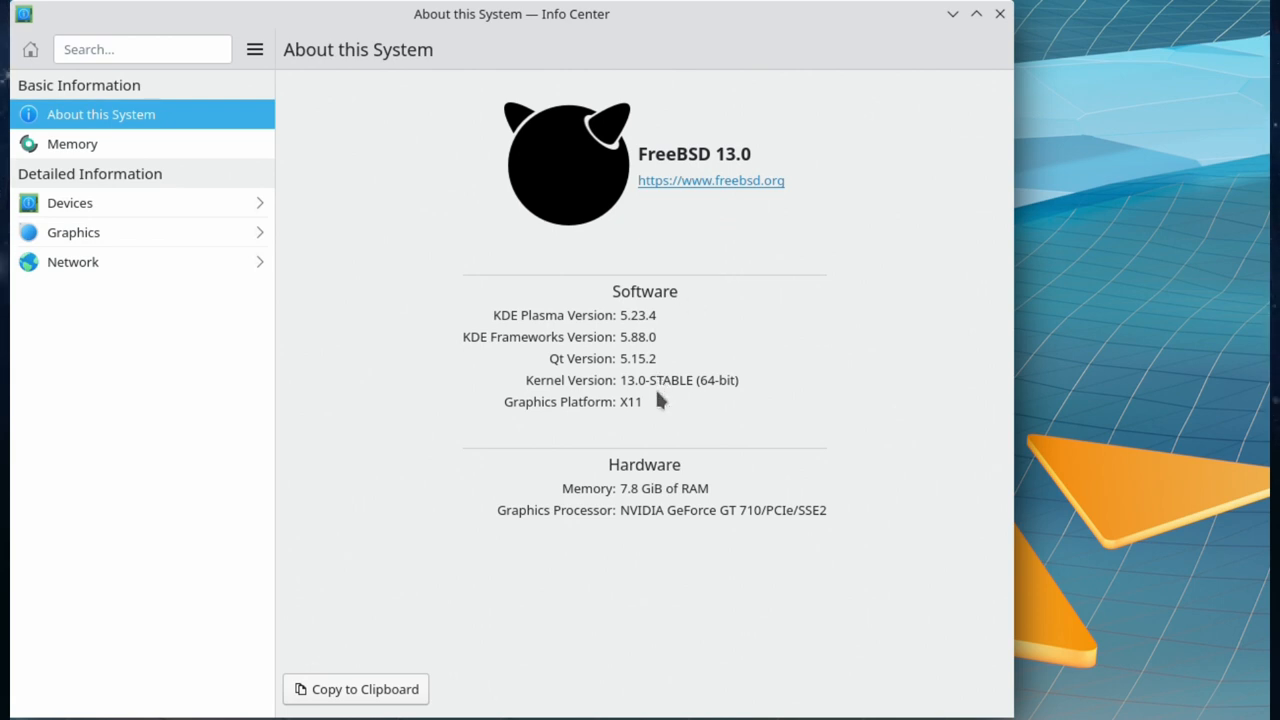
mouse_move(660, 414)
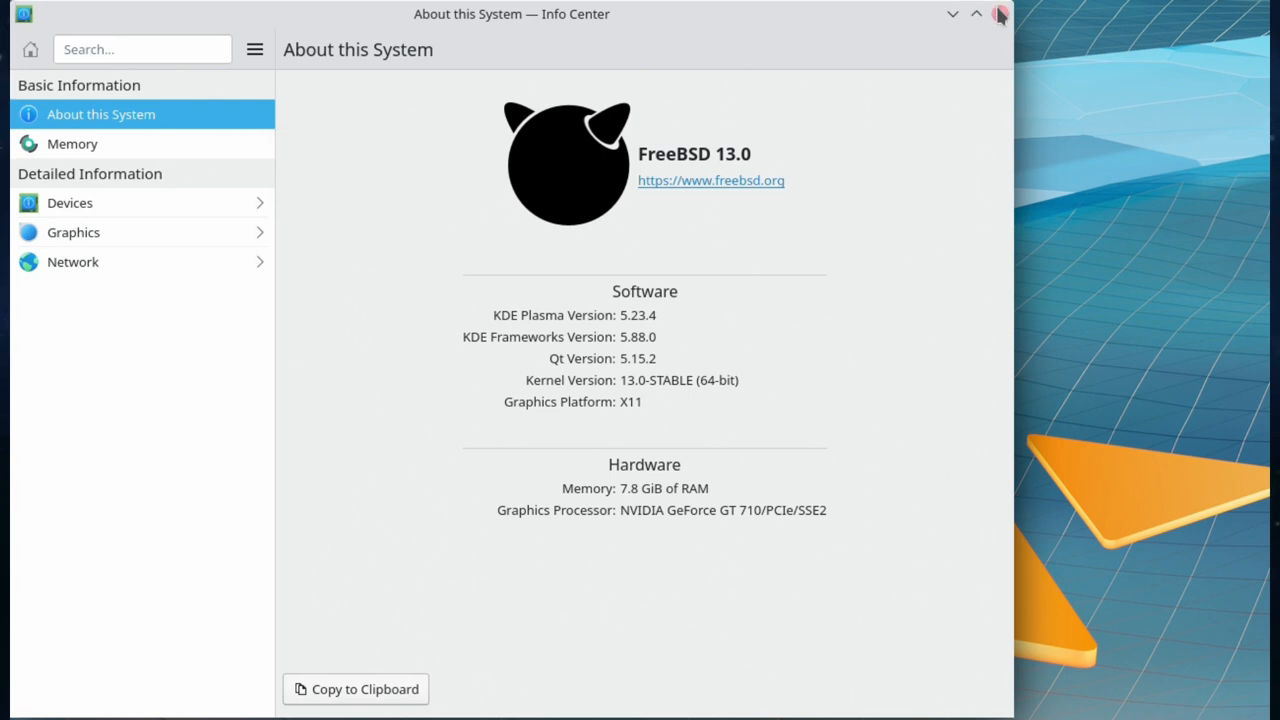
click(1000, 14)
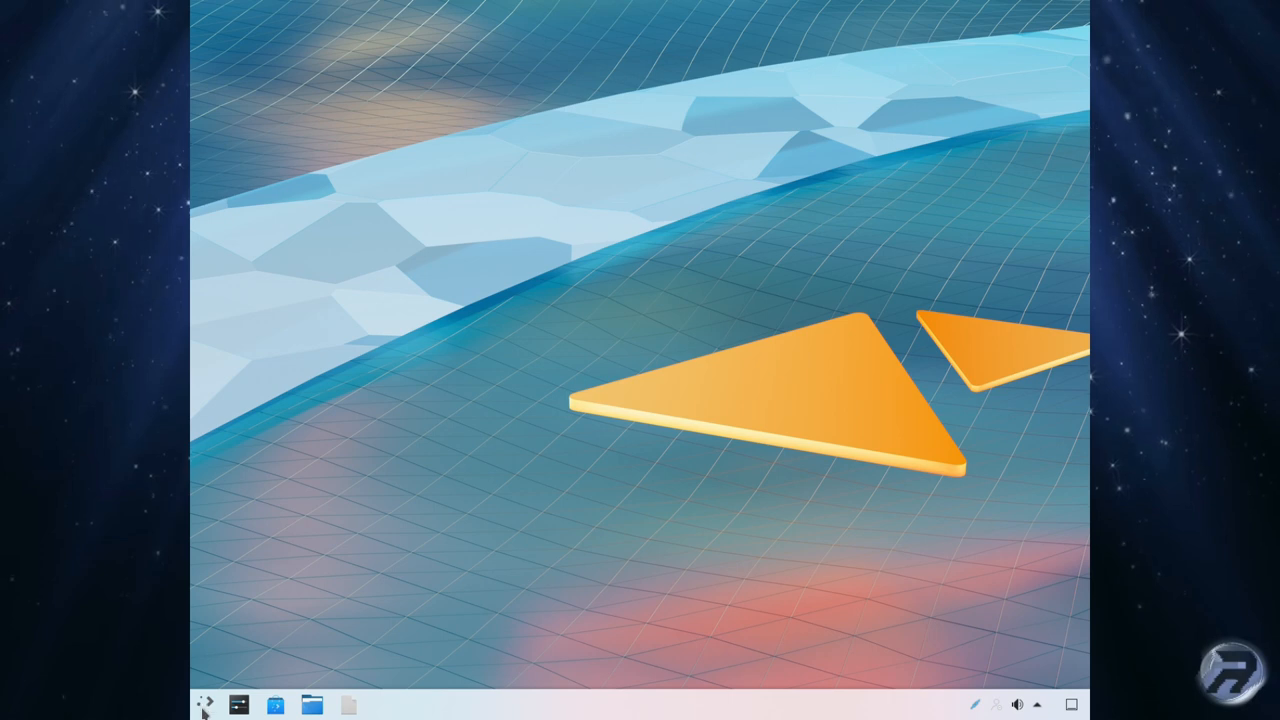
Leave the Plasma session and sign in to a GNOME session from the login manager.
click(206, 704)
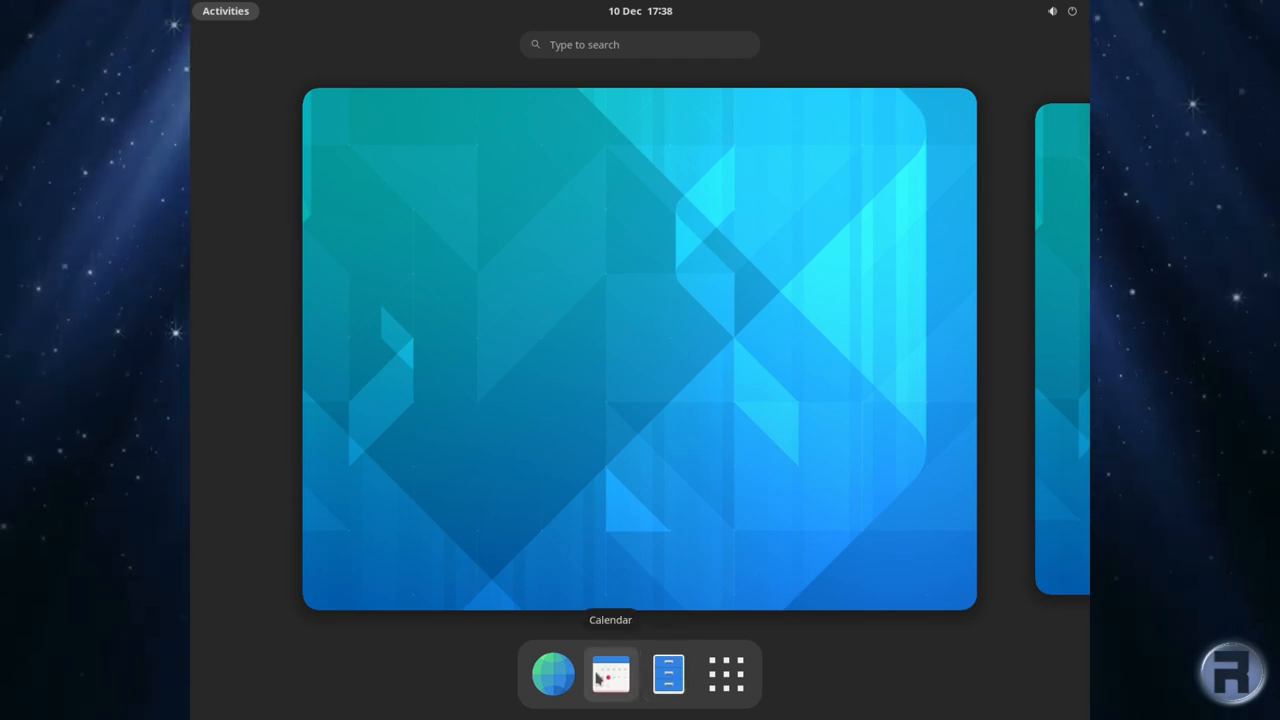
Launch Calculator from the GNOME app grid, then return to the Activities overview.
click(726, 672)
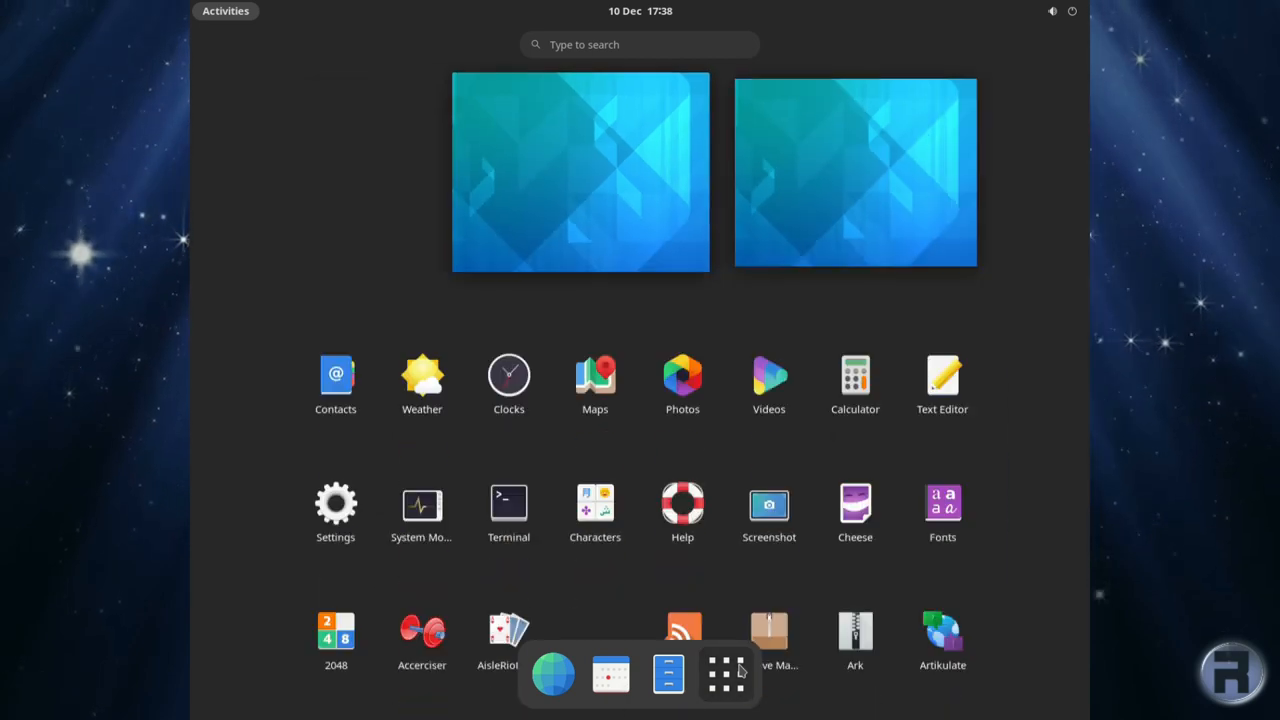
click(724, 674)
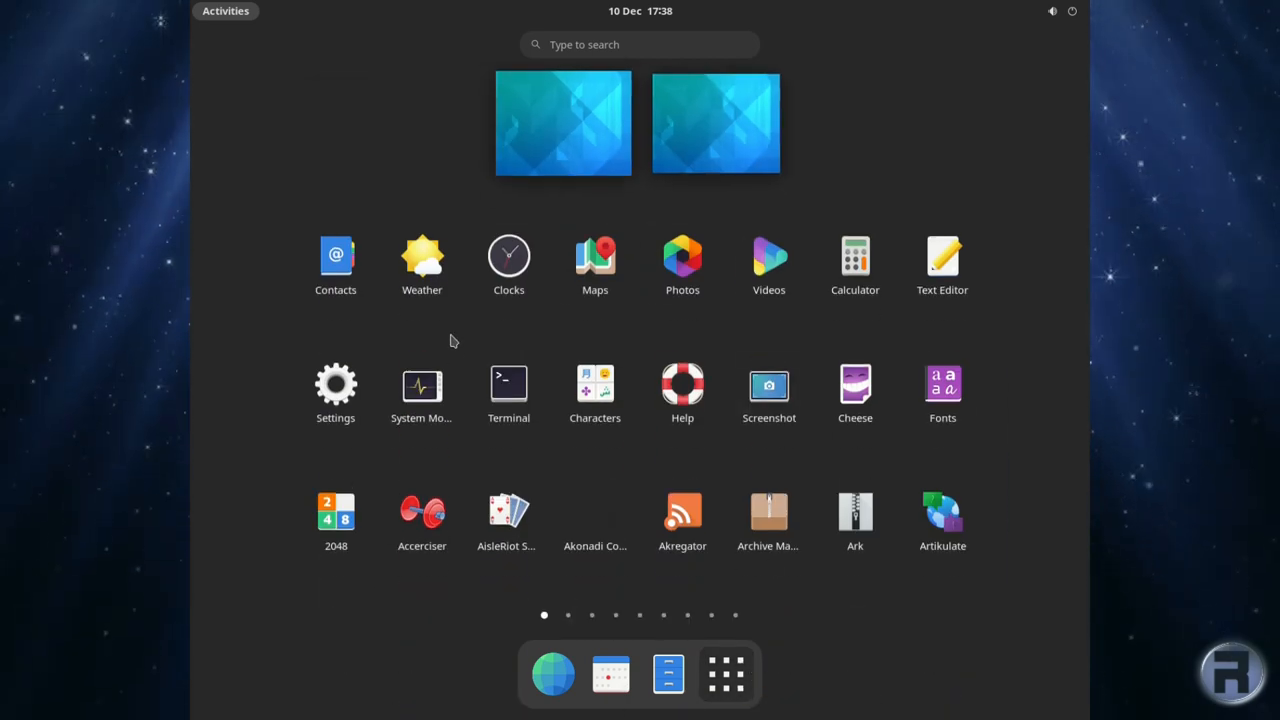
click(854, 256)
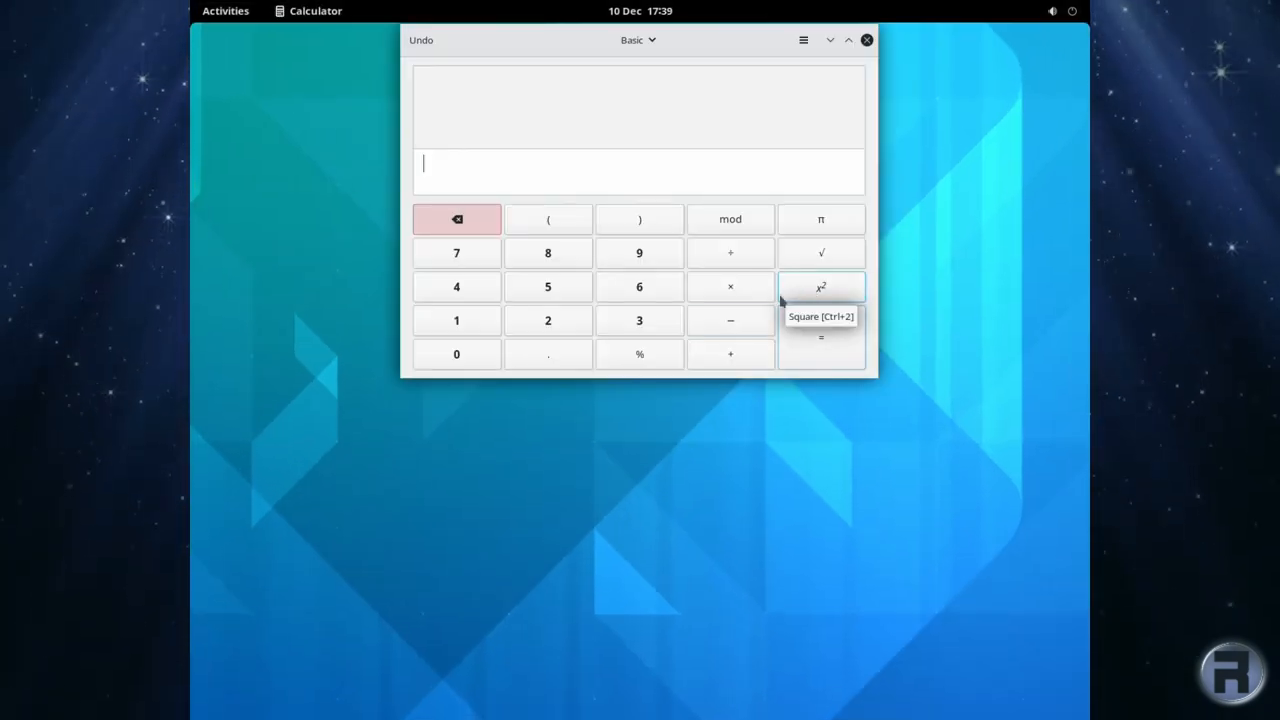
click(224, 12)
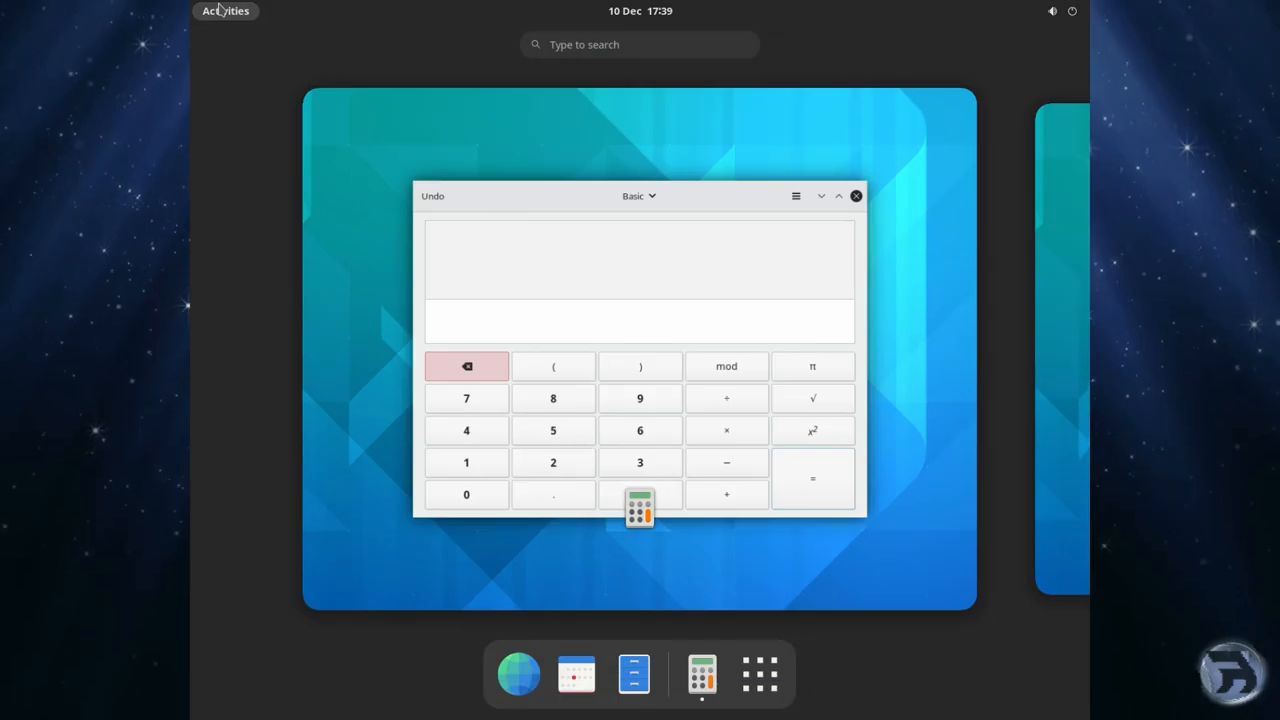
Launch Text Editor from the app grid, move its window down and close it.
click(760, 672)
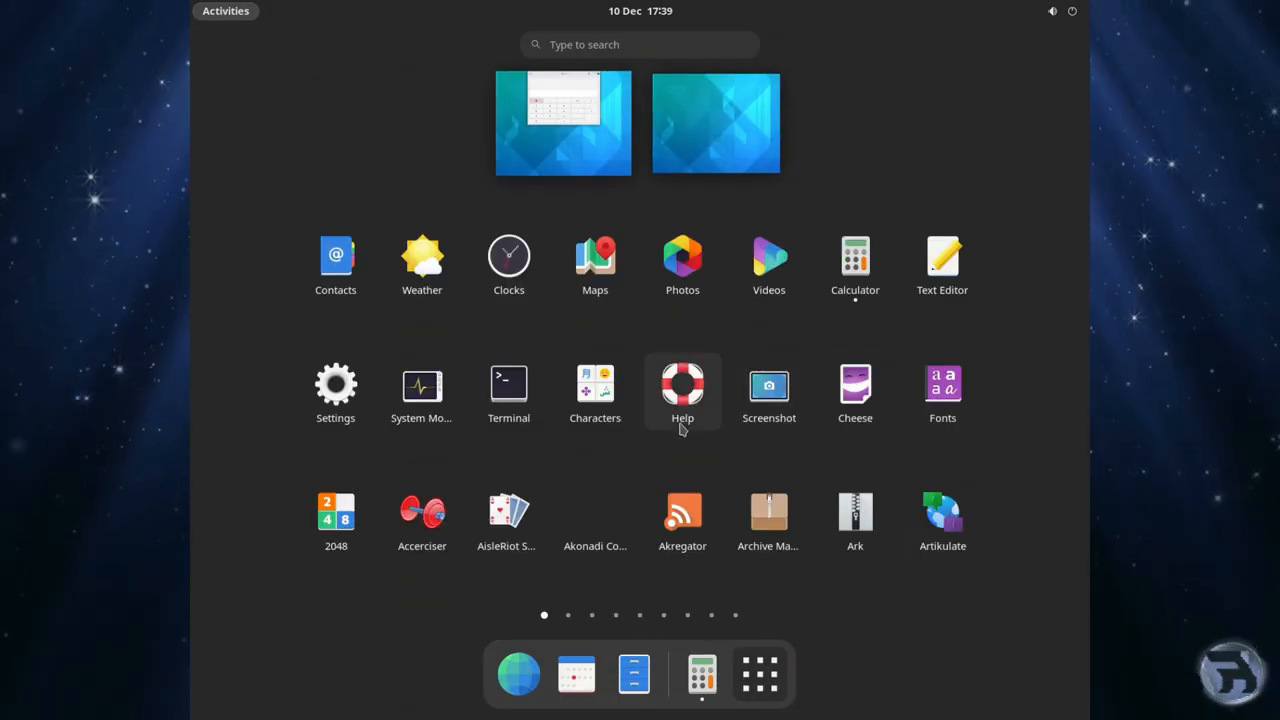
mouse_move(978, 270)
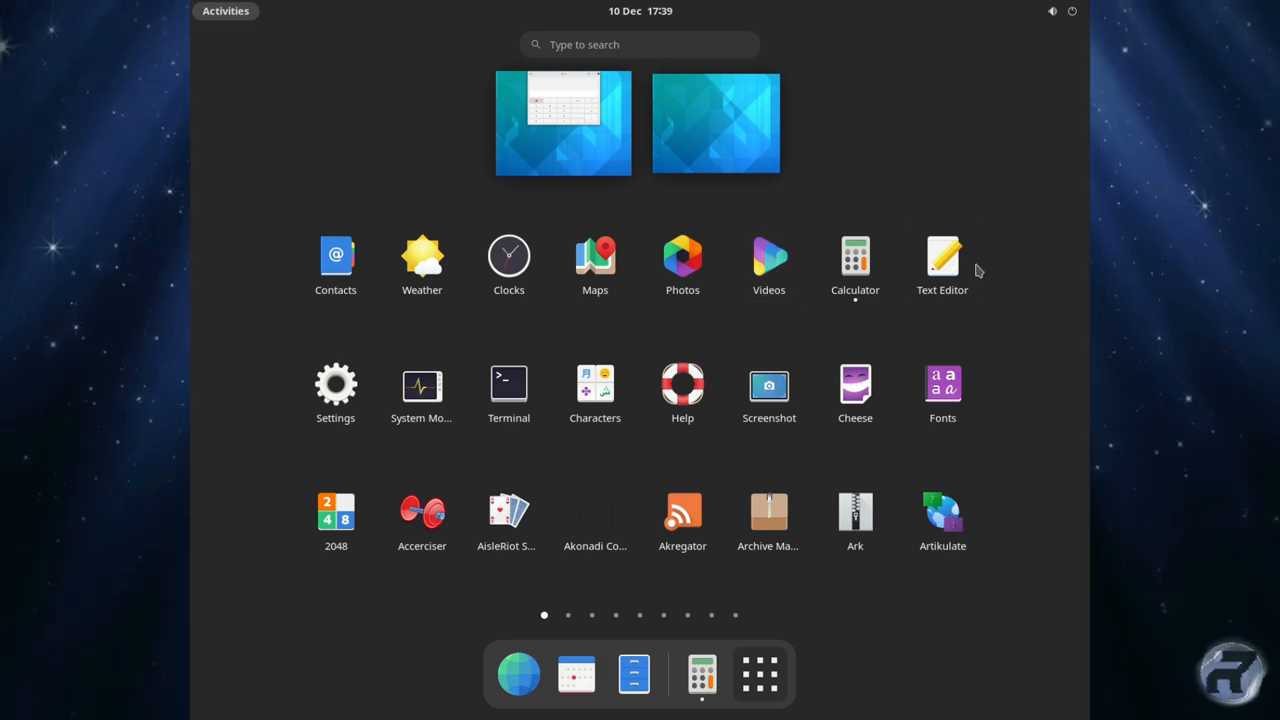
click(856, 256)
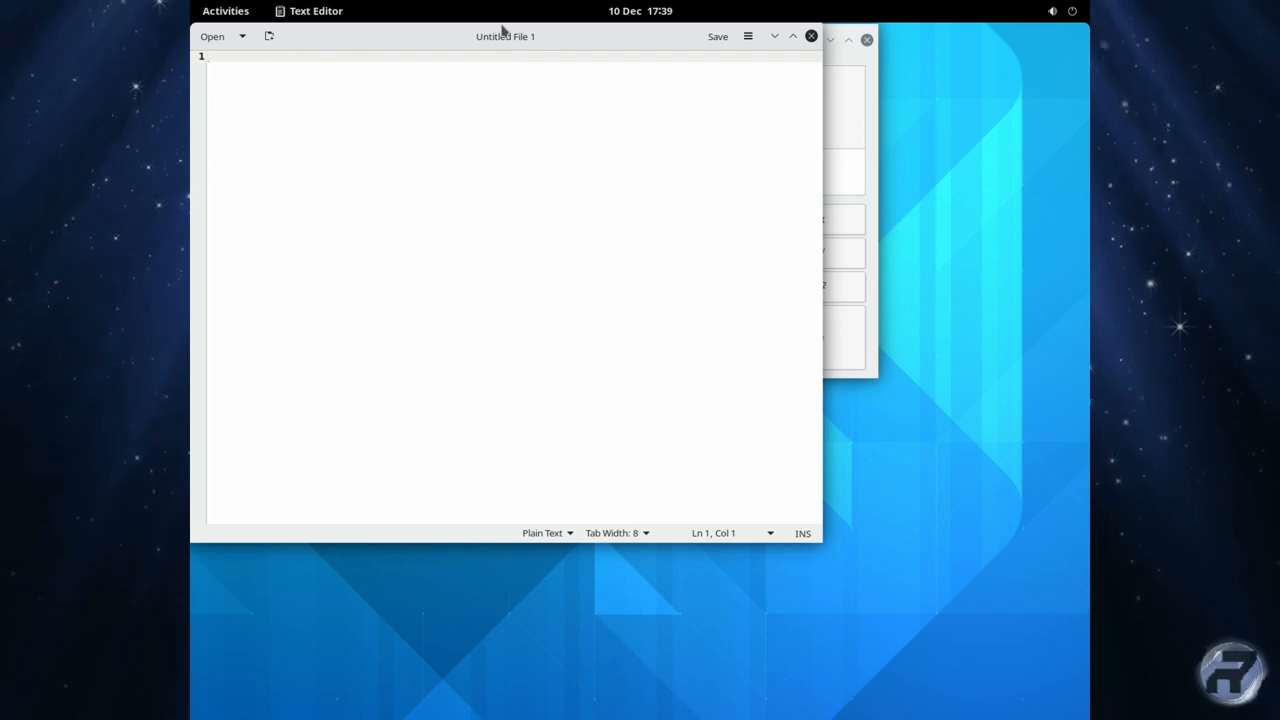
drag(504, 36, 508, 180)
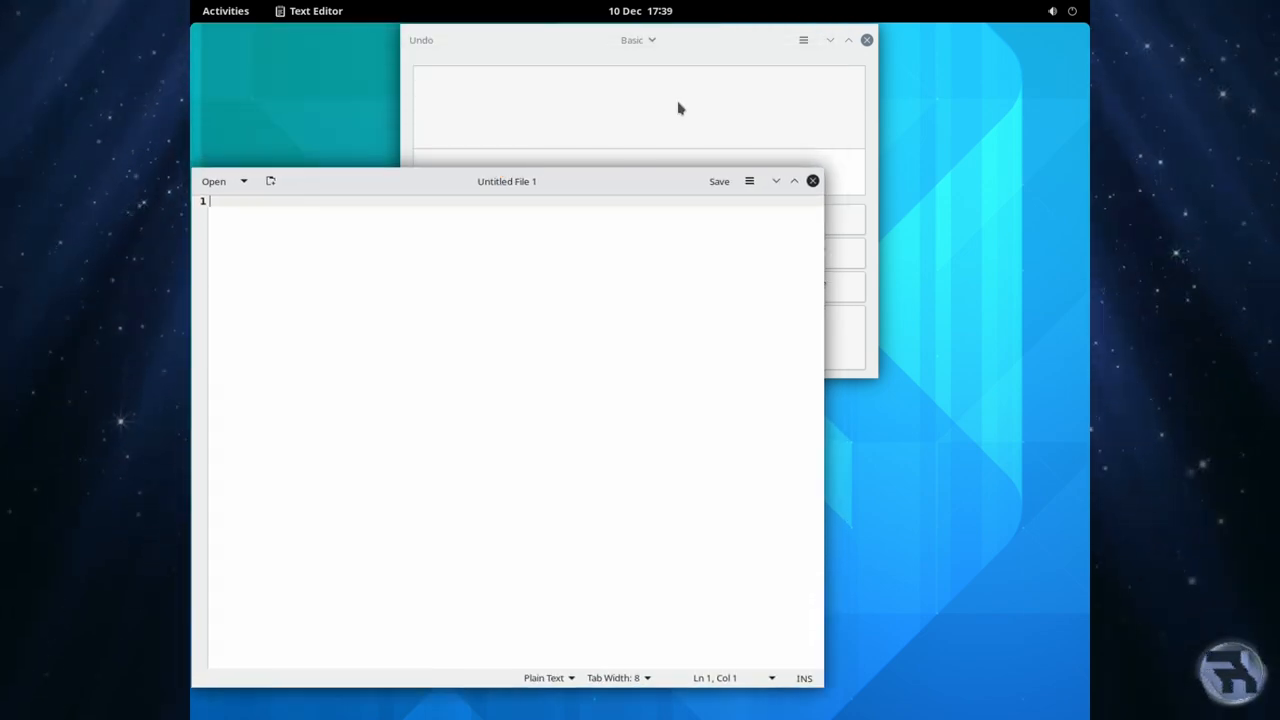
click(812, 180)
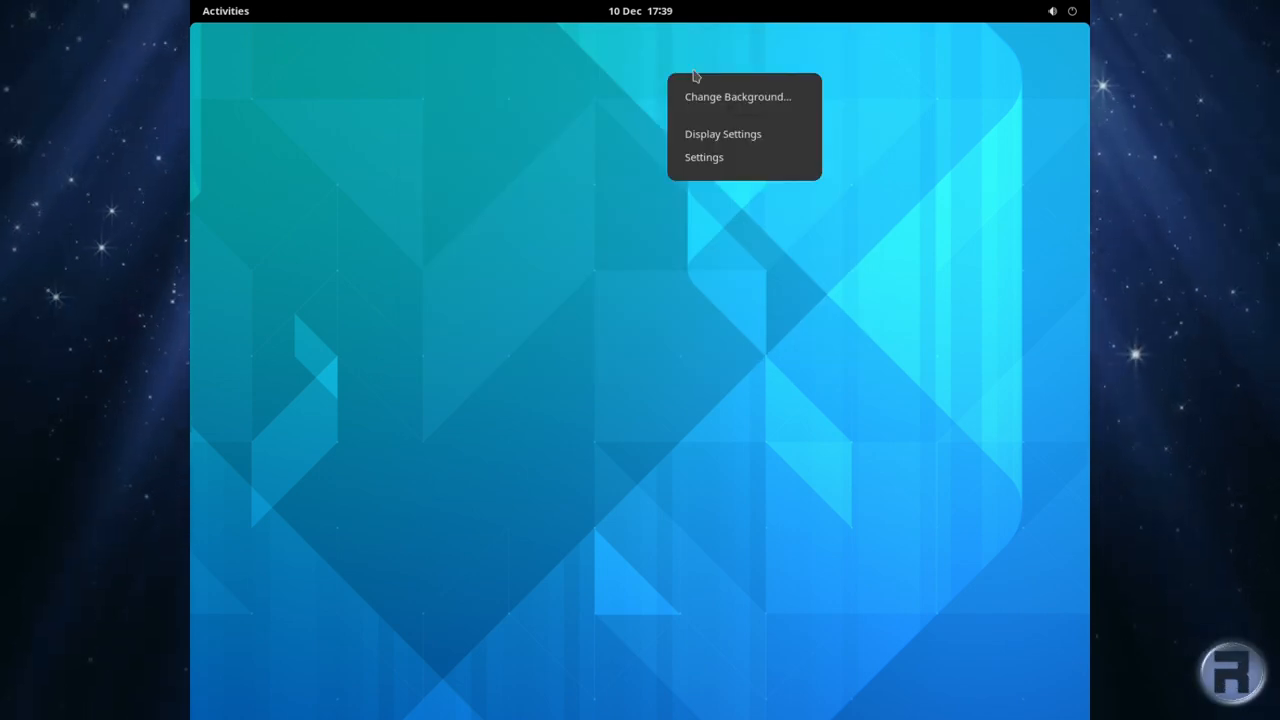
Set the glowing light bulb photo as the desktop background in GNOME Settings and close Settings.
click(736, 96)
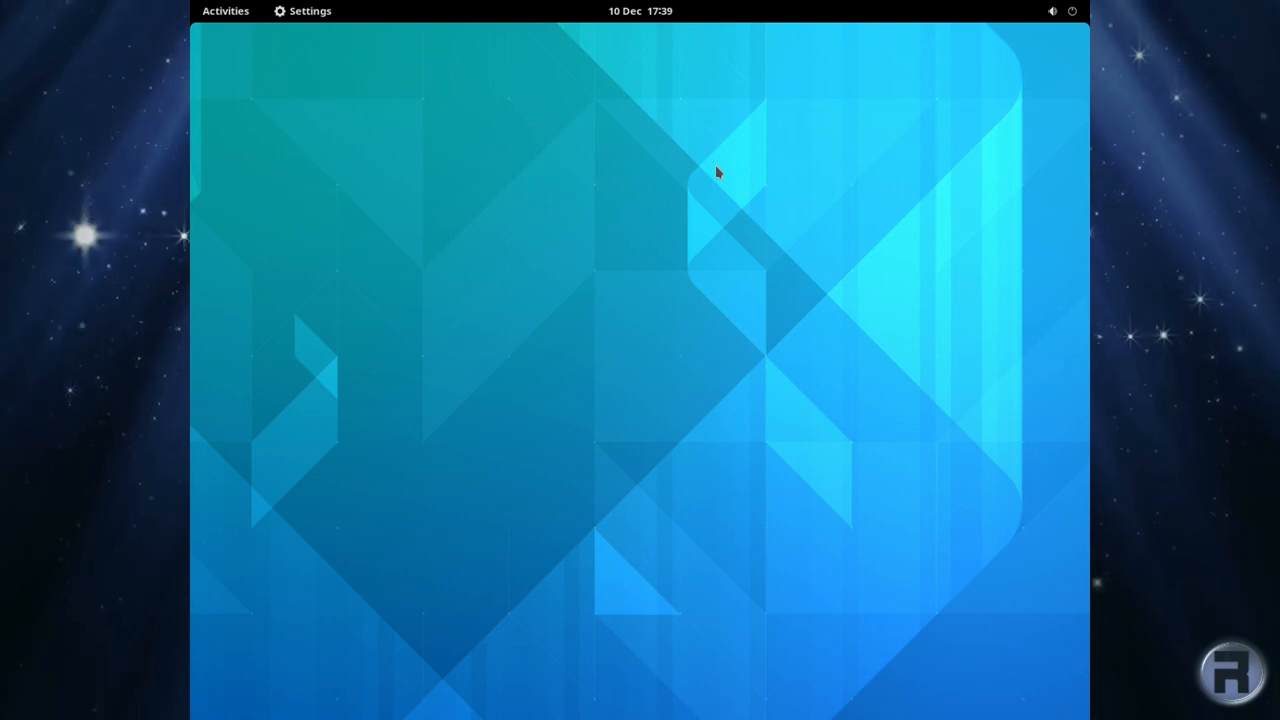
click(310, 12)
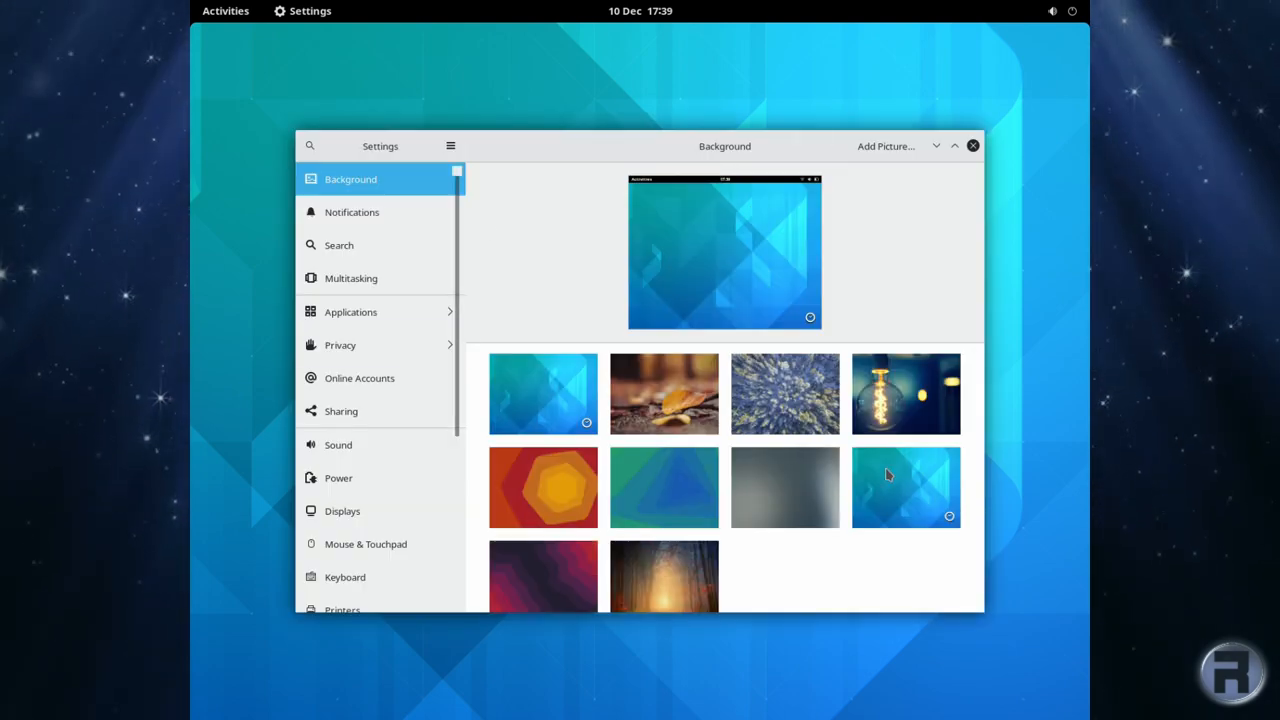
scroll(down, 3)
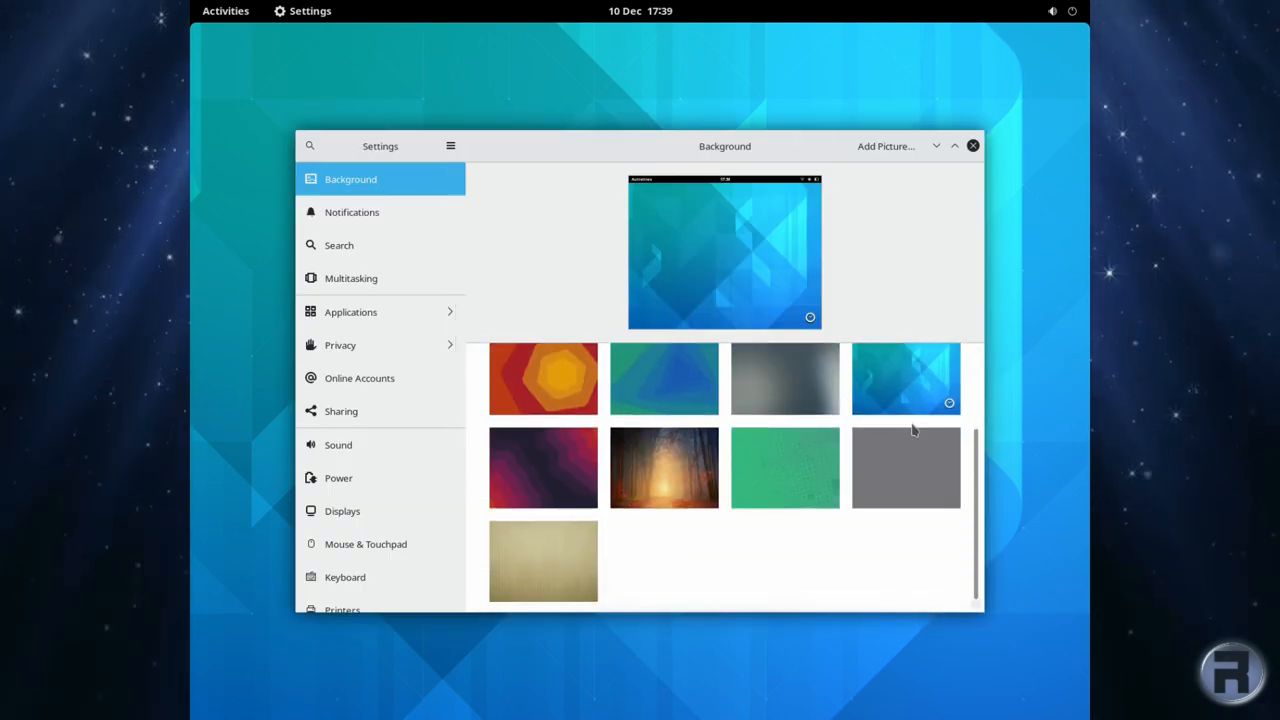
scroll(up, 3)
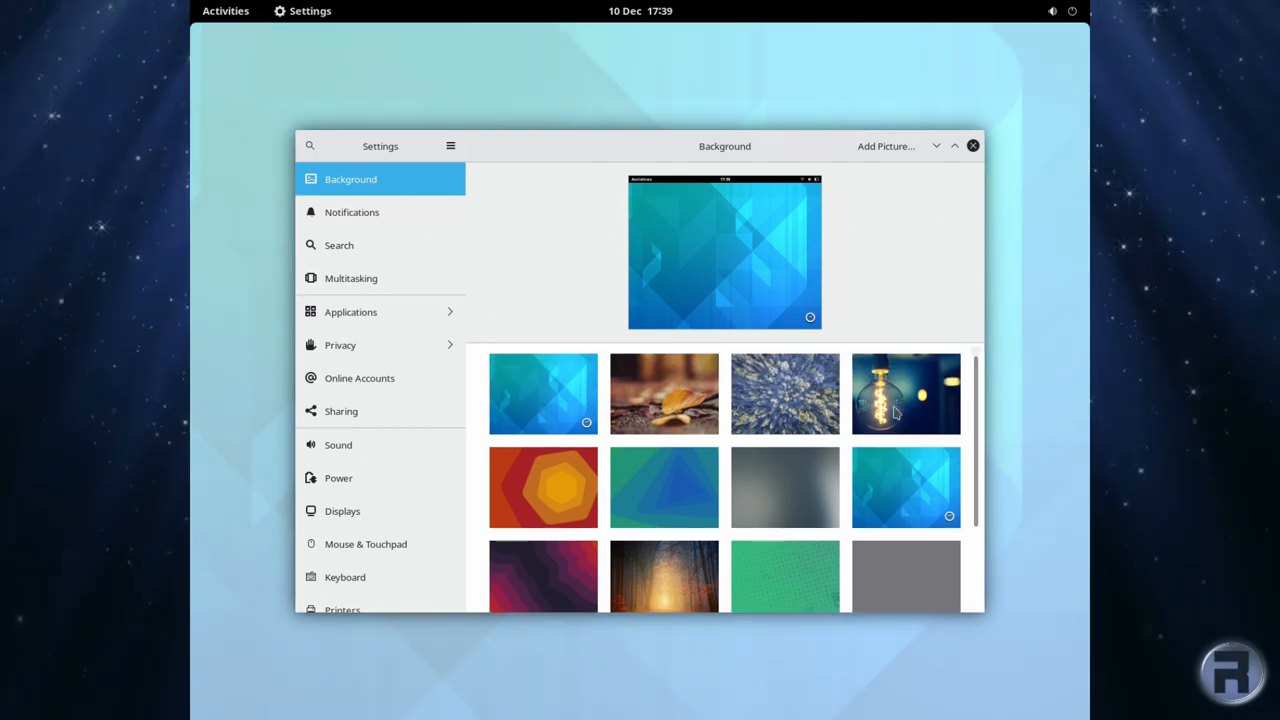
click(904, 392)
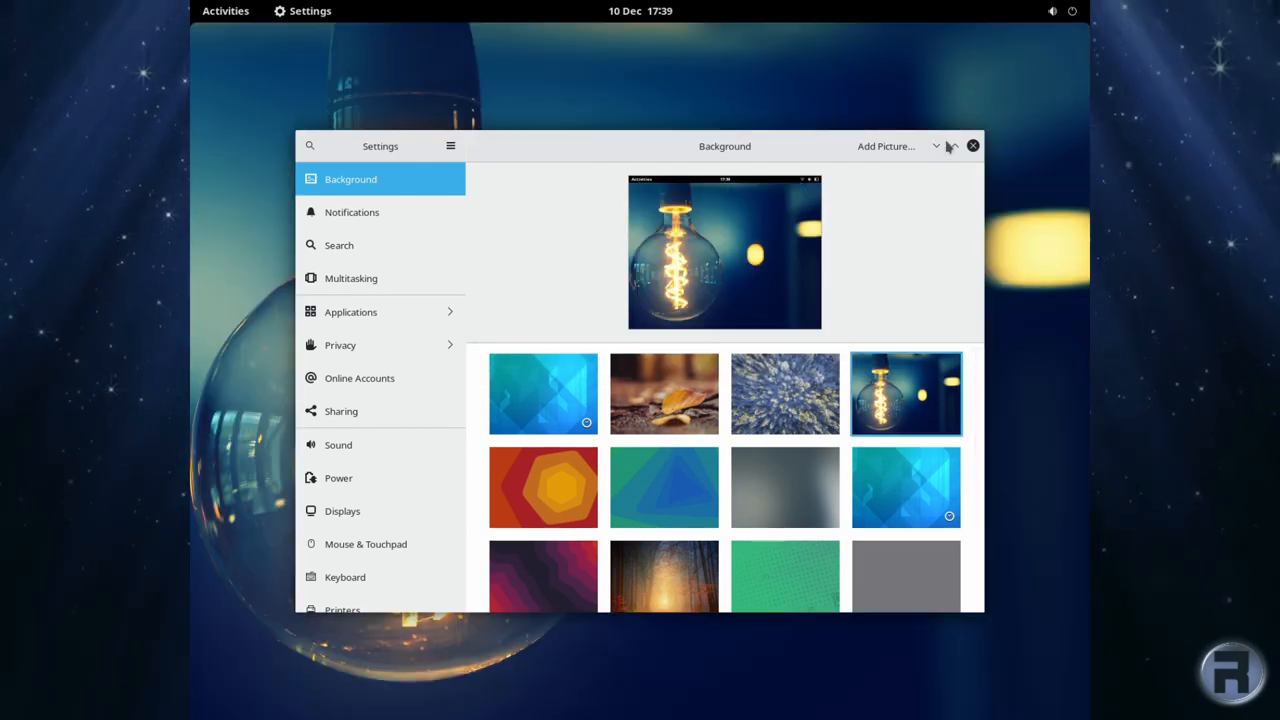
click(972, 146)
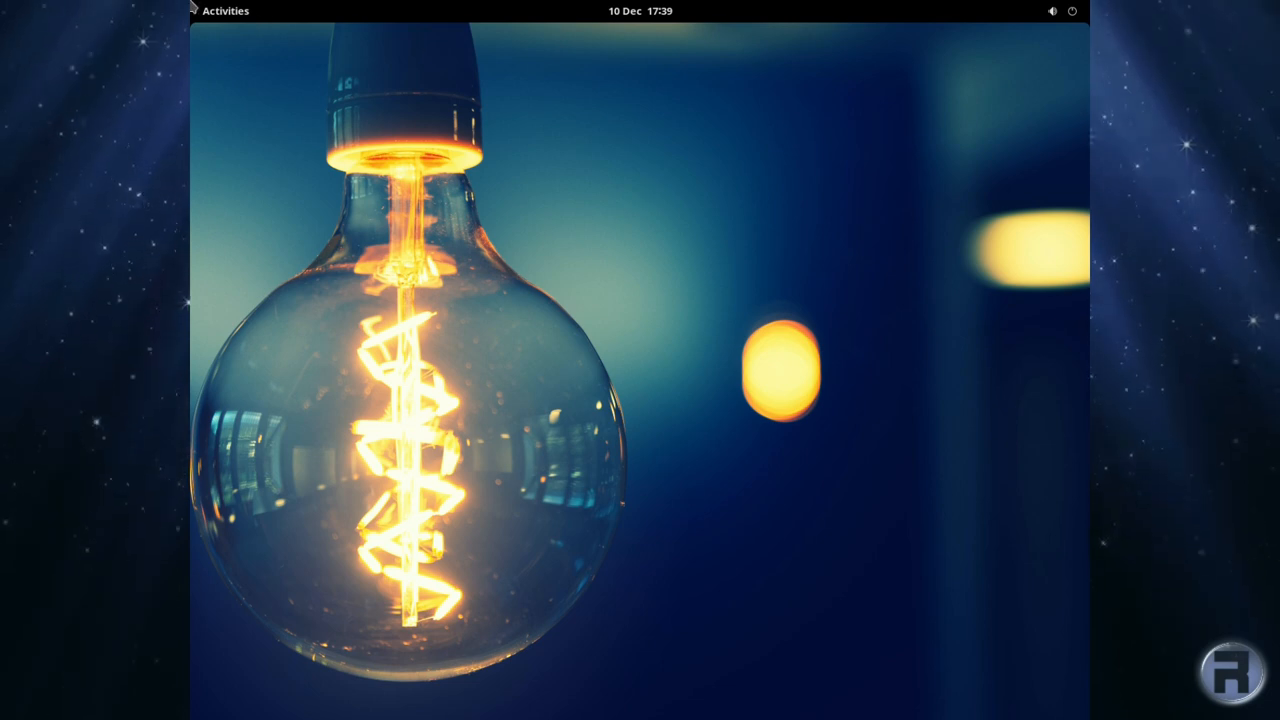
click(224, 12)
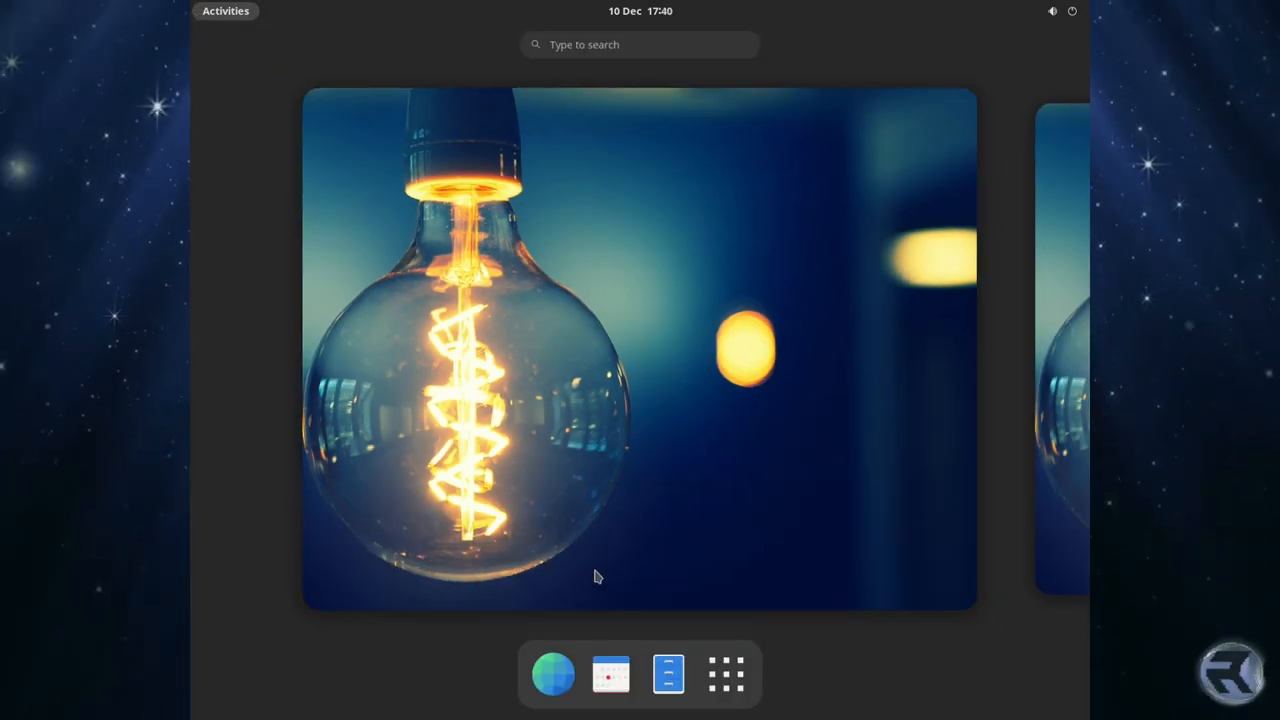
Launch GNOME System Monitor and view its File Systems and Resources pages.
click(724, 672)
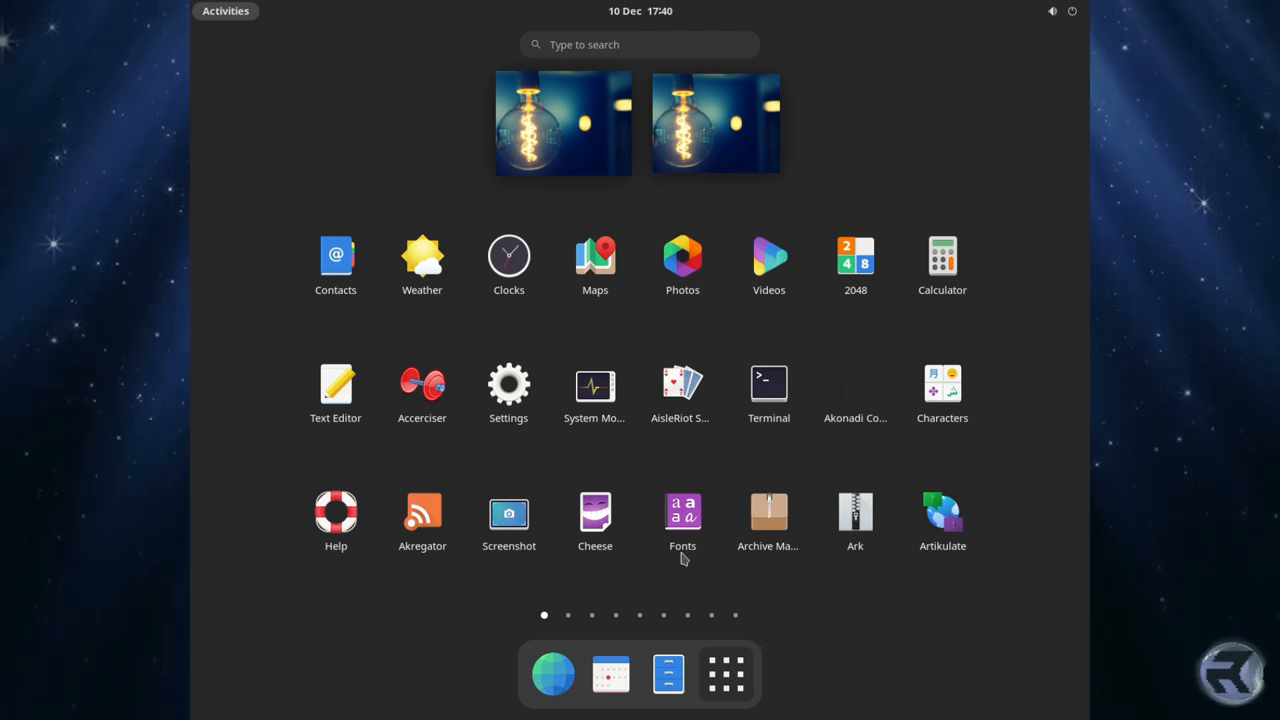
click(594, 382)
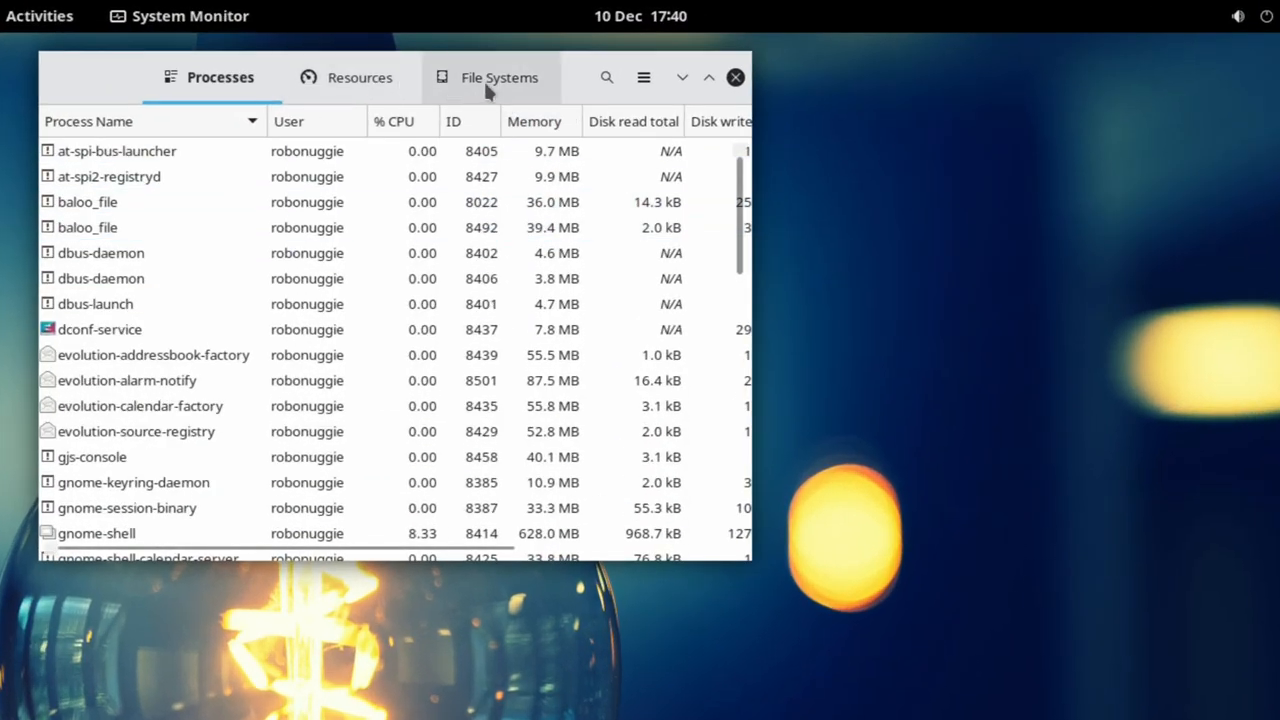
click(500, 76)
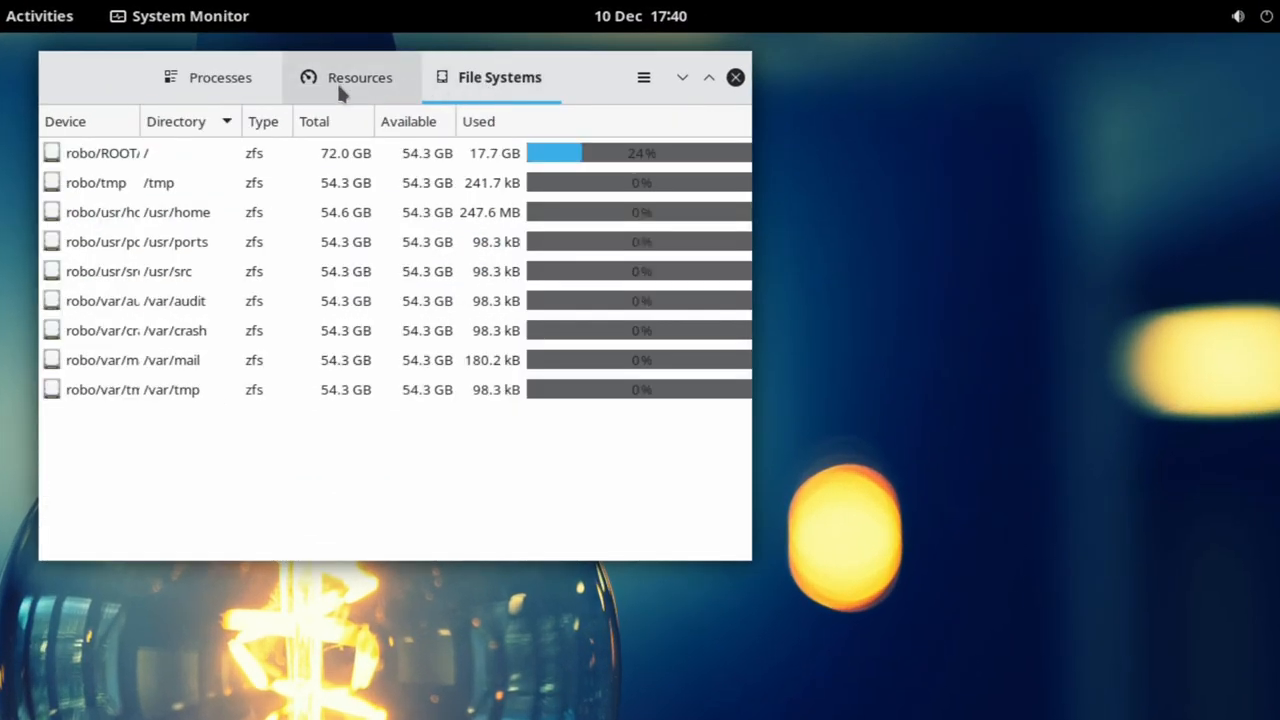
click(360, 76)
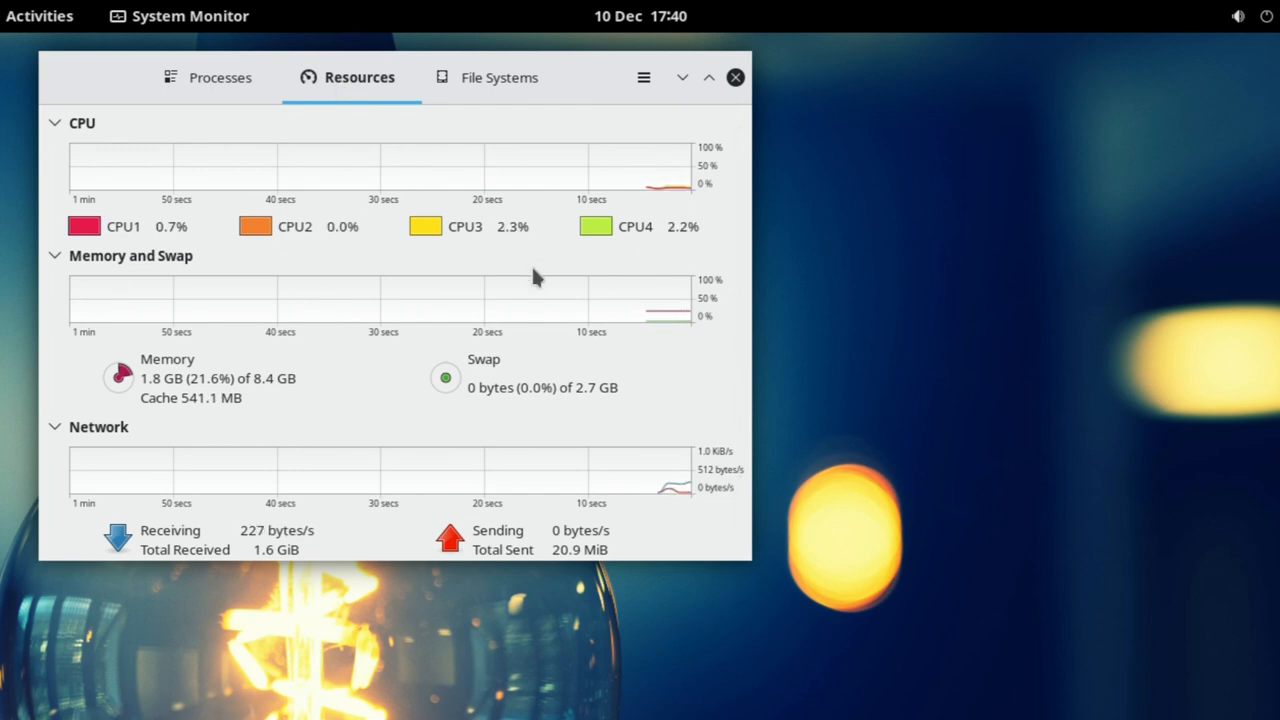
Show System Monitor's About version details, dismiss them and close the monitor.
click(644, 76)
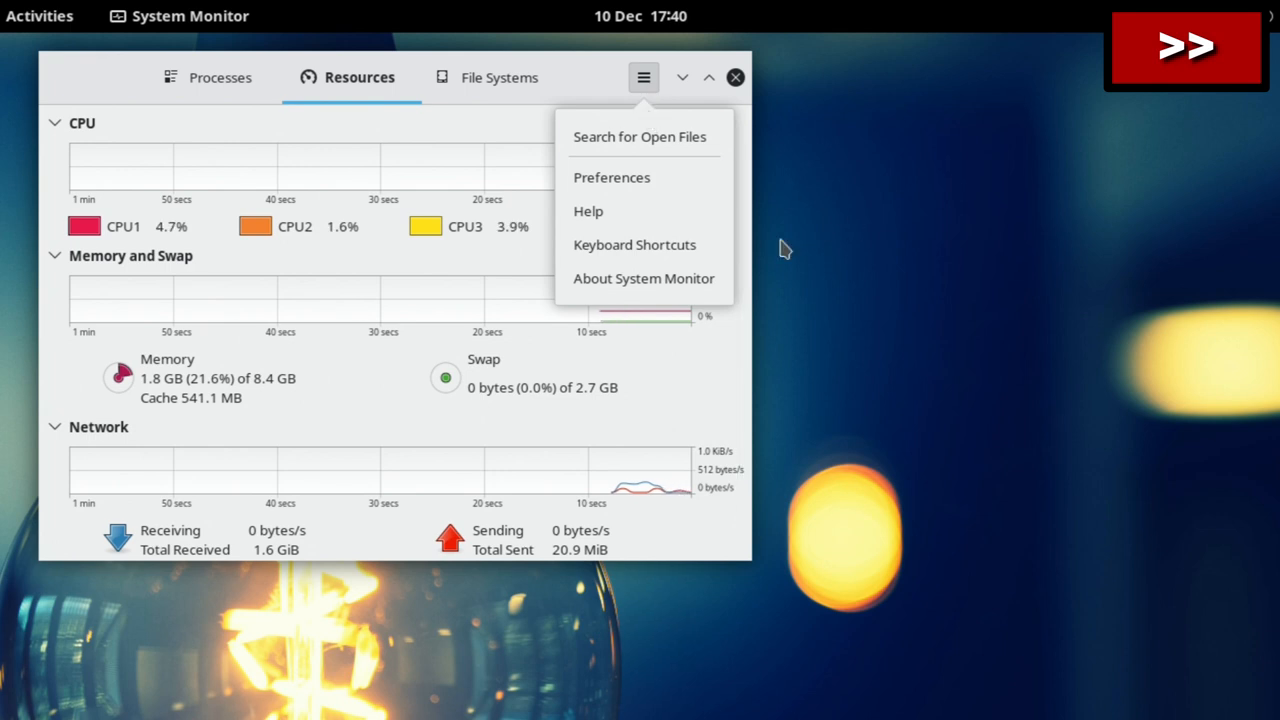
click(644, 278)
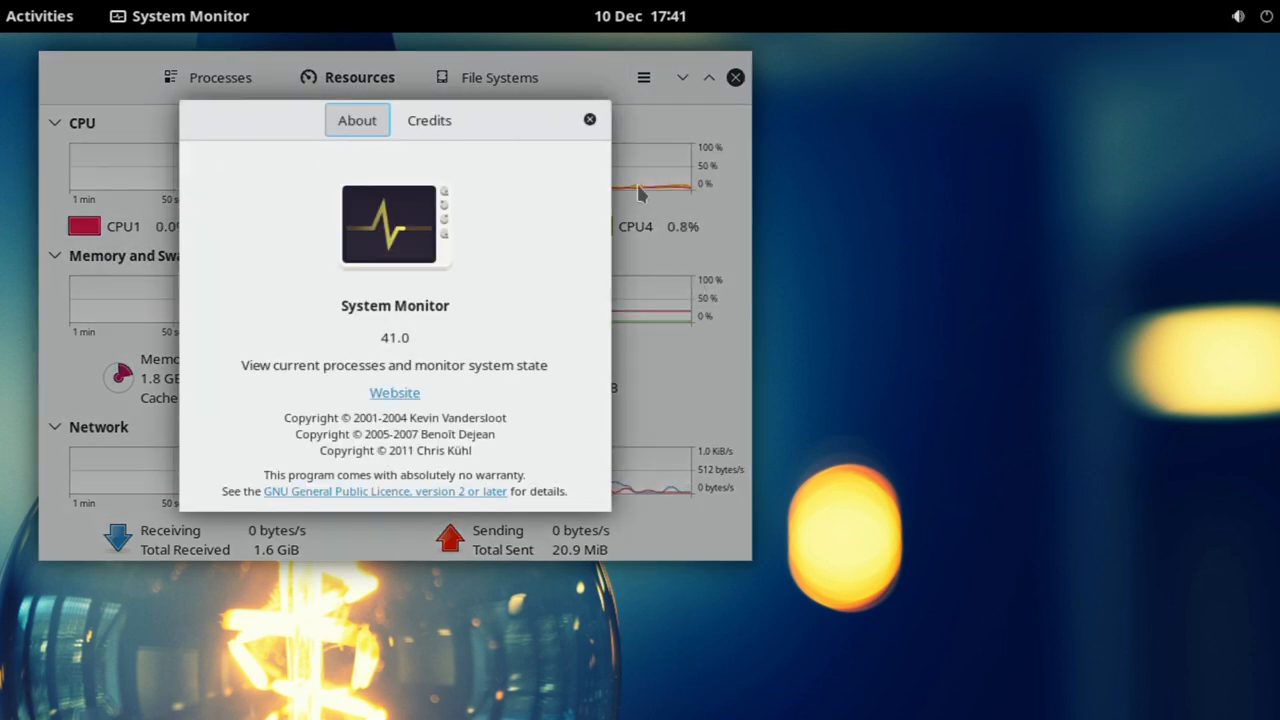
click(590, 120)
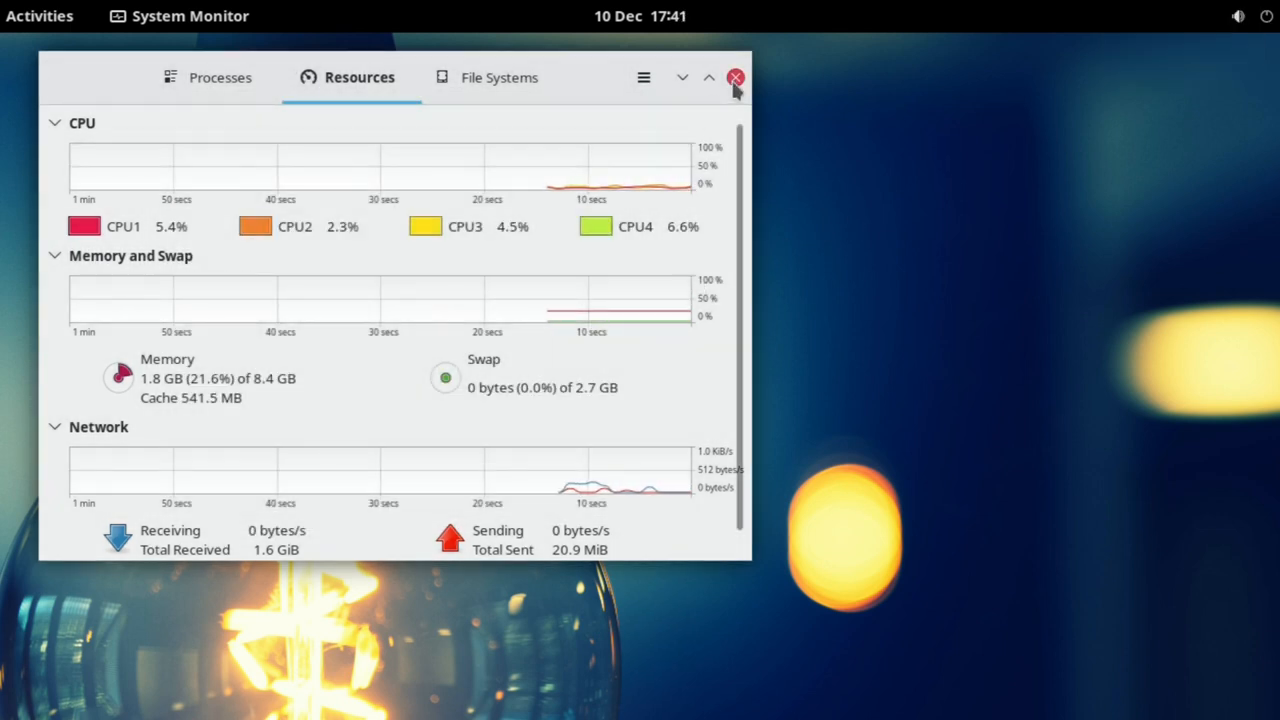
click(736, 76)
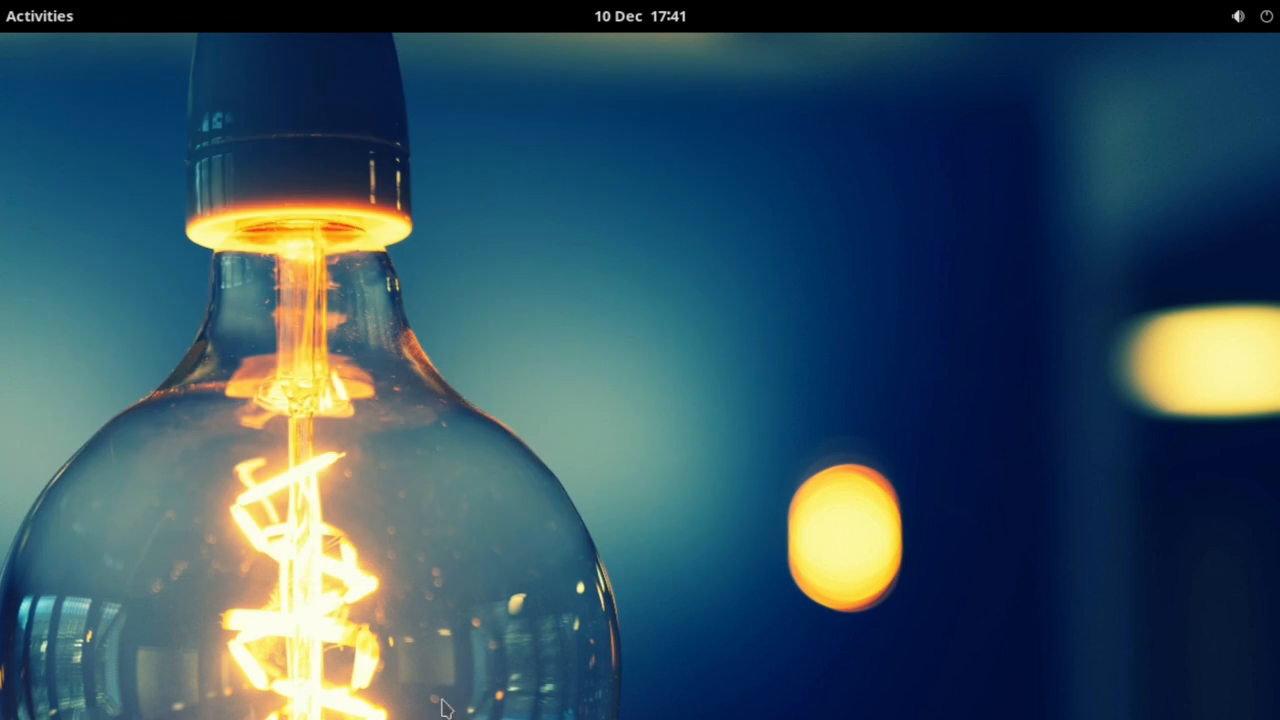
Launch Software Station with the administrator password, maximize it and select the xfce metapackage under x11-wm.
click(40, 16)
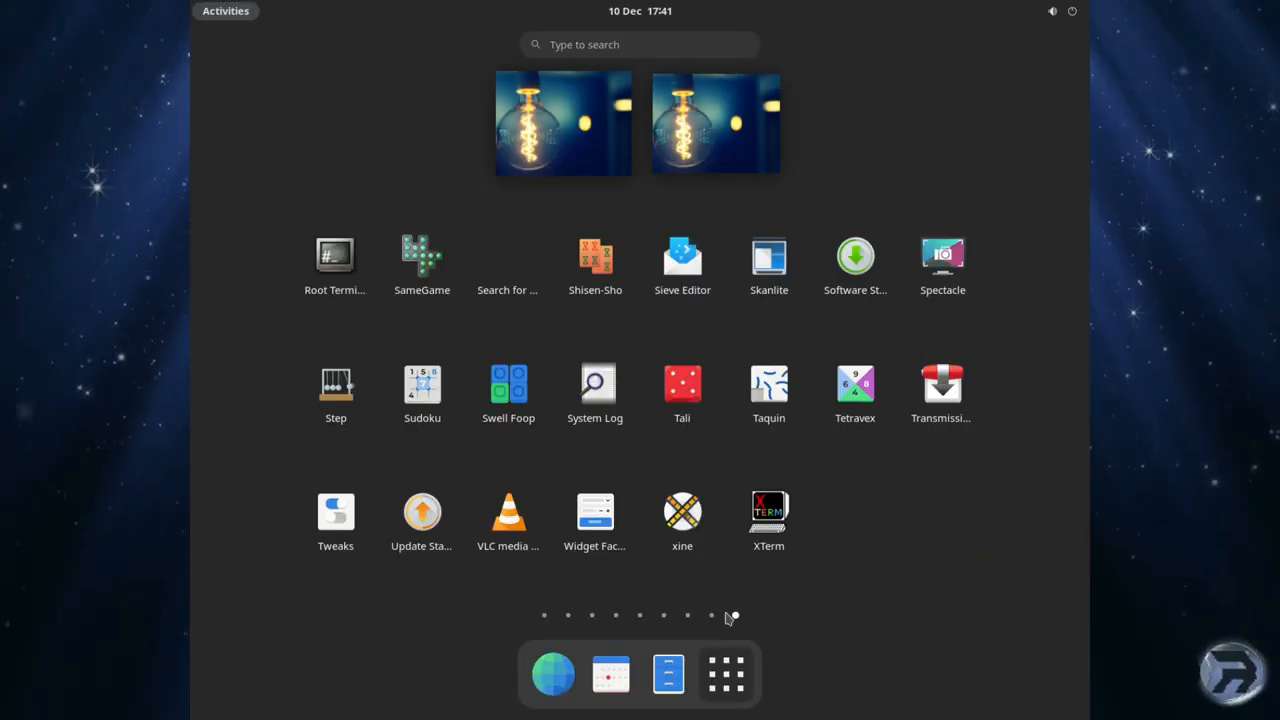
click(856, 256)
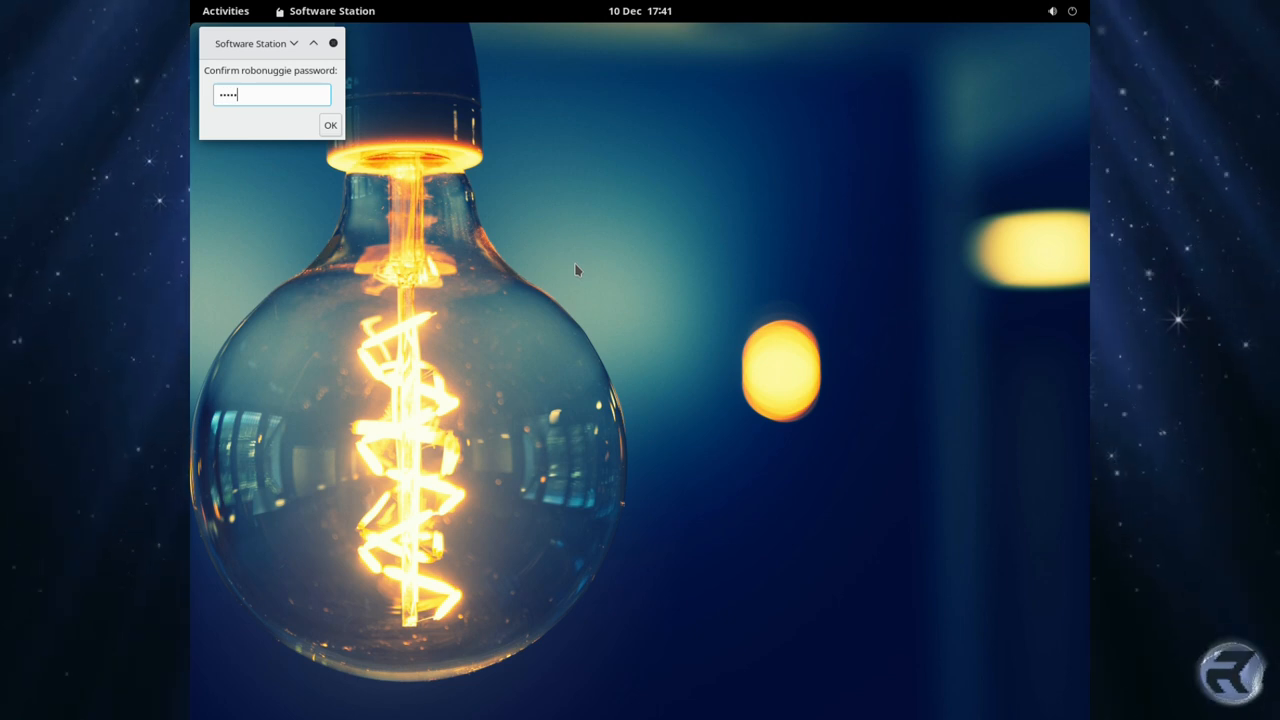
click(330, 124)
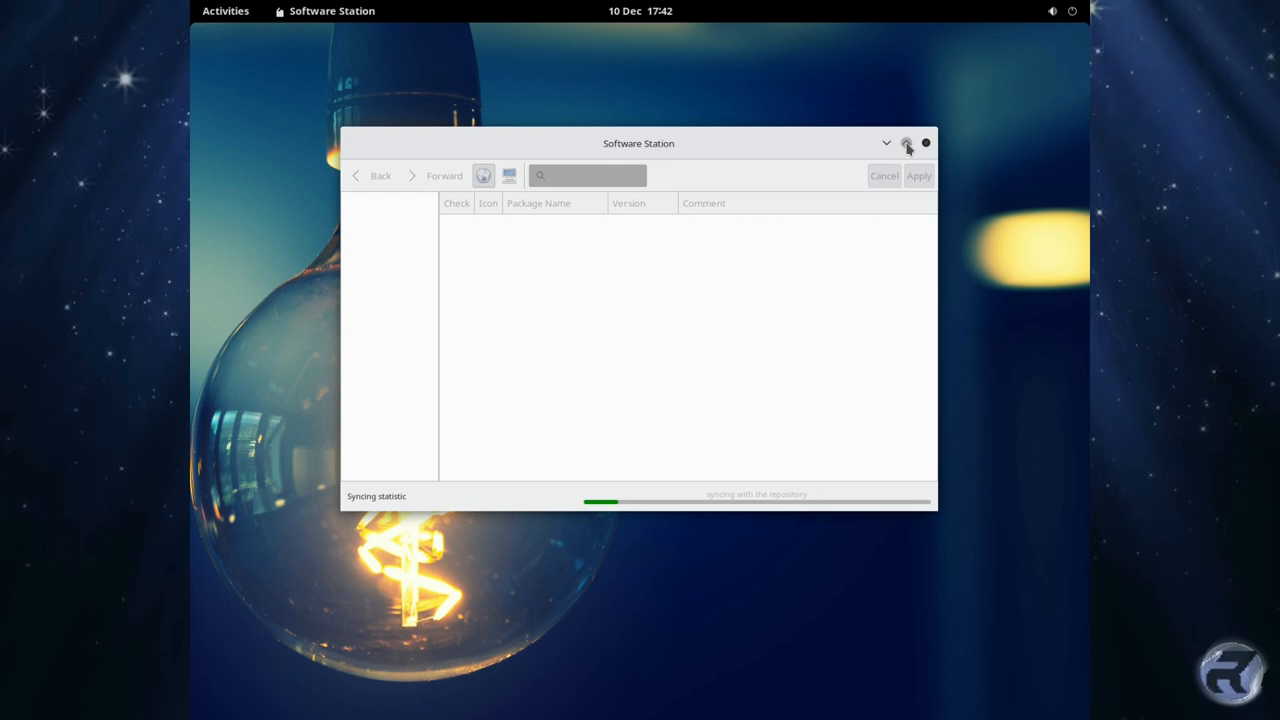
click(906, 144)
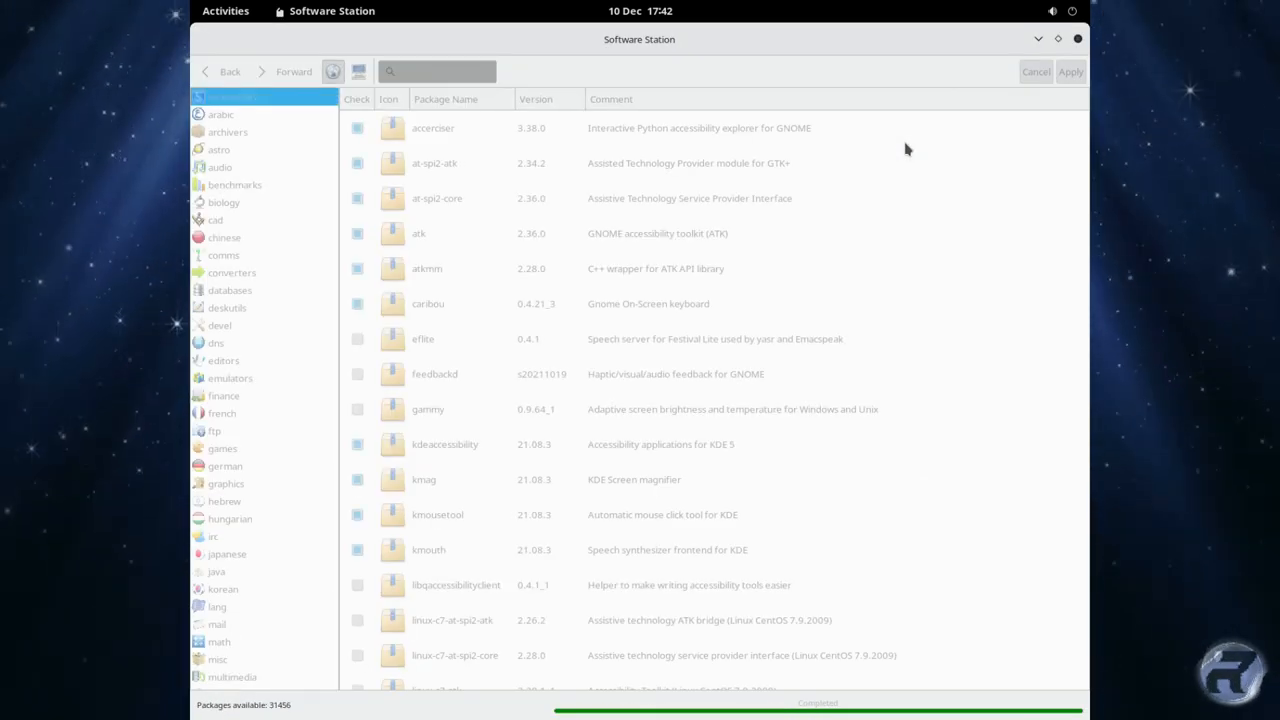
click(224, 684)
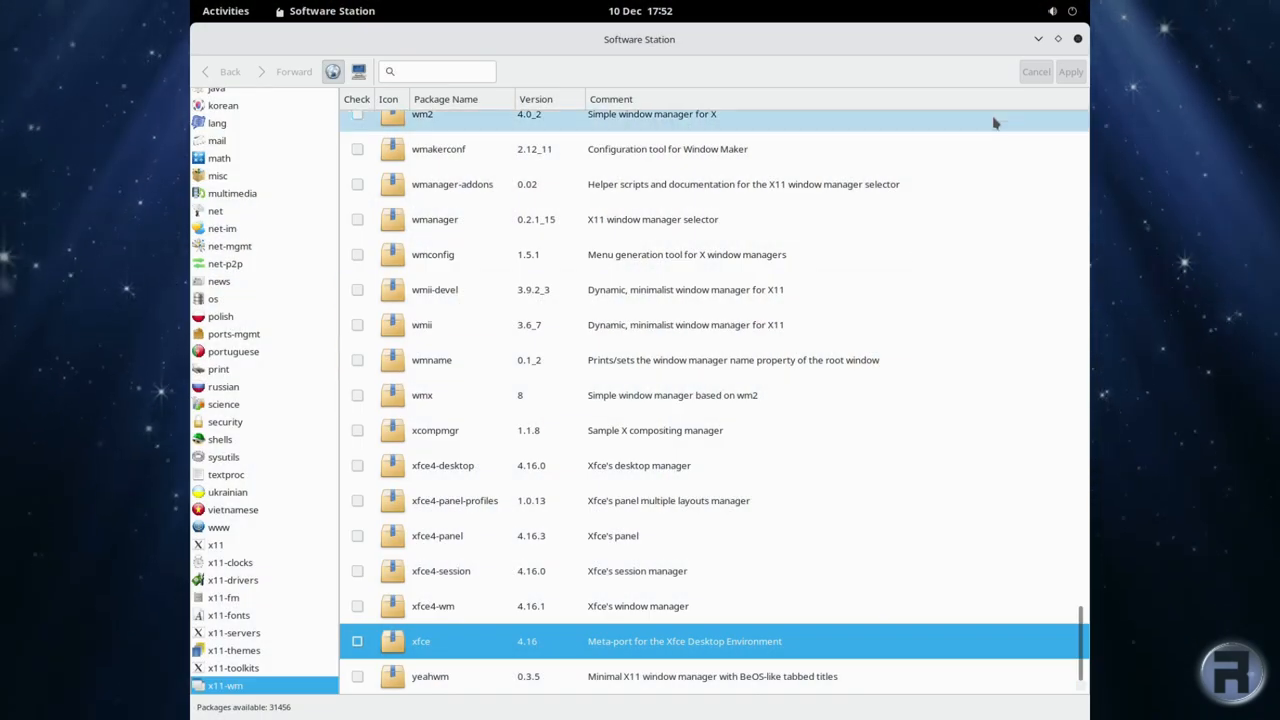
Close Software Station and log out of the GNOME session via the system menu.
click(1076, 38)
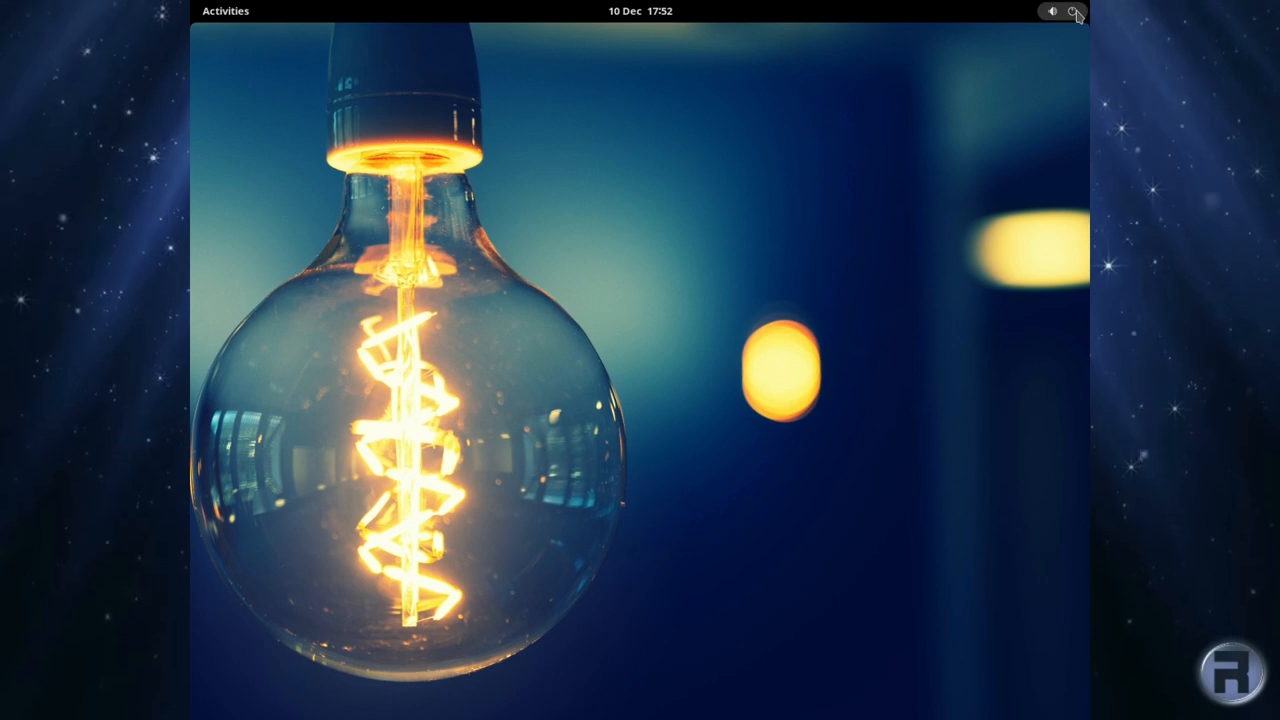
click(1074, 12)
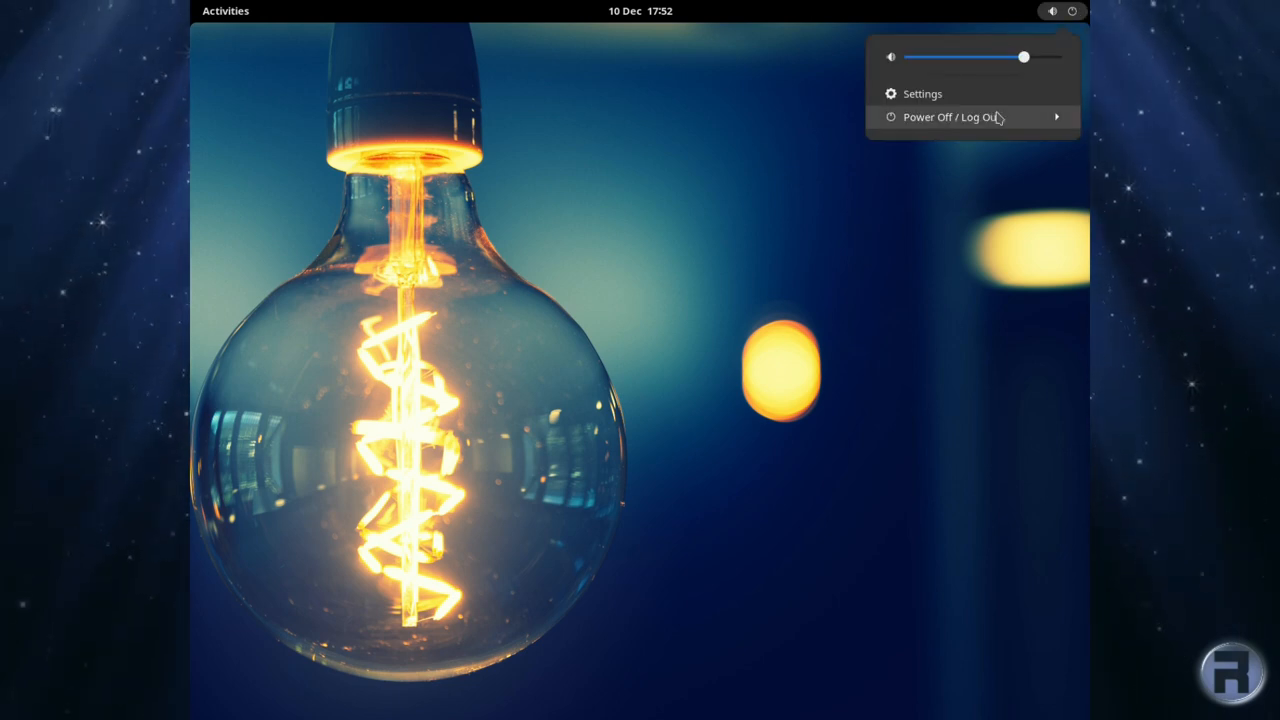
click(952, 116)
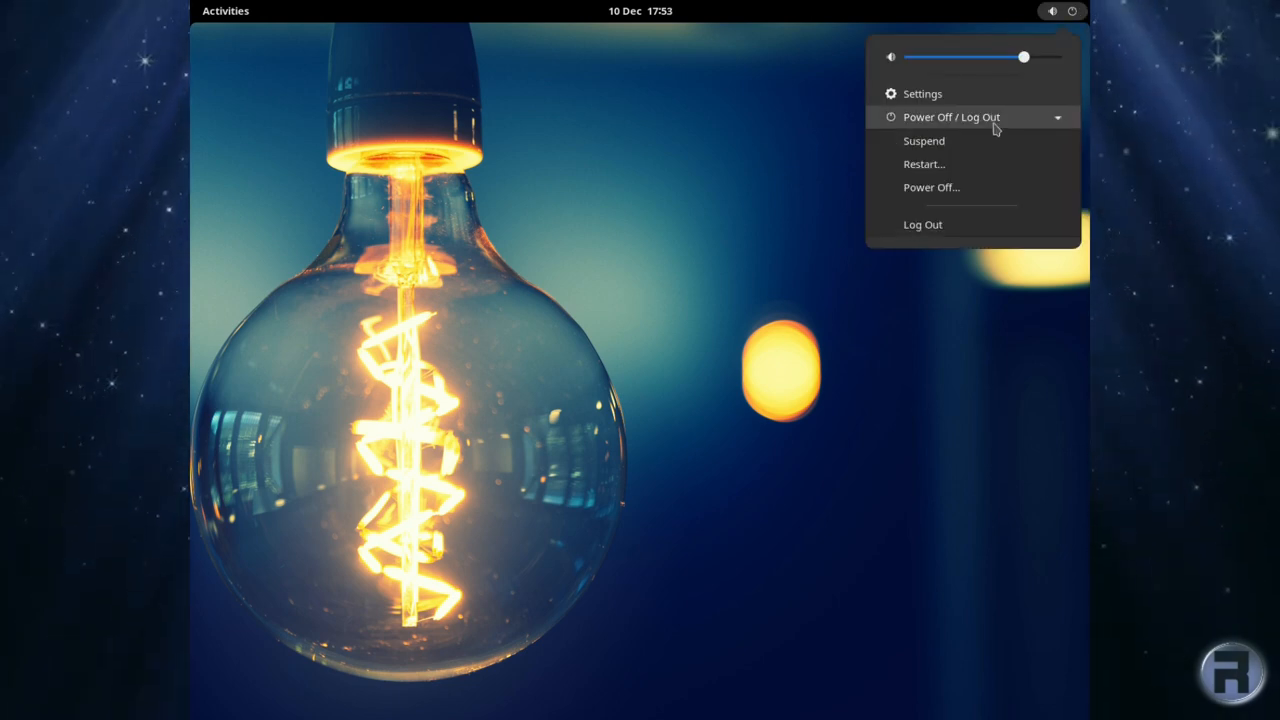
click(922, 224)
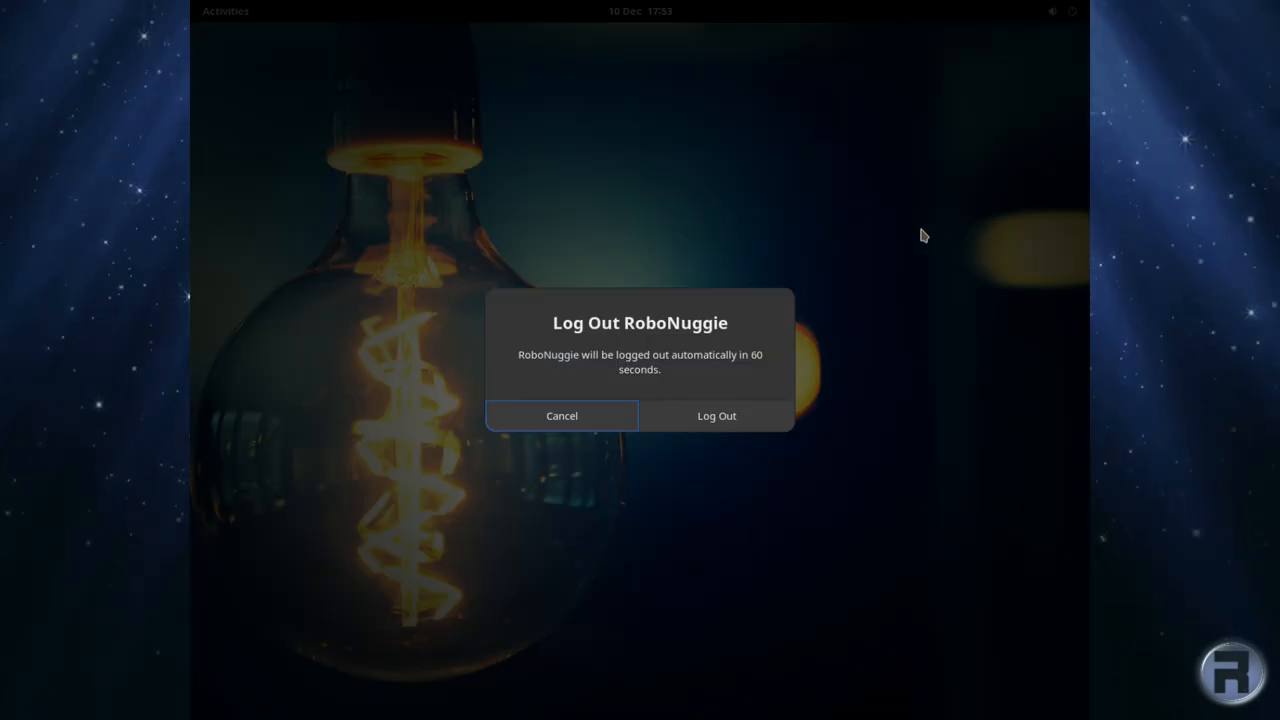
click(716, 414)
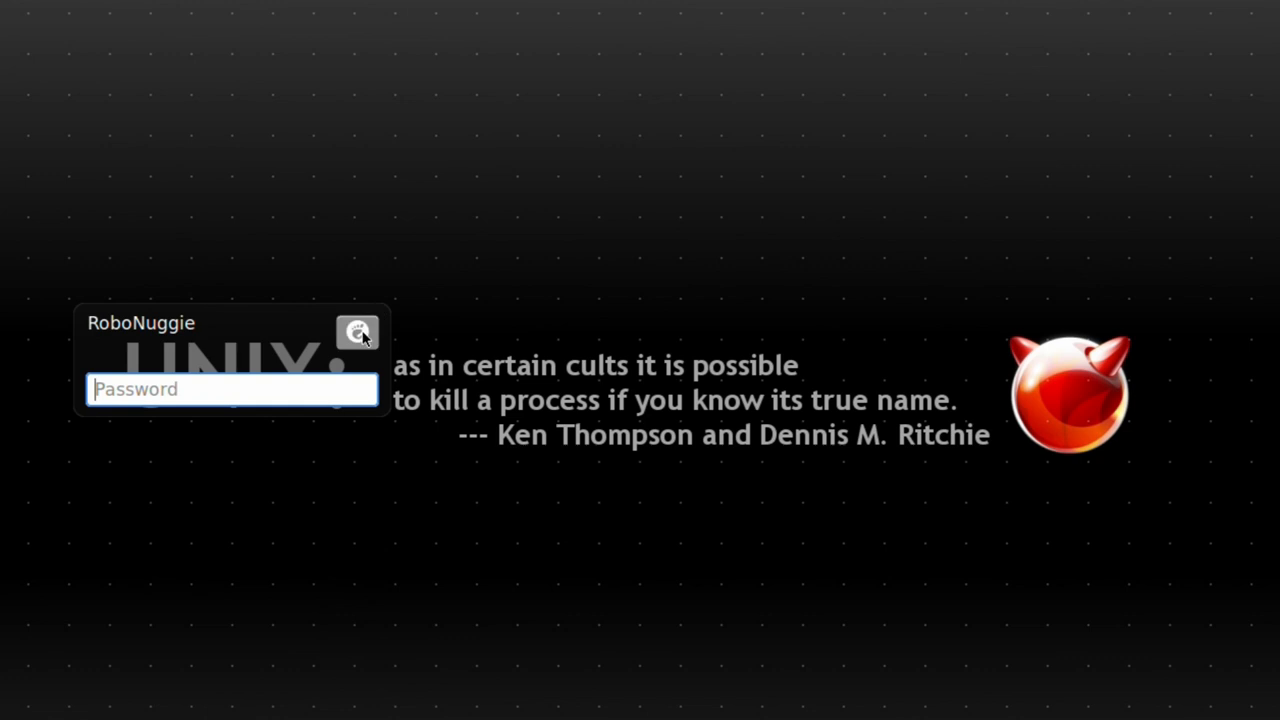
Log into the Xfce session and cancel the KGpg Assistant to reach the plain desktop.
click(356, 332)
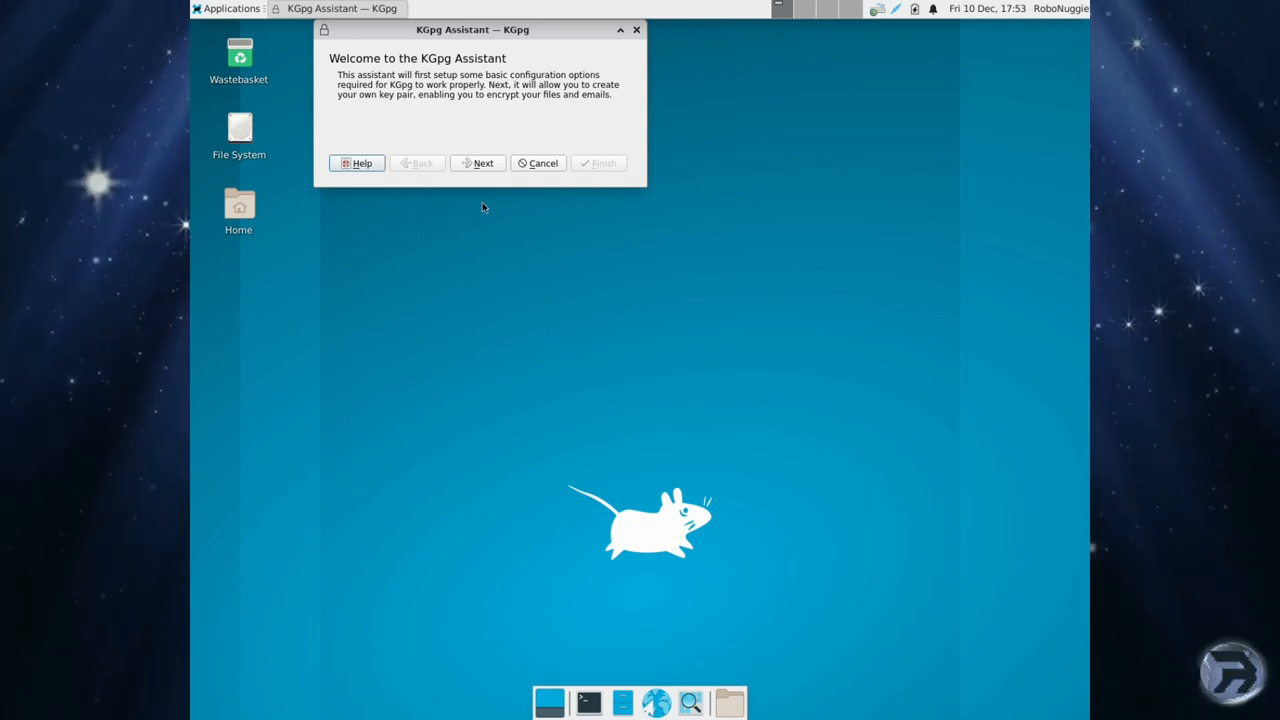
click(538, 164)
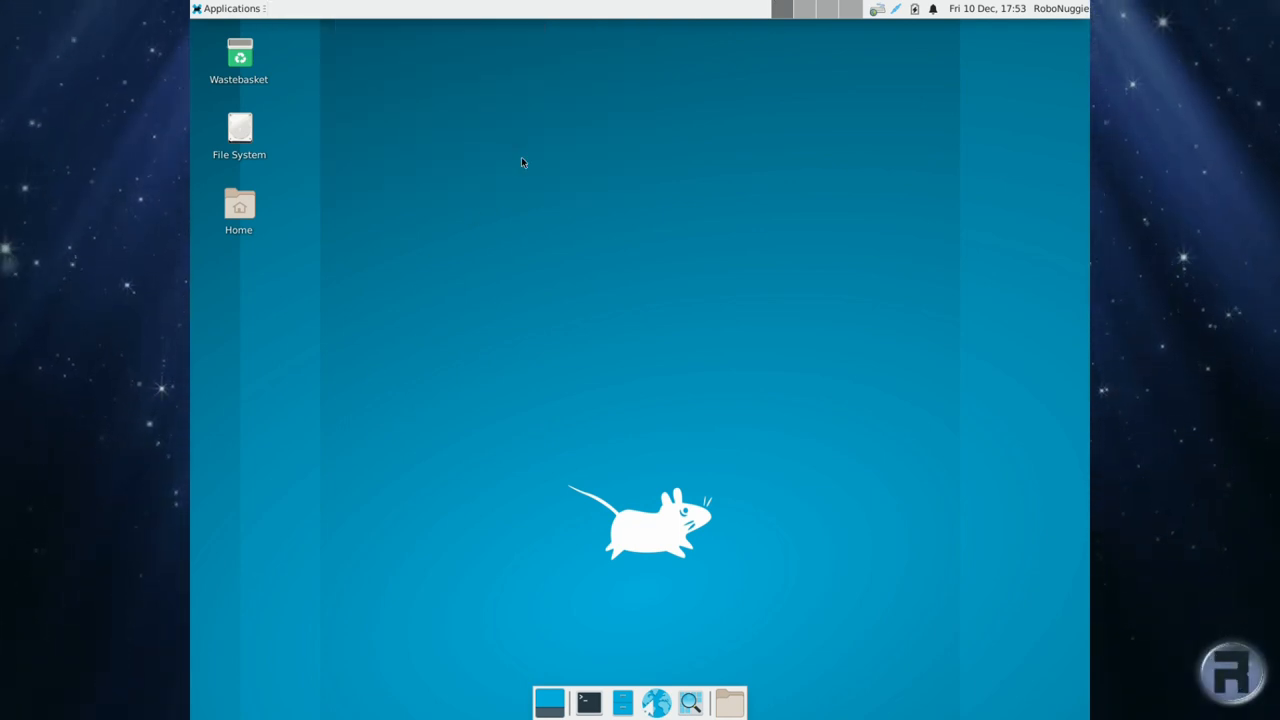